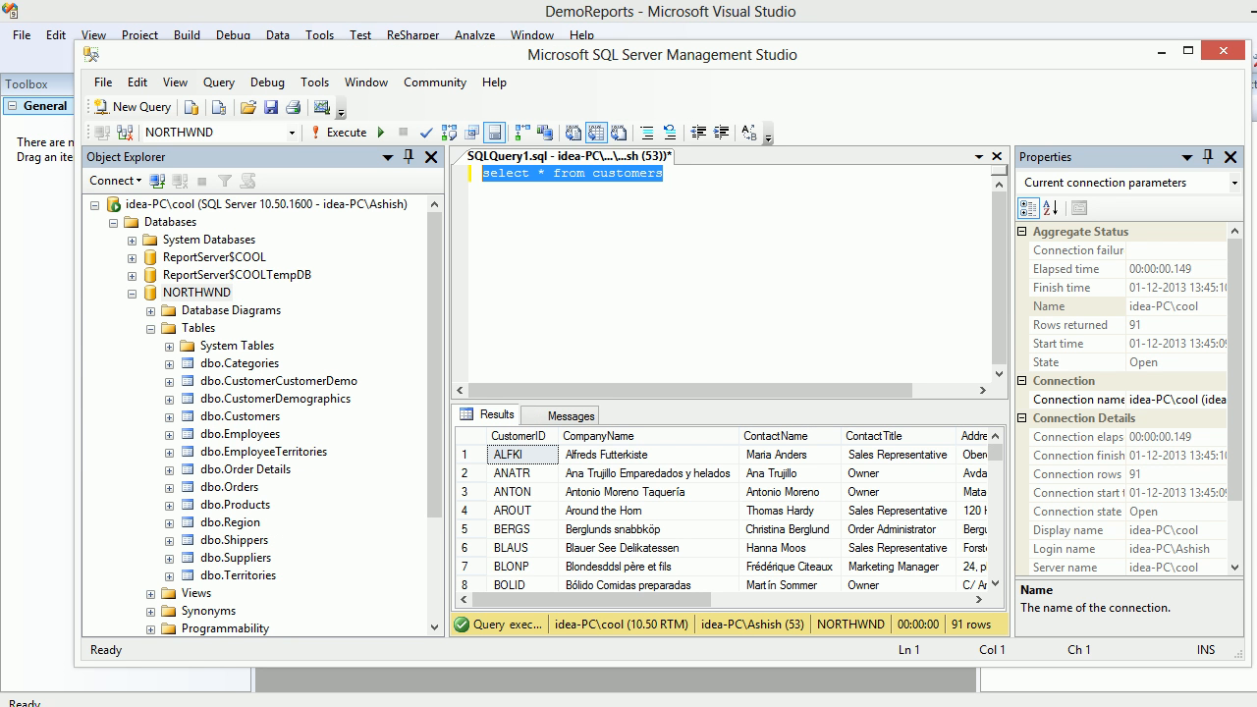
- Browse the NORTHWND Products table columns, such as ProductID, in Object Explorer
click(169, 504)
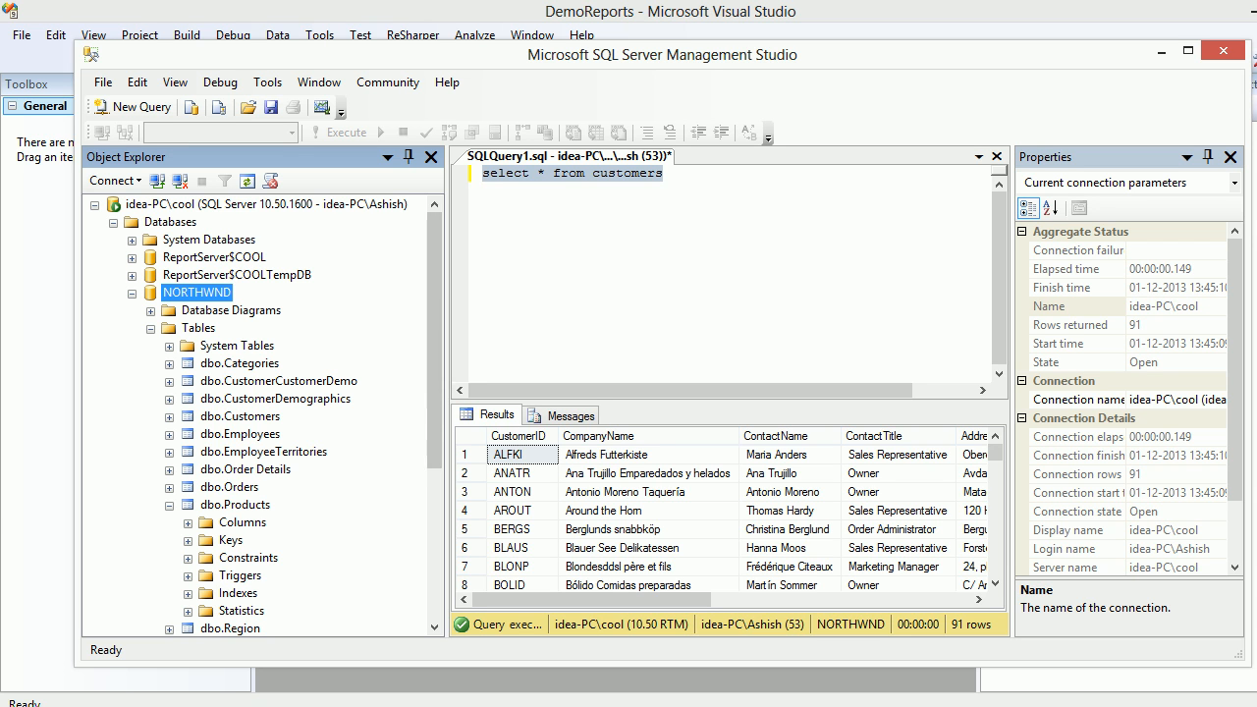
scroll(down, 3)
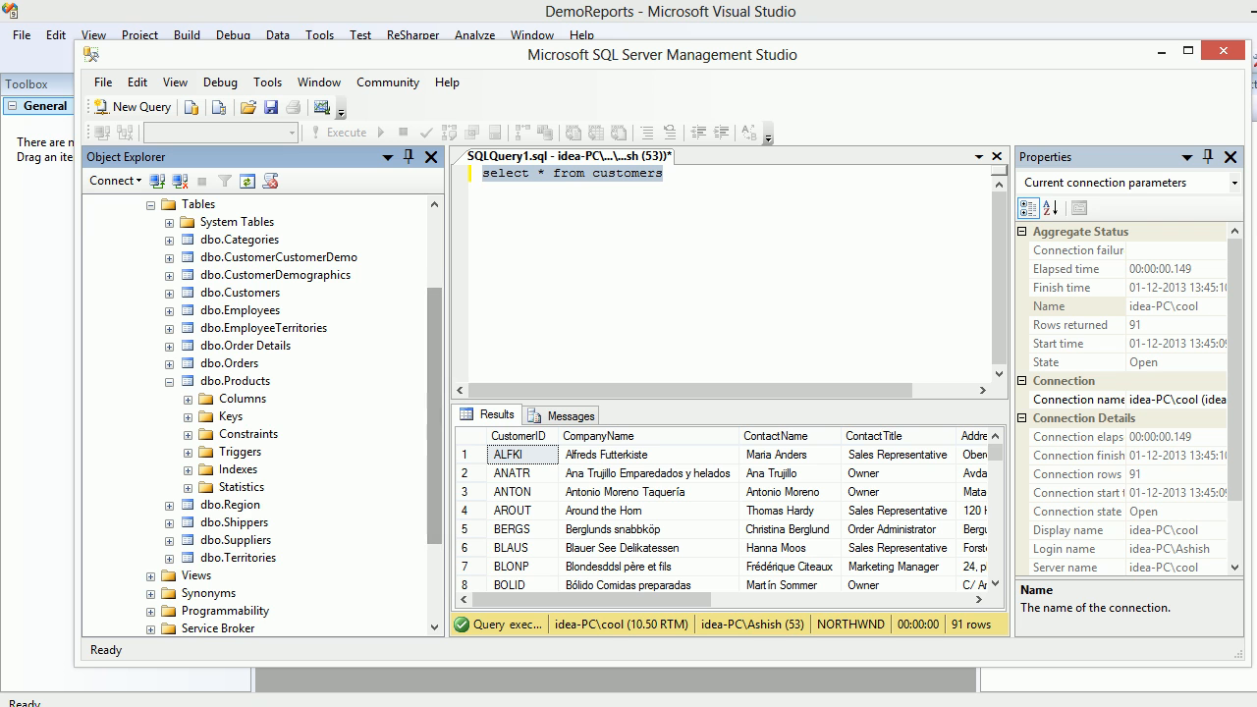
click(188, 398)
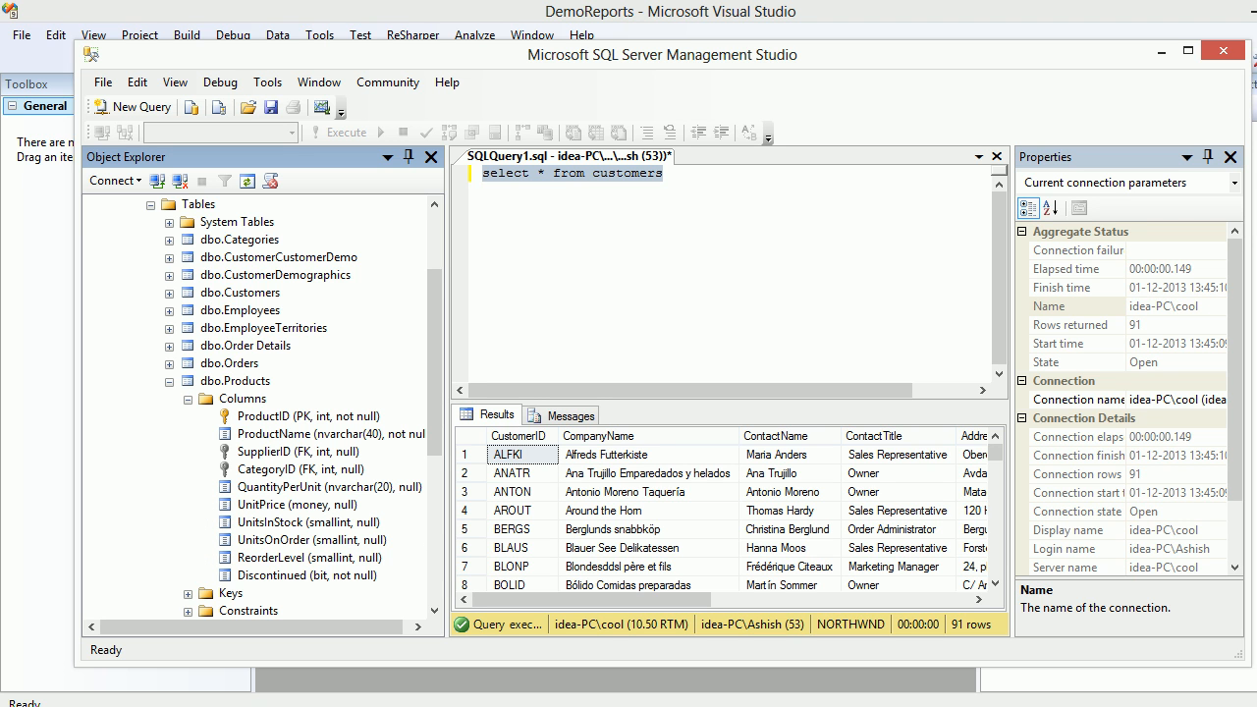
scroll(down, 3)
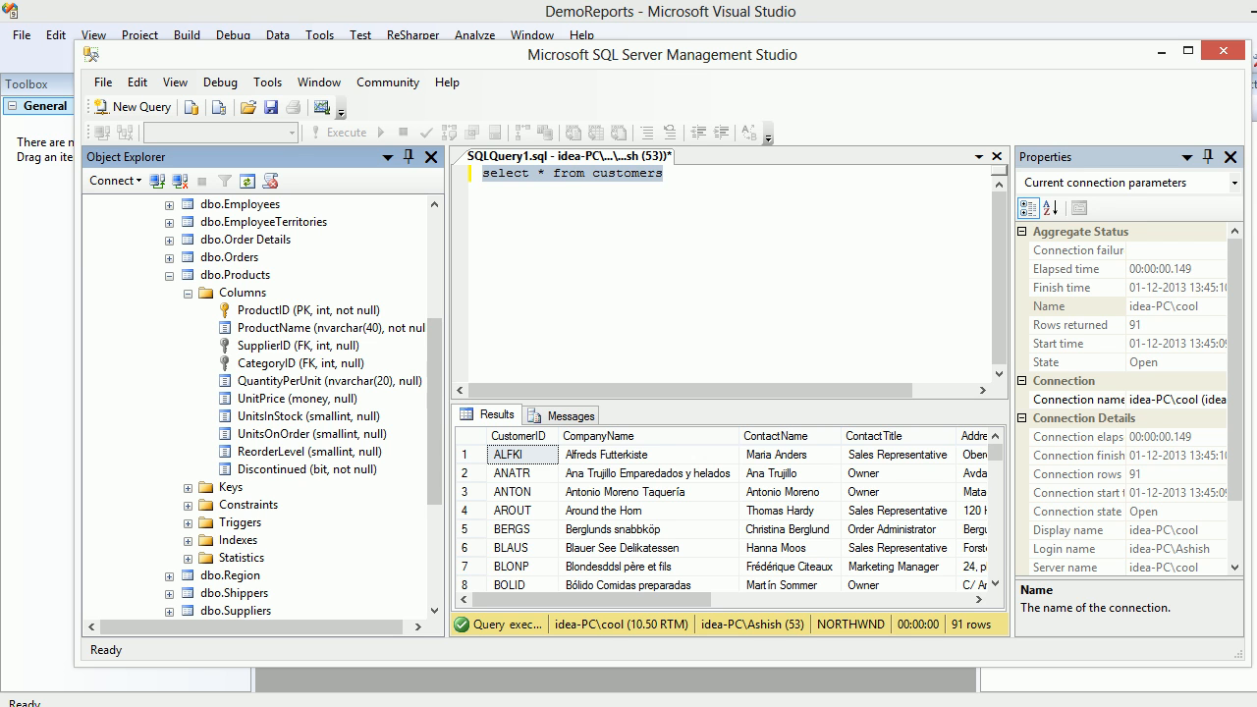
click(308, 309)
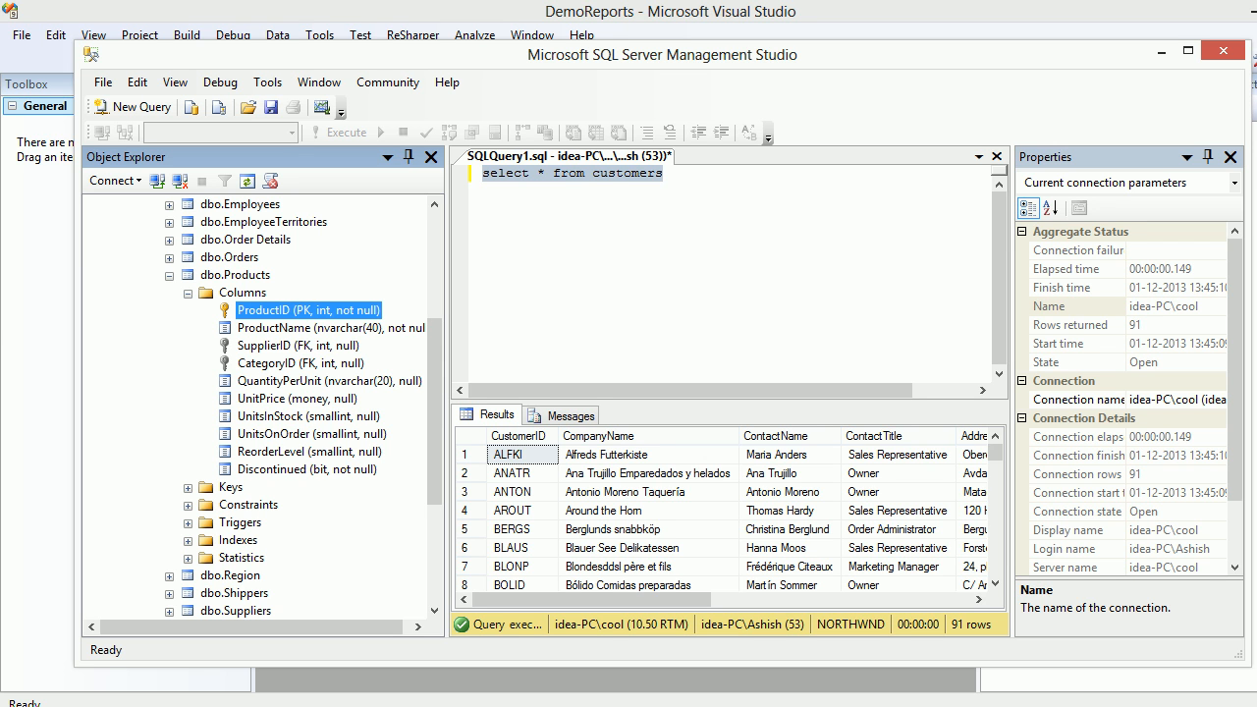
click(299, 362)
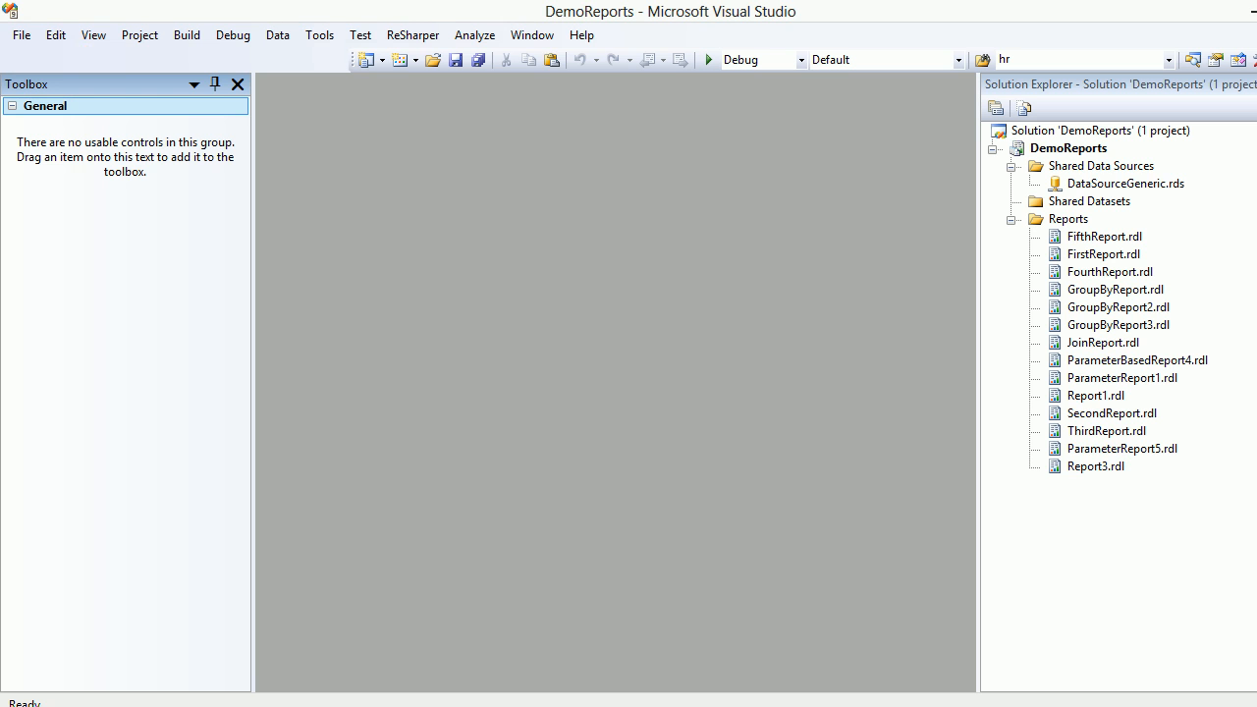
- Add a new Report item, Report4.rdl, to the DemoReports Reports folder
click(1067, 218)
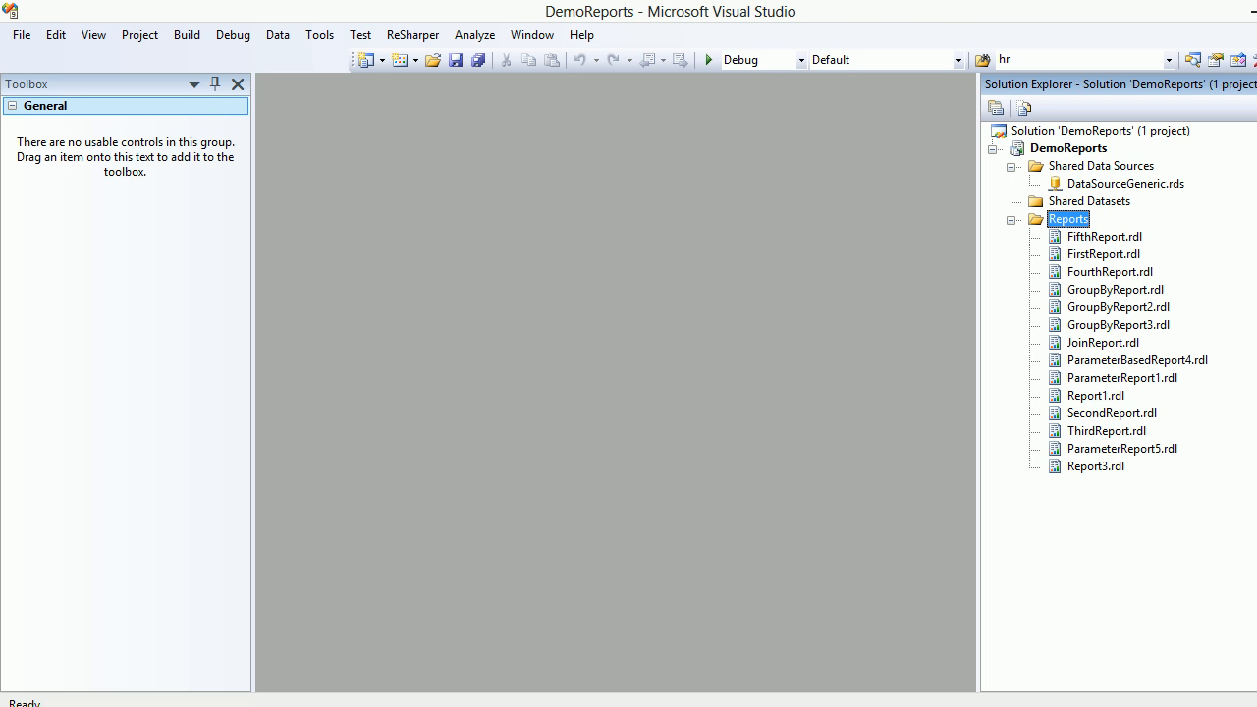
right_click(1067, 218)
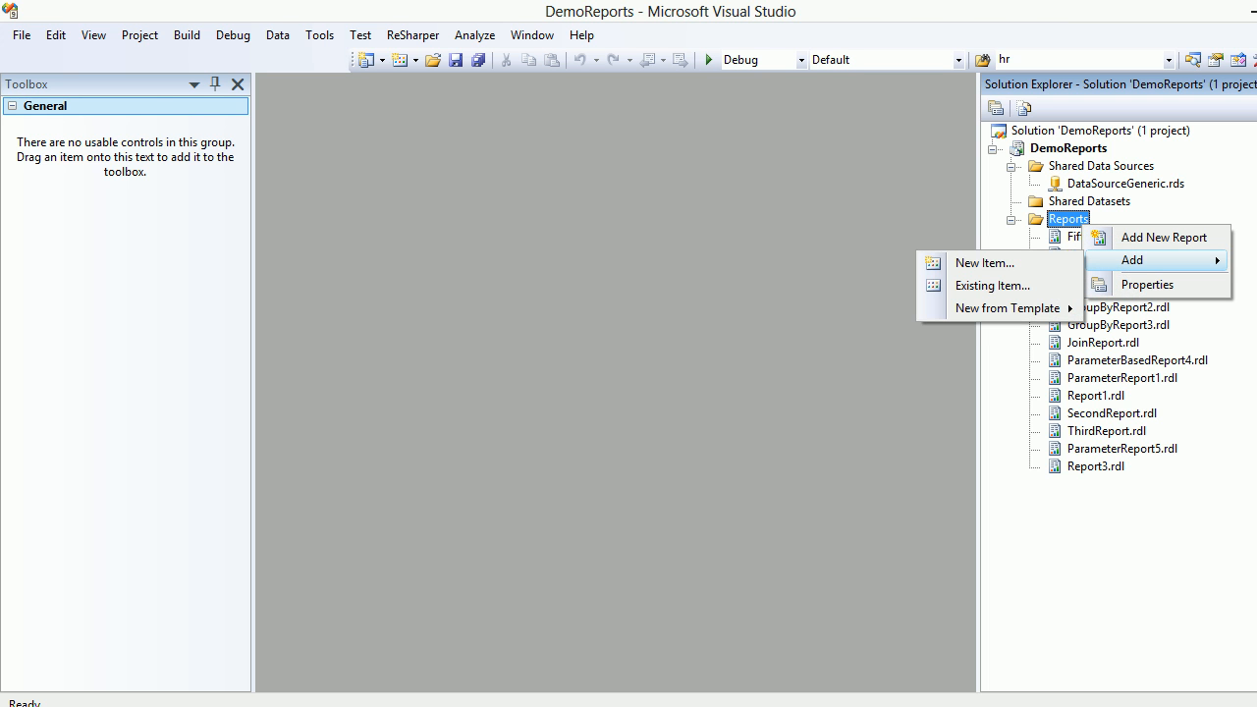
click(983, 263)
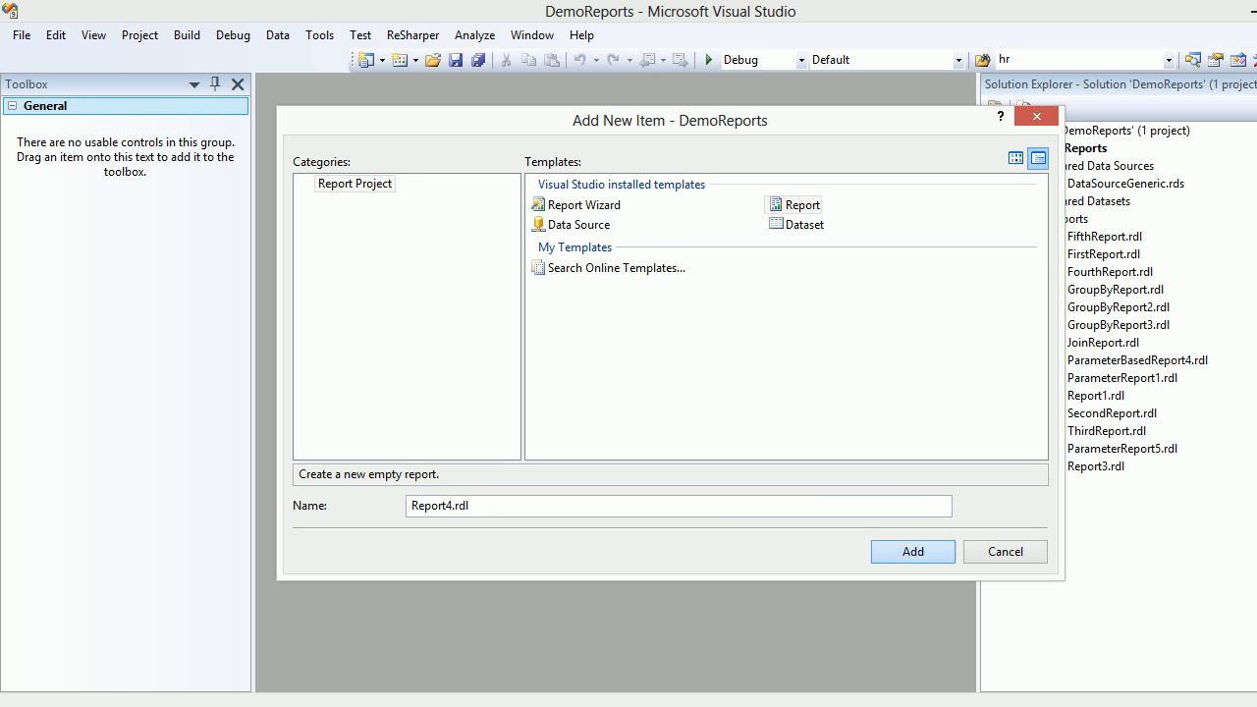
click(911, 550)
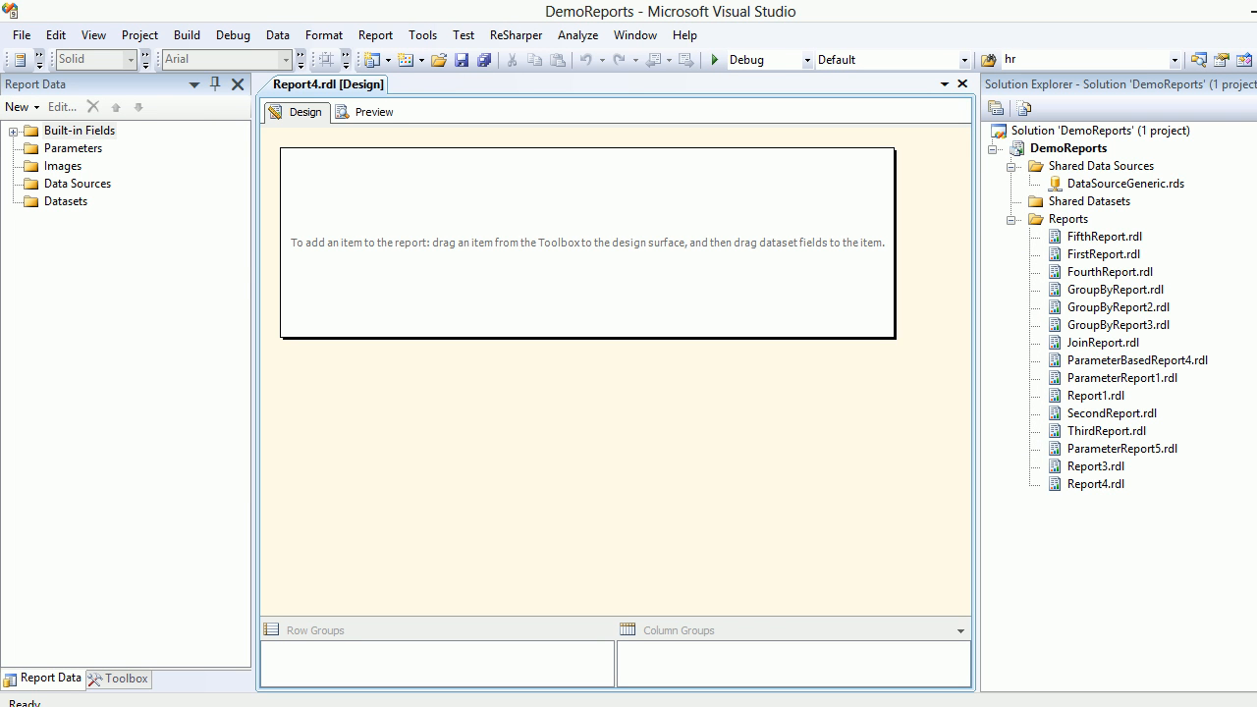
- Select the report's Datasets folder and recheck the columns in Management Studio
click(66, 201)
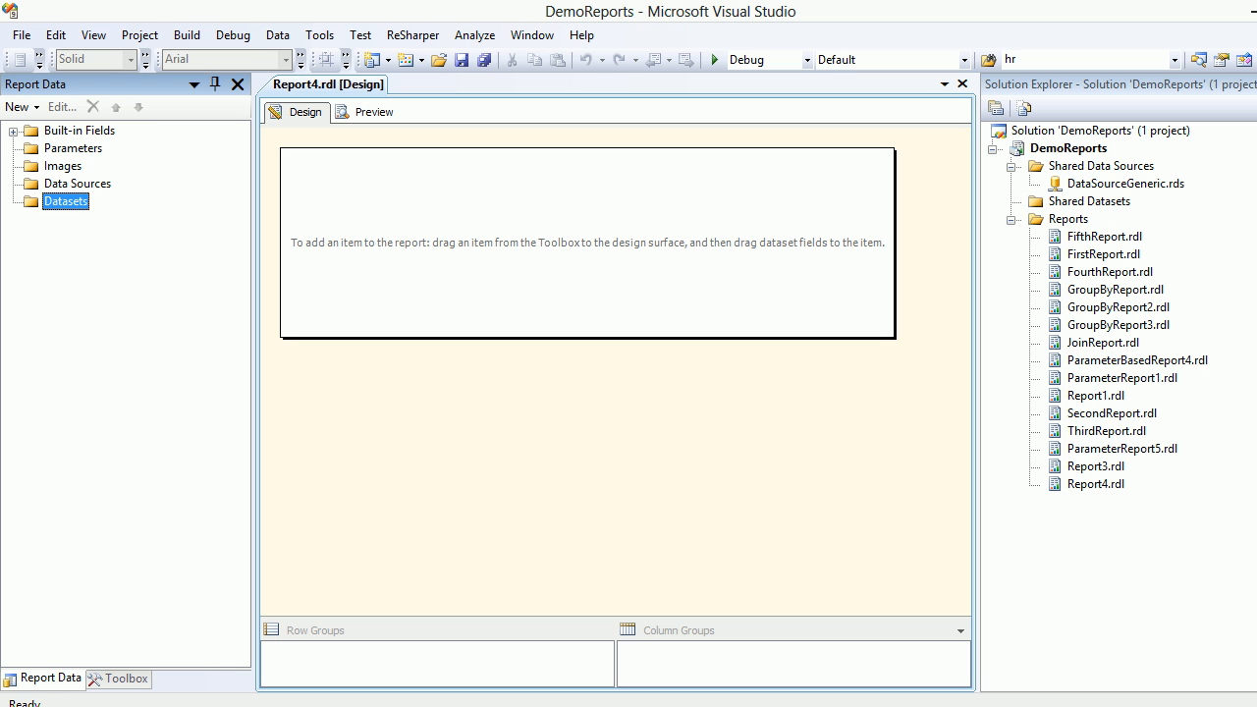
click(1124, 183)
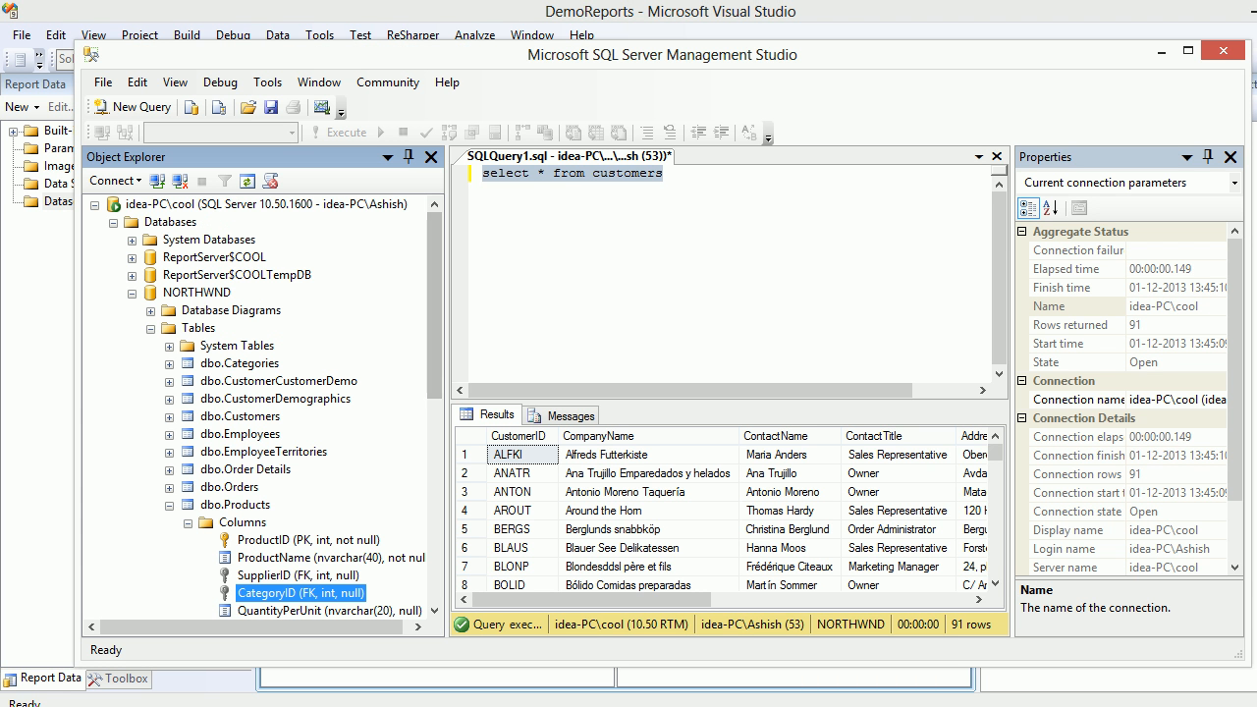
click(245, 203)
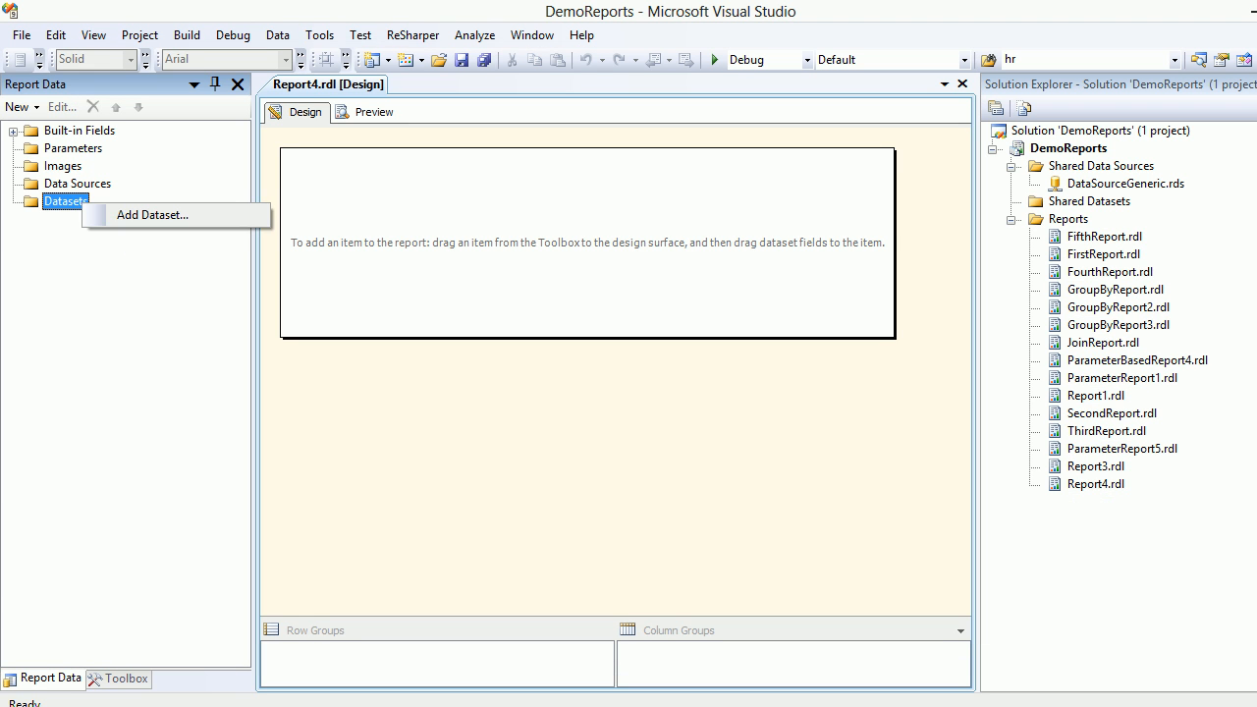
- Add a dataset named DataSetGetData embedded in the report
click(152, 215)
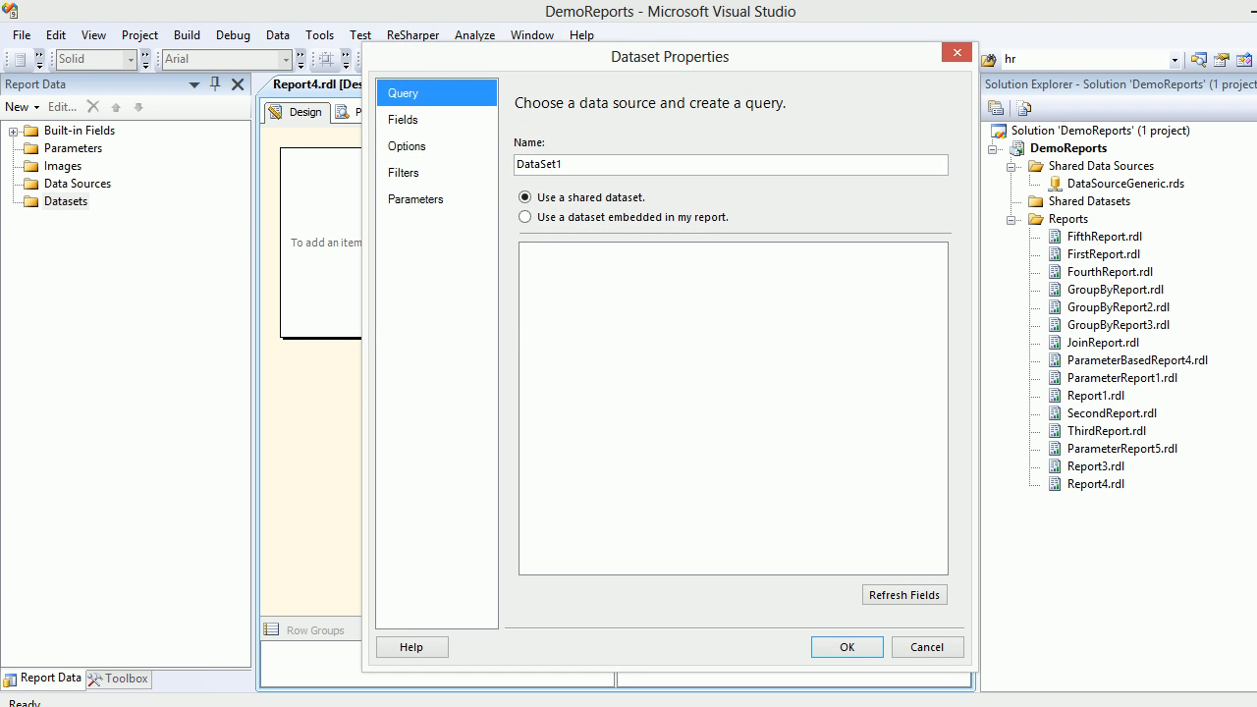
key(Backspace)
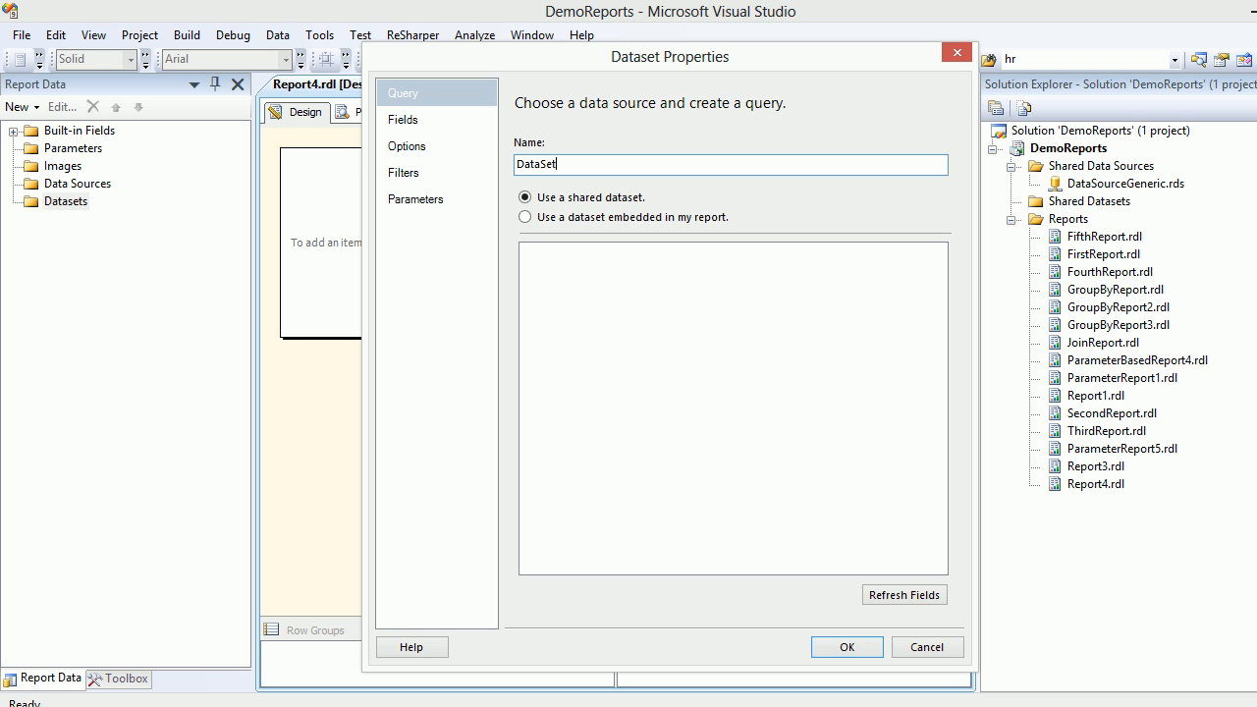
text(GetData)
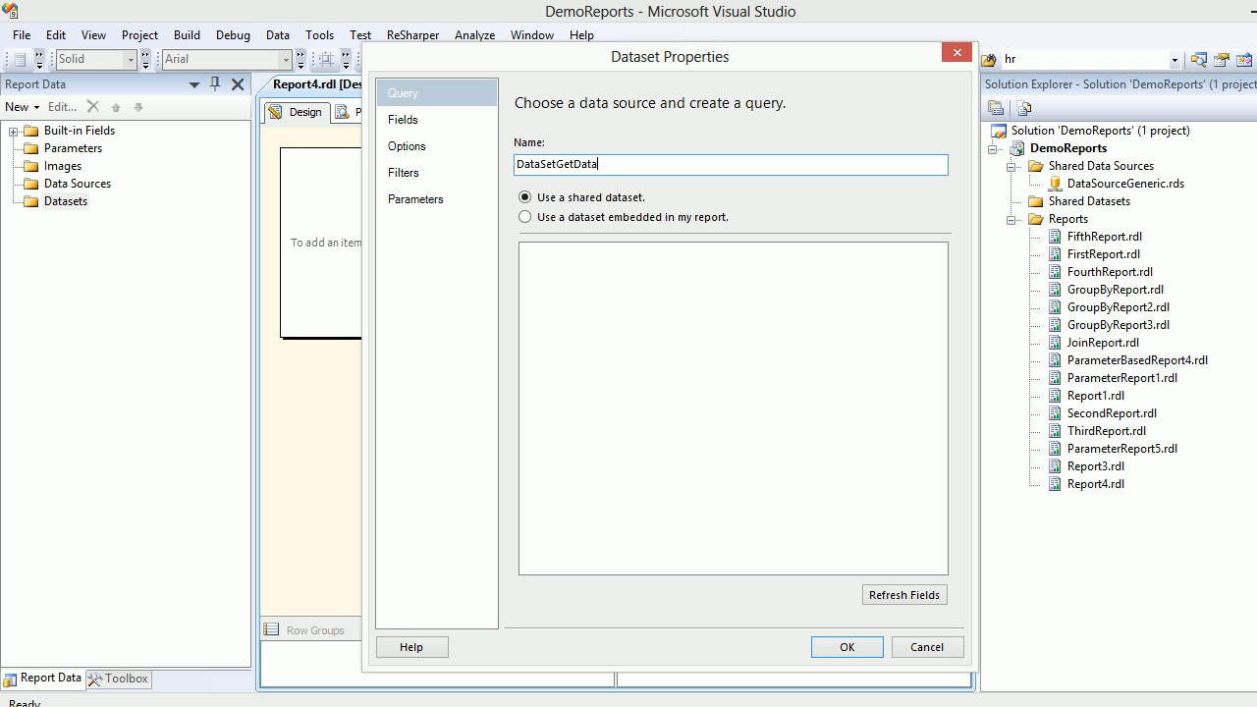
click(525, 217)
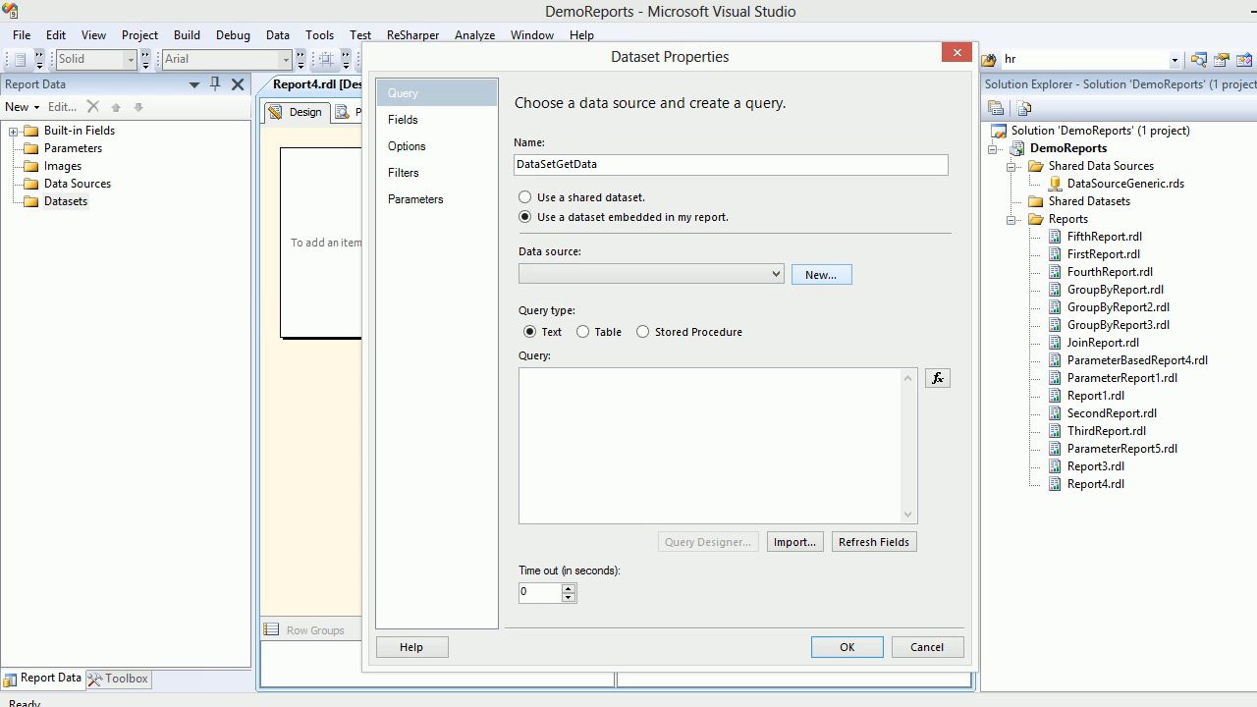
- Create data source DataSource1 referencing the shared DataSourceGeneric source
click(821, 274)
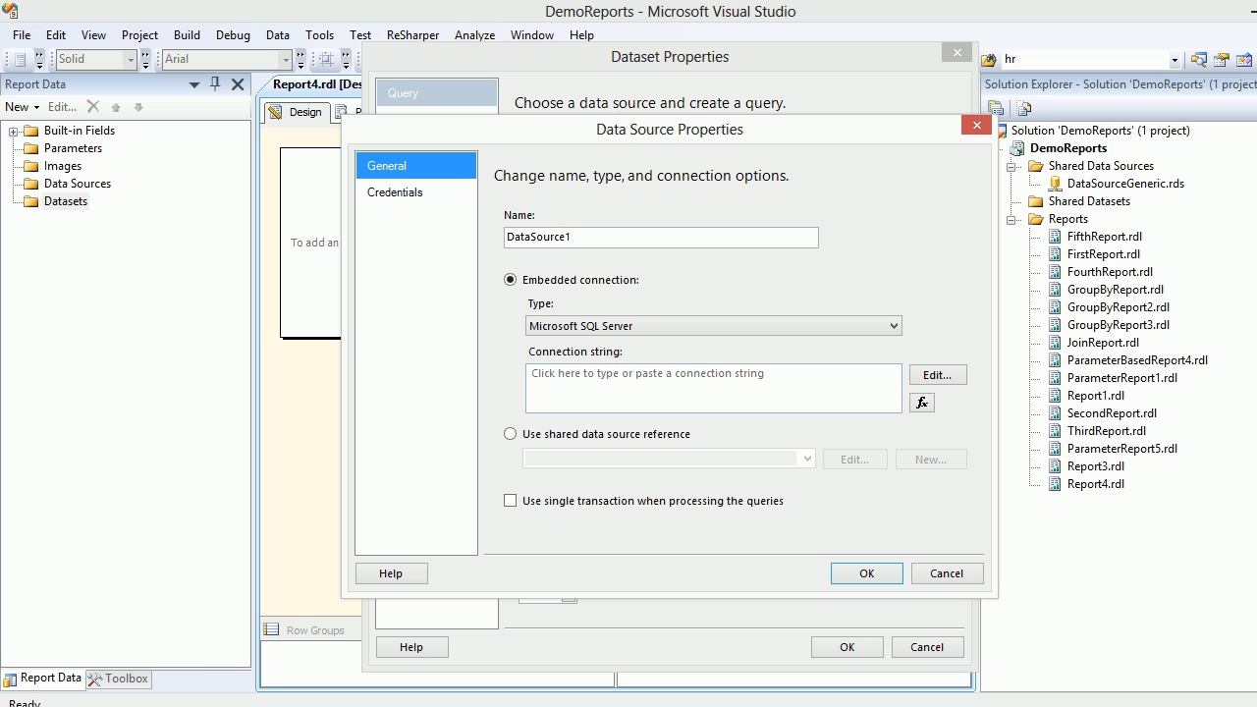
click(509, 434)
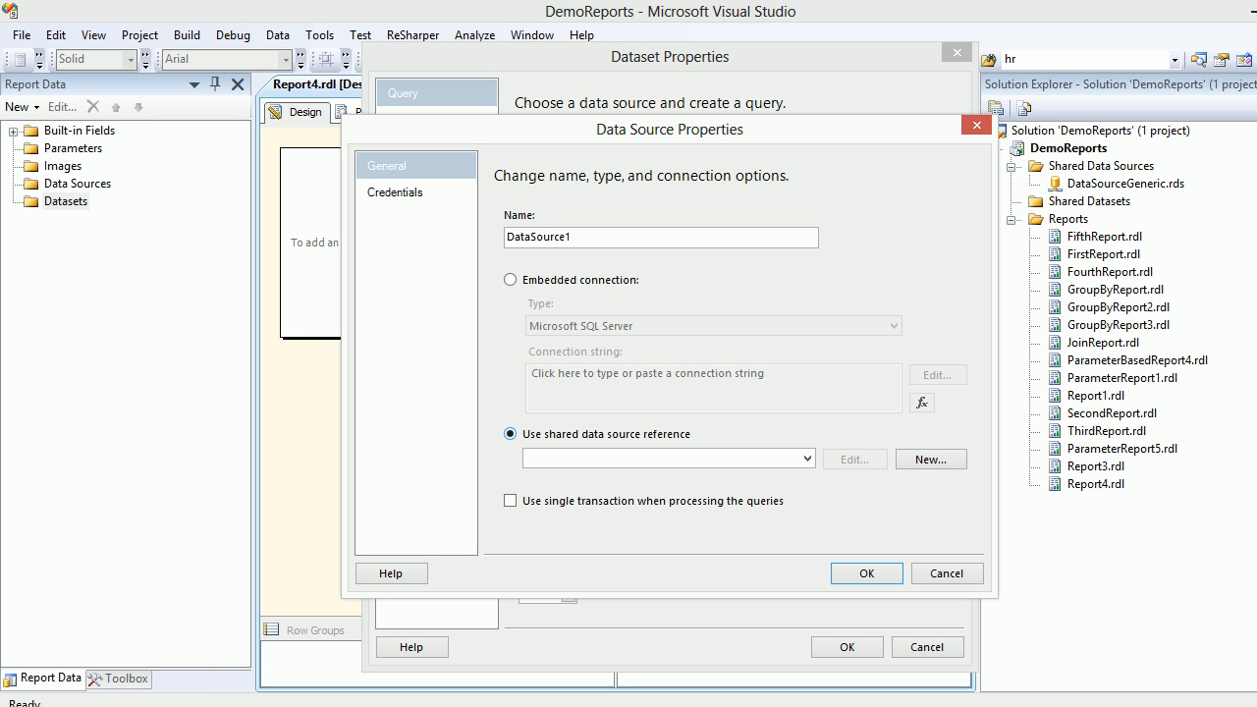
click(806, 458)
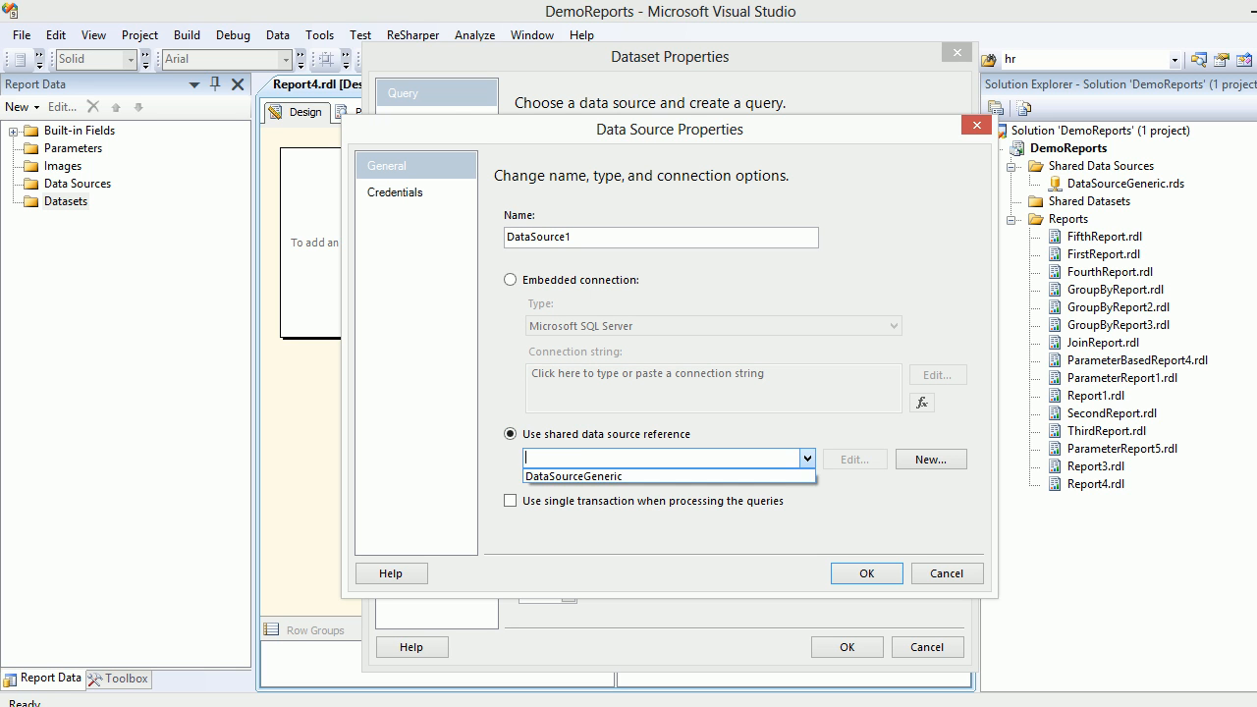
click(574, 477)
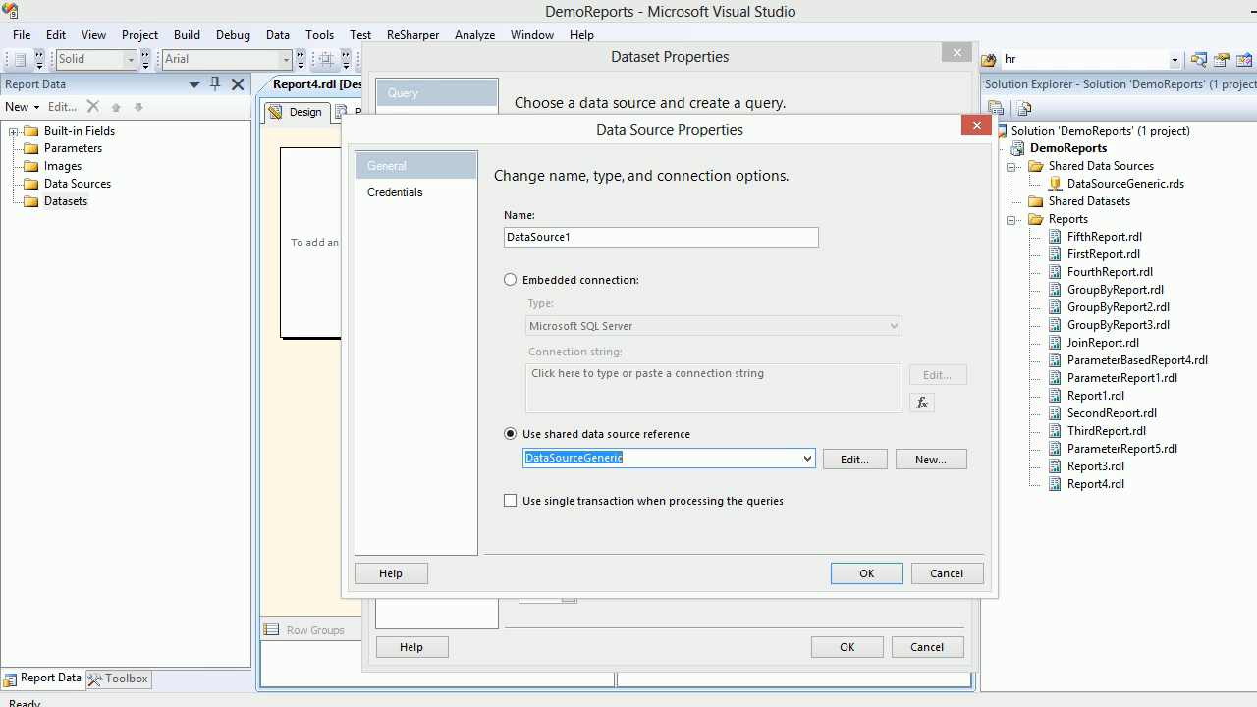
click(865, 573)
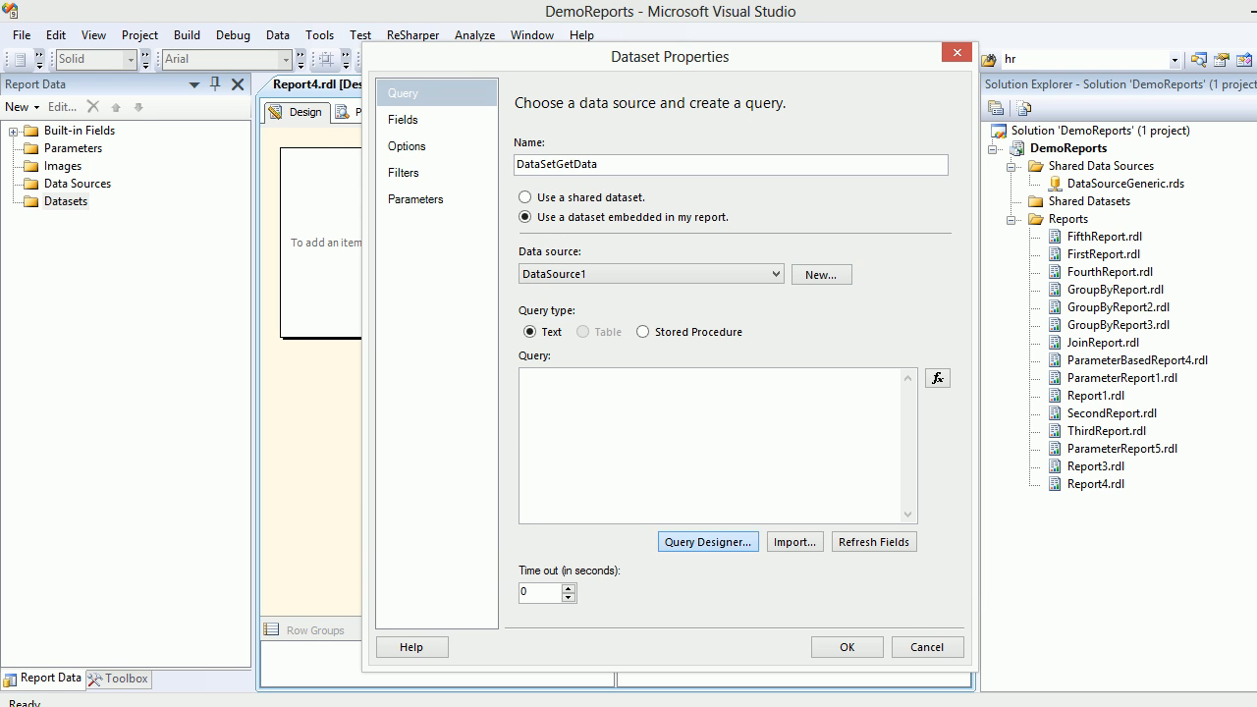
- Build a Categories–Products query selecting CategoryName, ProductID, ProductName and UnitPrice
click(707, 541)
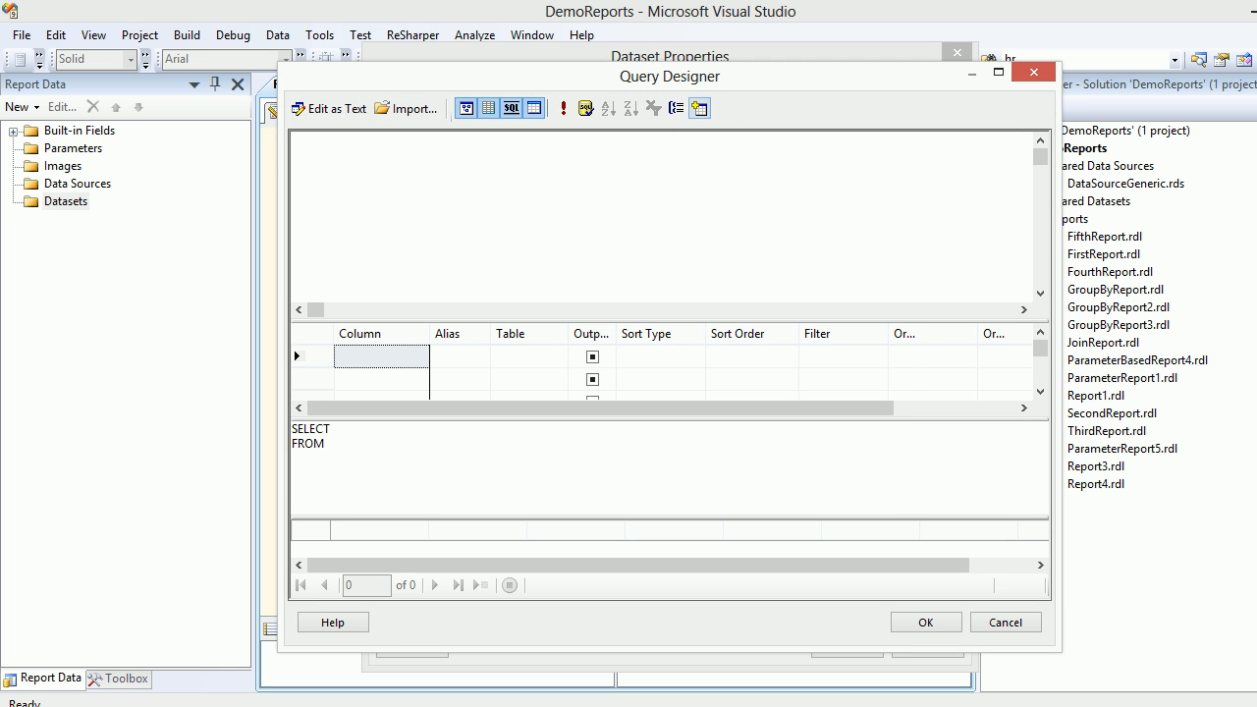
click(699, 108)
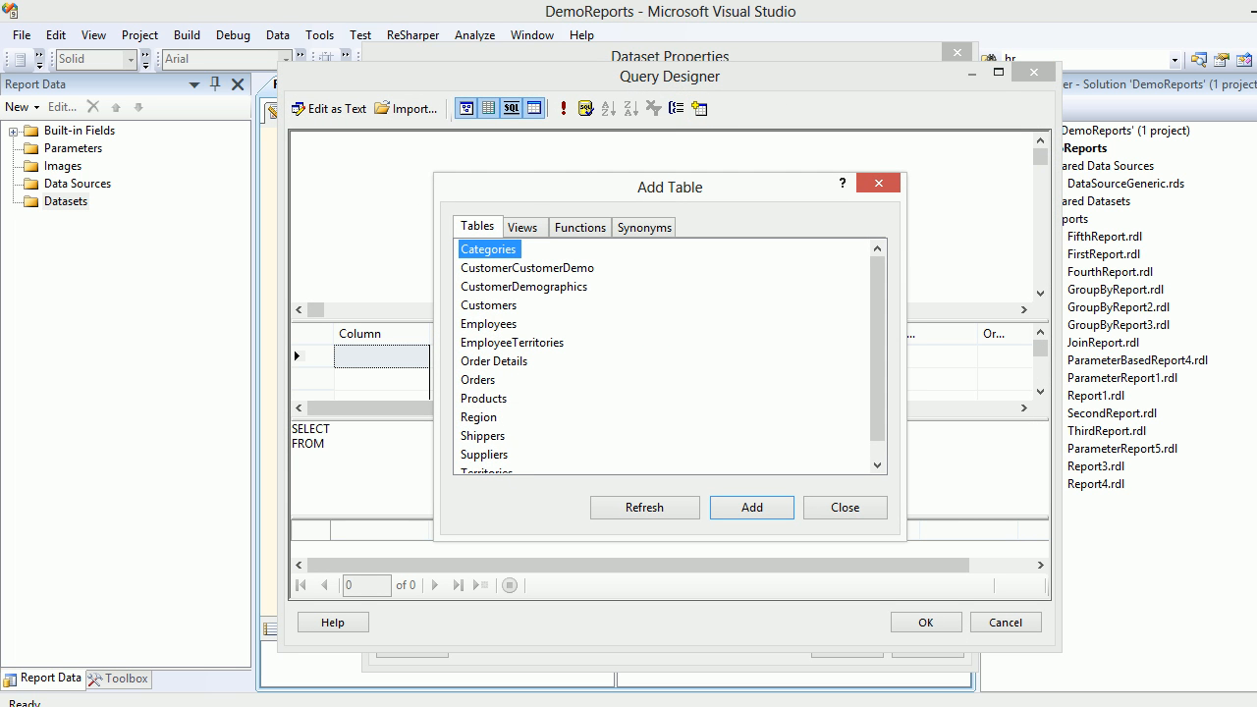
click(751, 507)
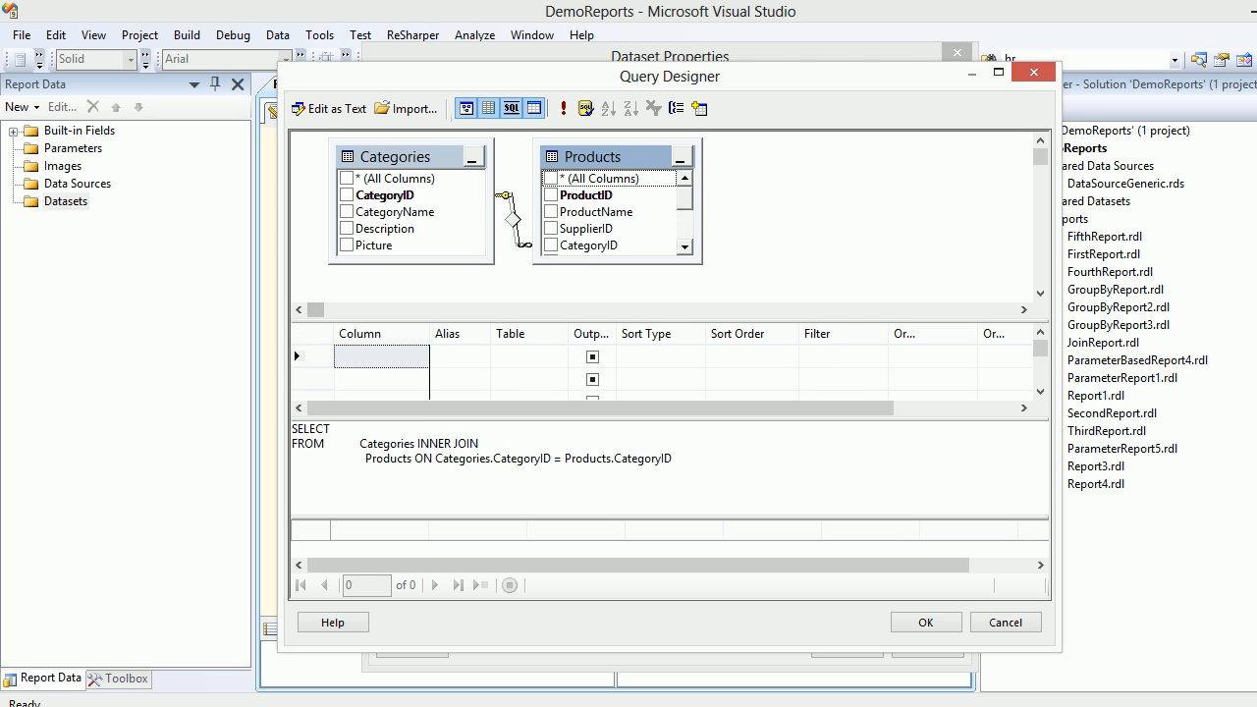
mouse_move(608, 179)
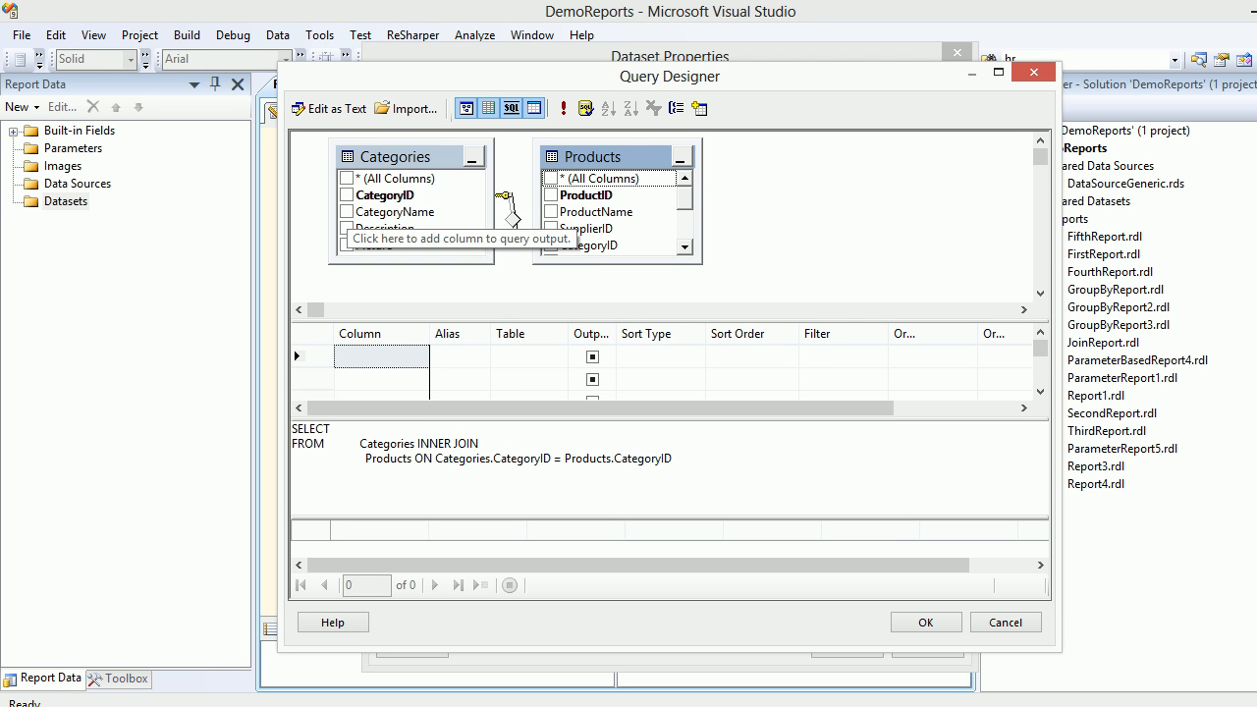
click(347, 211)
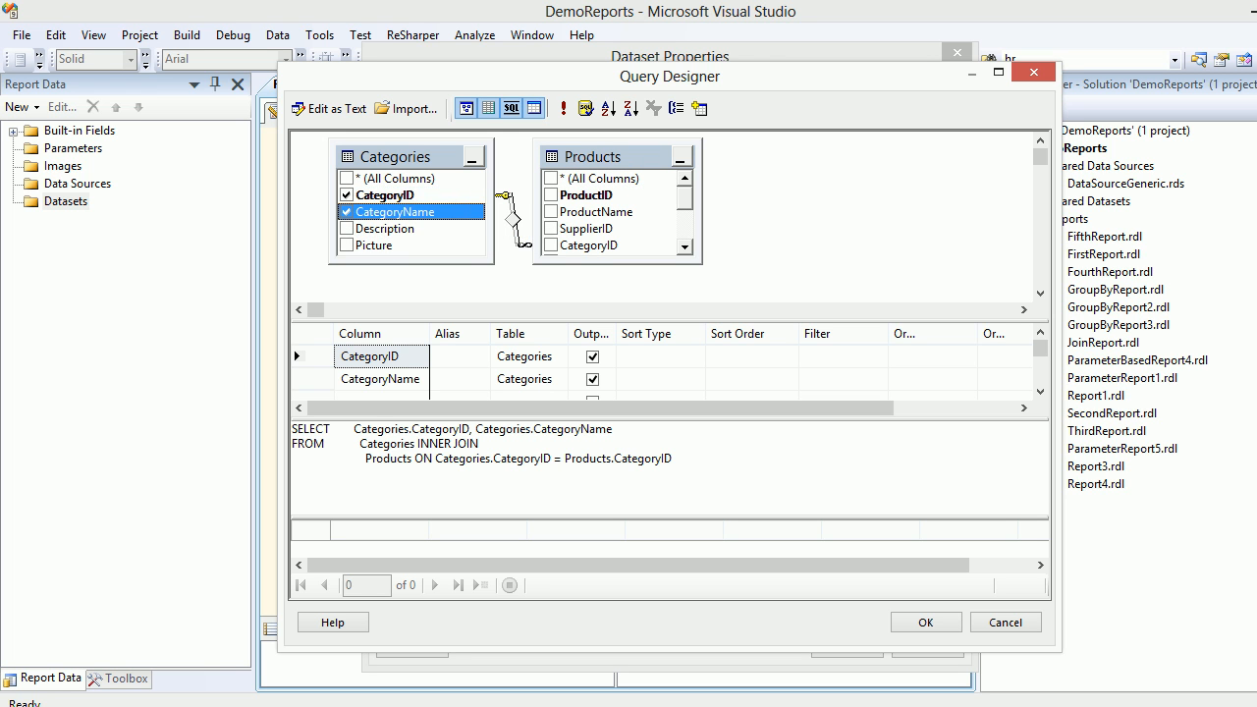
click(551, 195)
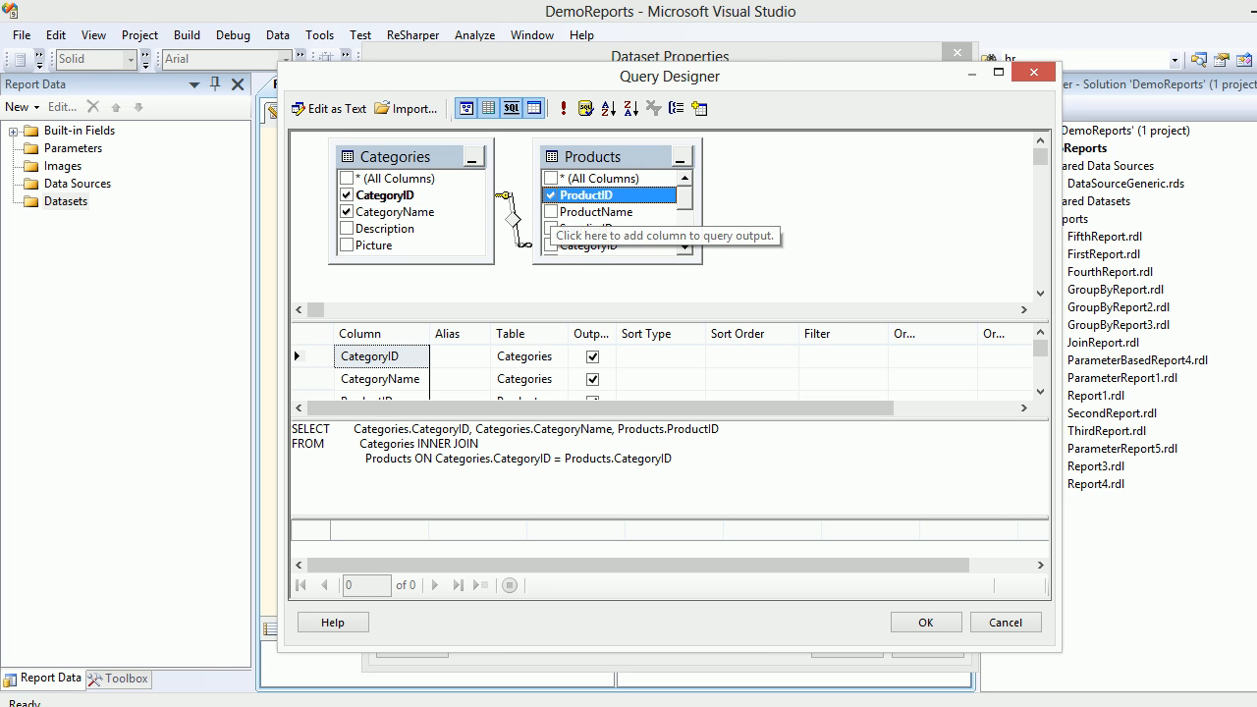
click(550, 211)
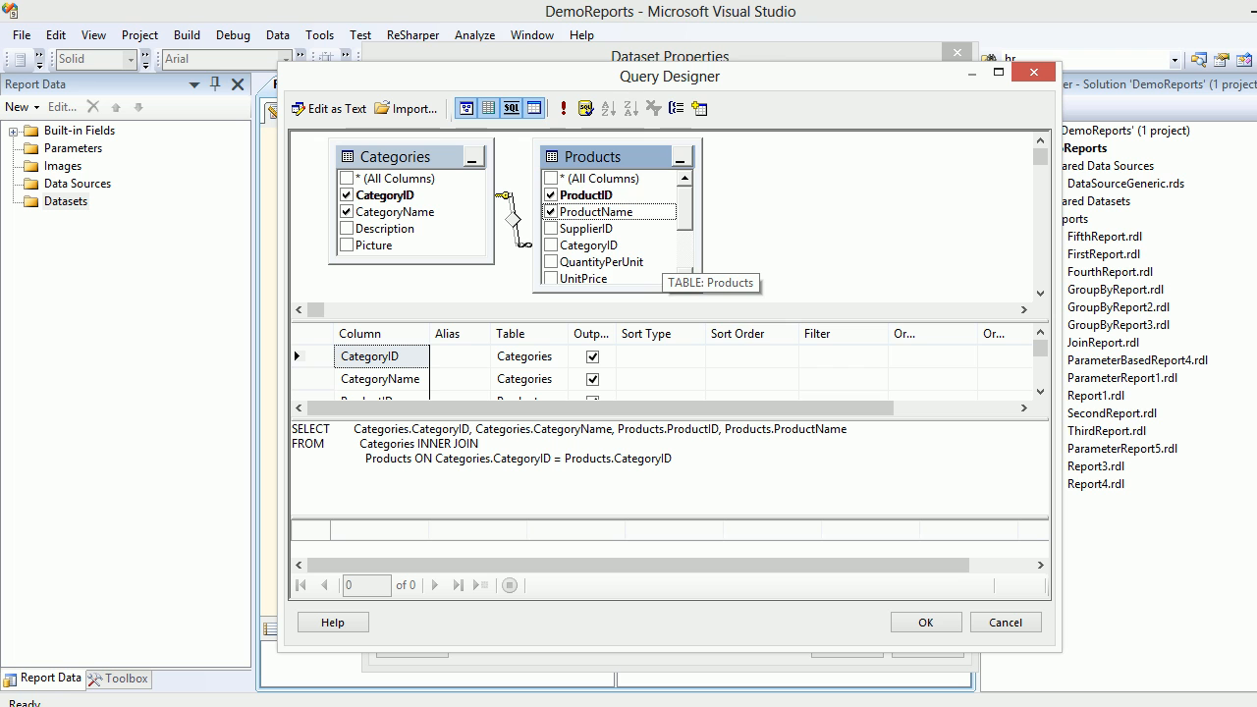
click(551, 261)
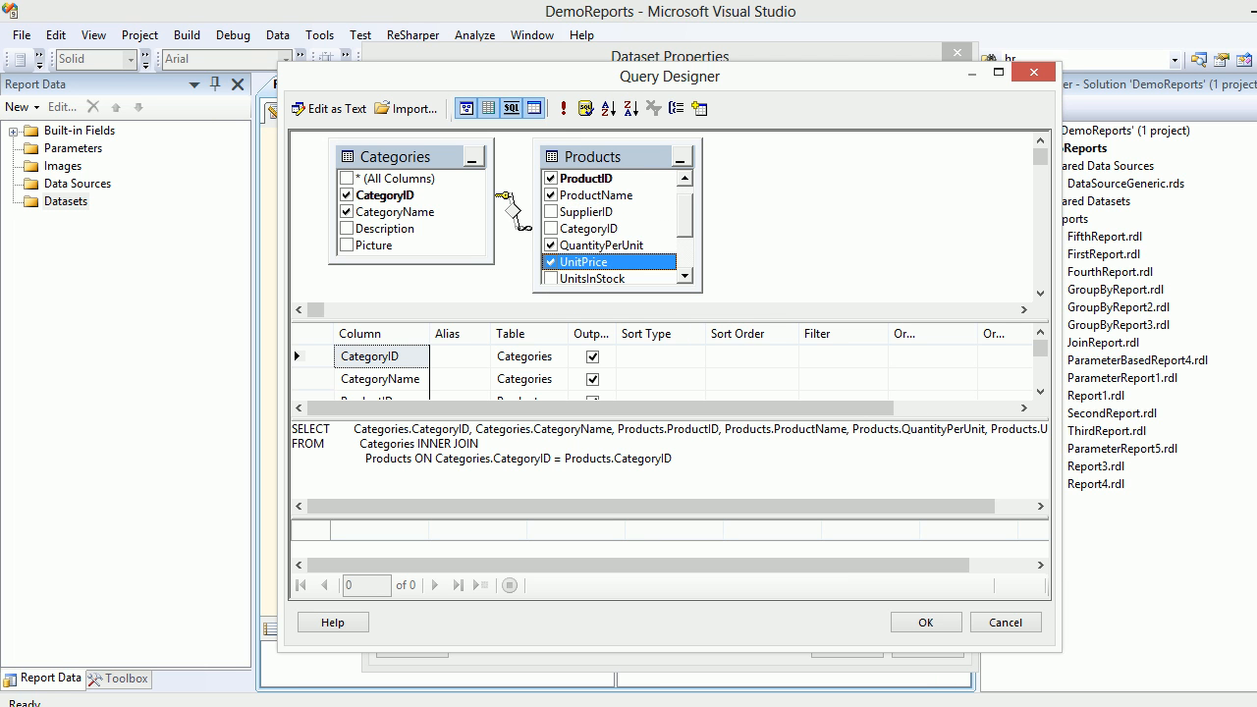
click(841, 356)
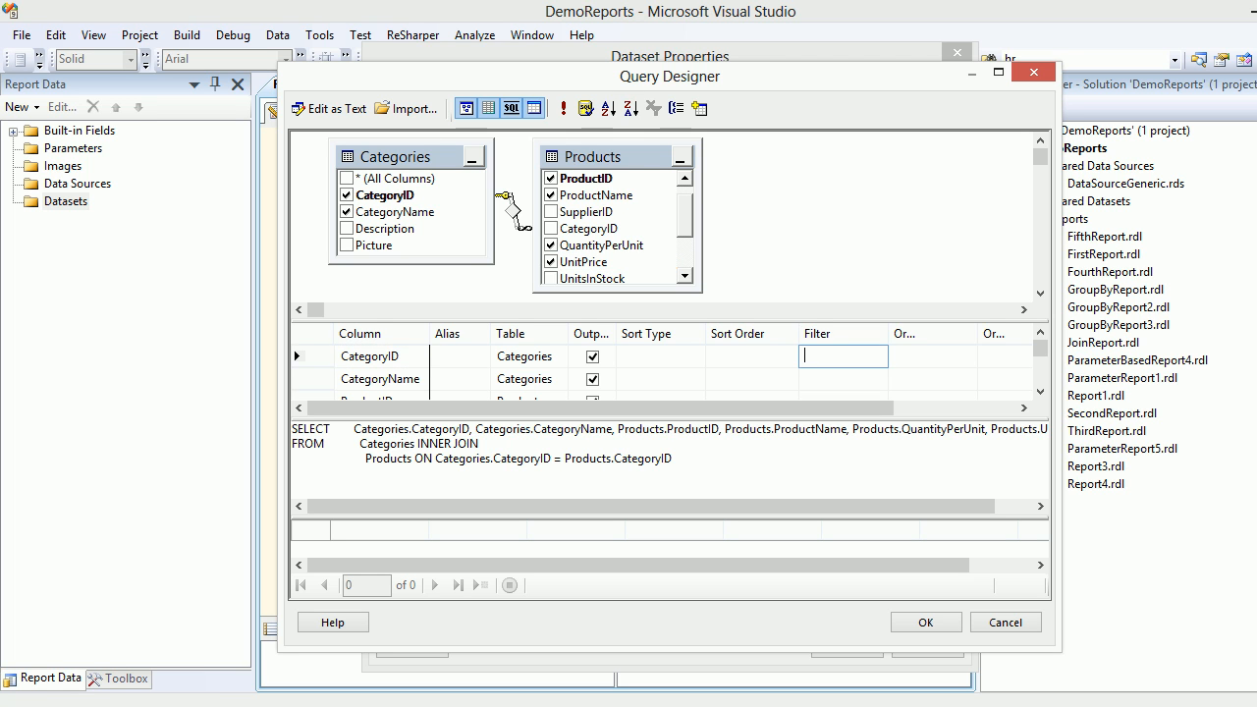
text(=)
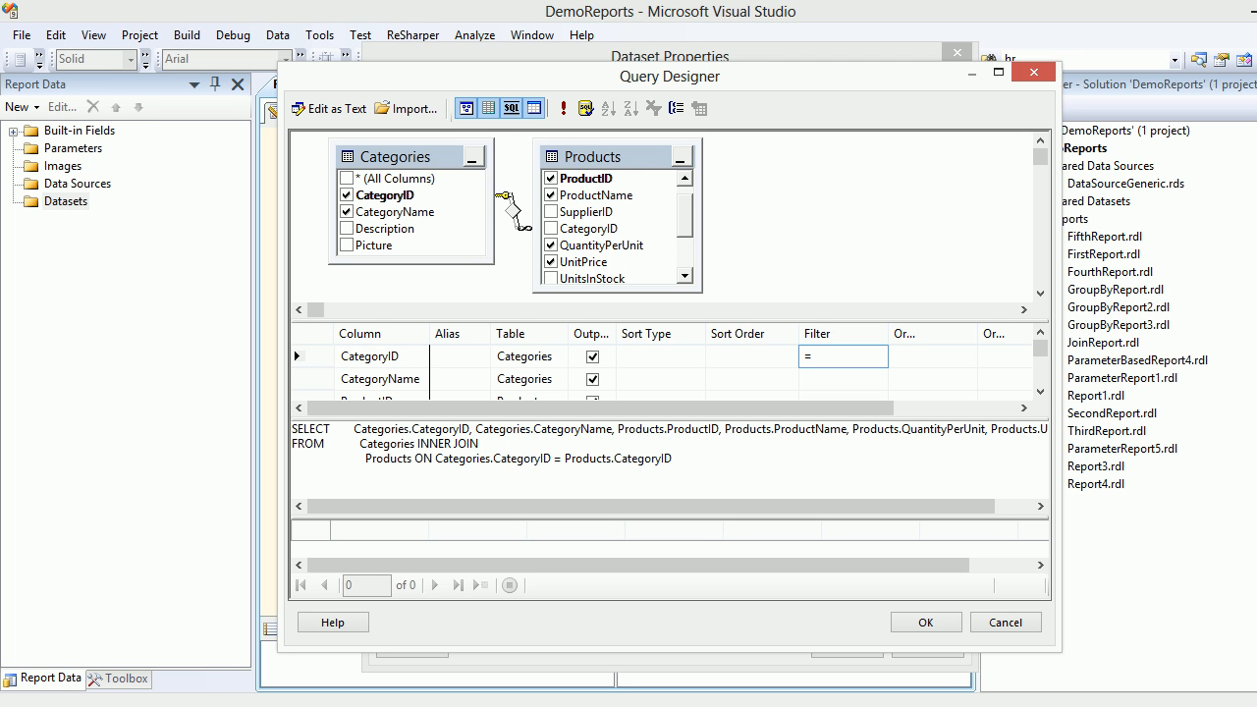
text(@)
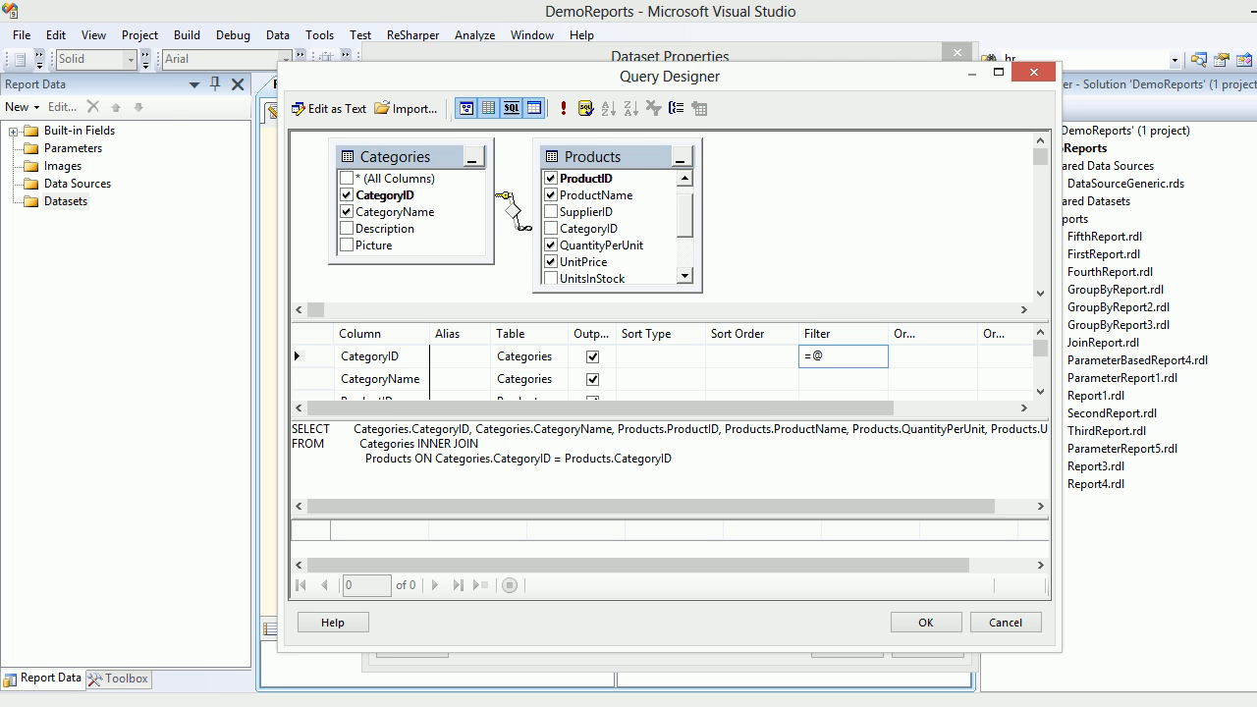
text(C)
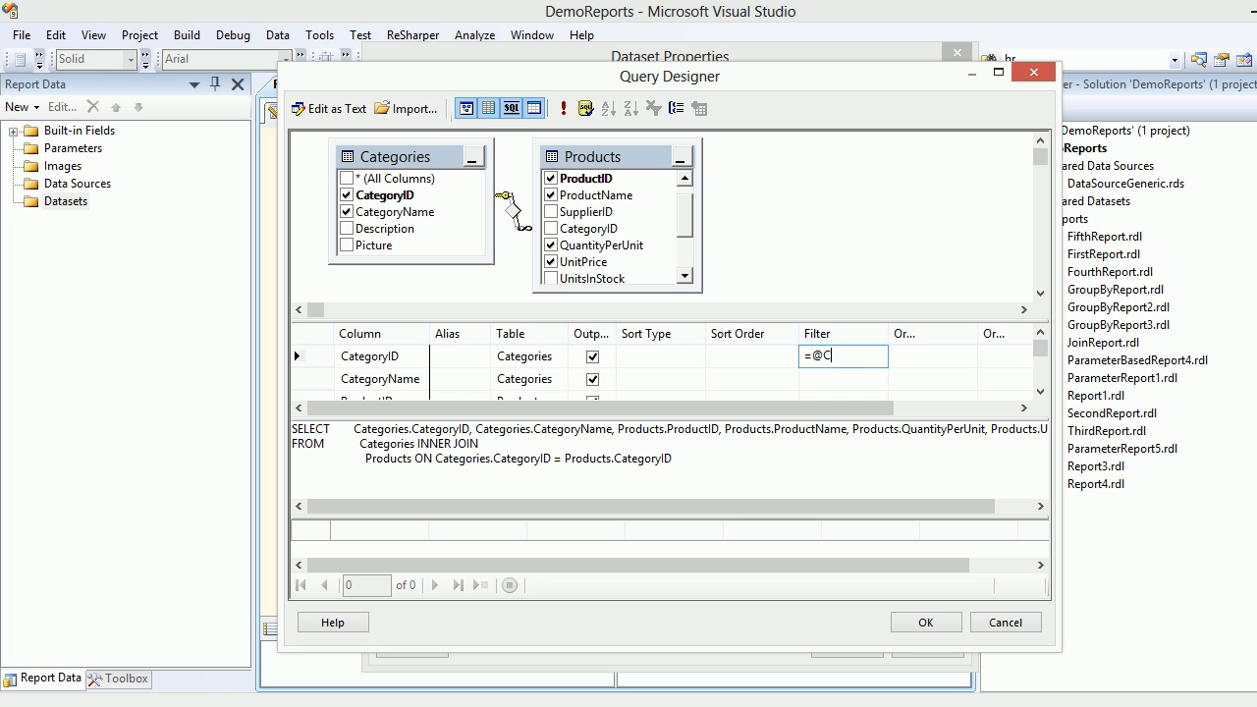
text(ategor)
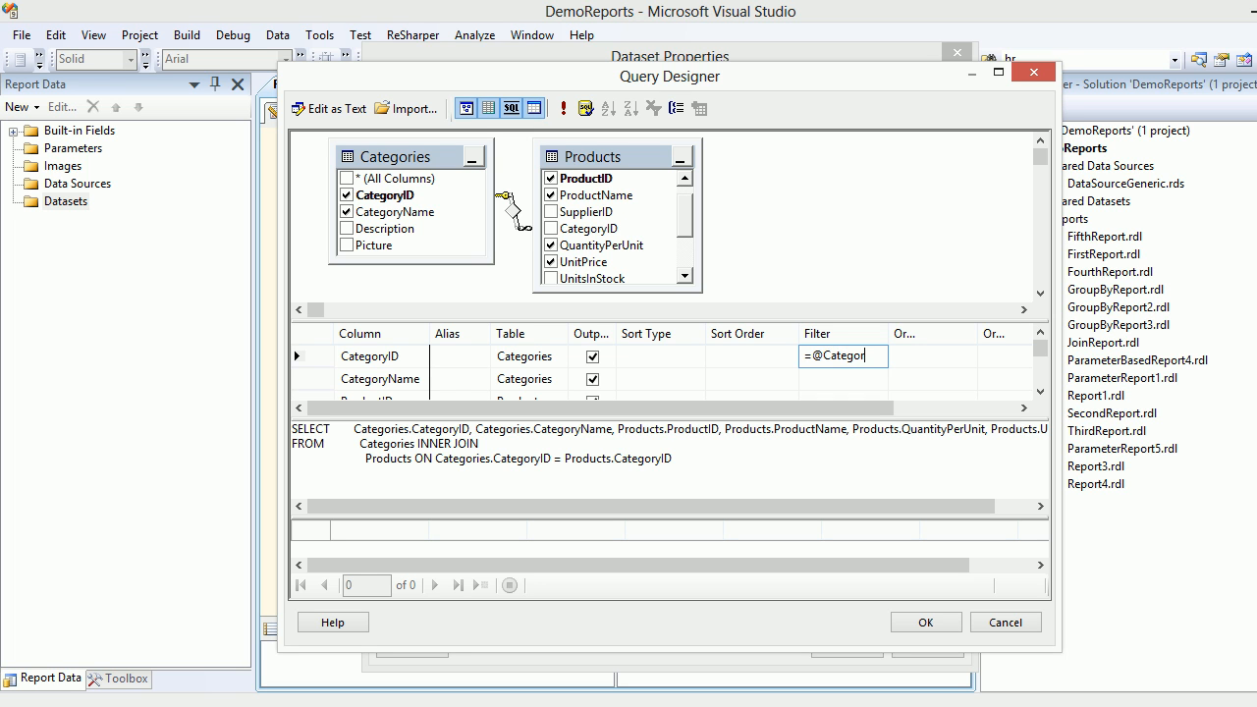
text(yID)
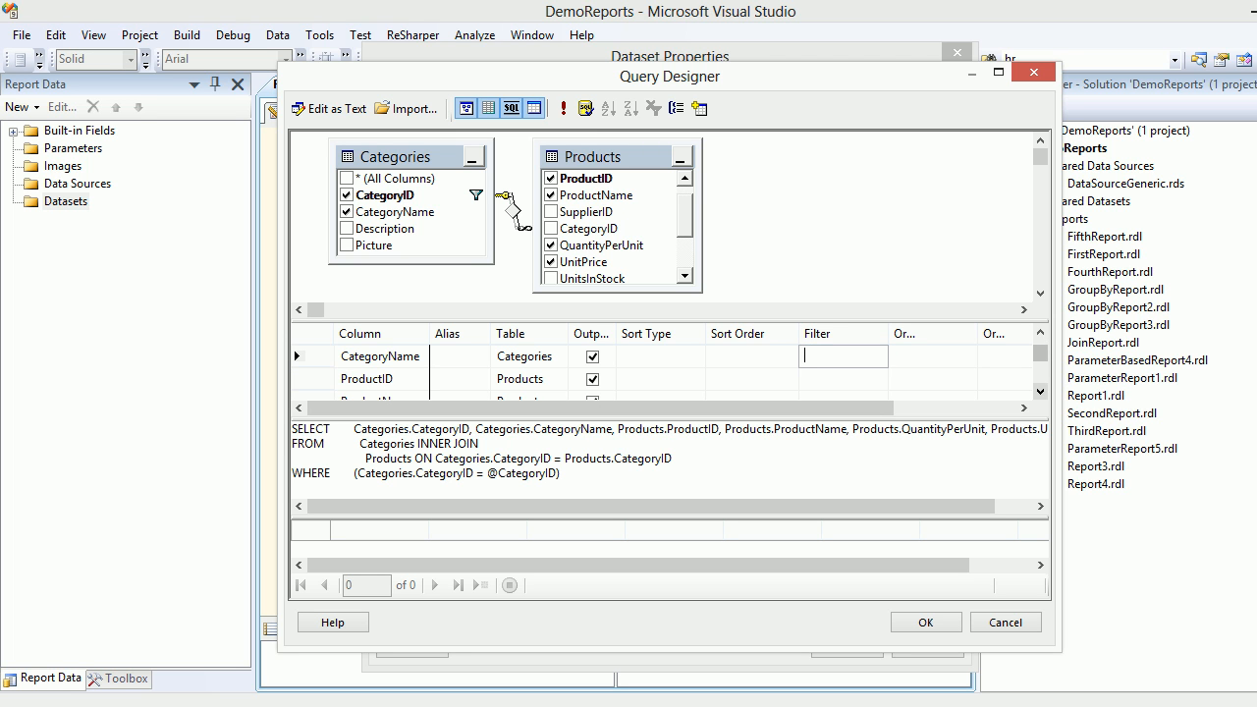
click(843, 378)
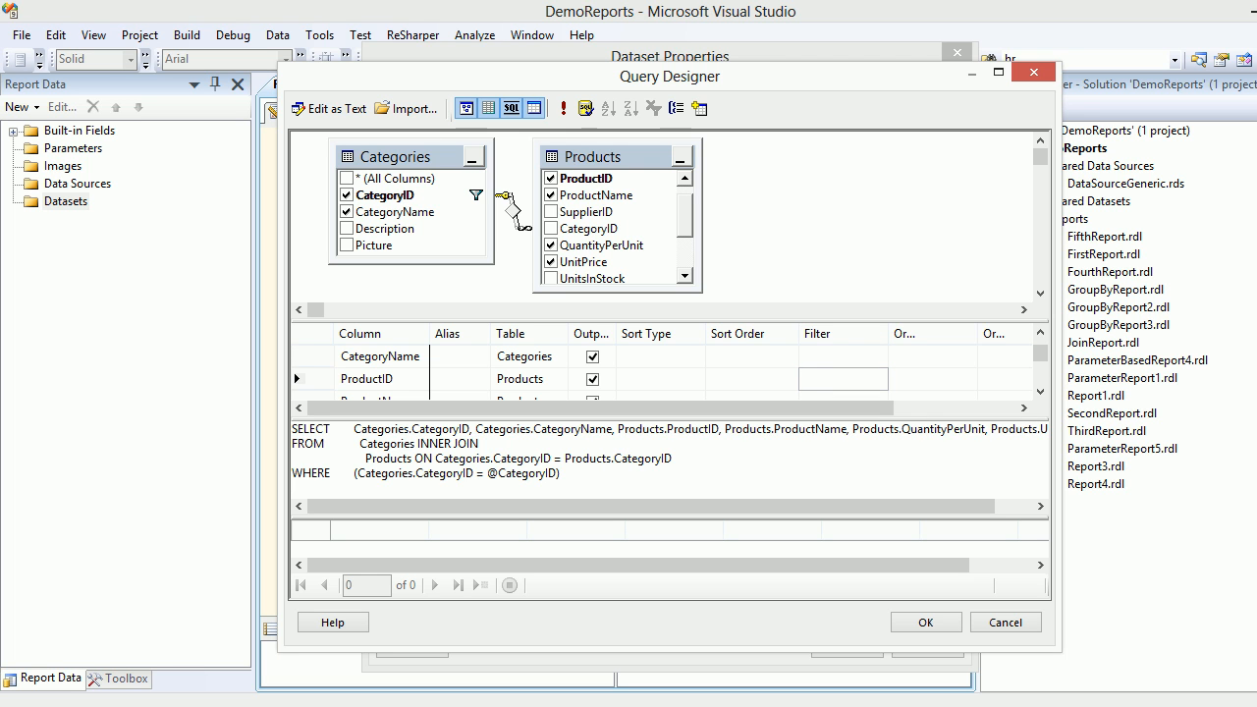
text(=@)
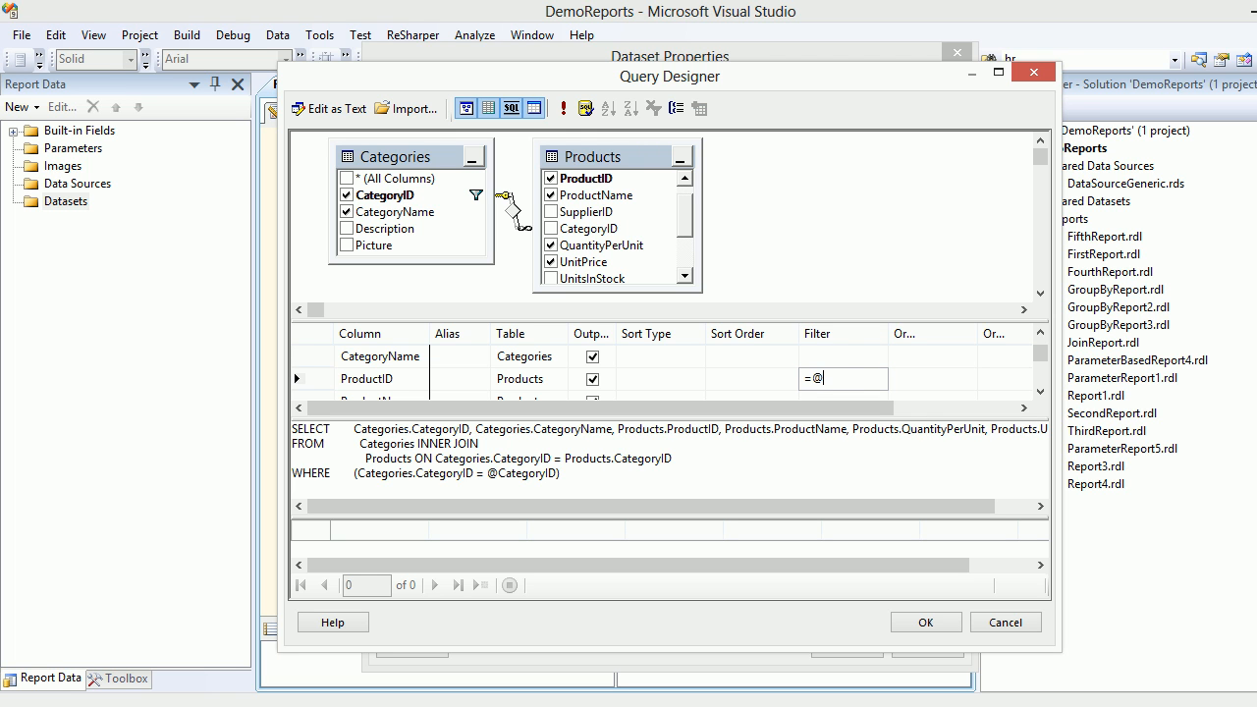
text(Product)
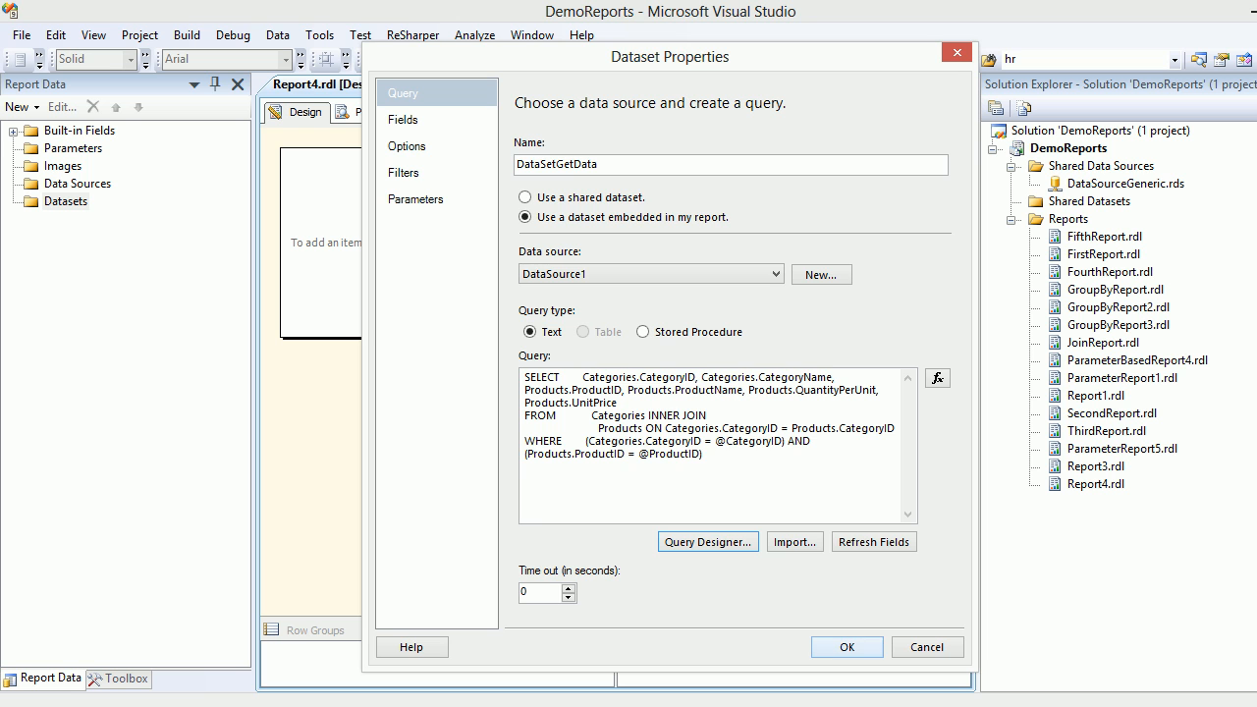
- Save DataSetGetData, preview the CategoryID and ProductID prompts, then return to Design
click(846, 647)
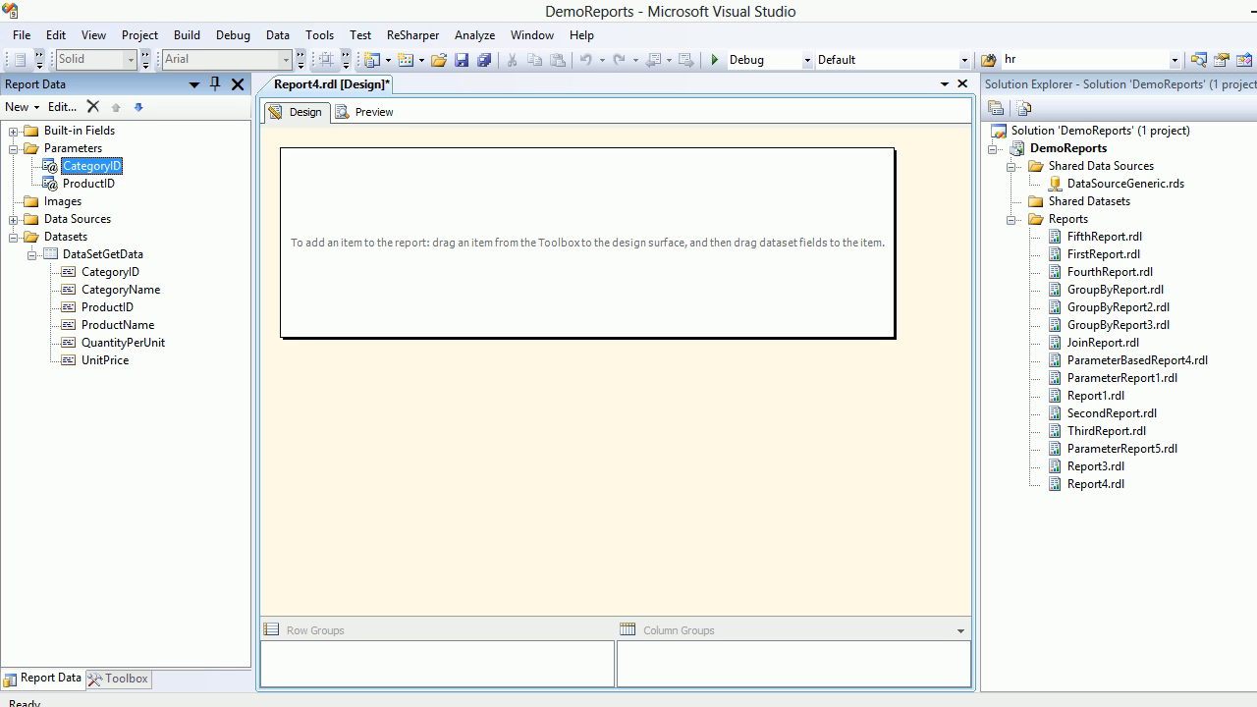
click(373, 111)
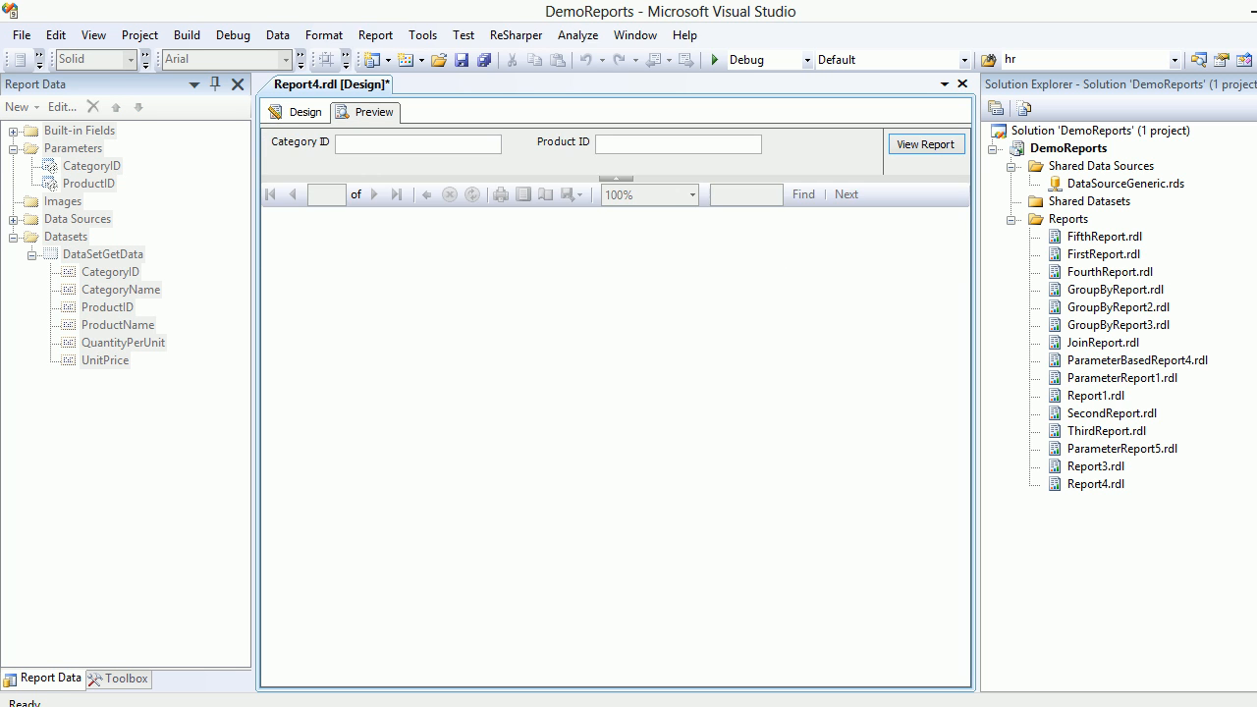
click(418, 143)
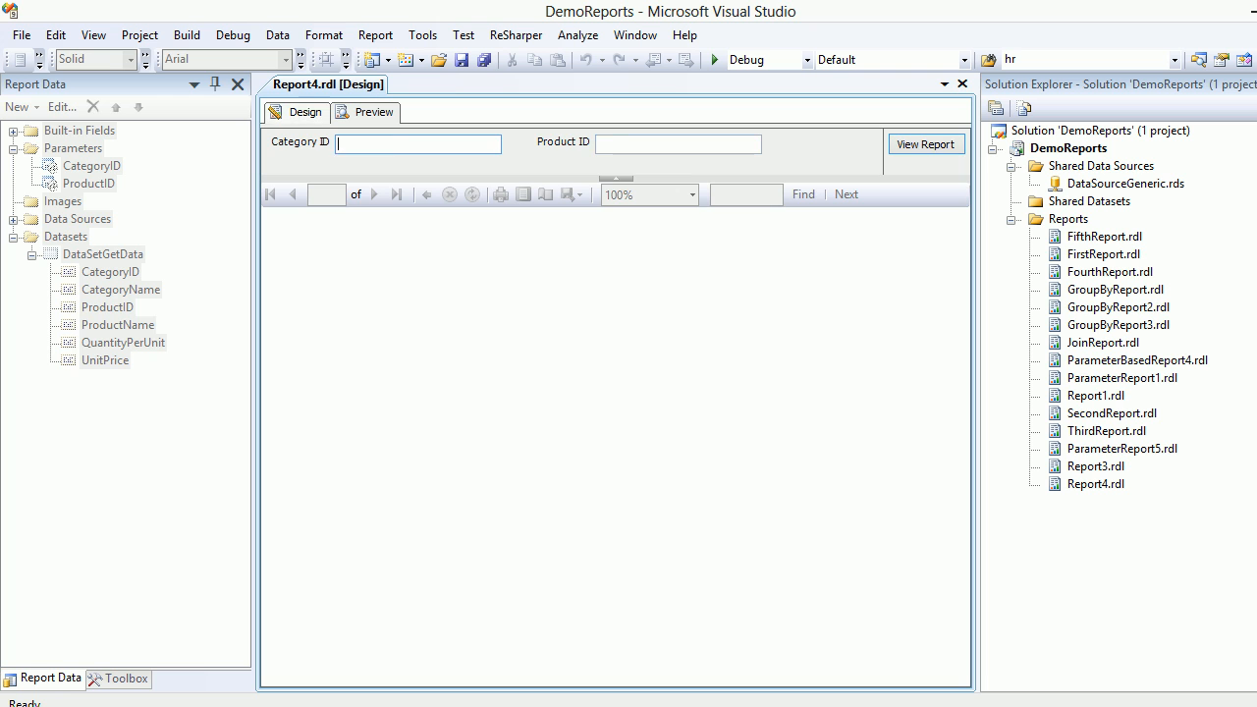
click(306, 111)
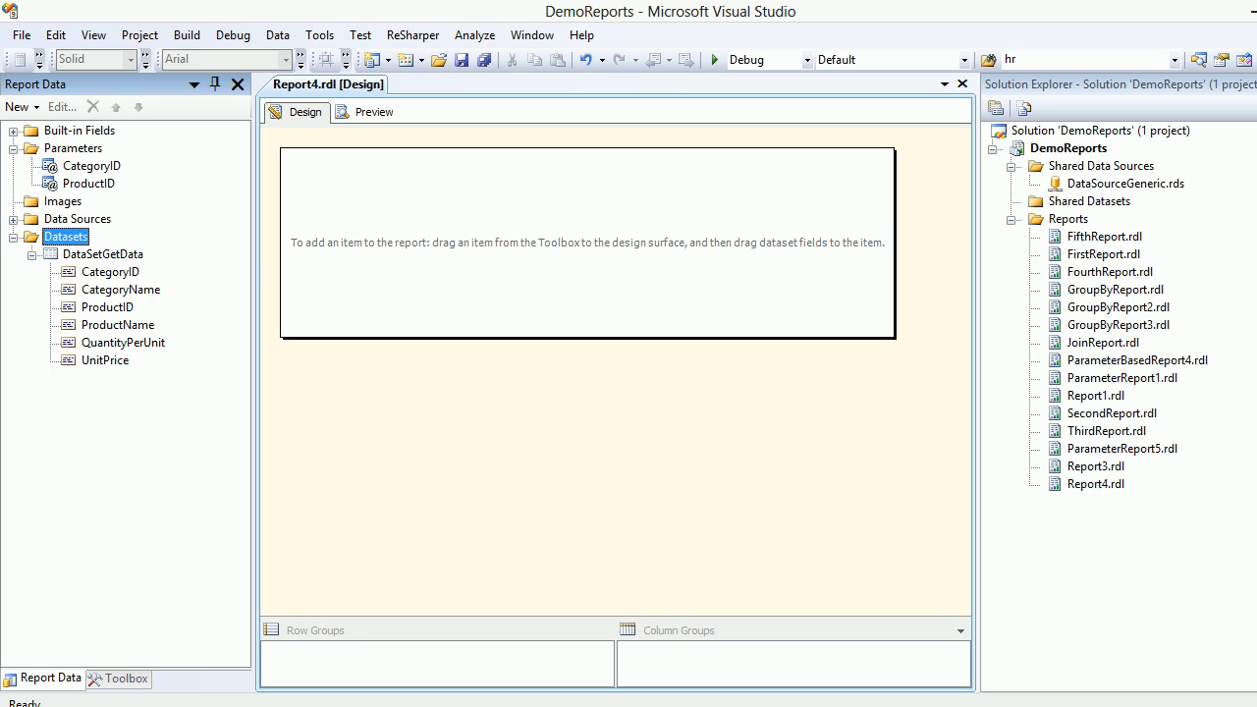
- Create a new embedded dataset, DataSetCat, using DataSource1
right_click(66, 236)
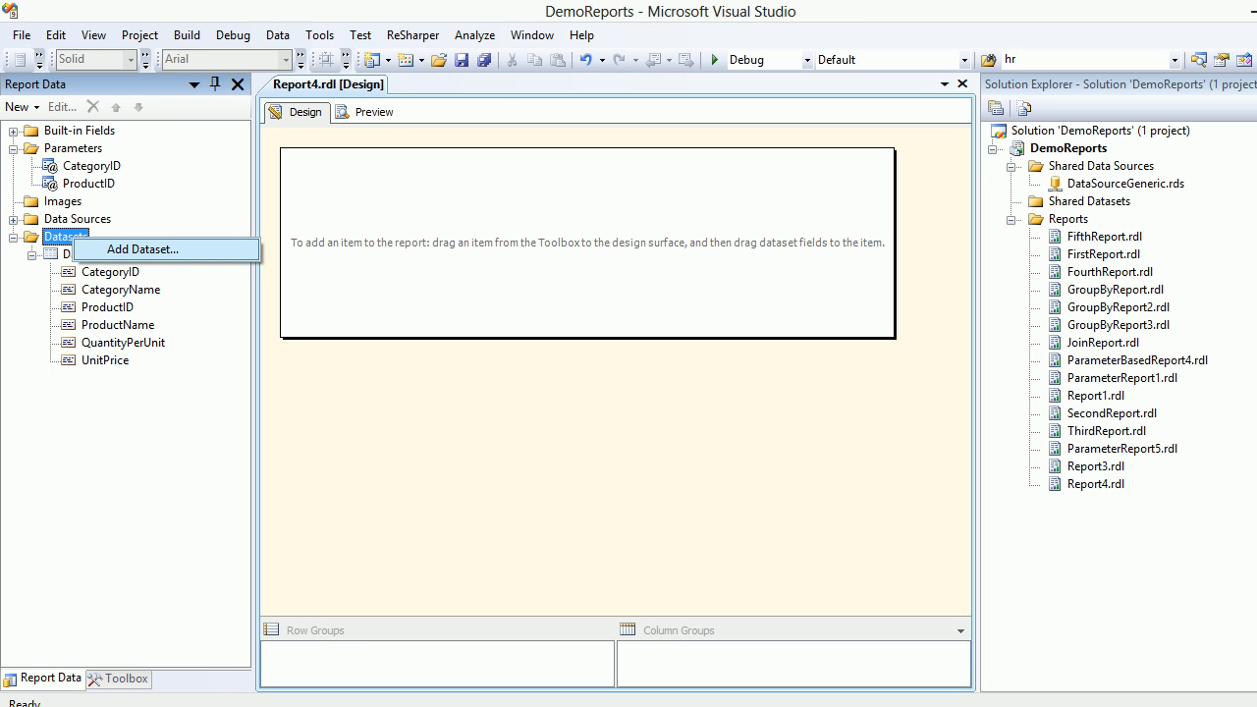
click(141, 249)
text(DataSetCat)
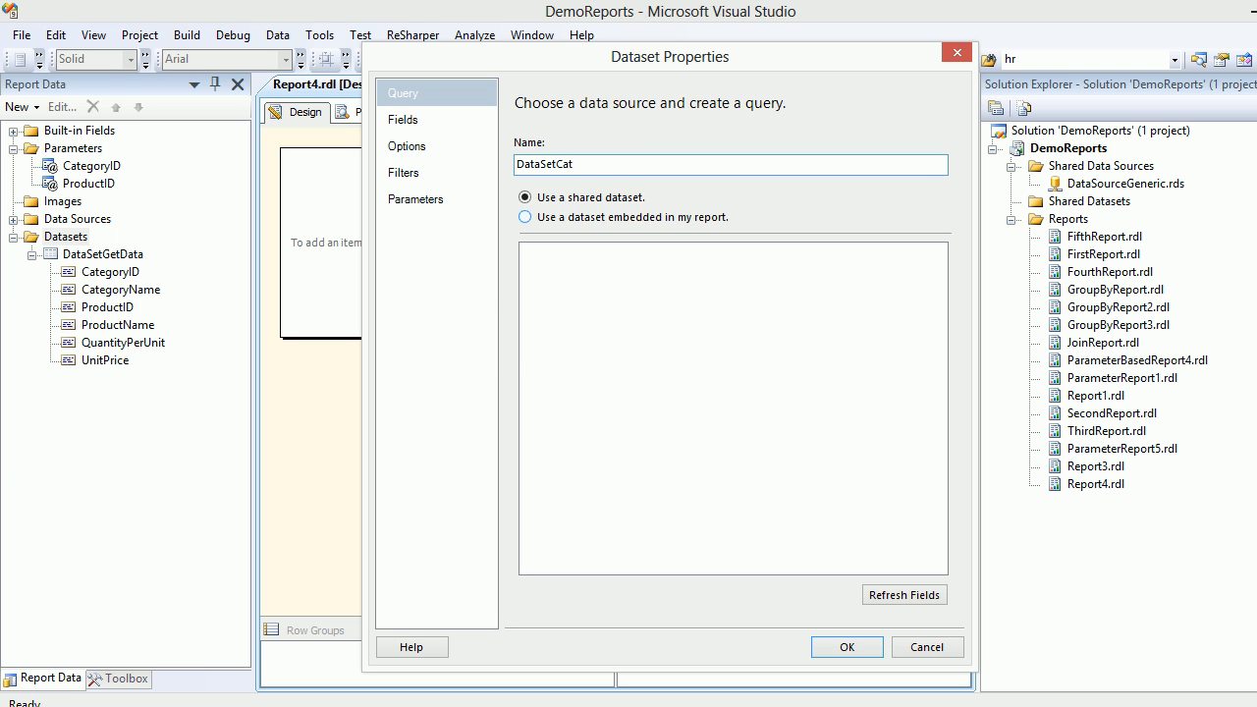
click(525, 217)
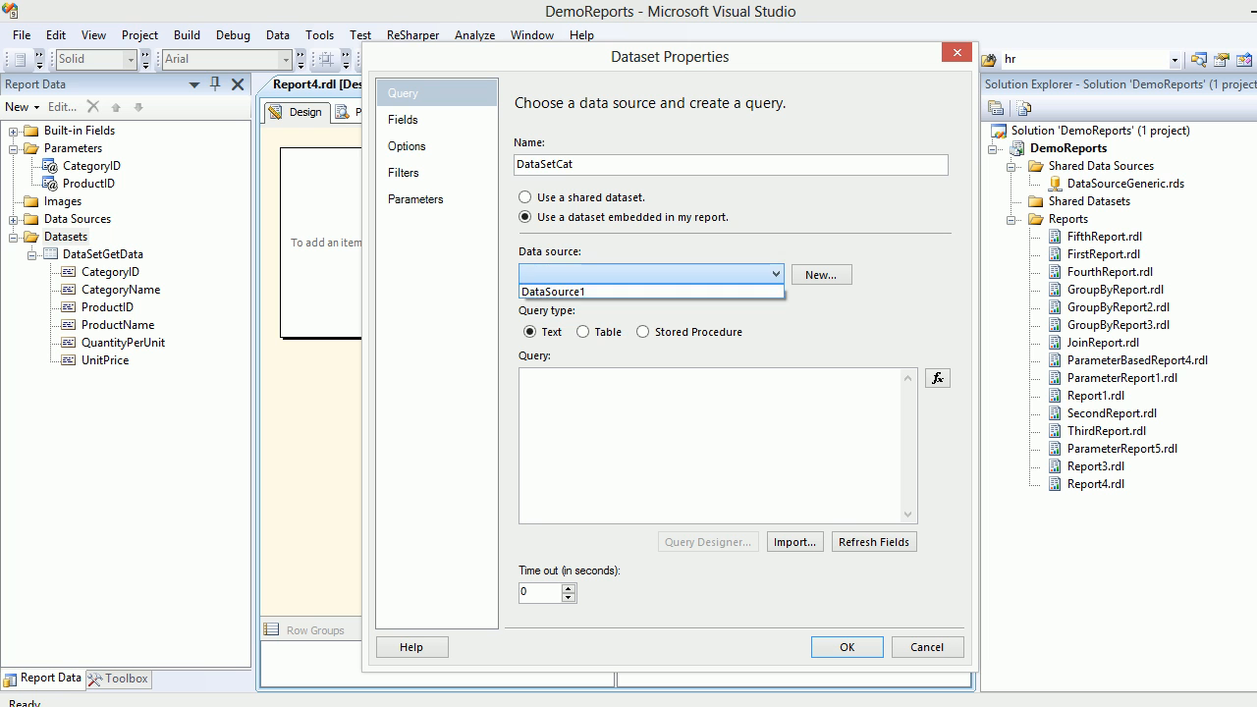
click(650, 291)
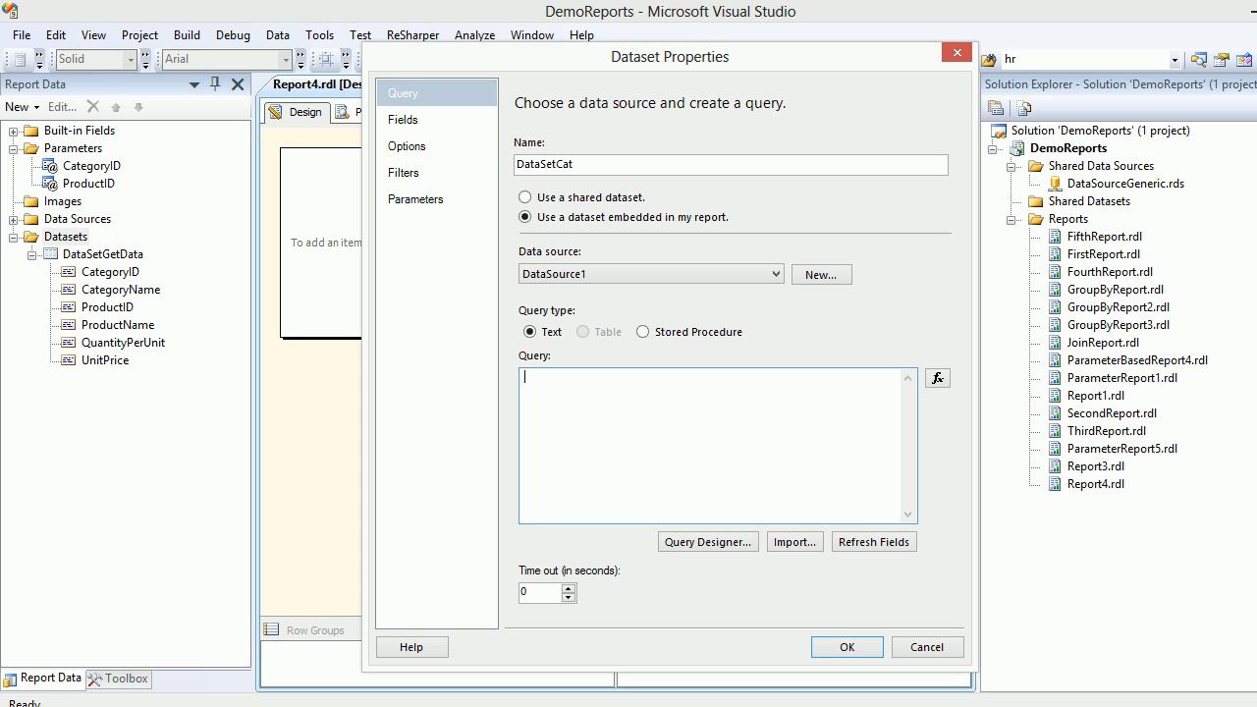
- Query CategoryID and CategoryName from Categories and save DataSetCat
click(707, 541)
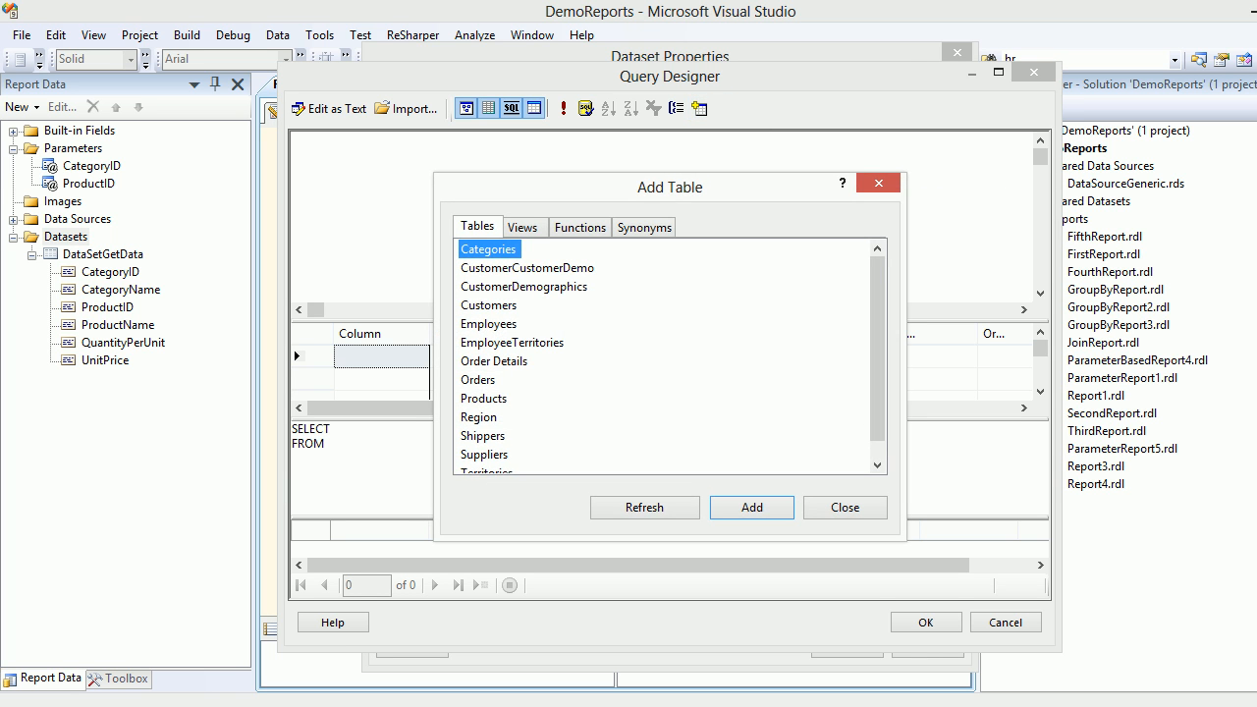
click(751, 508)
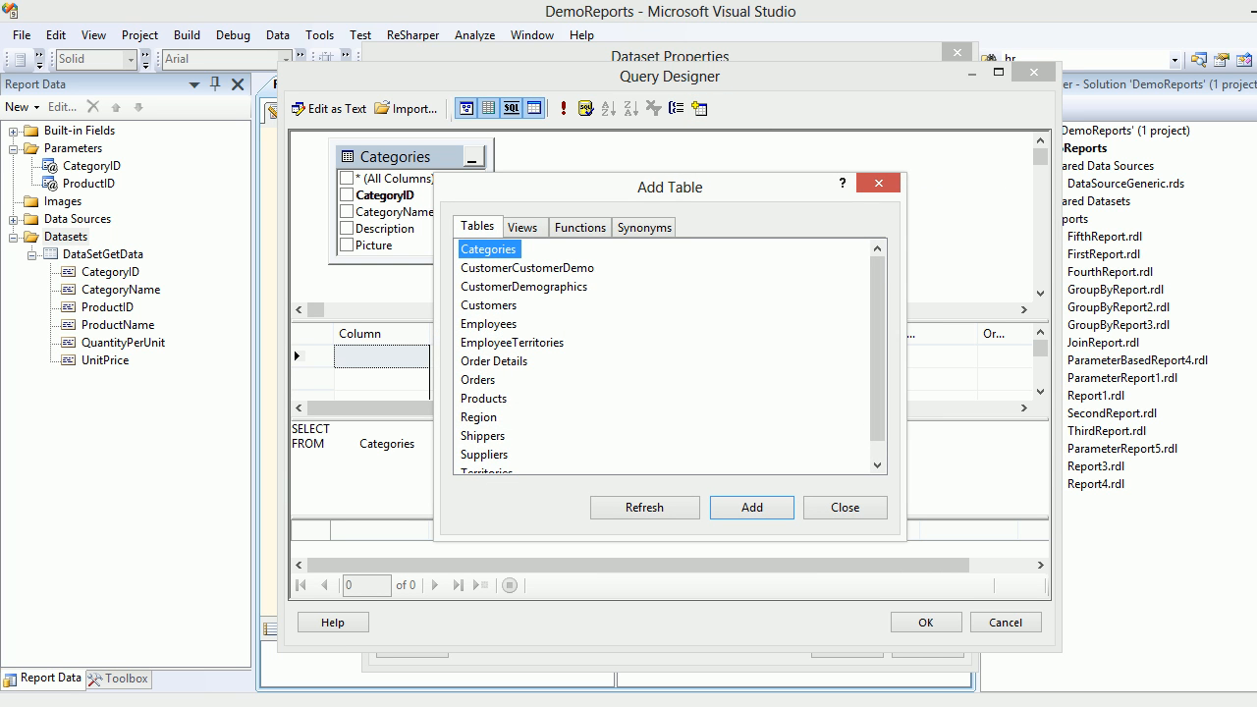
click(843, 507)
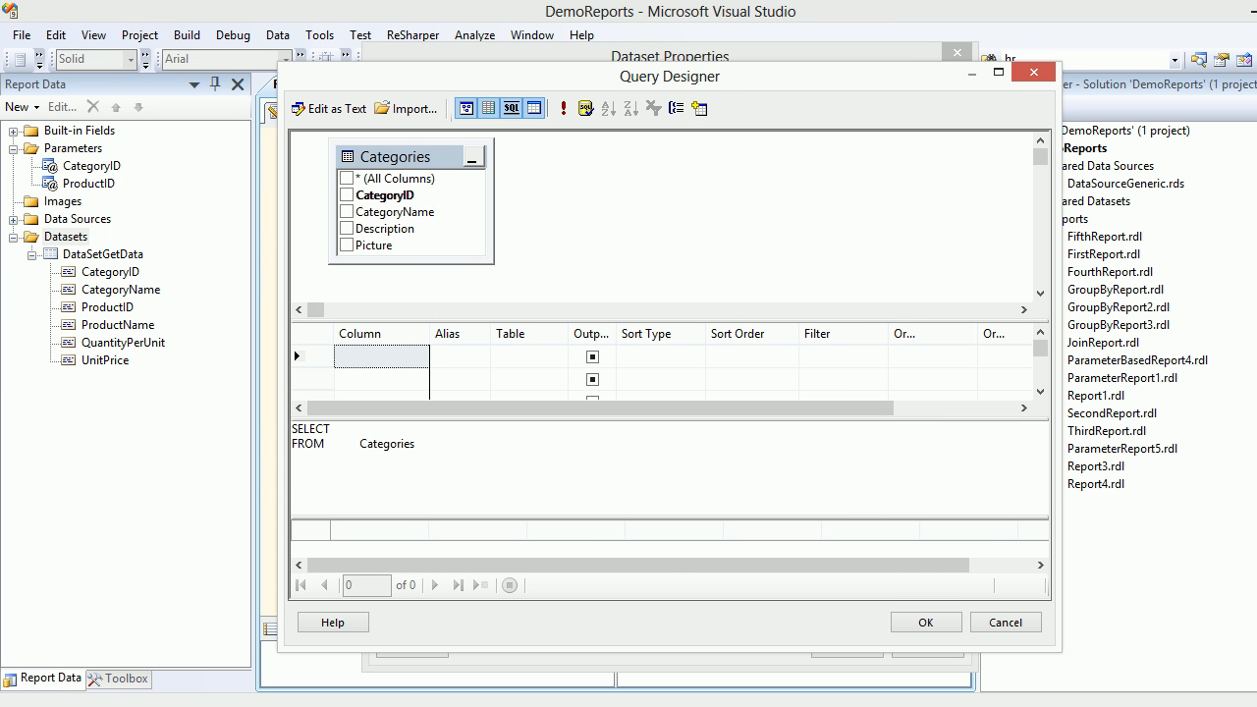
click(346, 211)
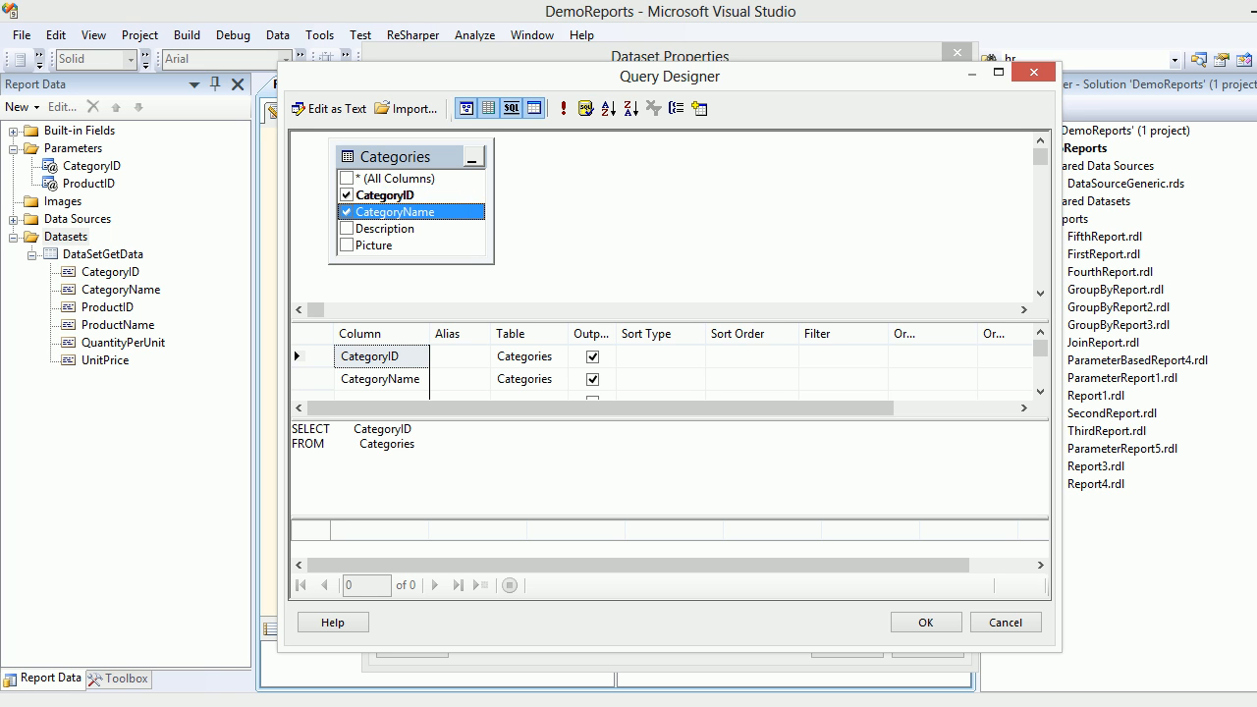
click(924, 621)
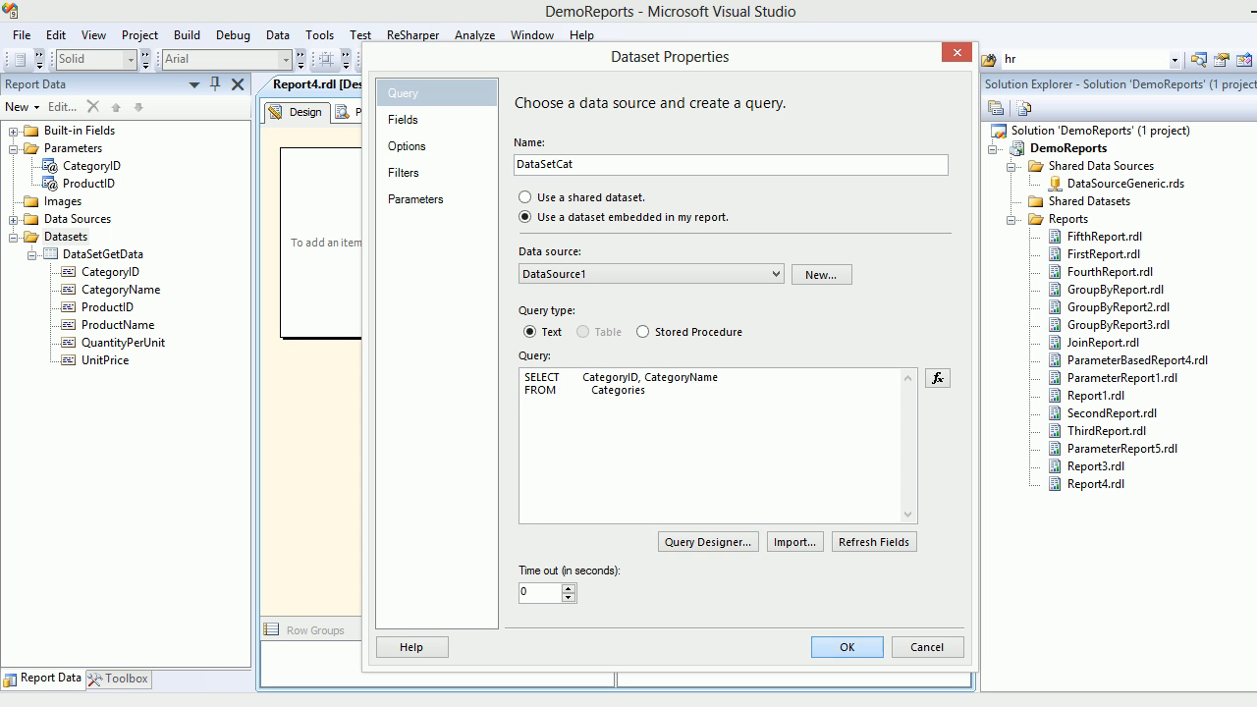
click(846, 647)
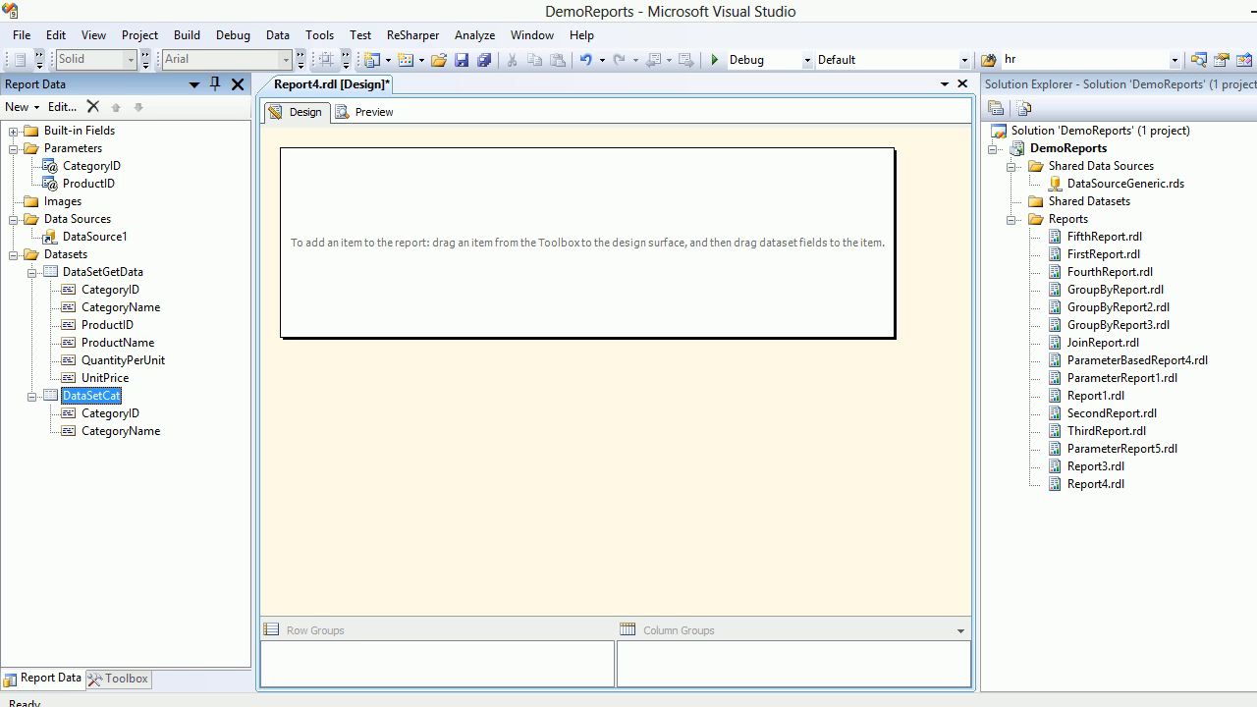
- Inspect DataSource1 and the shared DataSourceGeneric data source
click(95, 236)
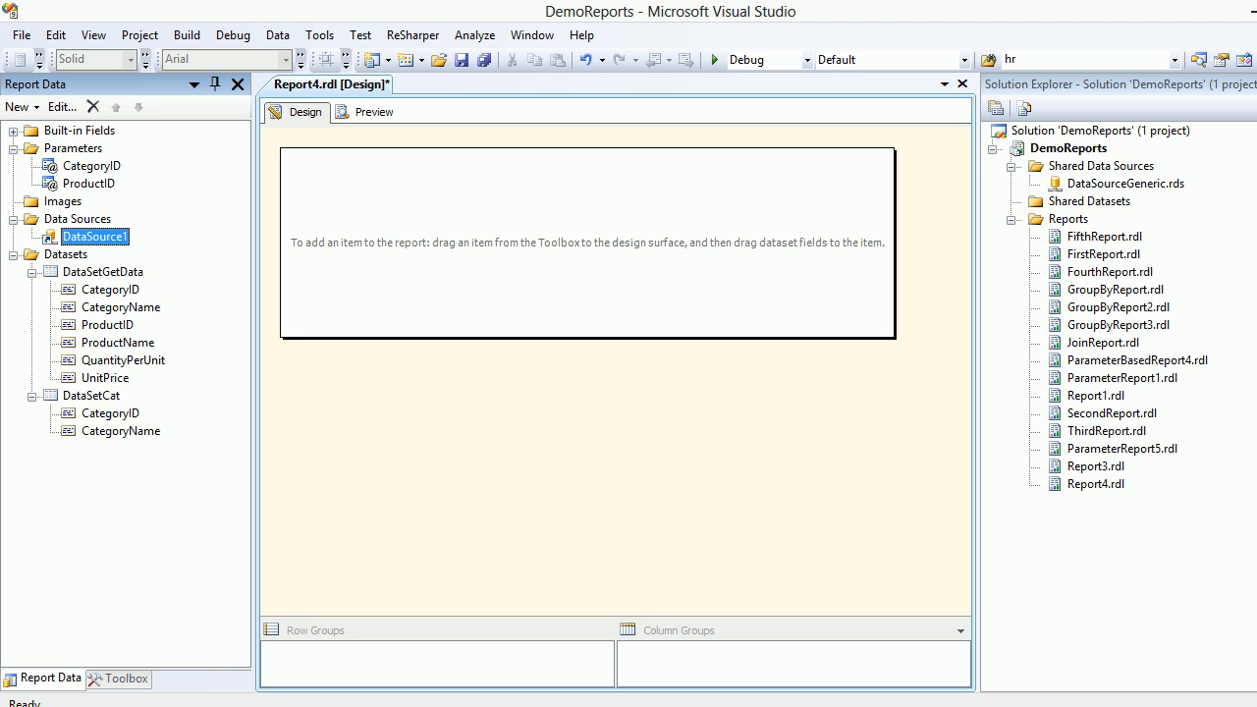
click(1126, 183)
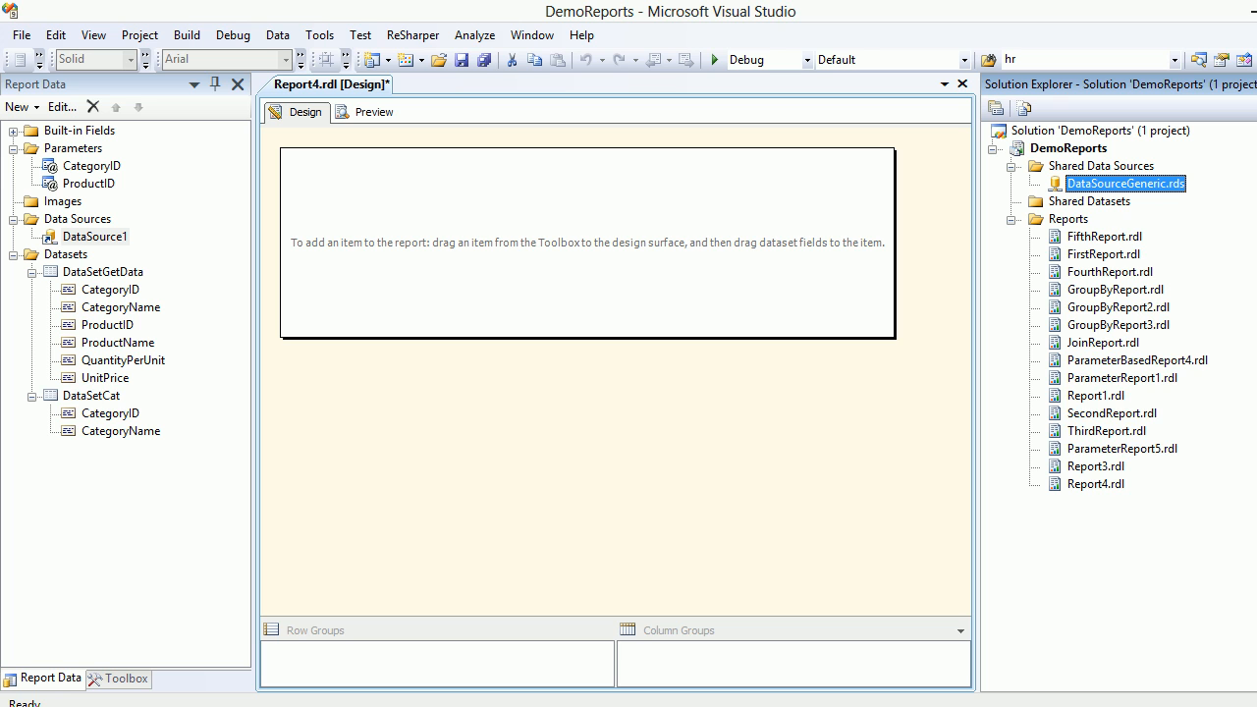
click(90, 394)
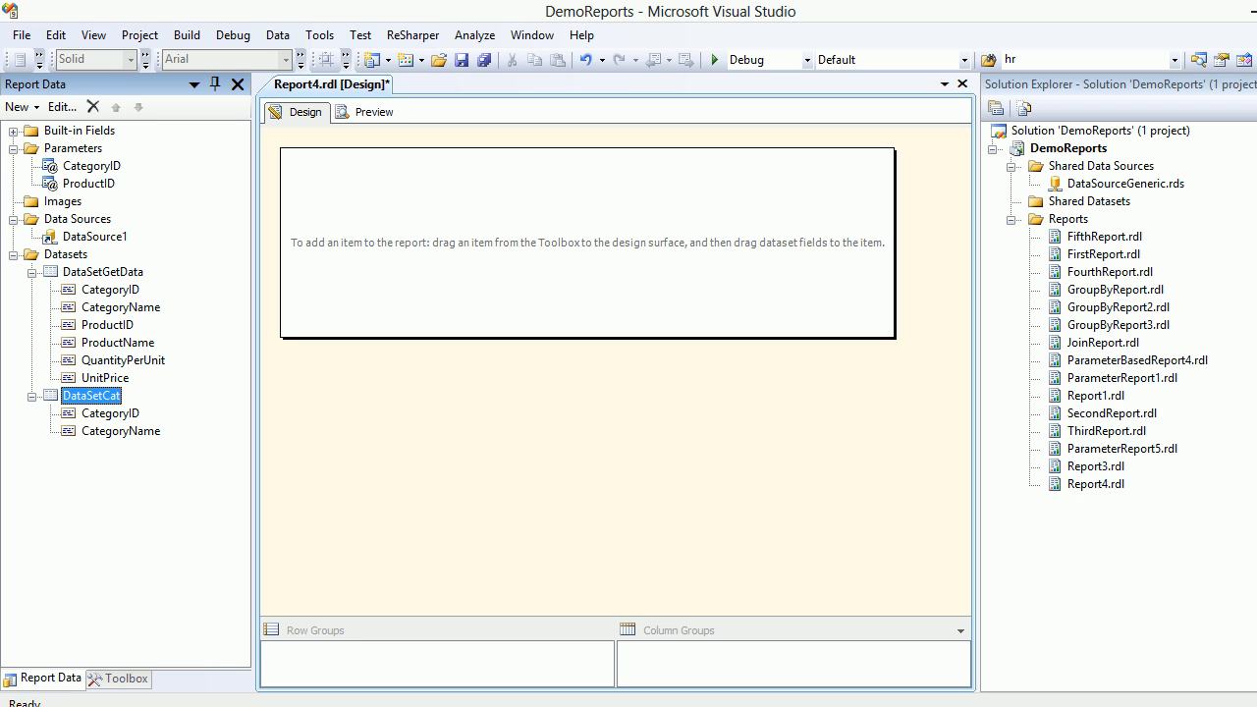
- Create embedded dataset DataSetPro on DataSource1 selecting ProductID and ProductName from Products
click(66, 253)
text(DataSetPro)
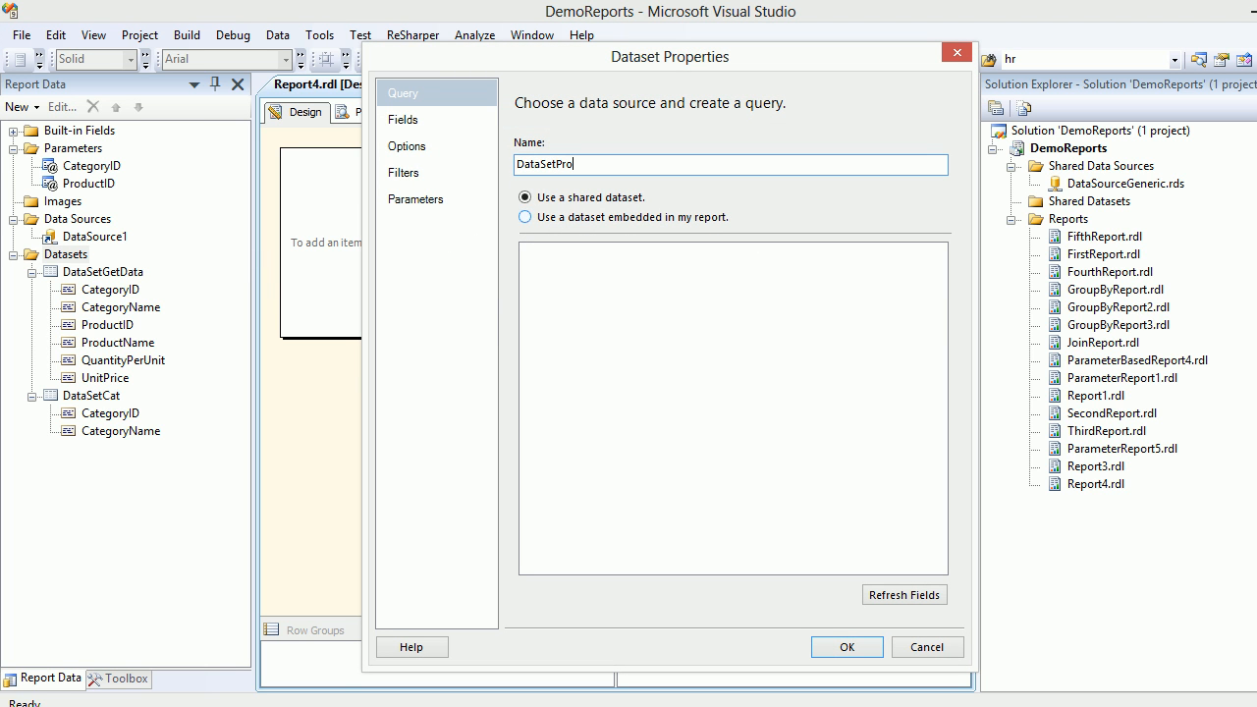
click(525, 217)
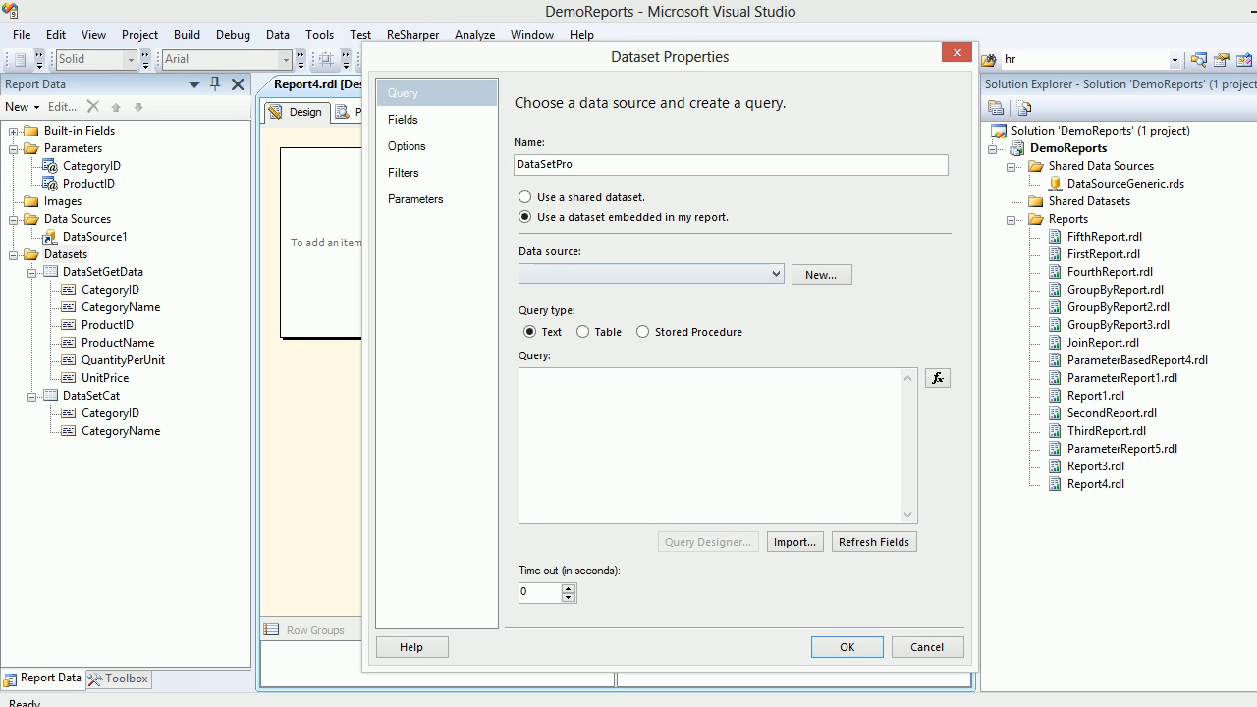
click(651, 274)
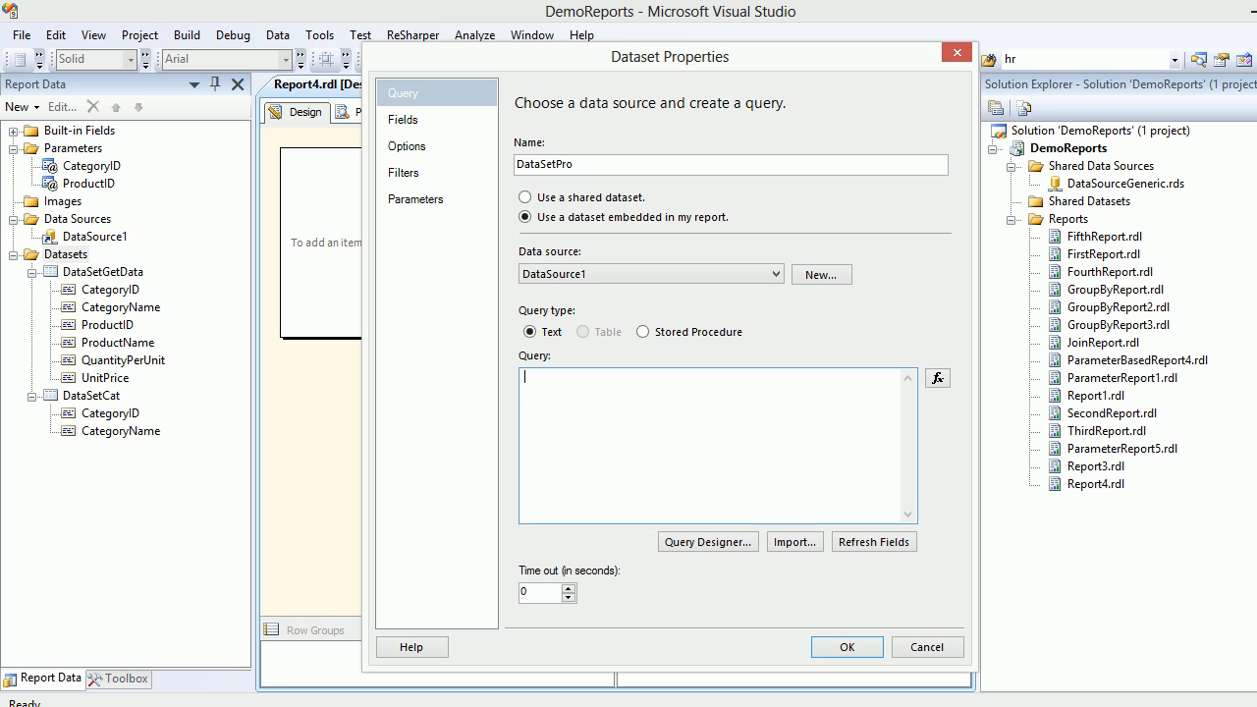
click(707, 541)
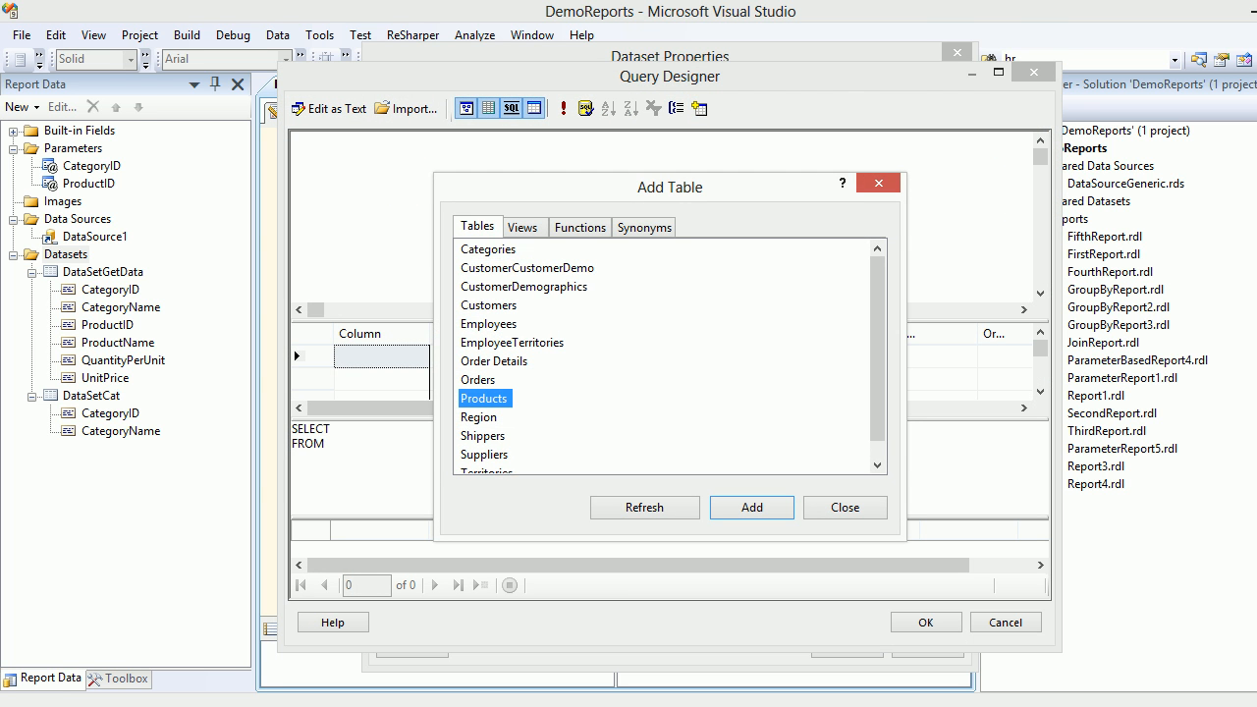
click(750, 507)
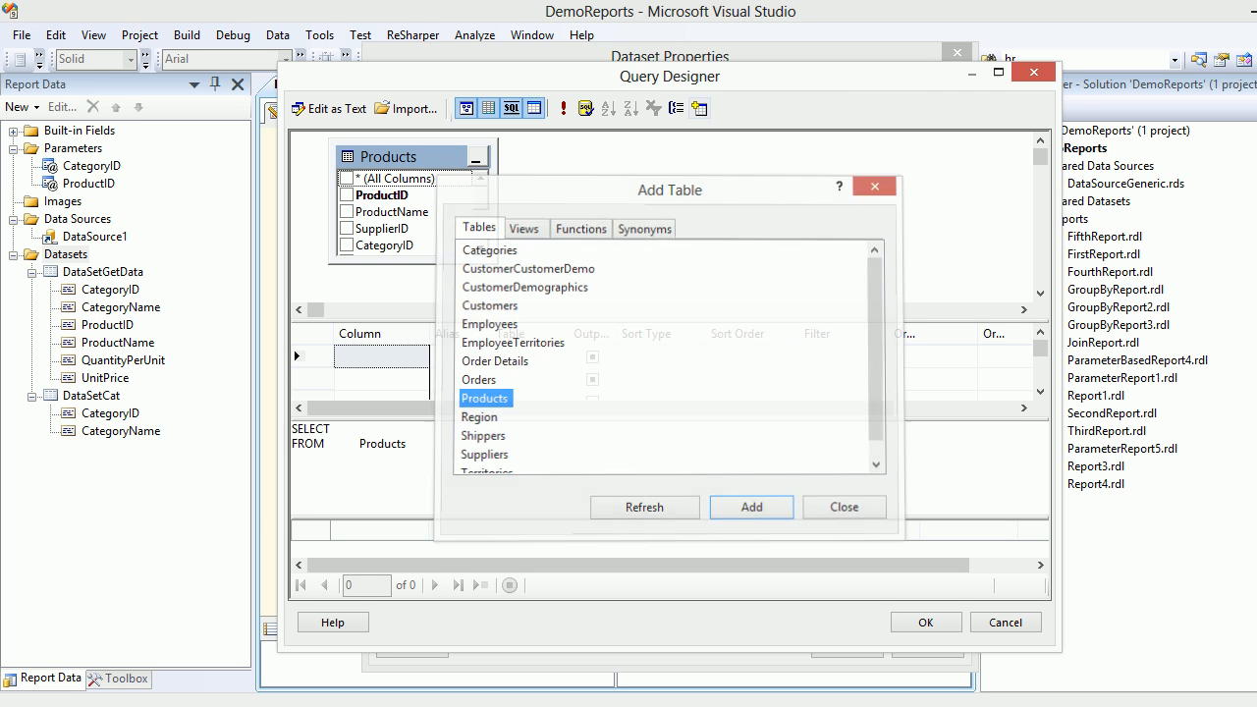
click(842, 507)
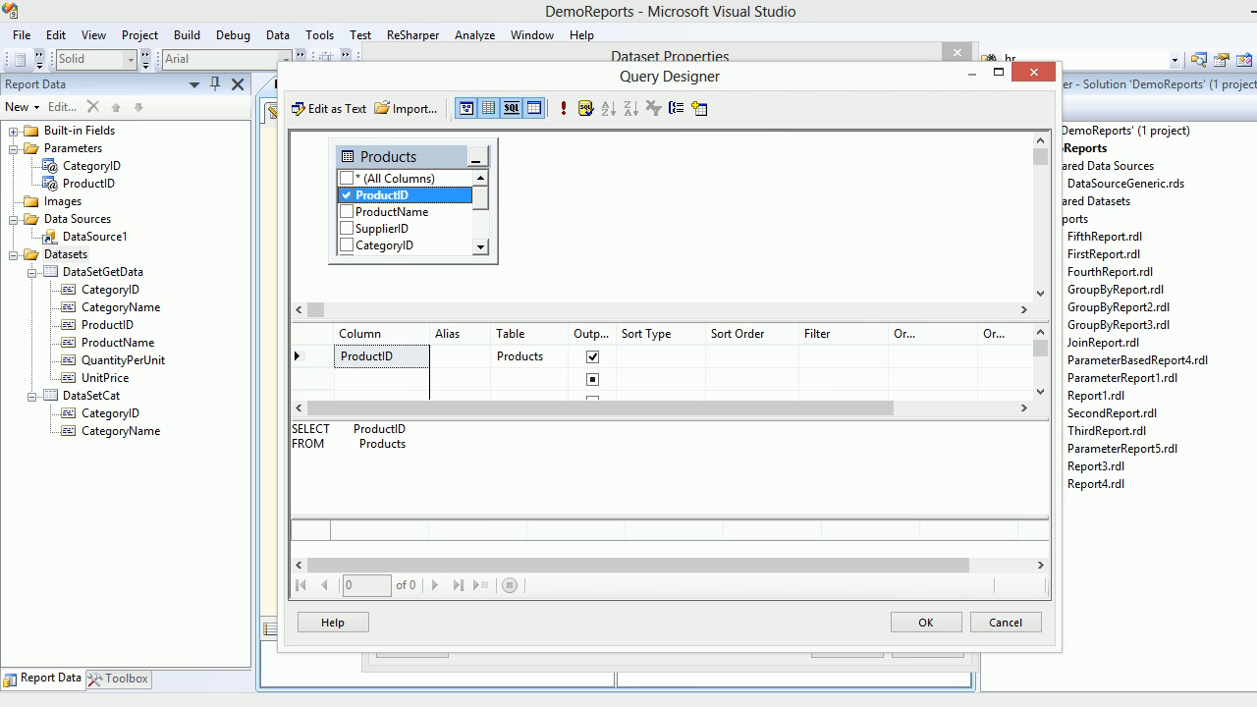
click(346, 211)
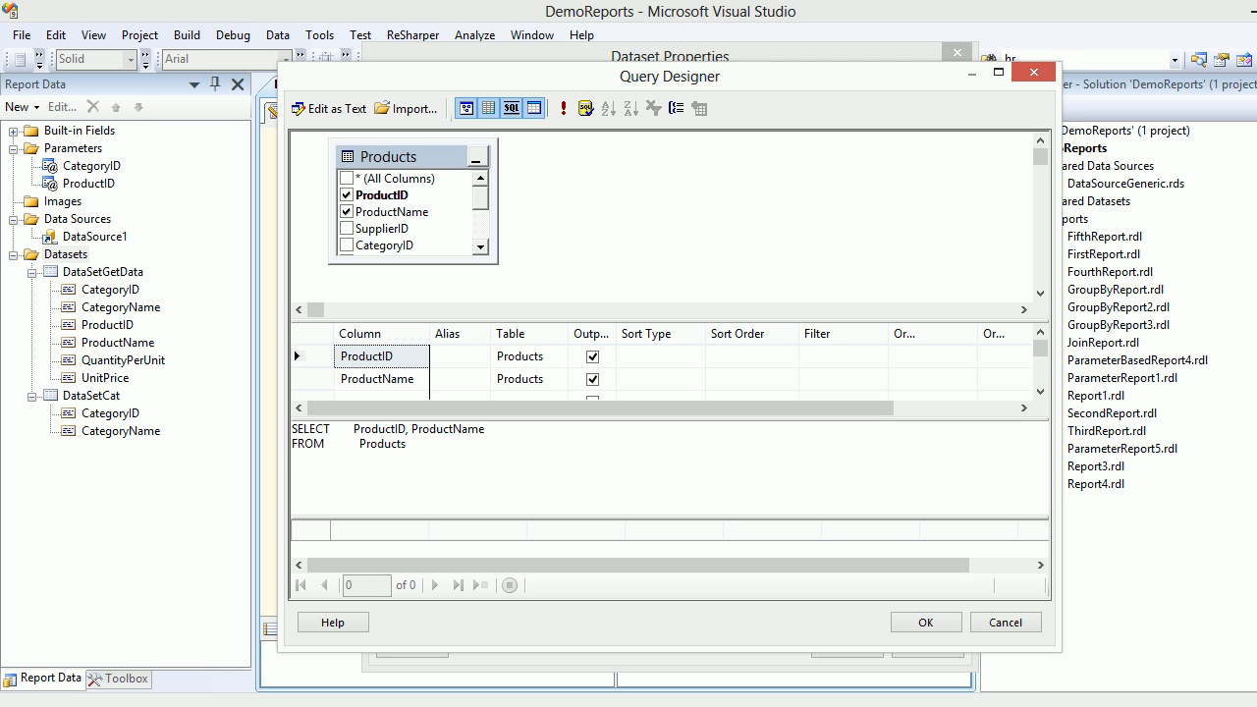
text(WHERE CategoryID -)
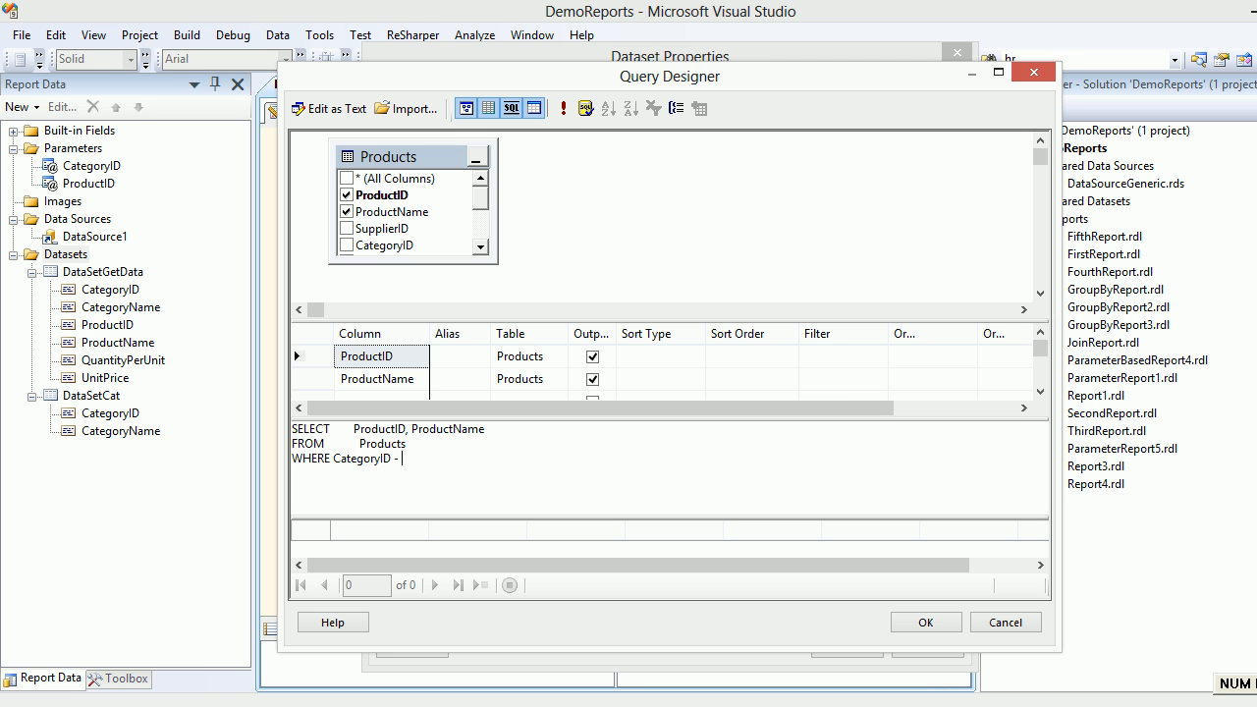
text(=)
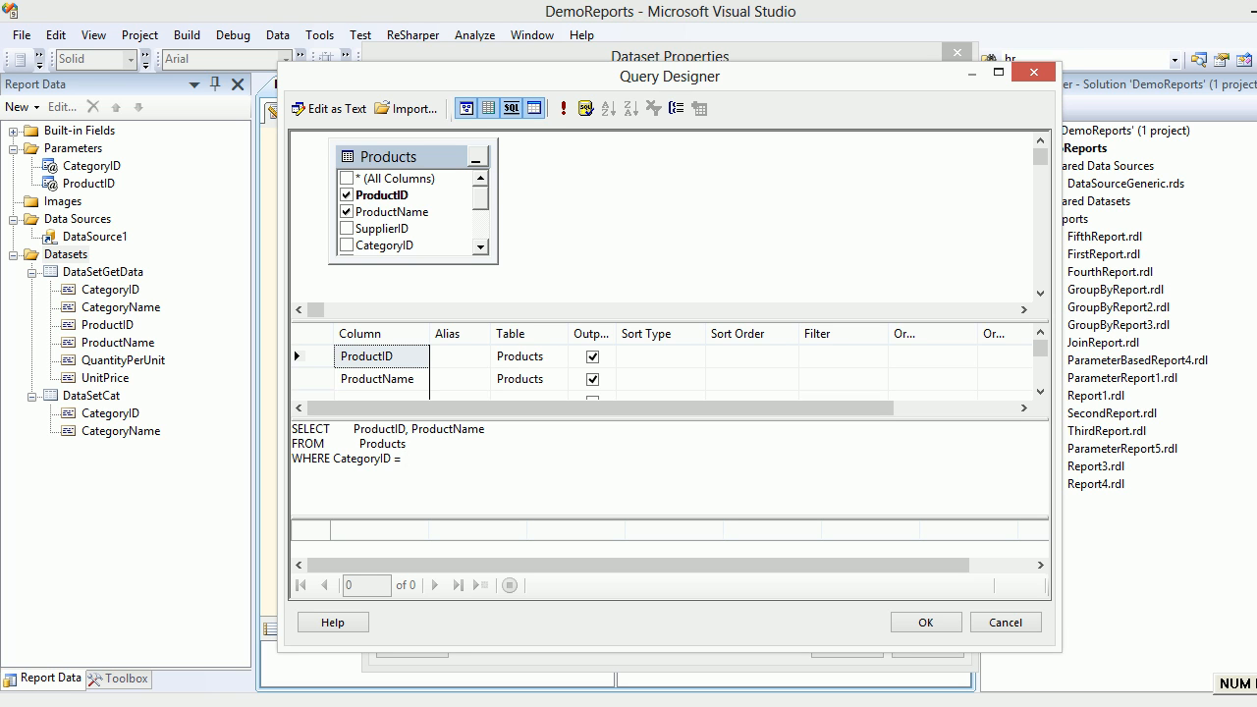
text(@Catego)
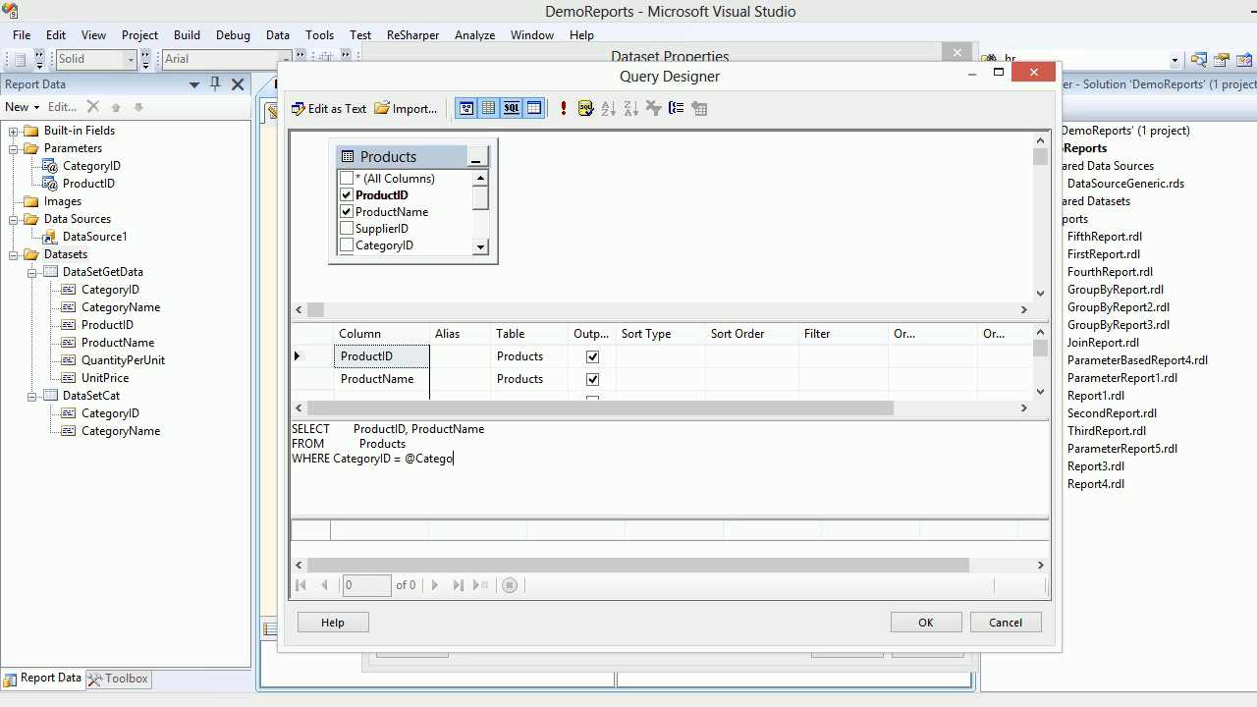
text(ryID)
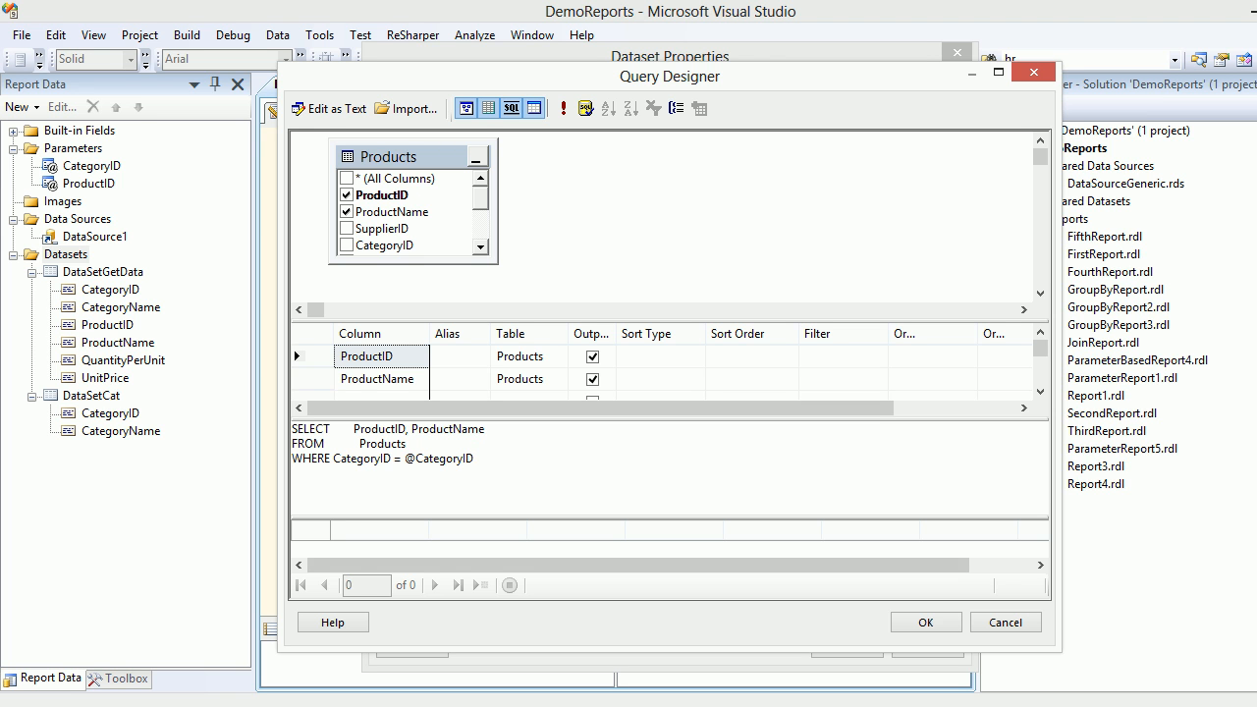
click(924, 622)
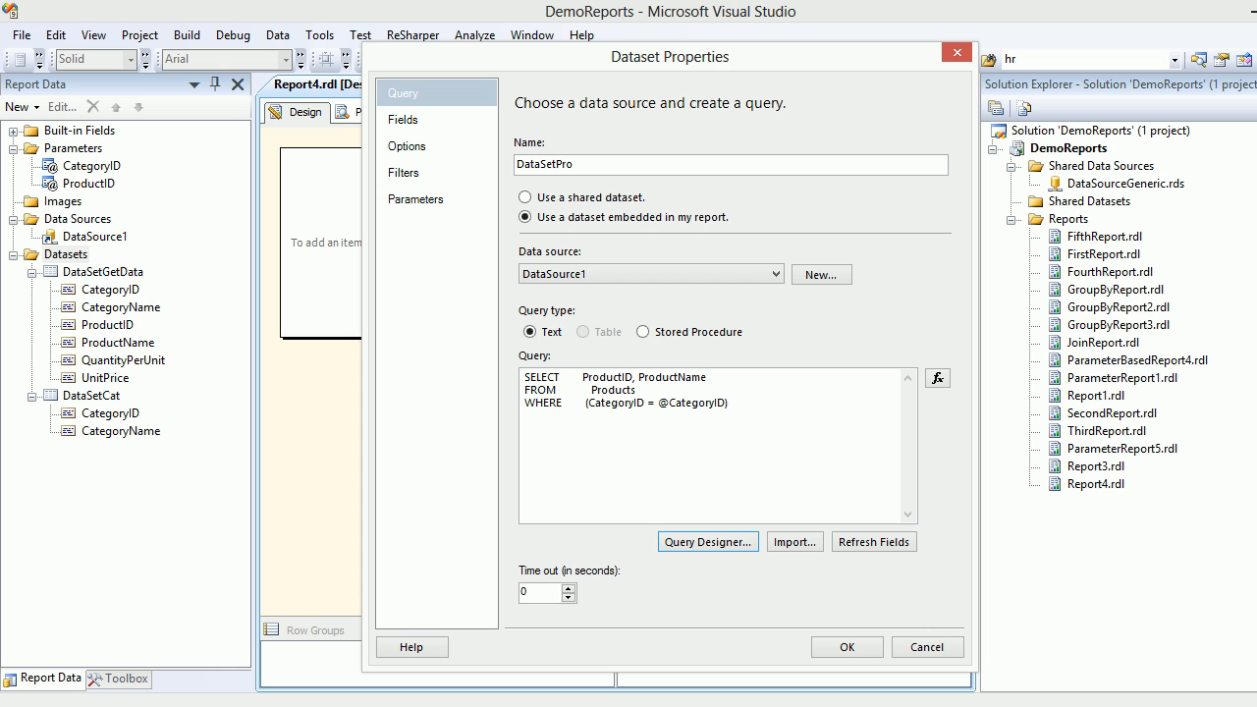
click(846, 647)
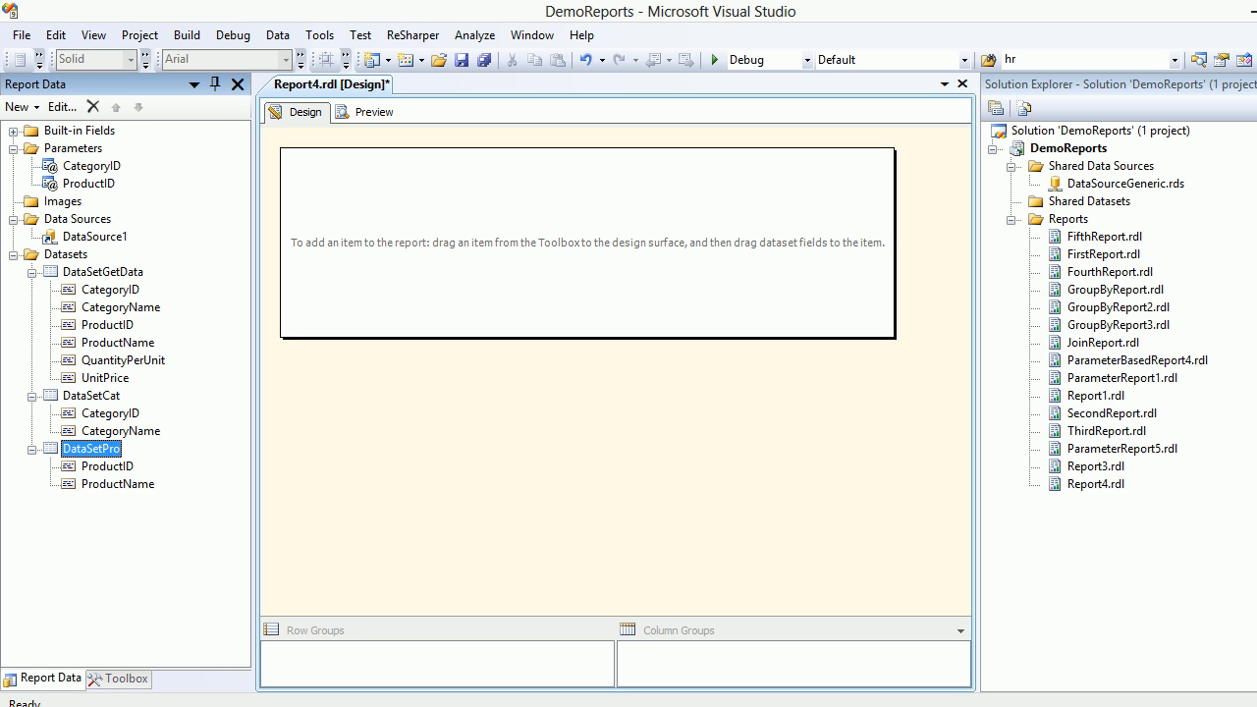
- Briefly preview the report and return to the designer
right_click(88, 165)
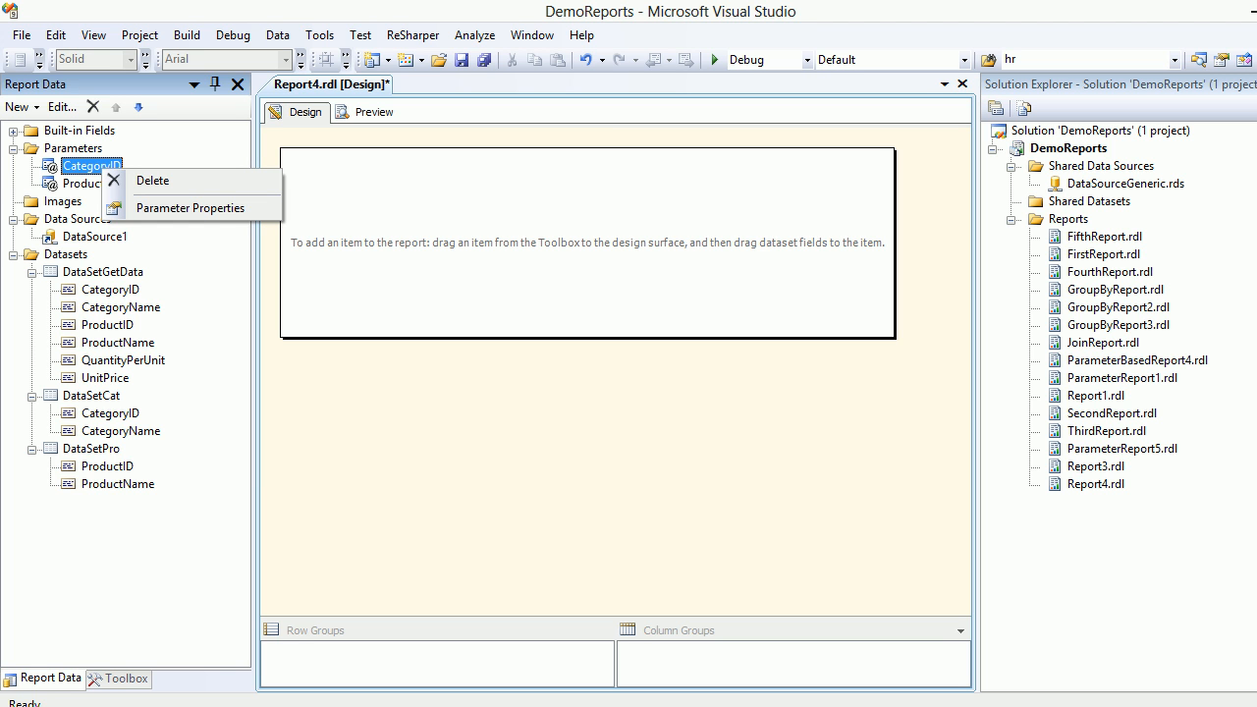
click(373, 111)
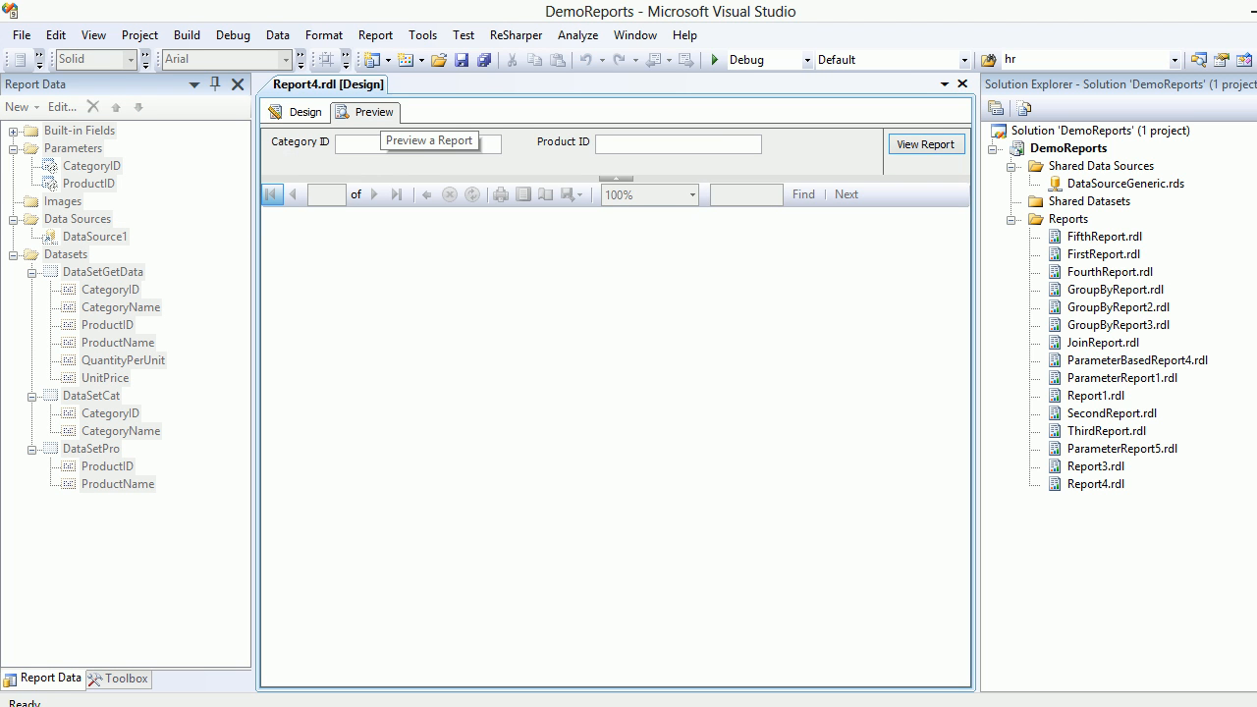
click(305, 111)
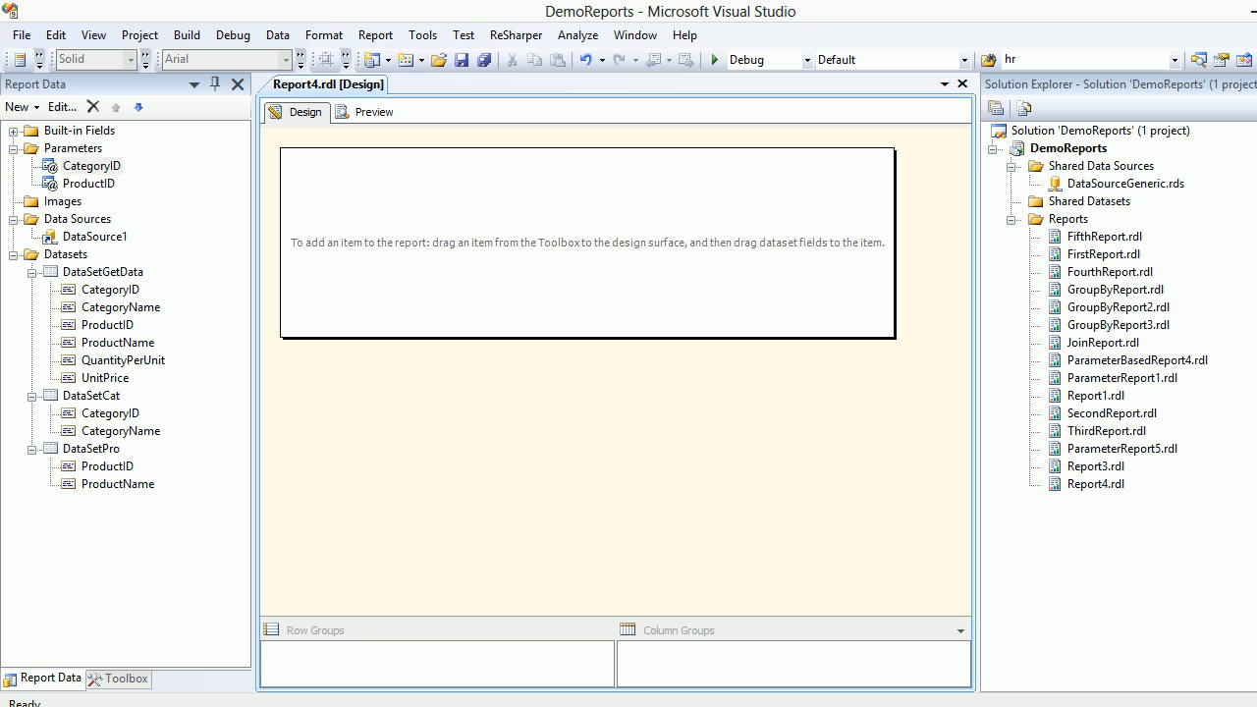
- Set CategoryID's available values from DataSetCat: value CategoryID, label CategoryName
click(93, 165)
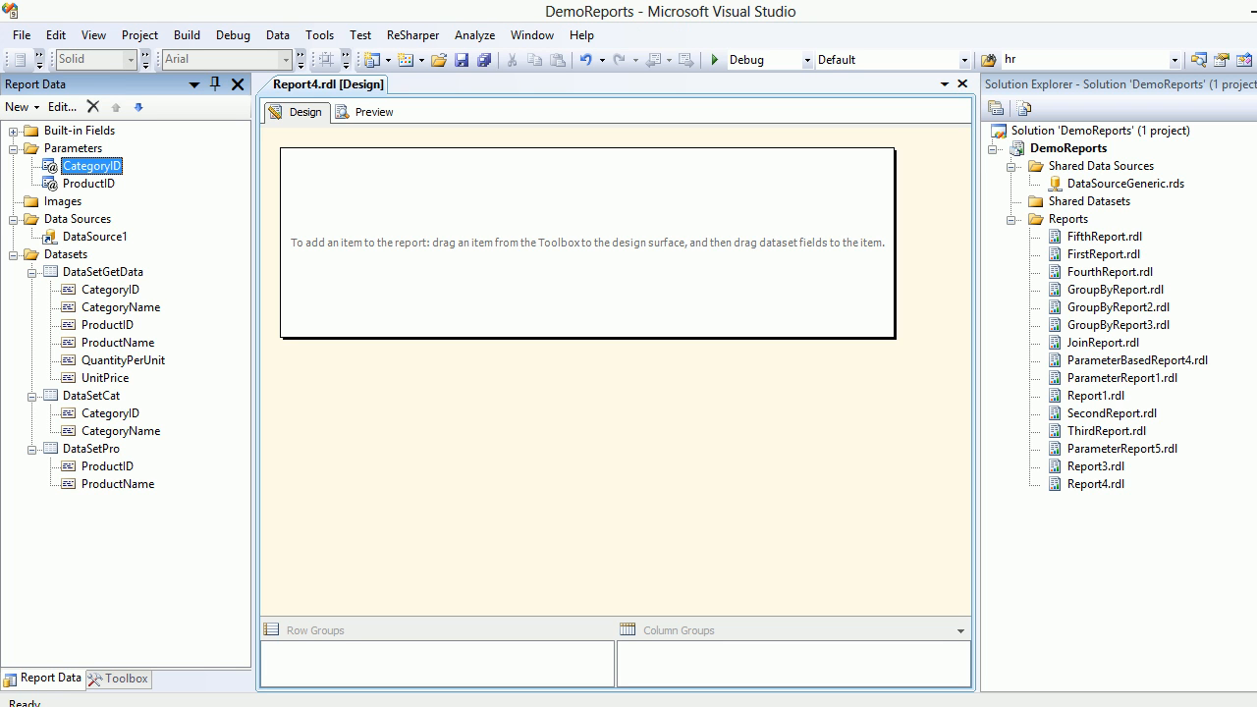
right_click(92, 165)
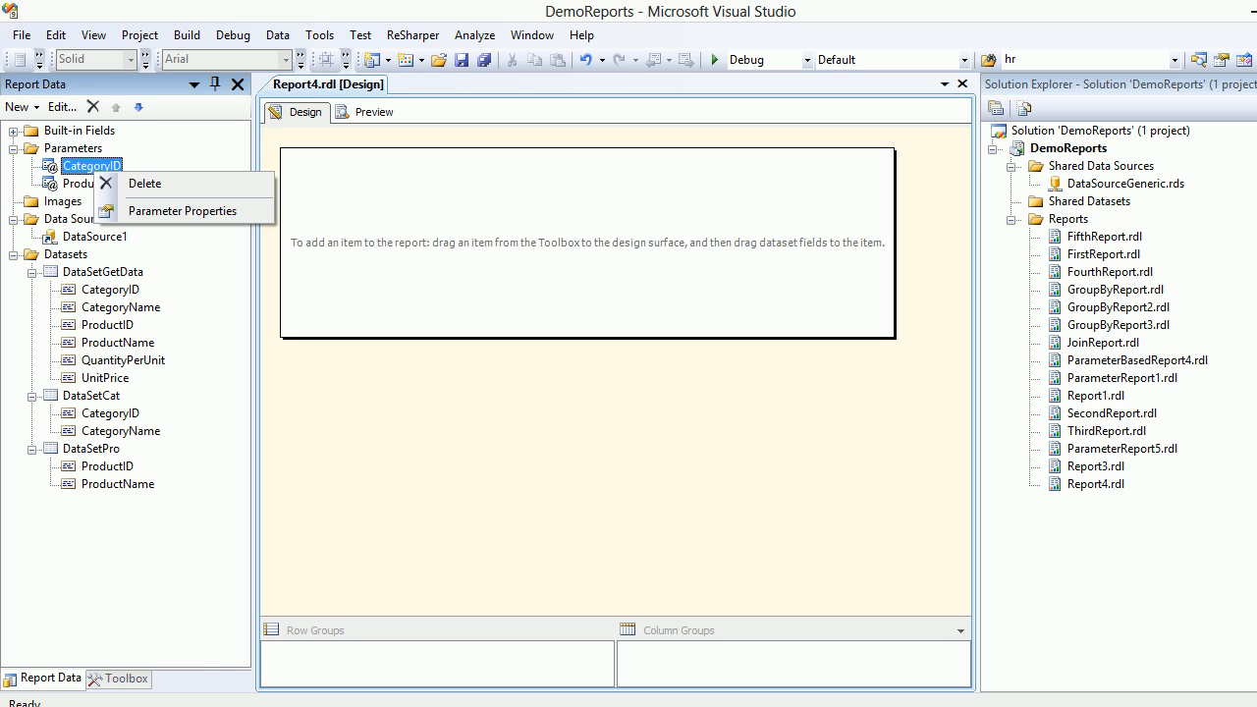
click(181, 210)
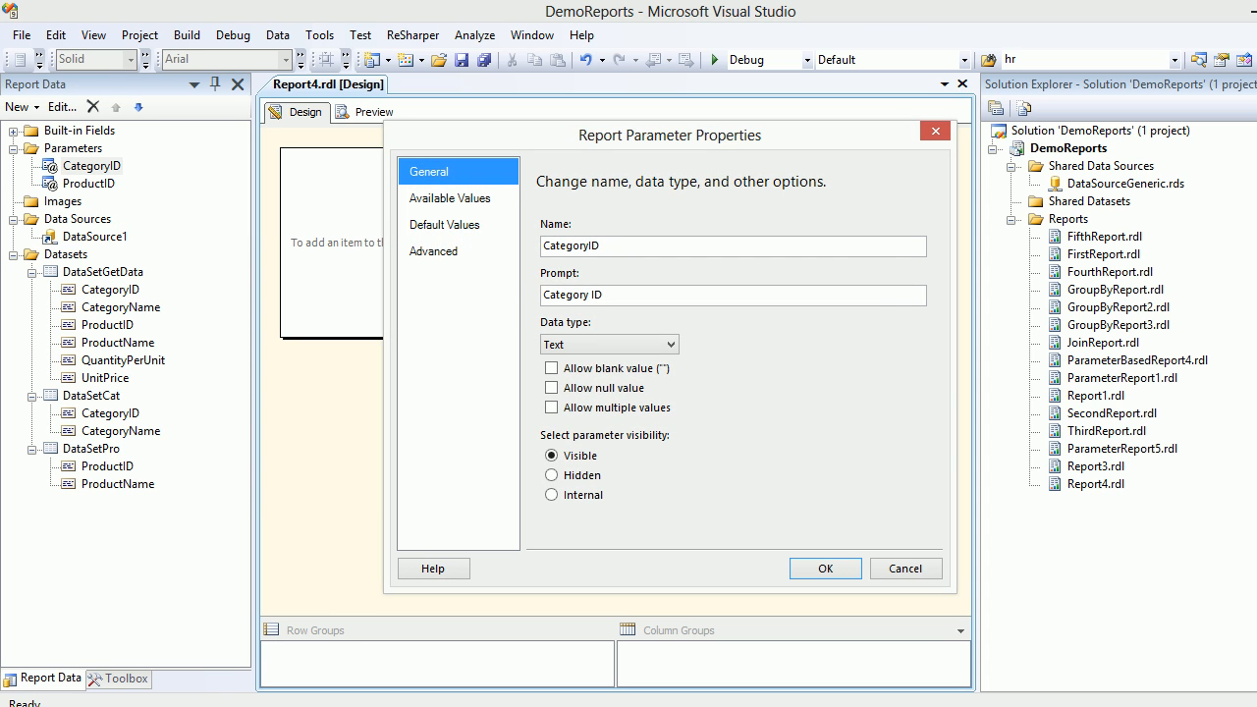
click(450, 198)
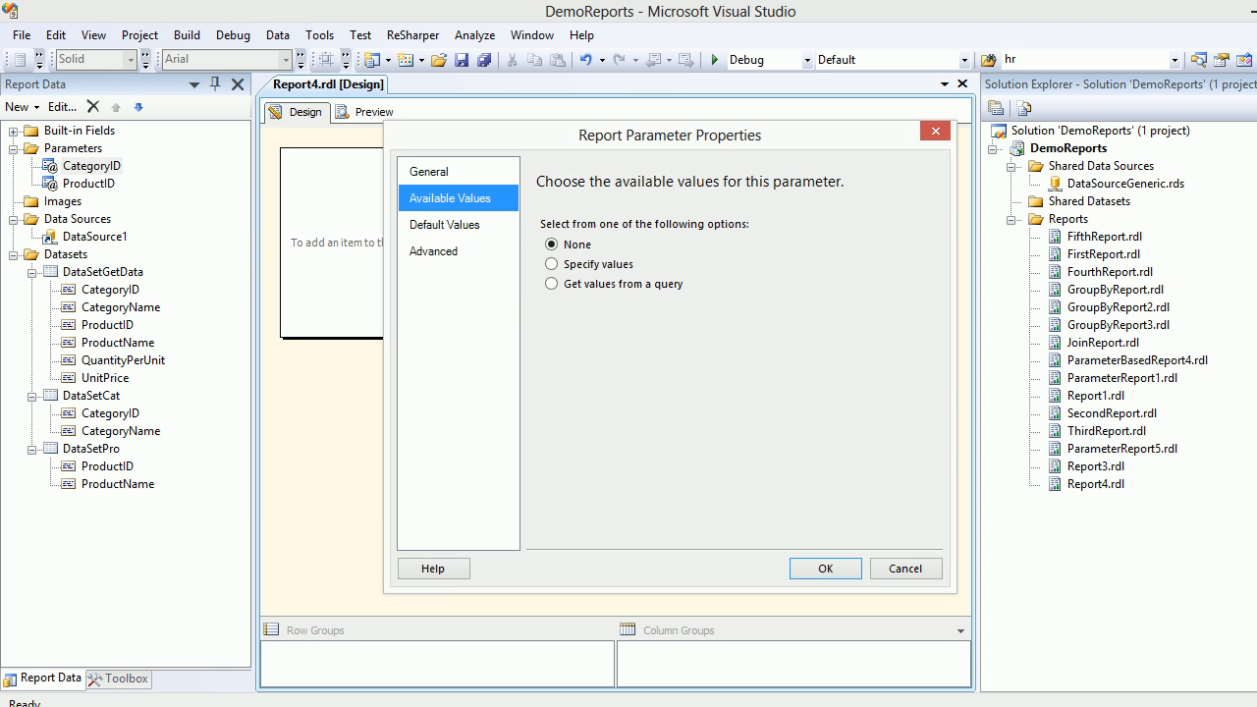
click(550, 284)
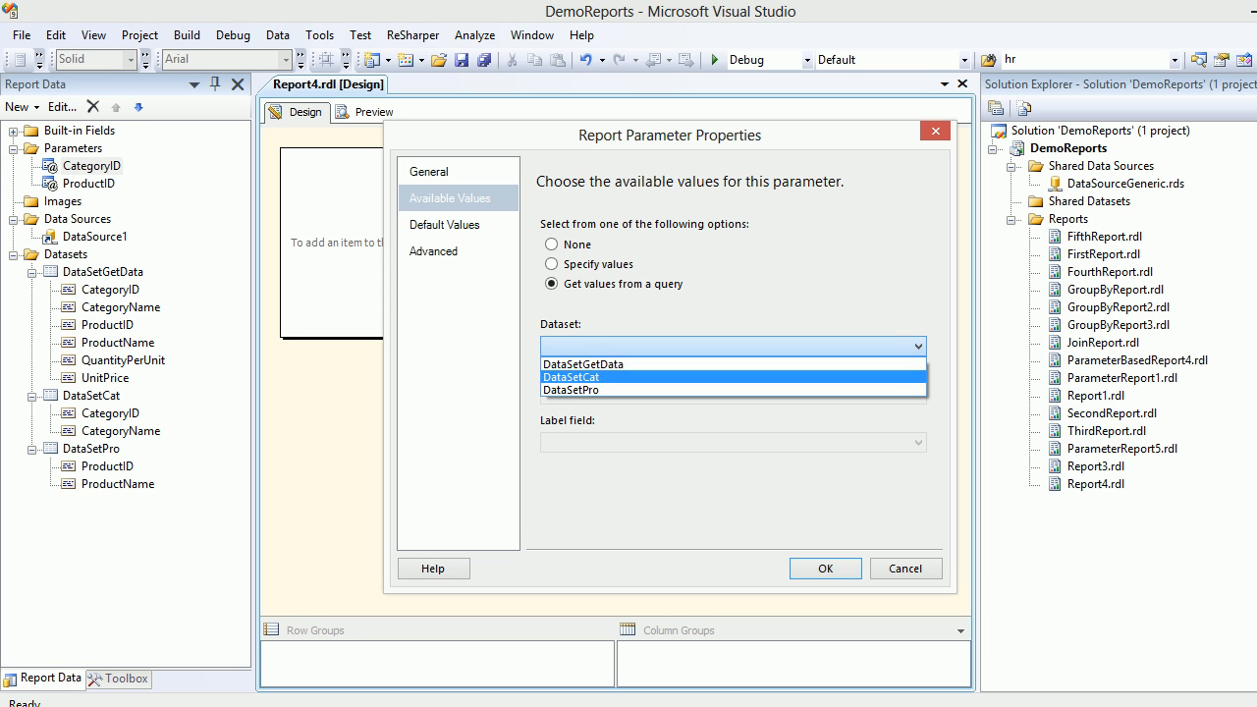
click(571, 376)
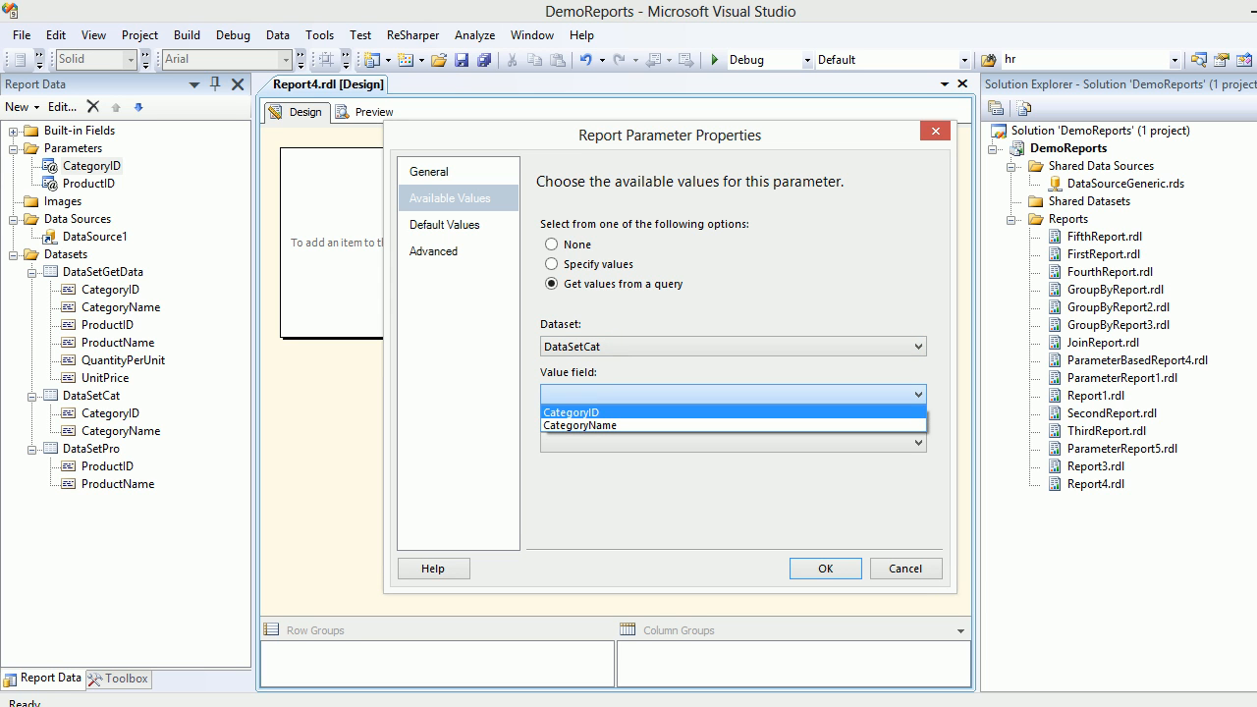
click(570, 411)
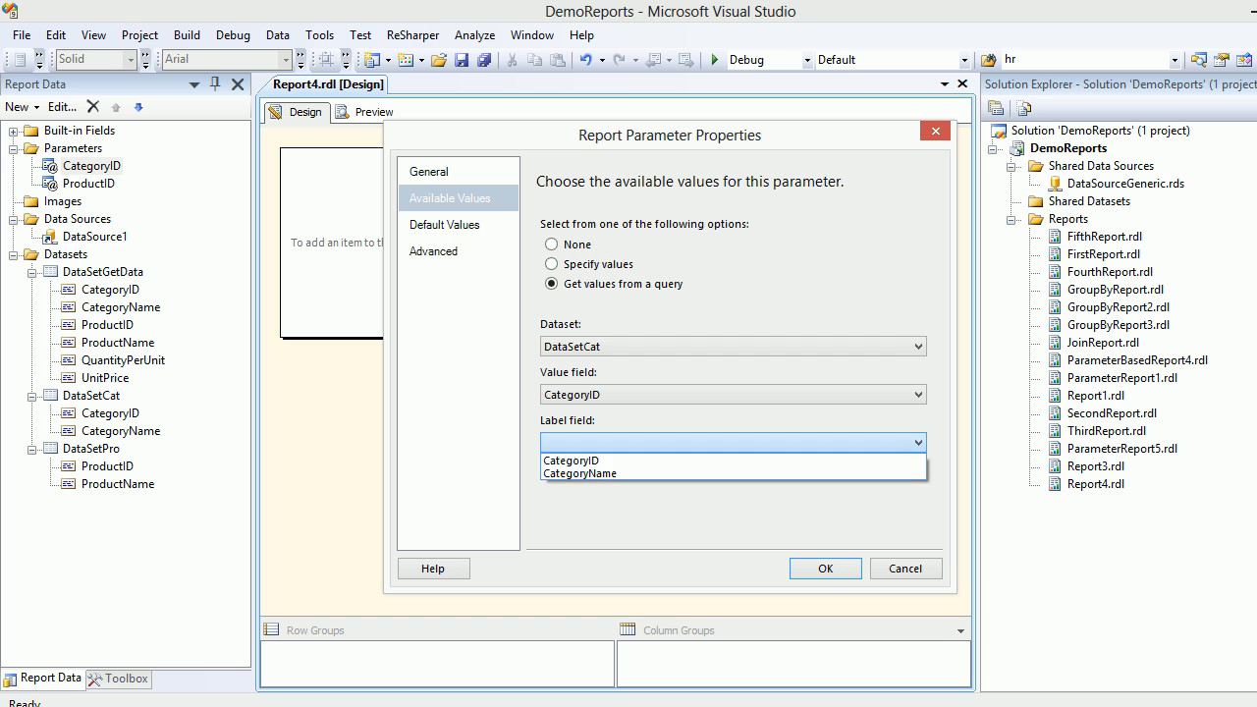
click(580, 472)
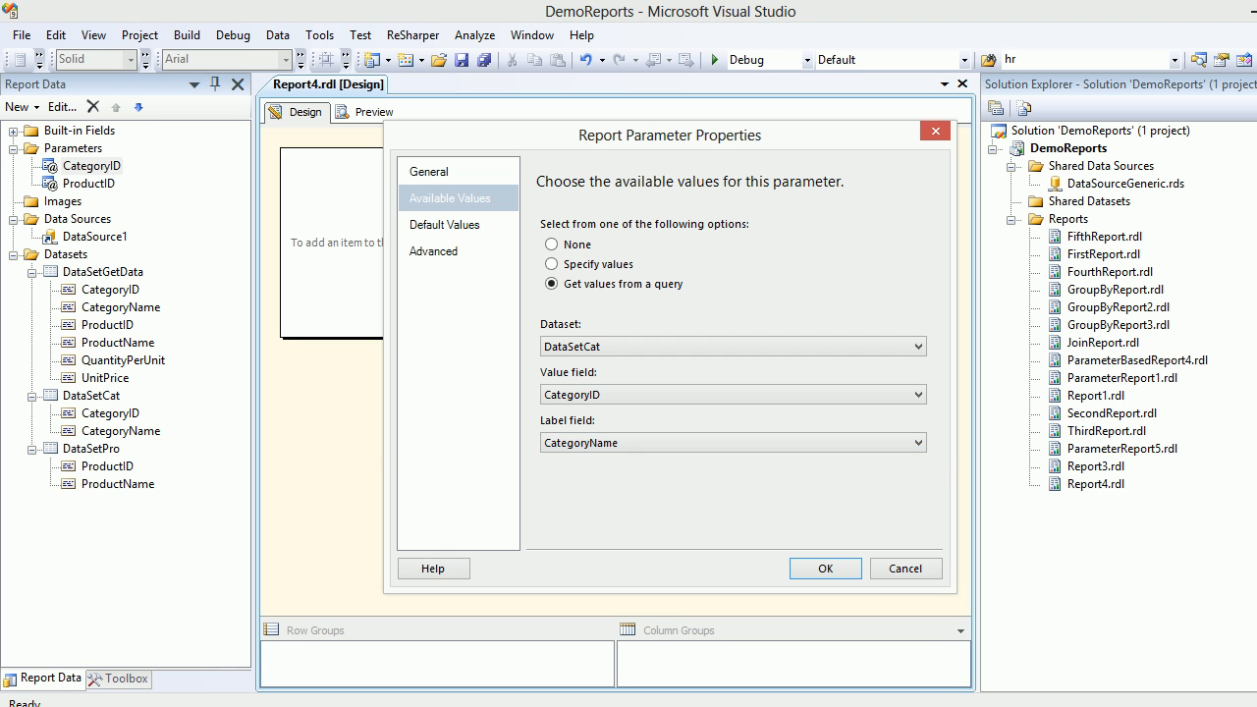
click(825, 567)
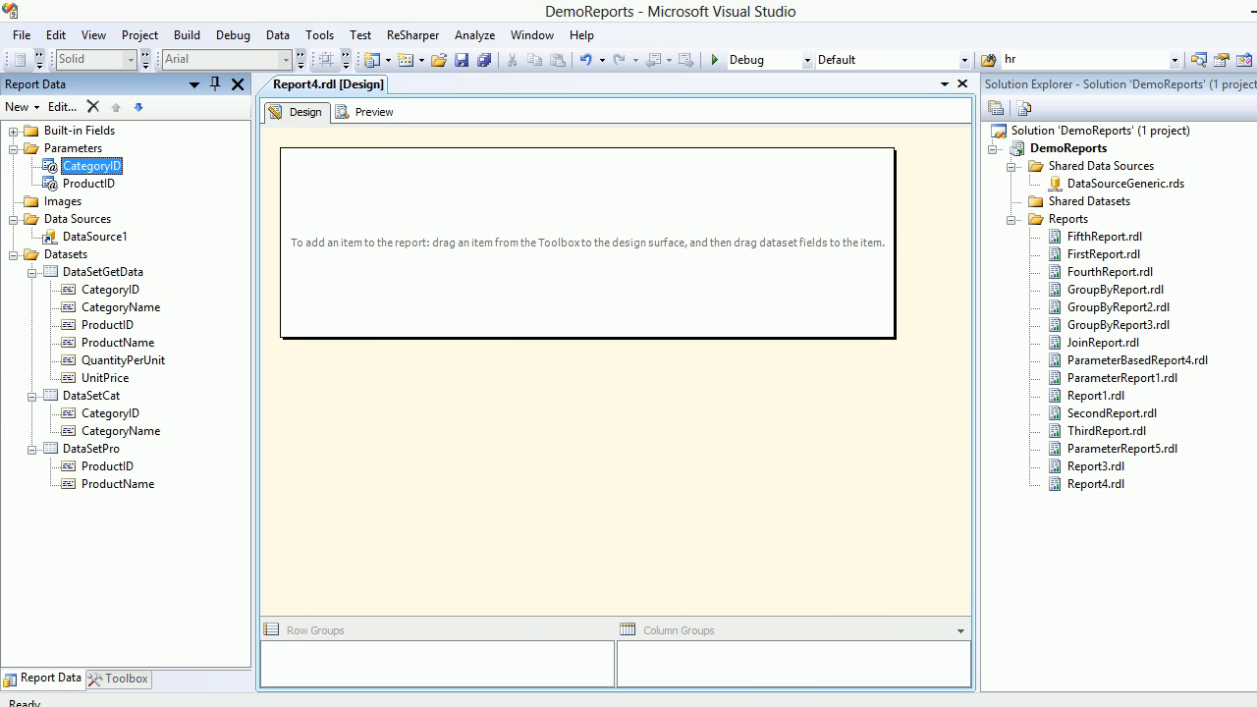
- Set ProductID's available values from DataSetPro: value ProductID, label ProductName
right_click(91, 184)
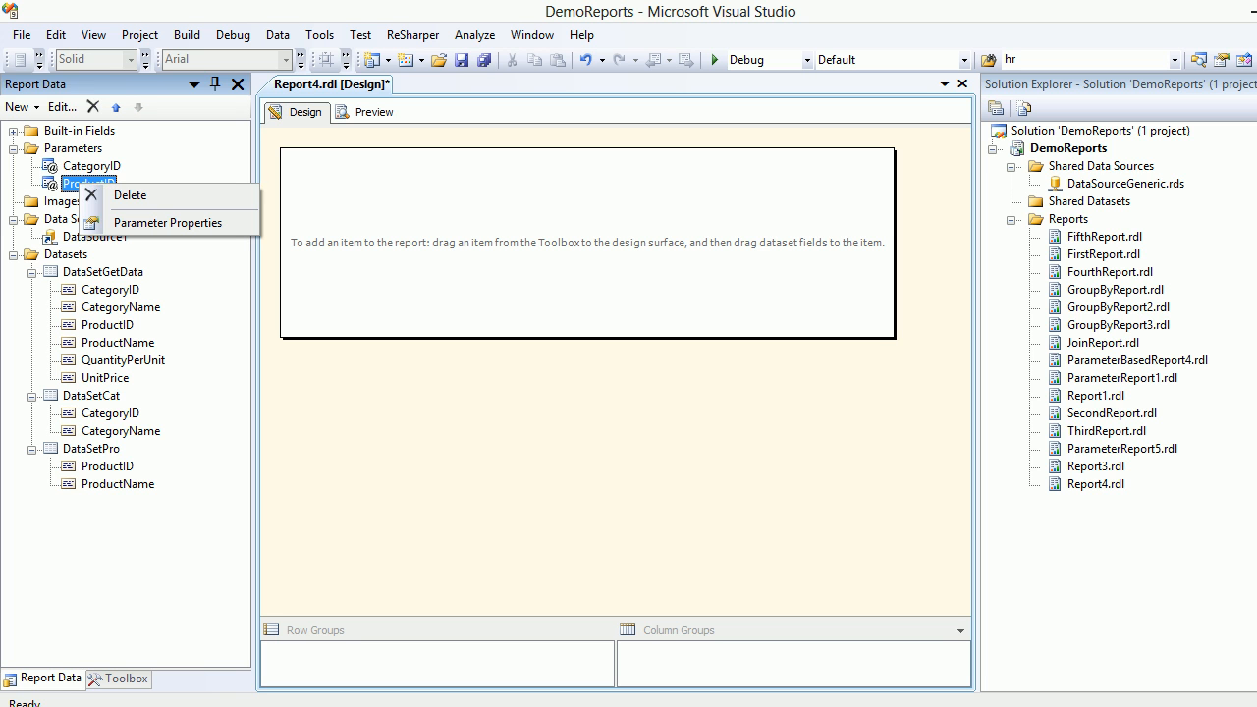
click(168, 223)
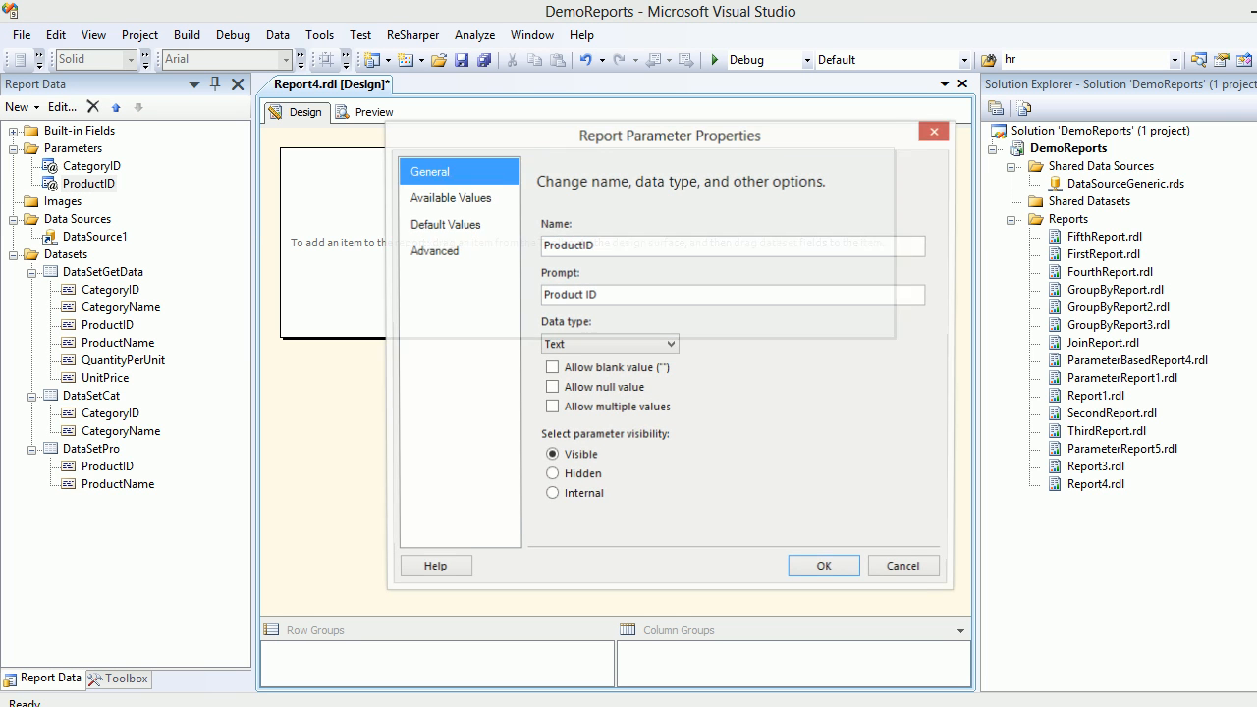
click(449, 197)
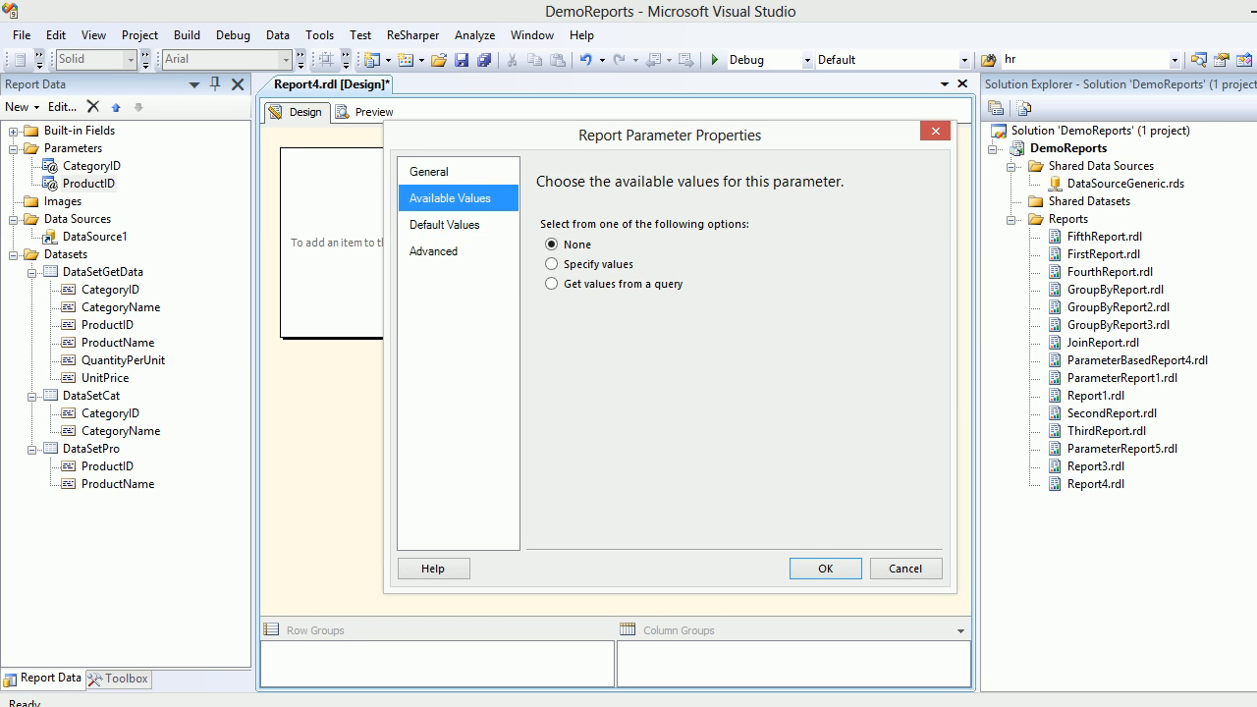
click(551, 284)
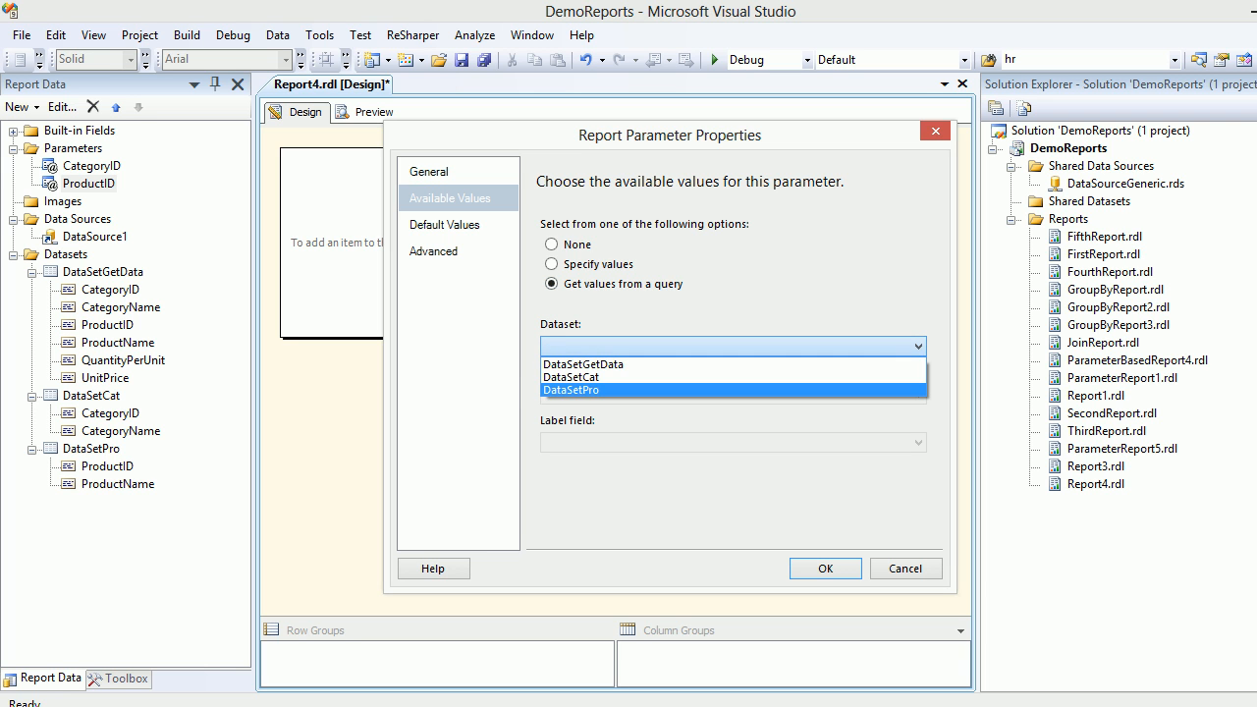
click(569, 390)
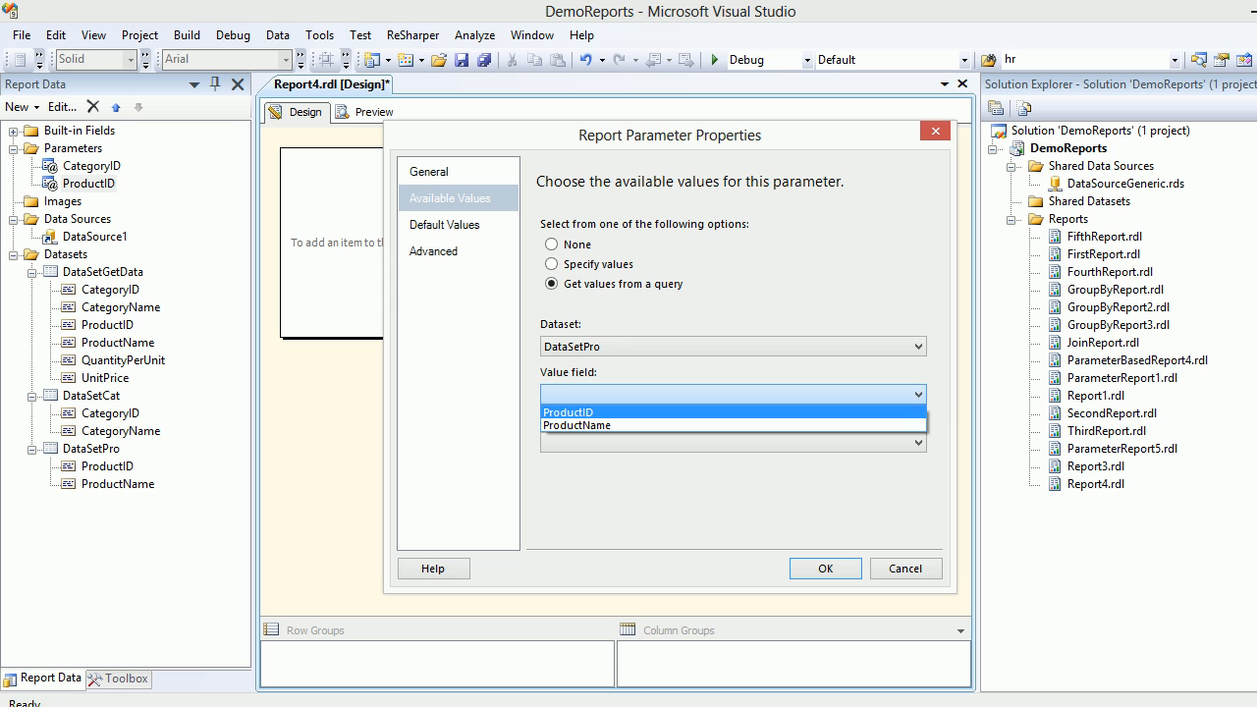
click(568, 411)
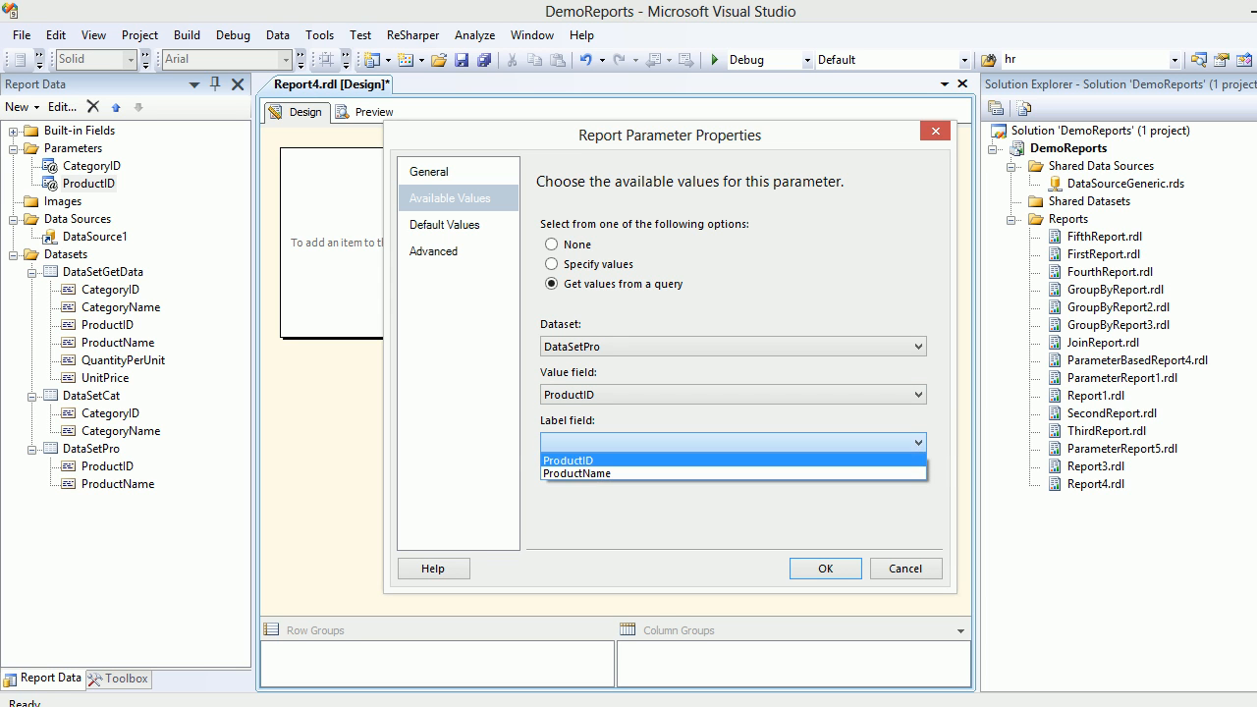
click(576, 474)
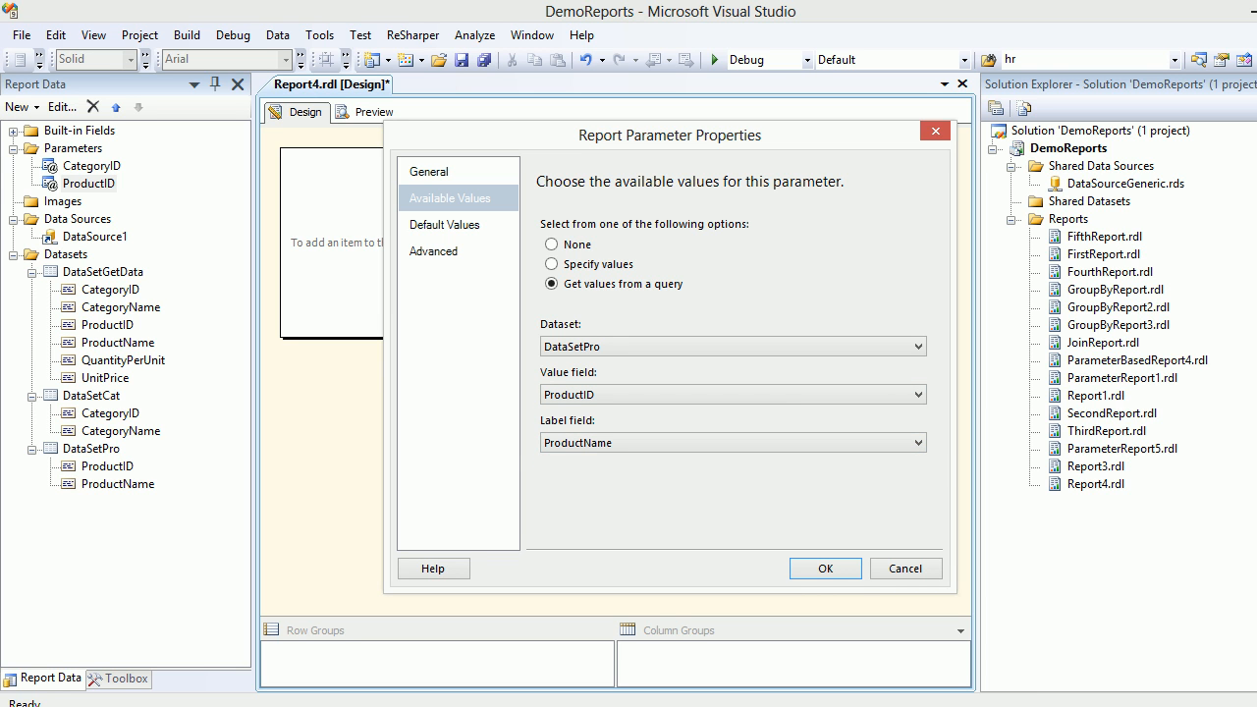
click(824, 568)
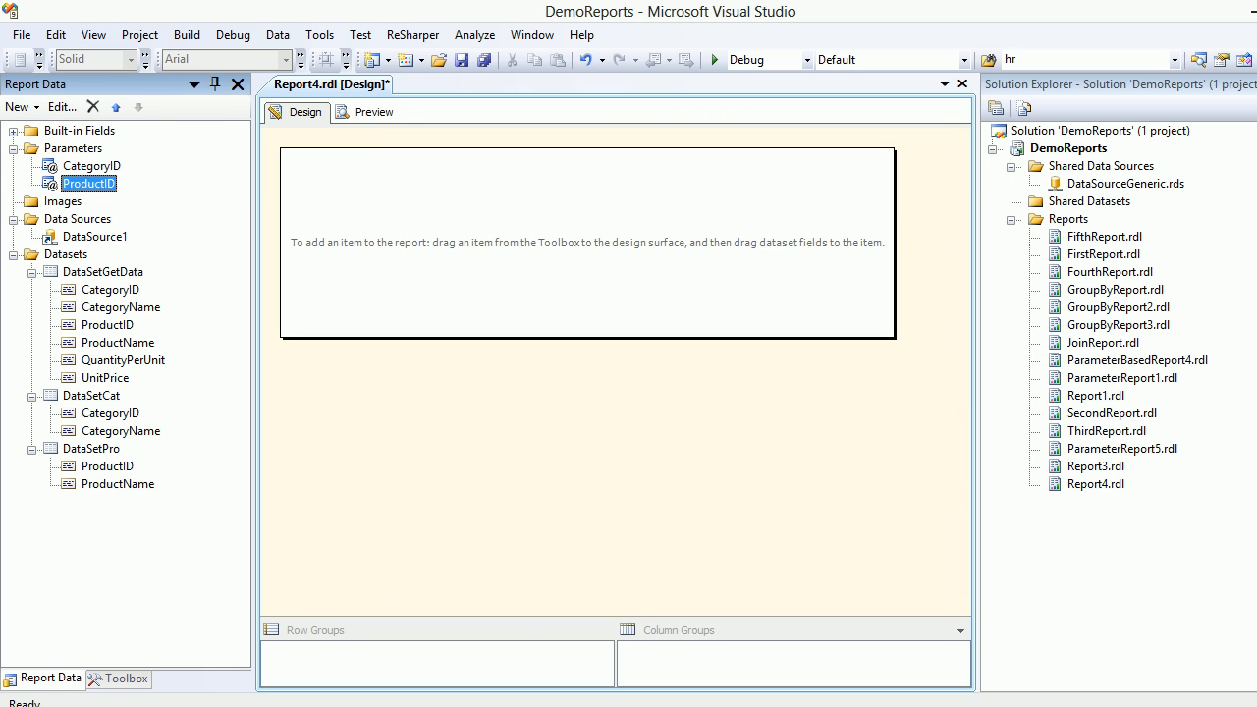
click(373, 111)
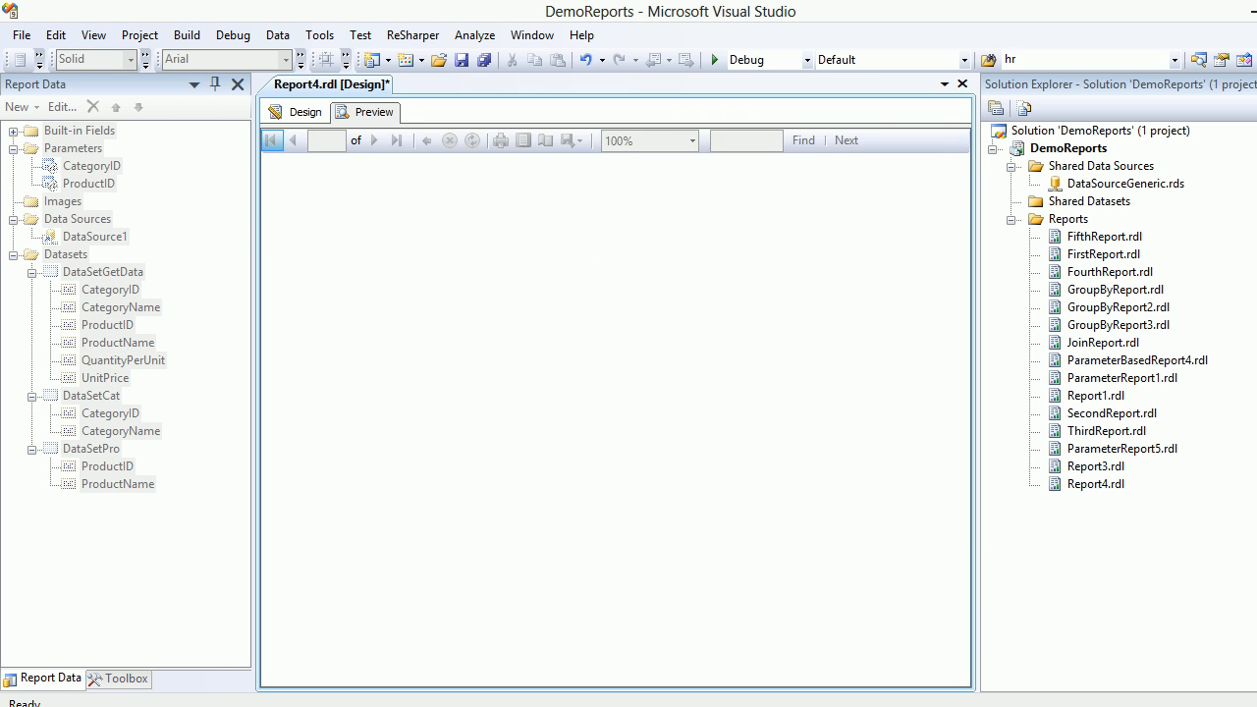
click(373, 111)
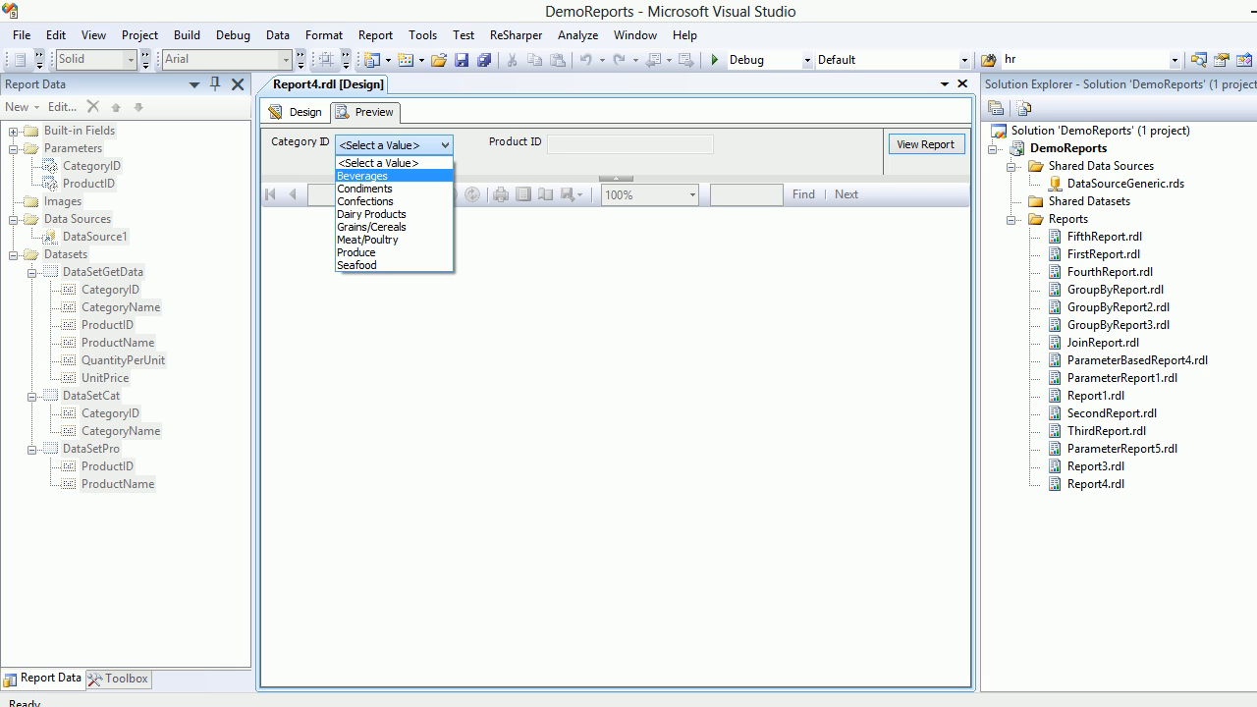
click(361, 175)
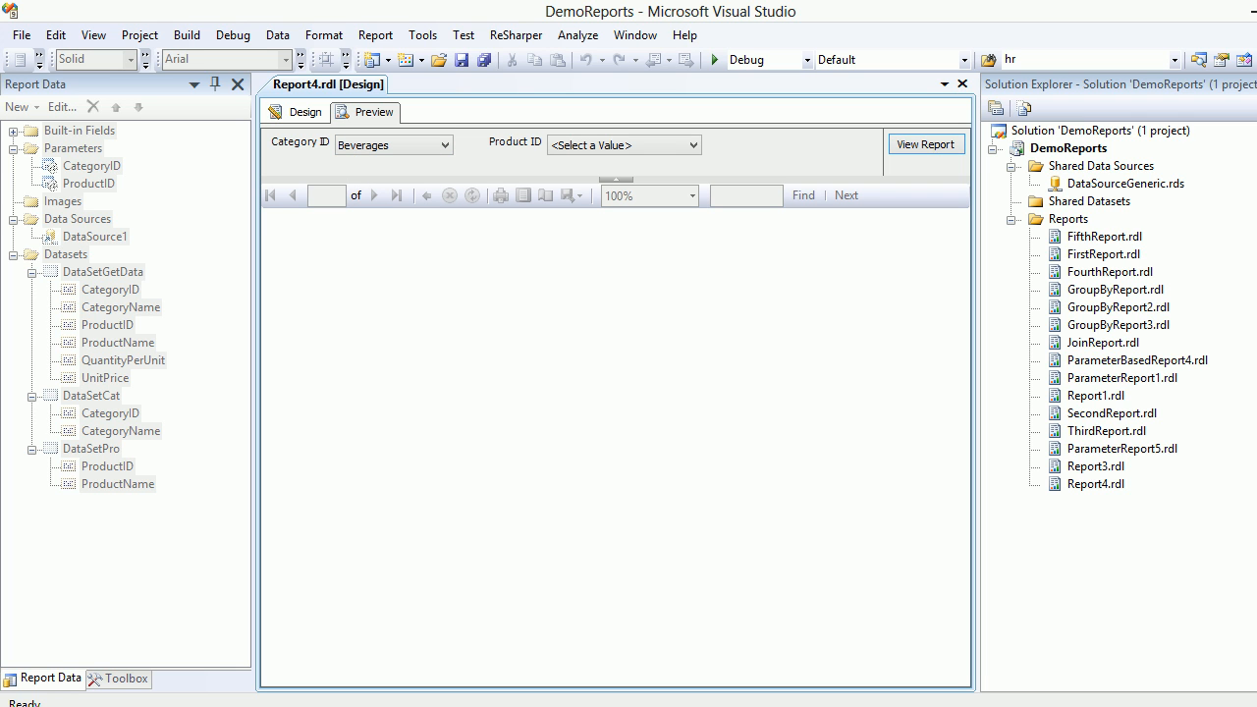
click(693, 145)
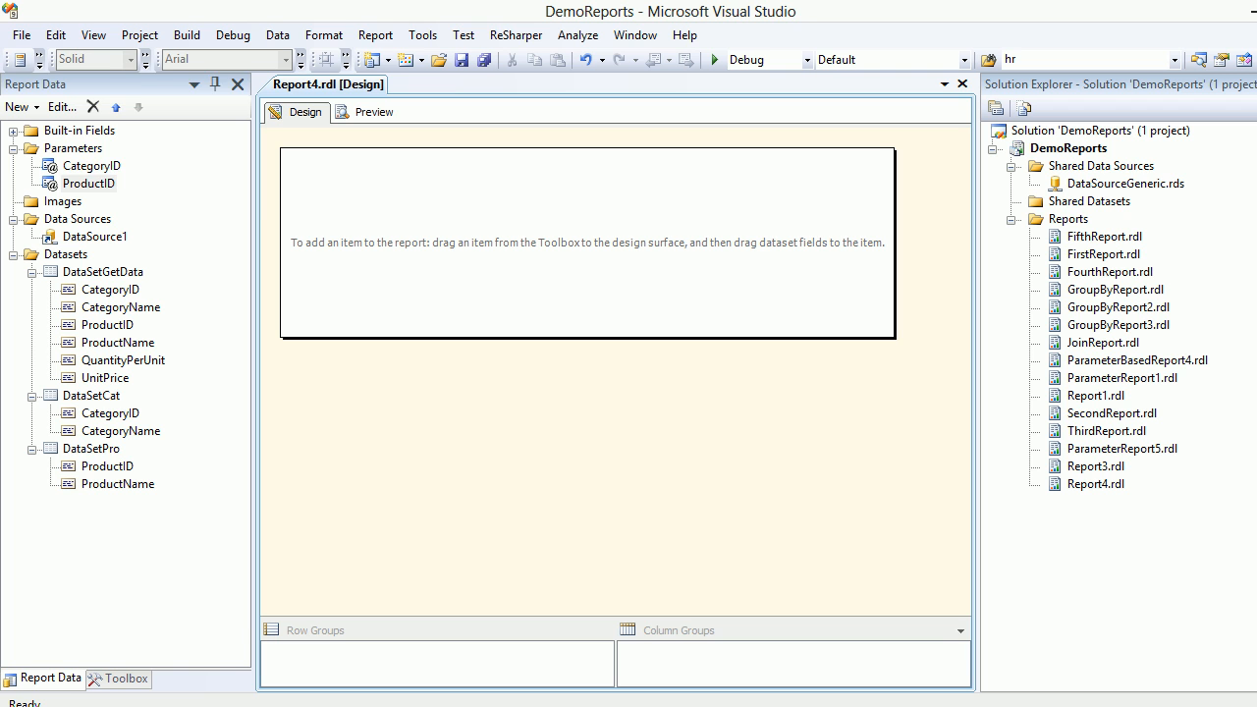
- Change the CategoryID parameter prompt to 'Please Select Category'
click(93, 165)
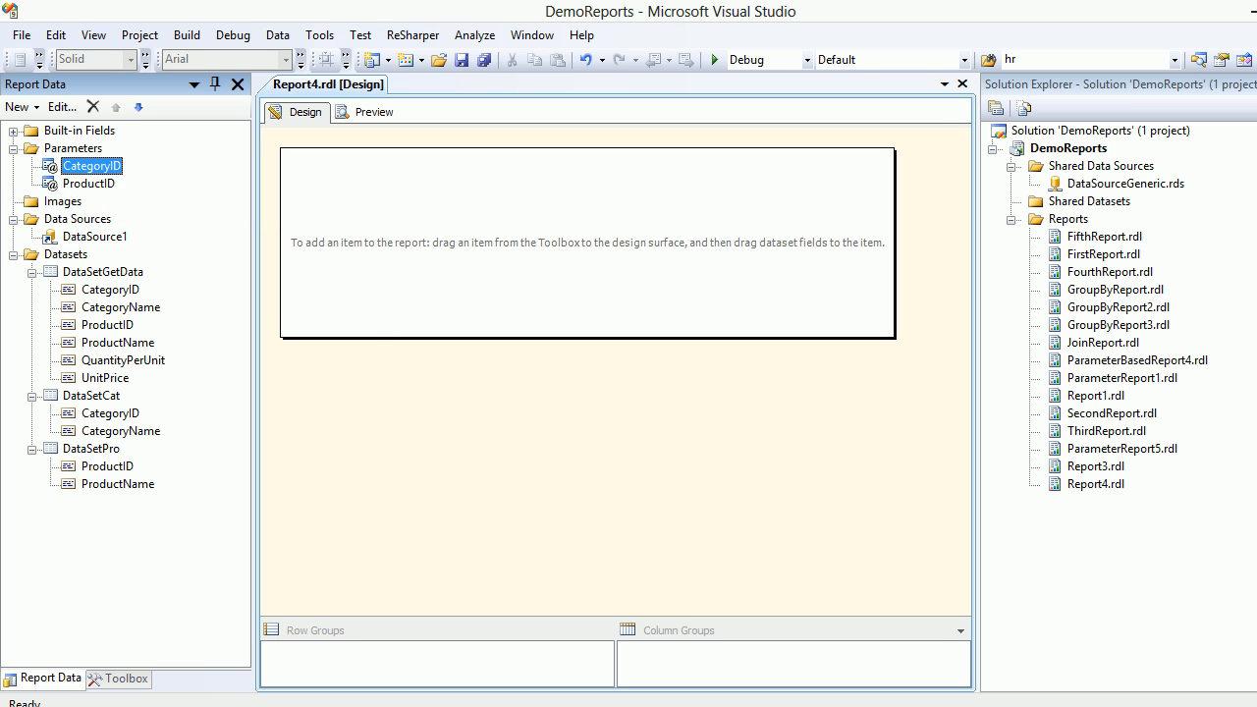
double_click(91, 165)
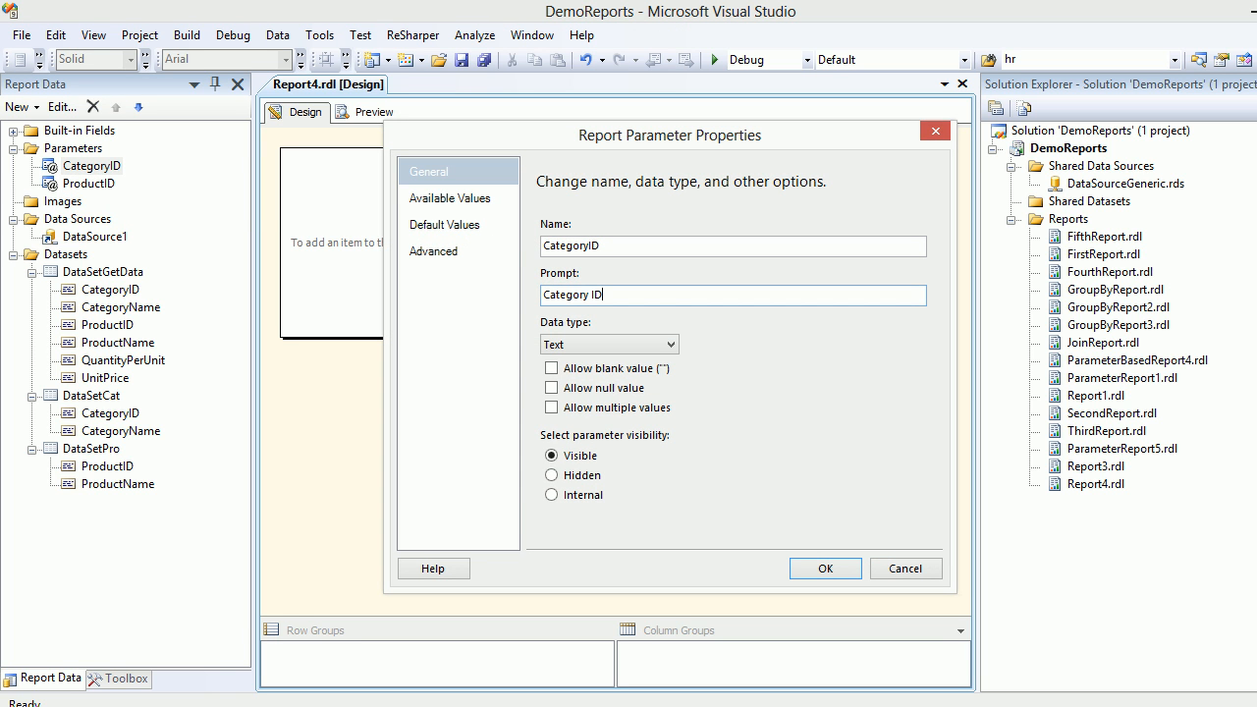
click(732, 295)
text(Please Select )
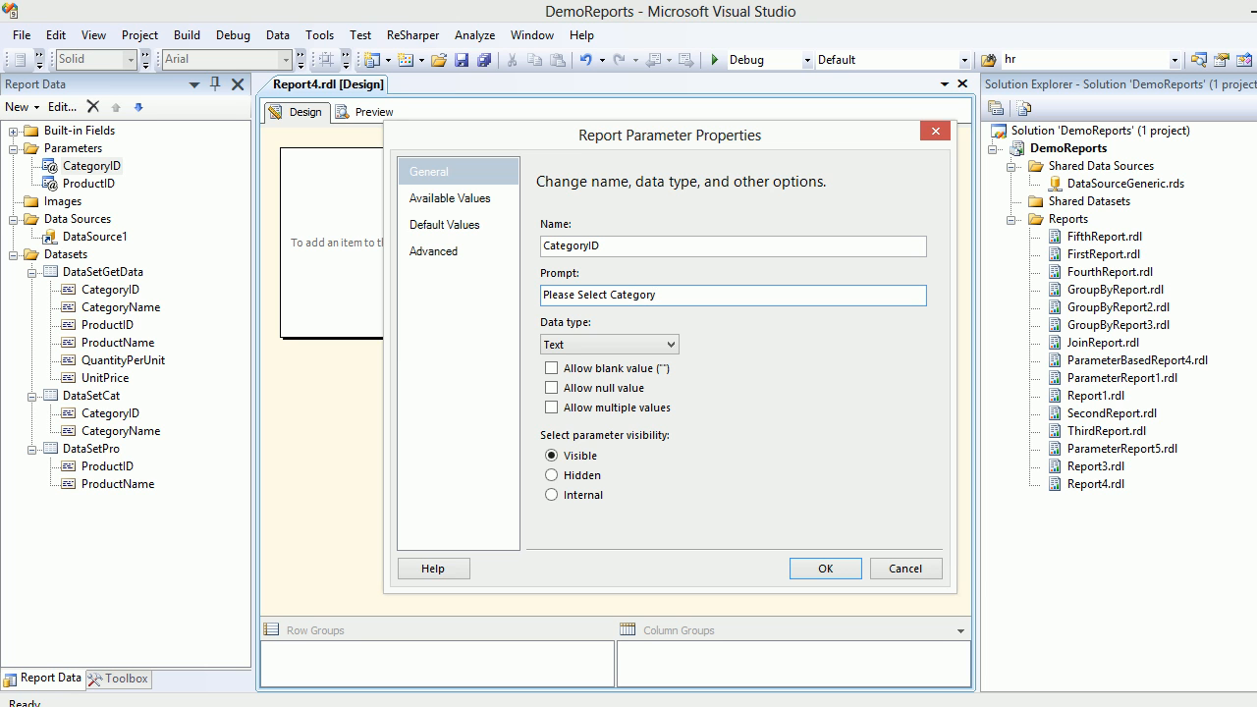
click(825, 568)
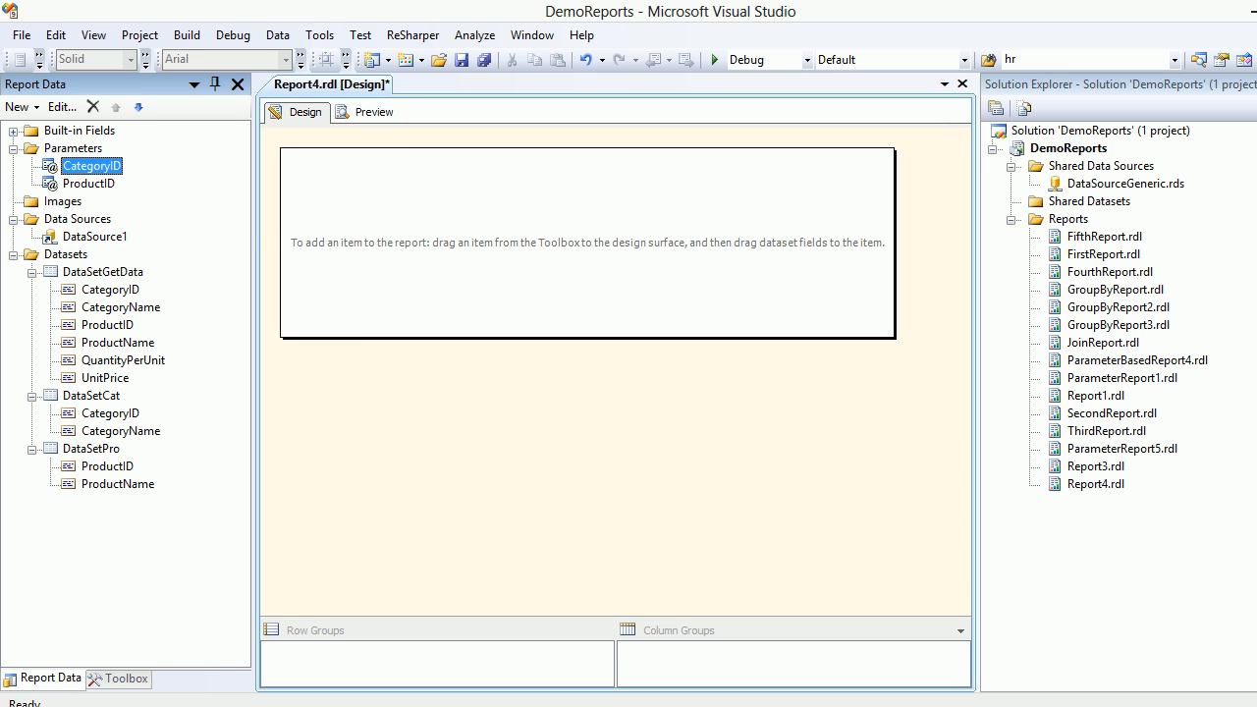
- Reword the ProductID parameter prompt to a 'Please Select' product prompt
right_click(89, 184)
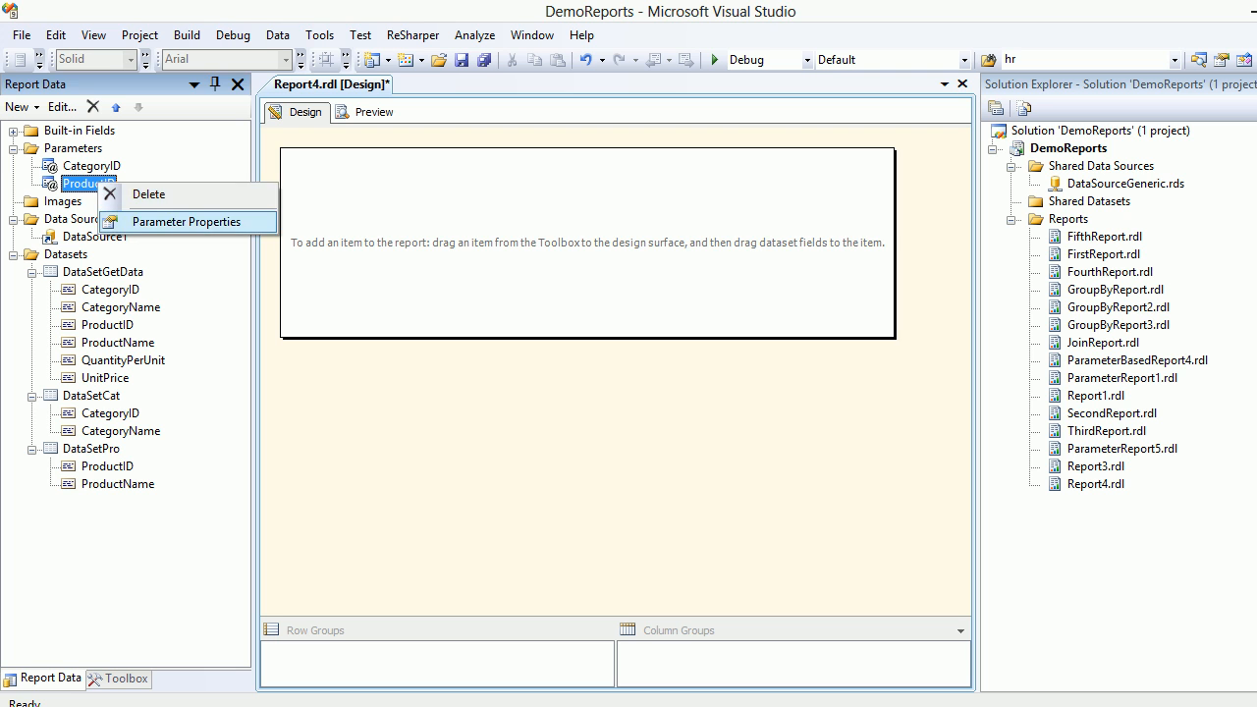
click(186, 222)
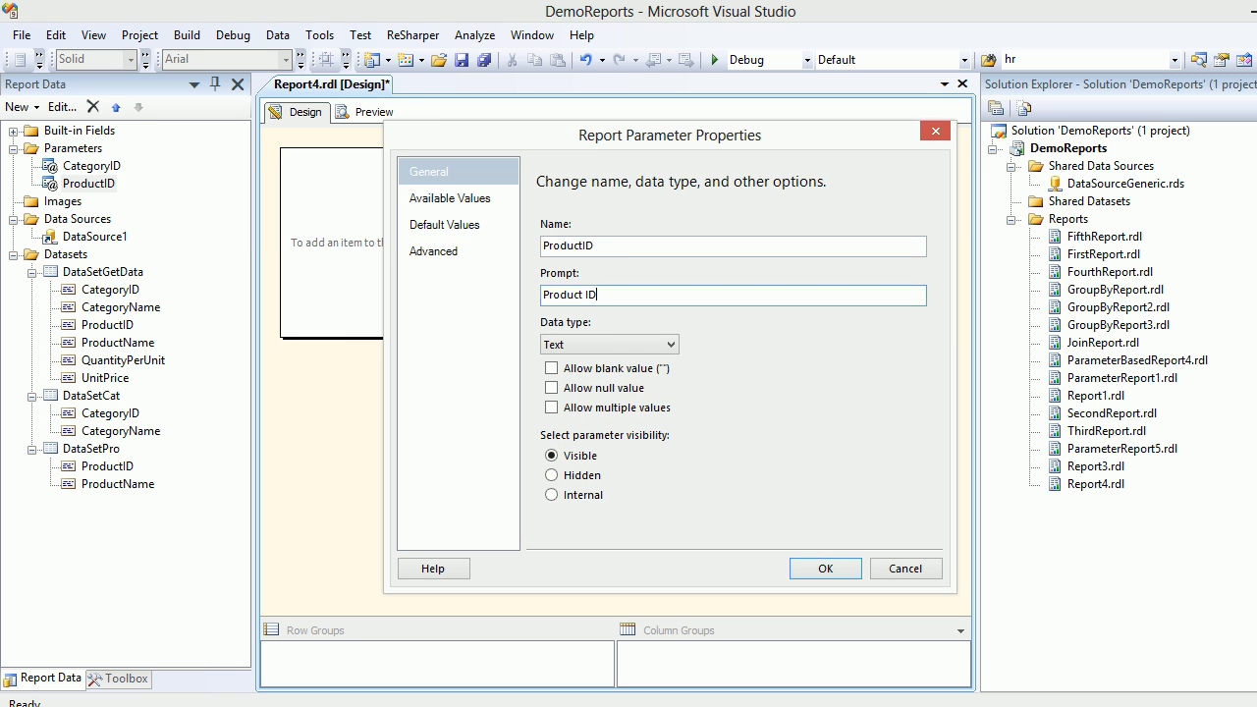
key(BackSpace)
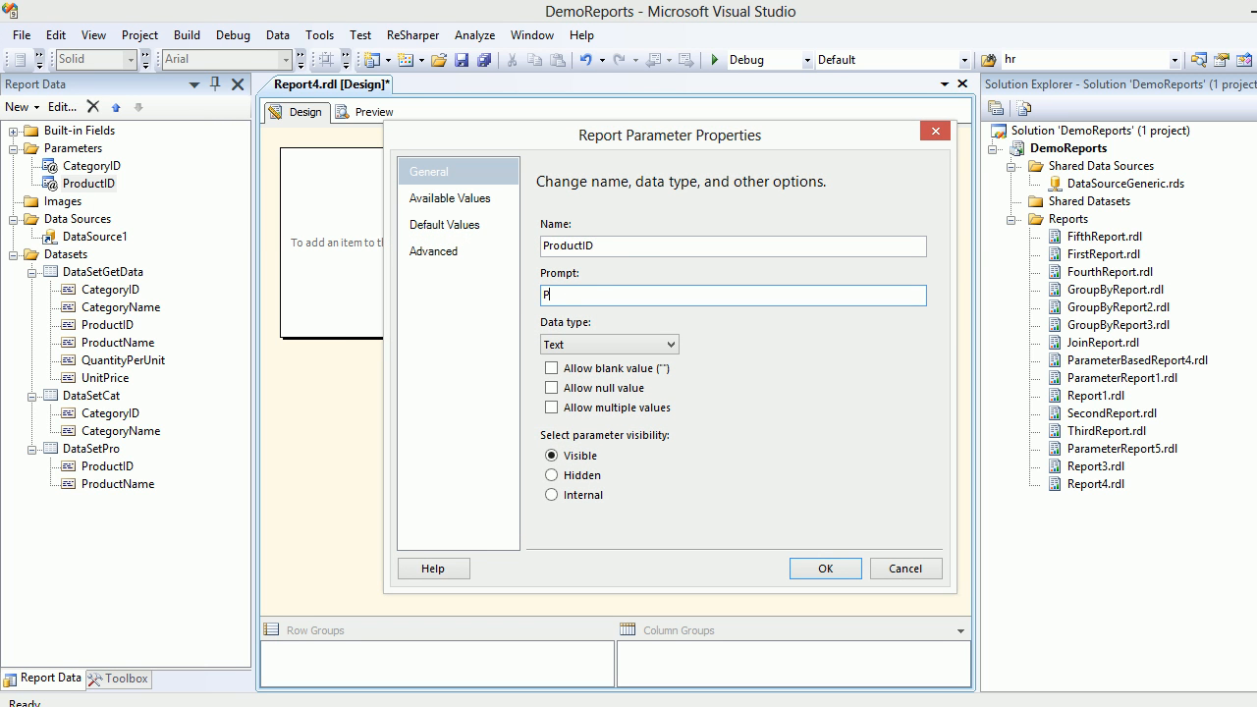
text(Please Select)
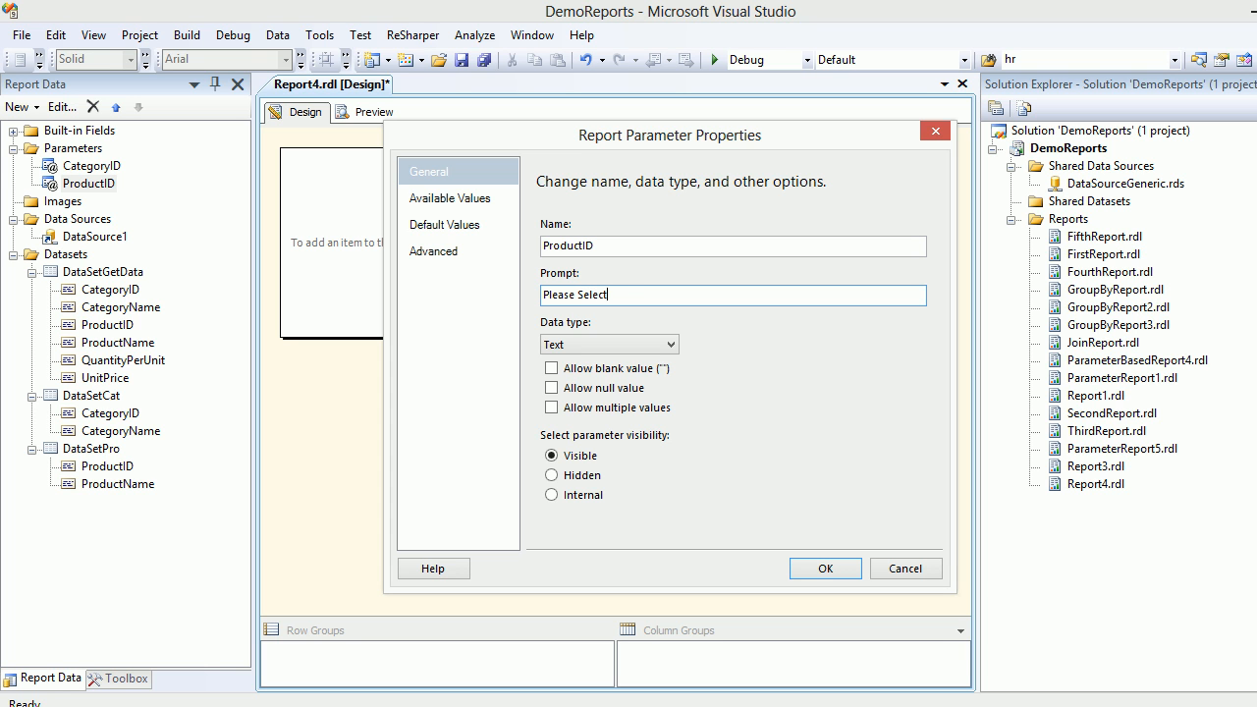
text(Pro)
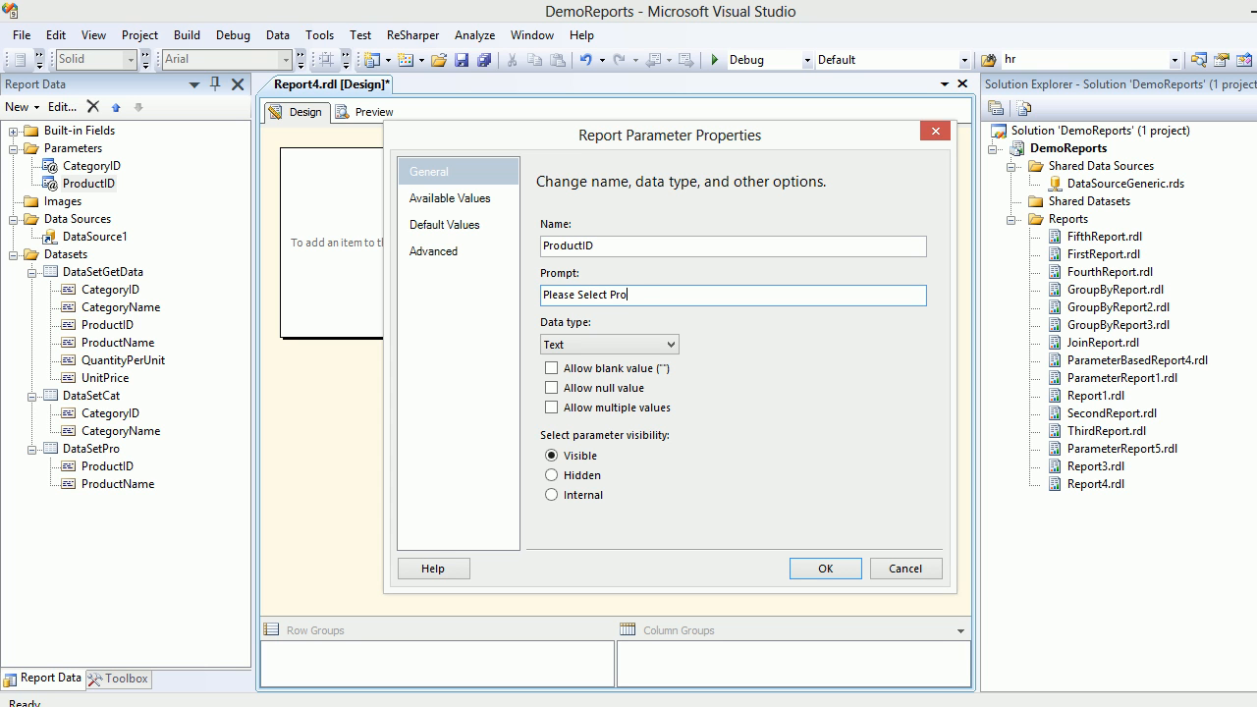
click(825, 567)
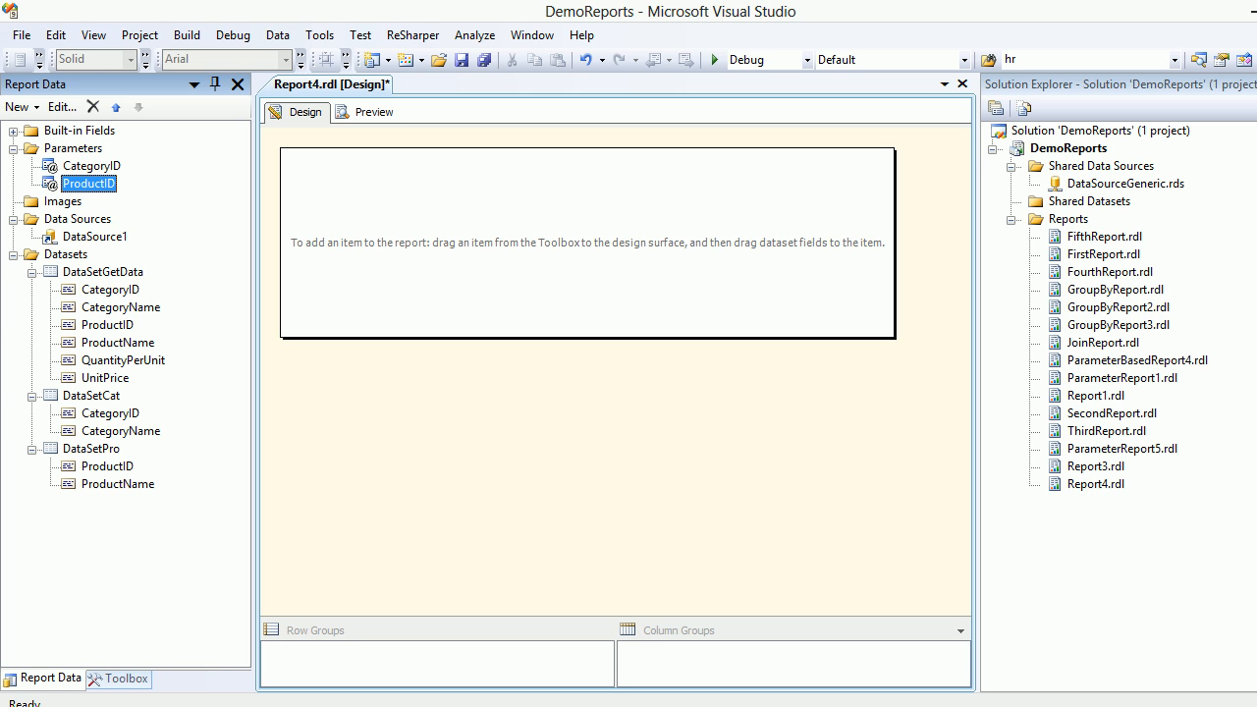
click(126, 679)
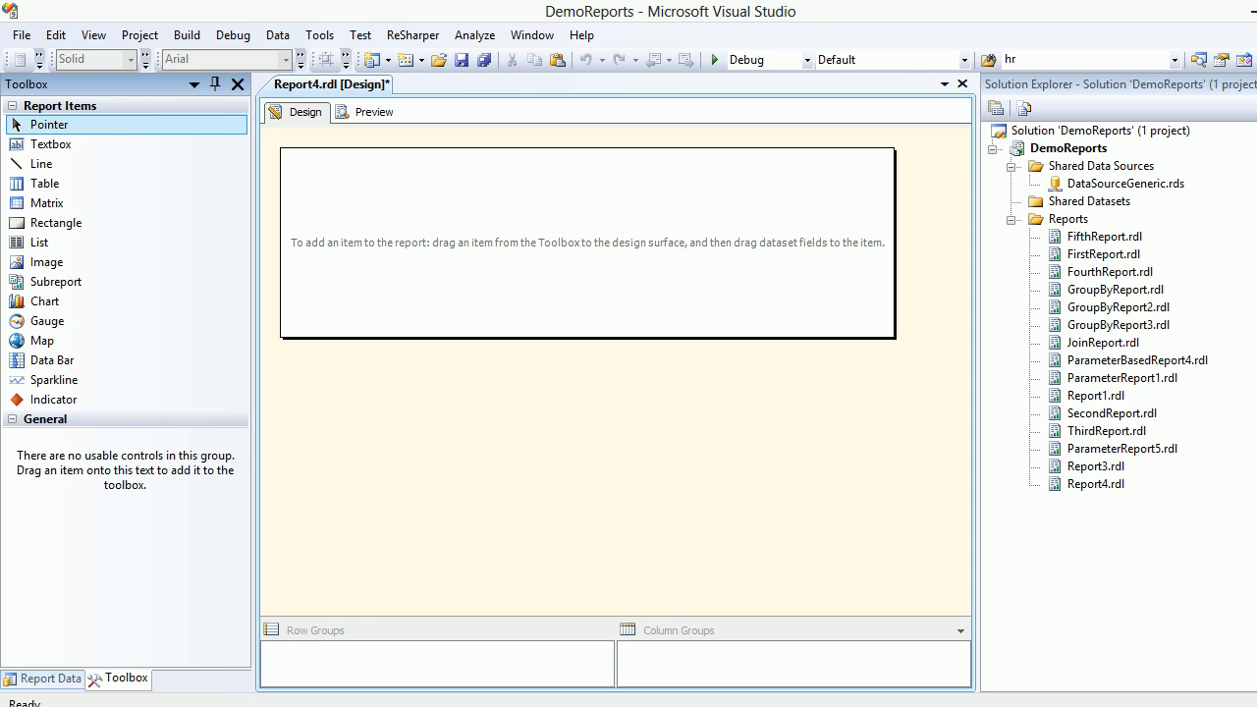
- Add the Orders table to DataSetGetData's query and include its OrderID and OrderDate fields
click(49, 678)
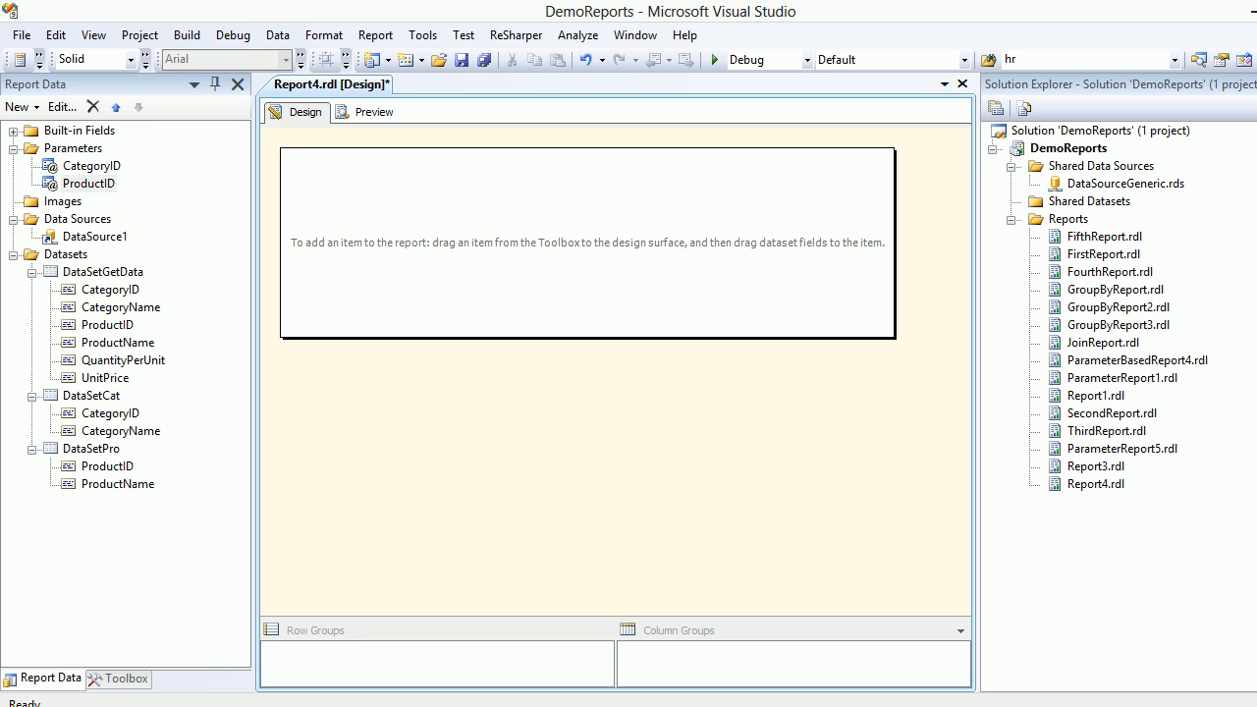
click(102, 272)
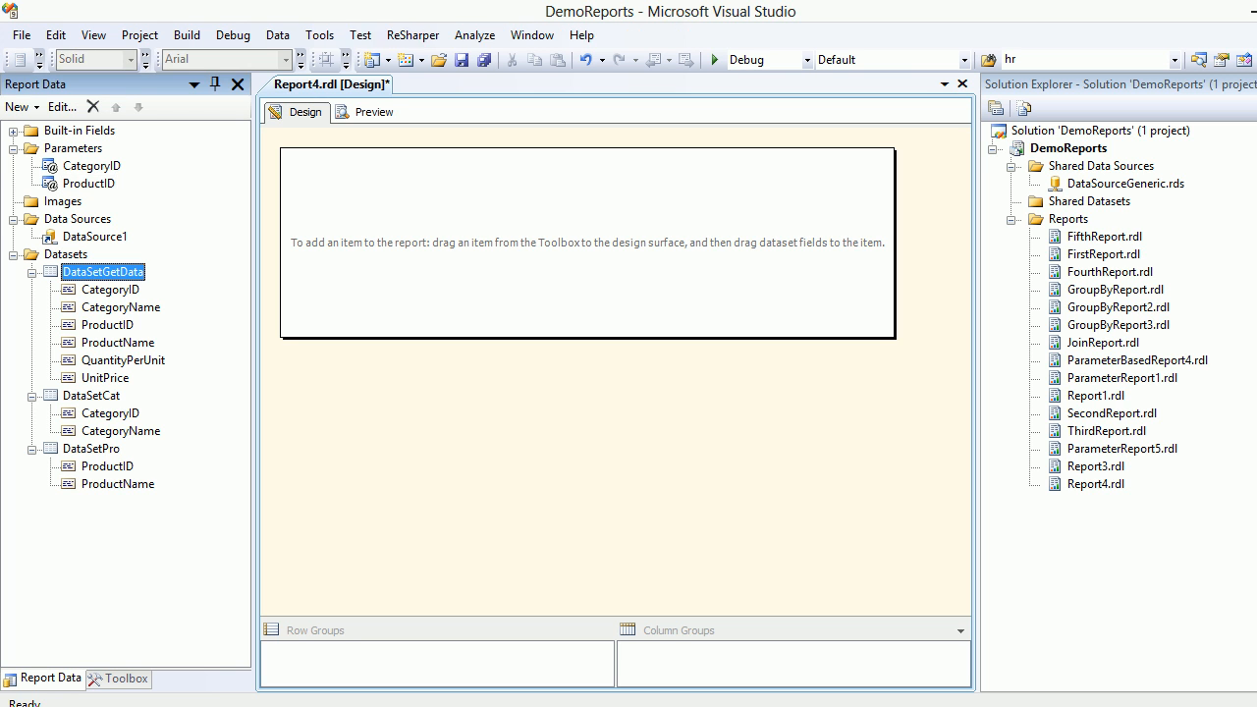
double_click(102, 272)
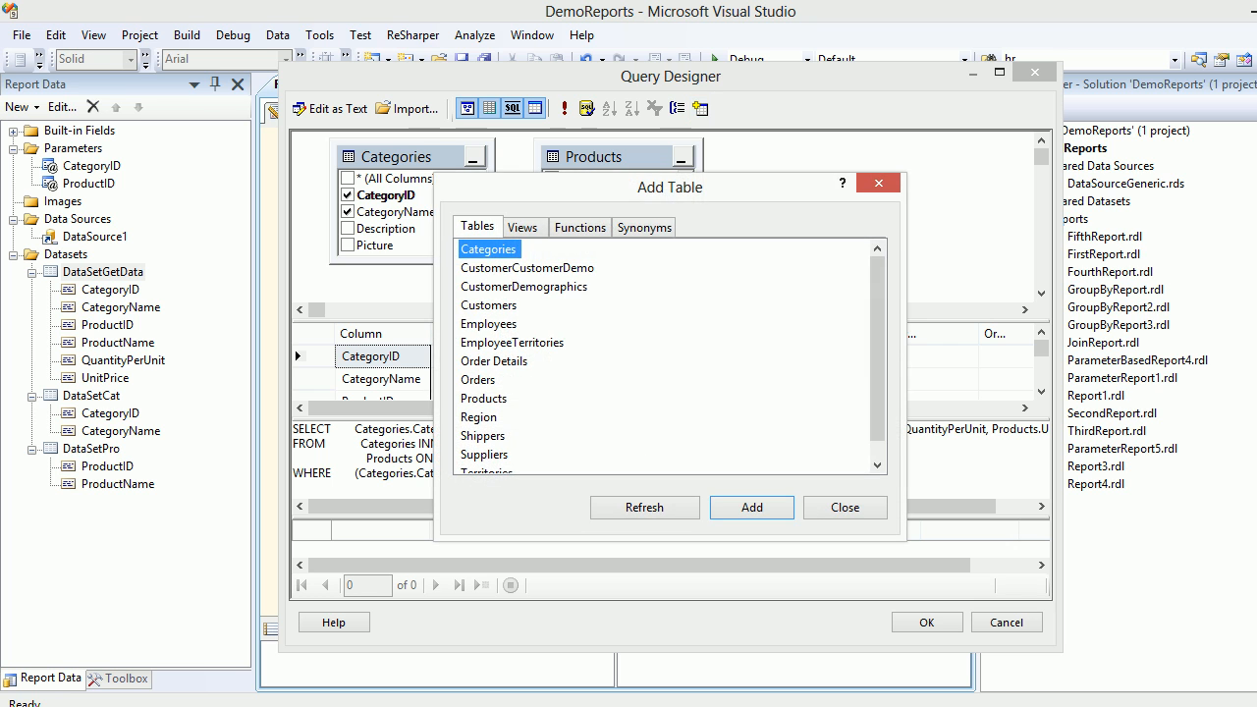
click(478, 379)
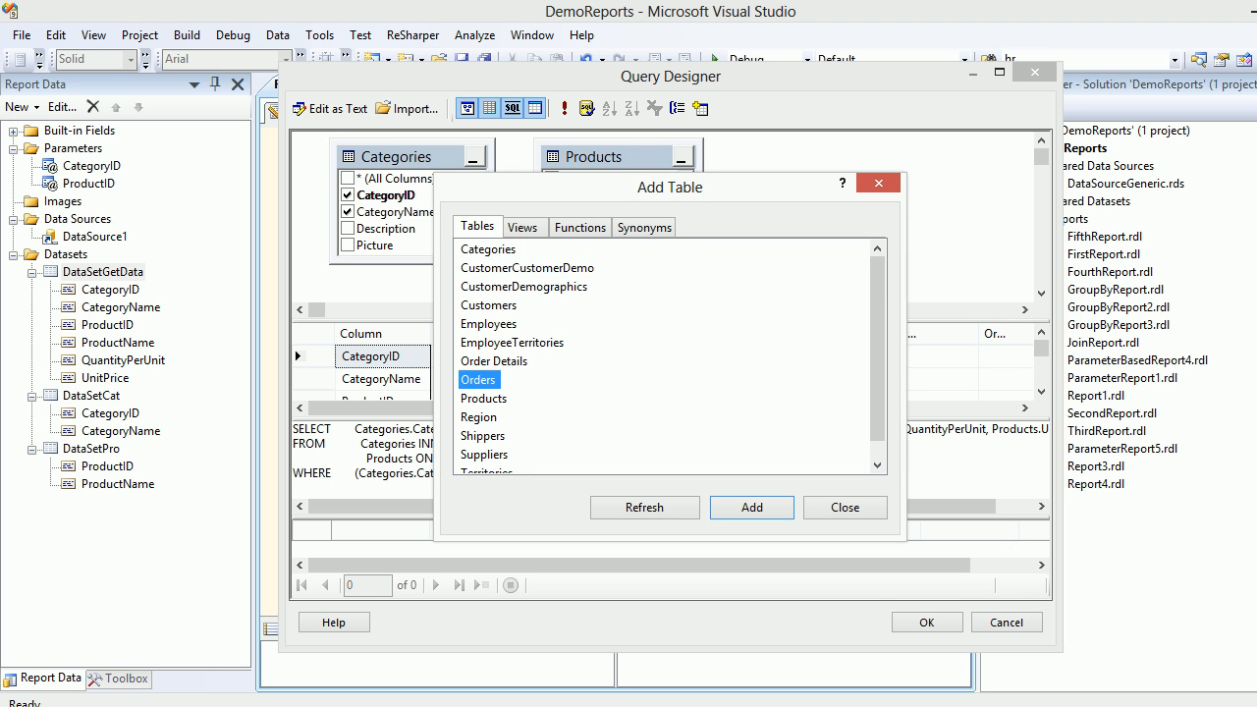
double_click(494, 360)
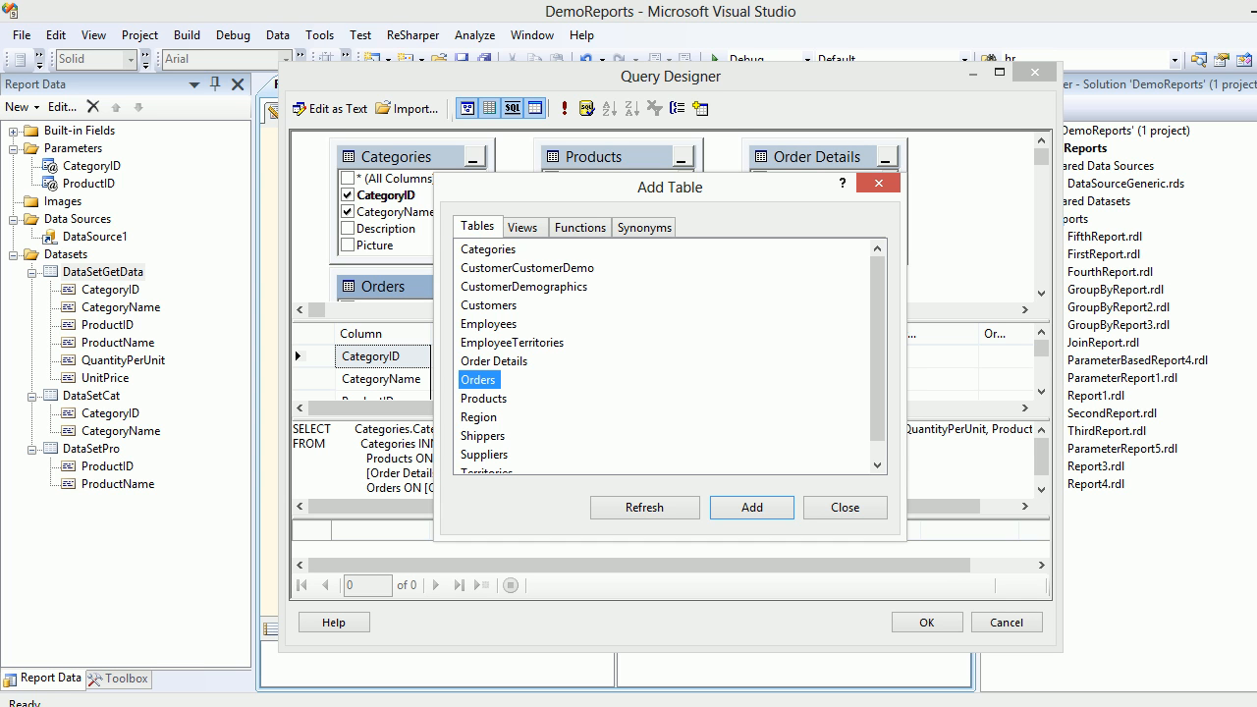
click(844, 507)
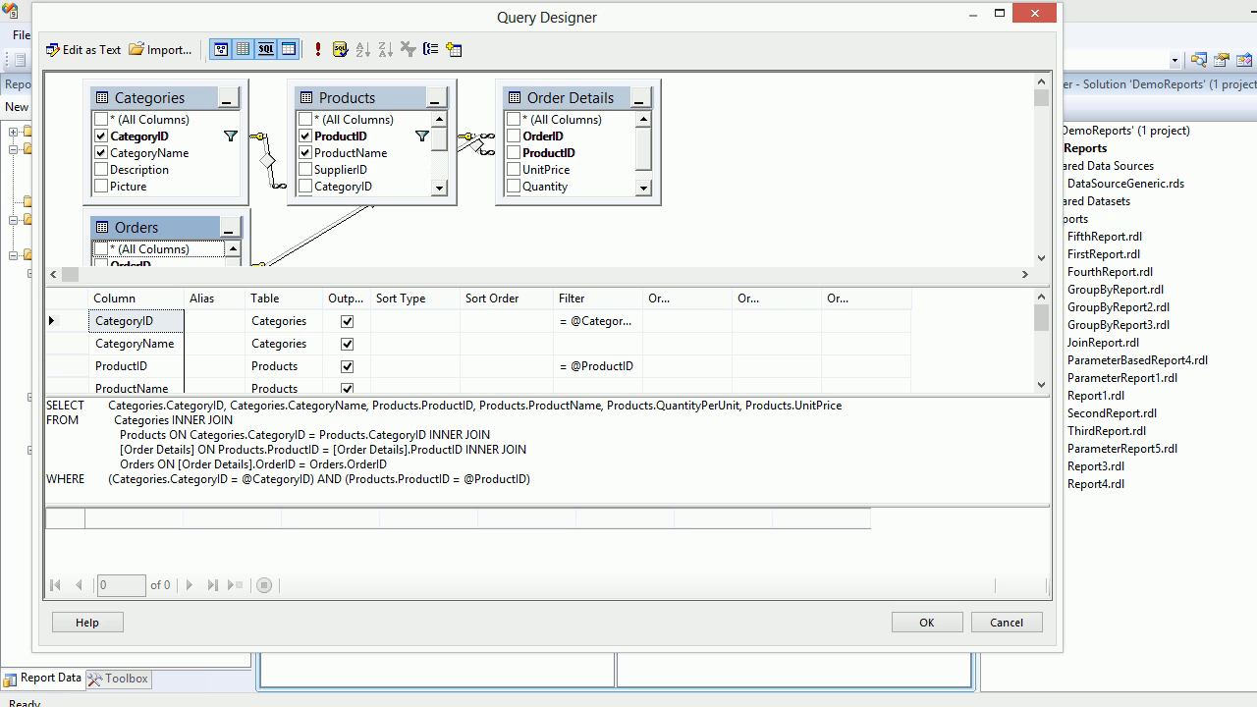
click(513, 136)
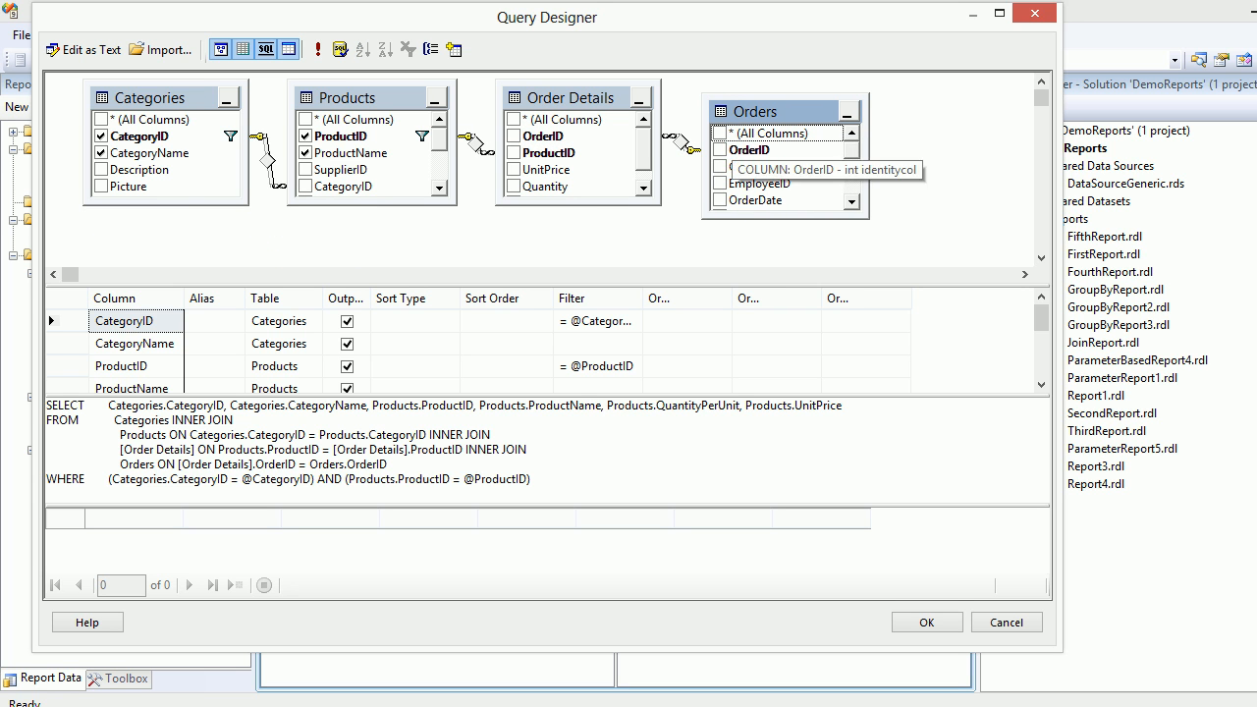
click(720, 149)
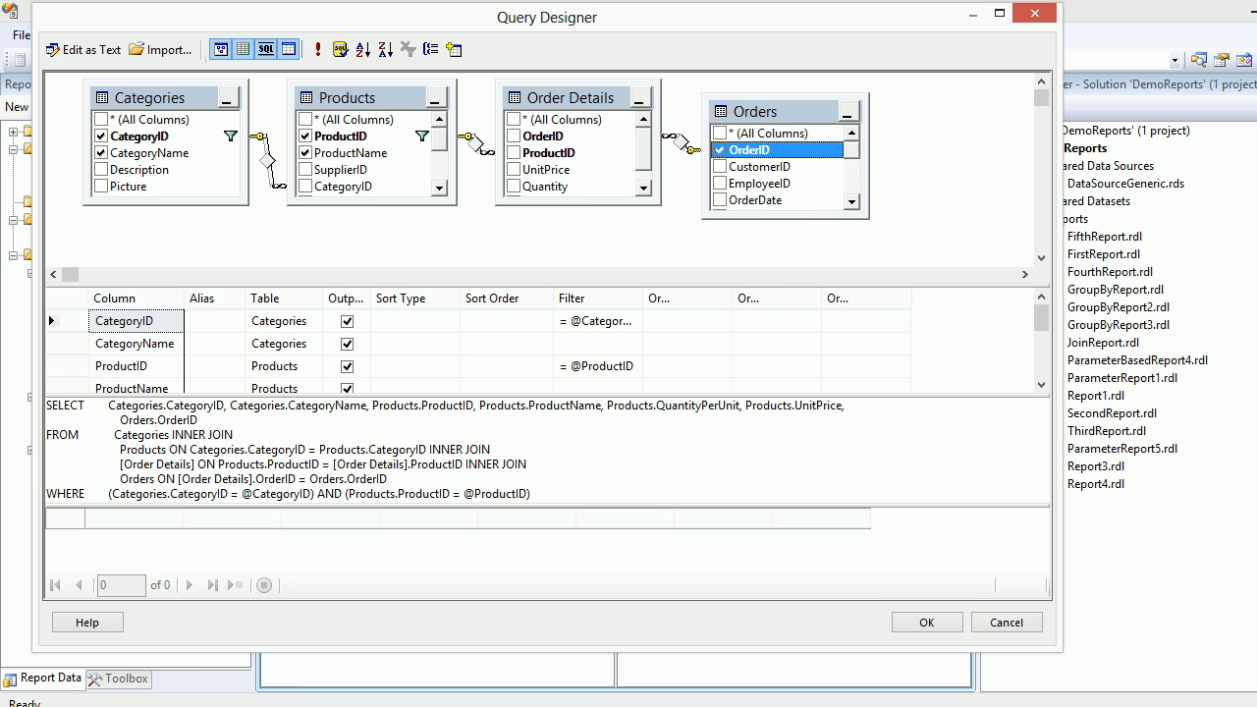
click(721, 200)
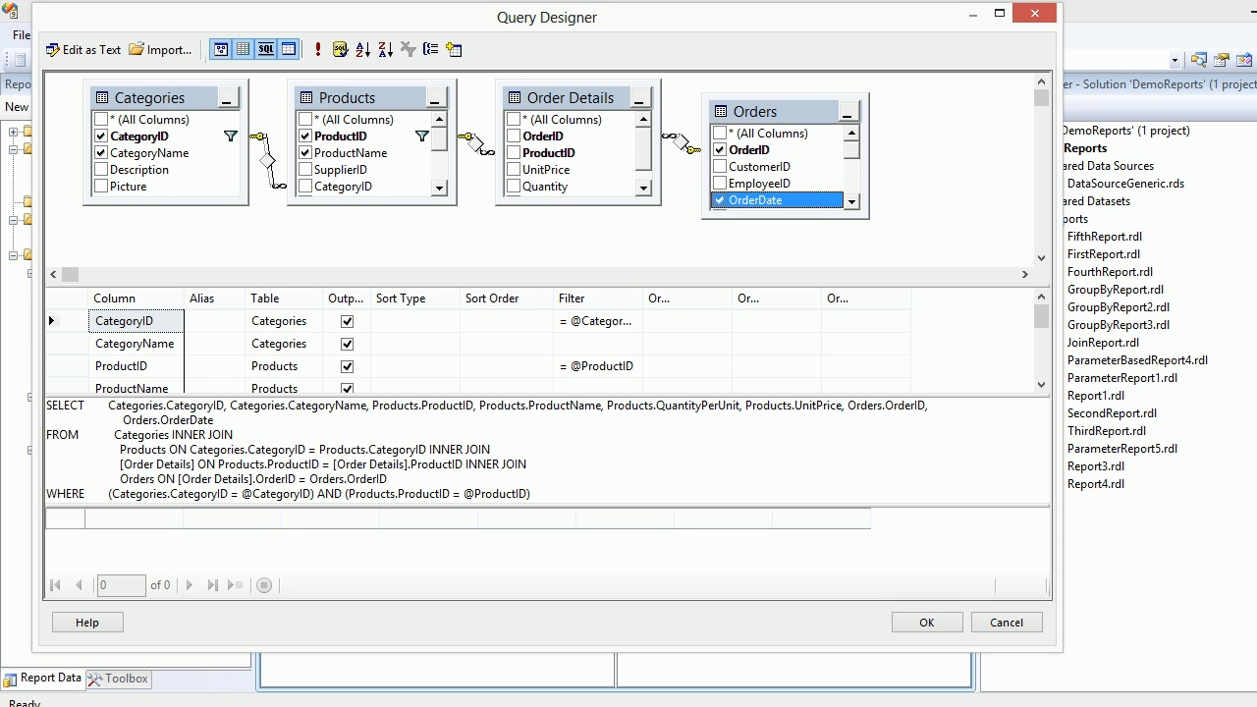
click(925, 621)
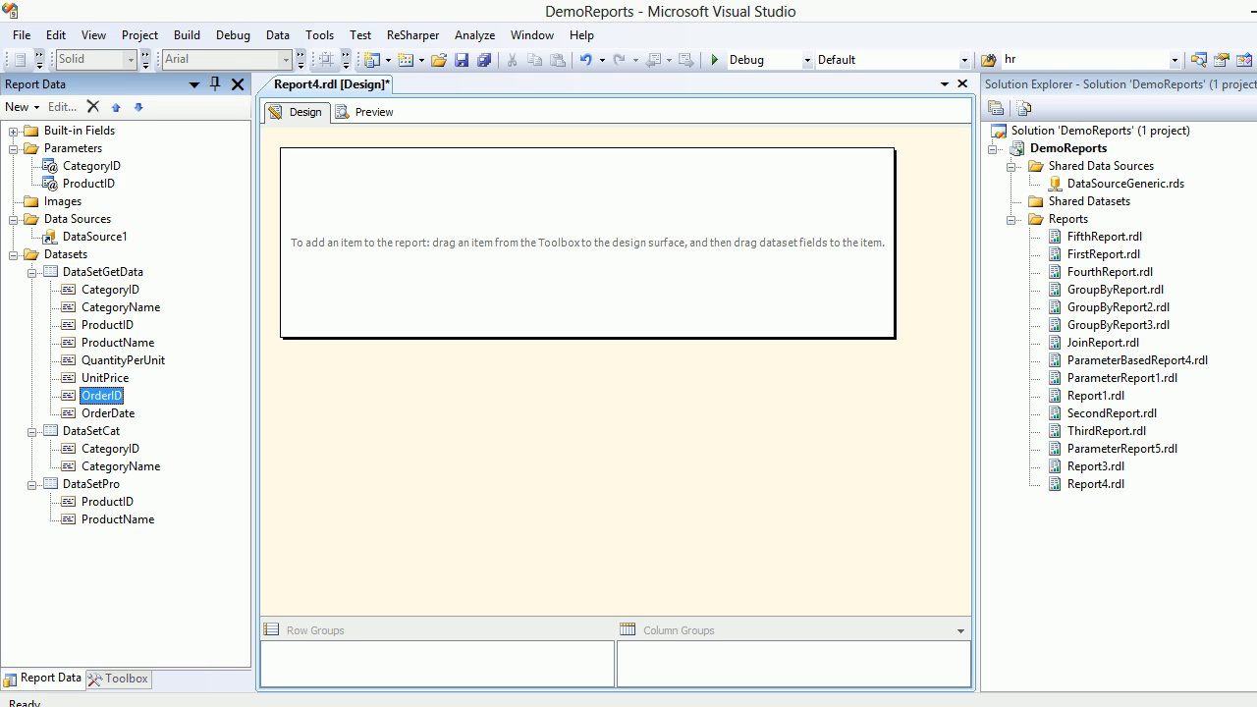
- Insert a table holding OrderDate, OrderID, UnitPrice, QuantityPerUnit and ProductName, adding two extra columns
click(124, 678)
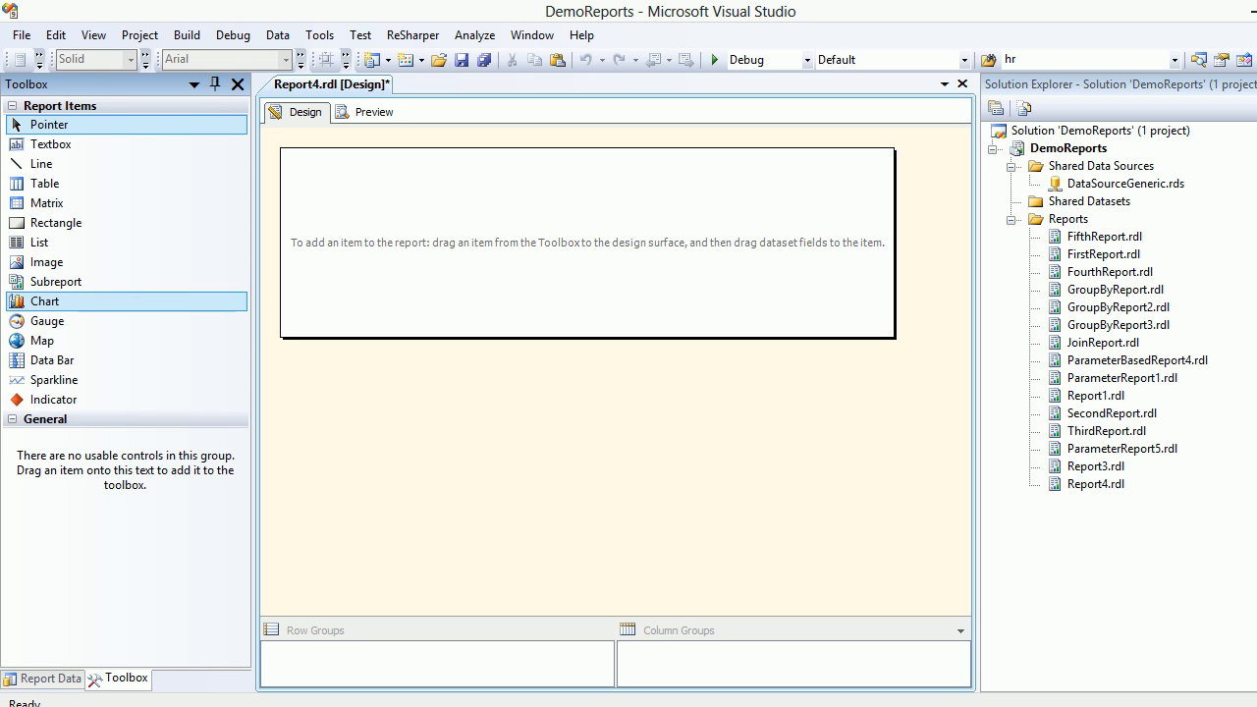
click(45, 184)
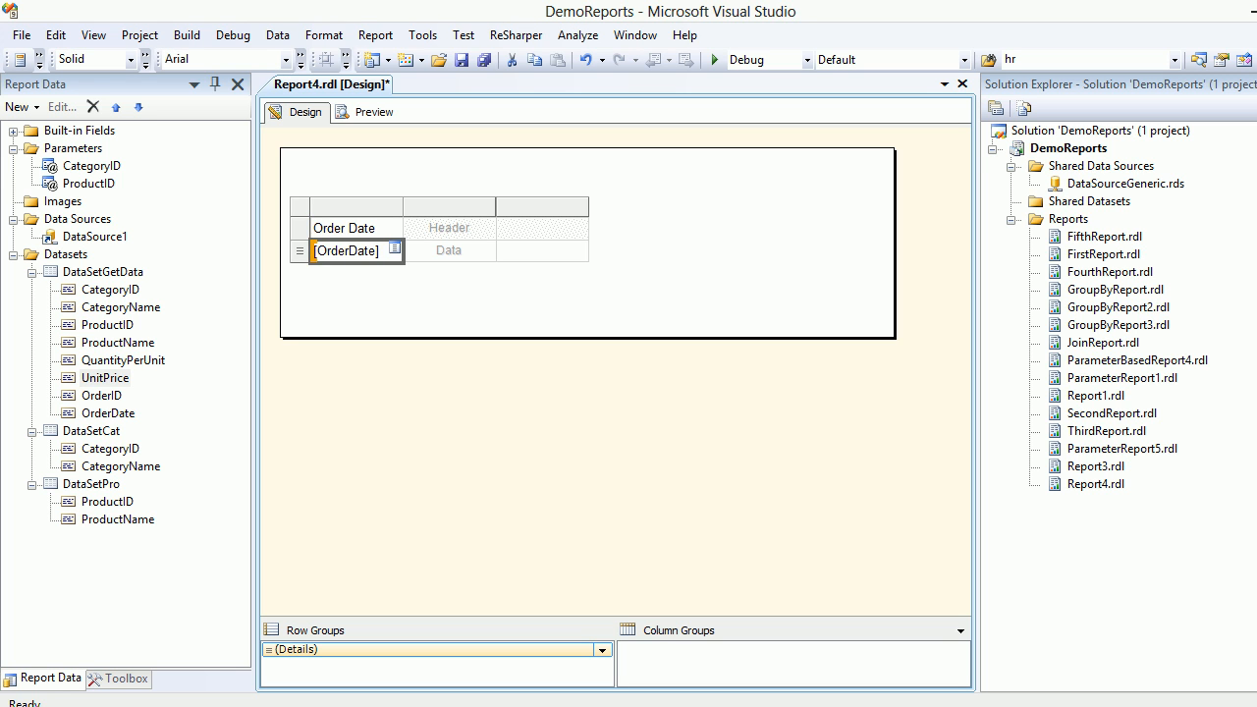
click(102, 395)
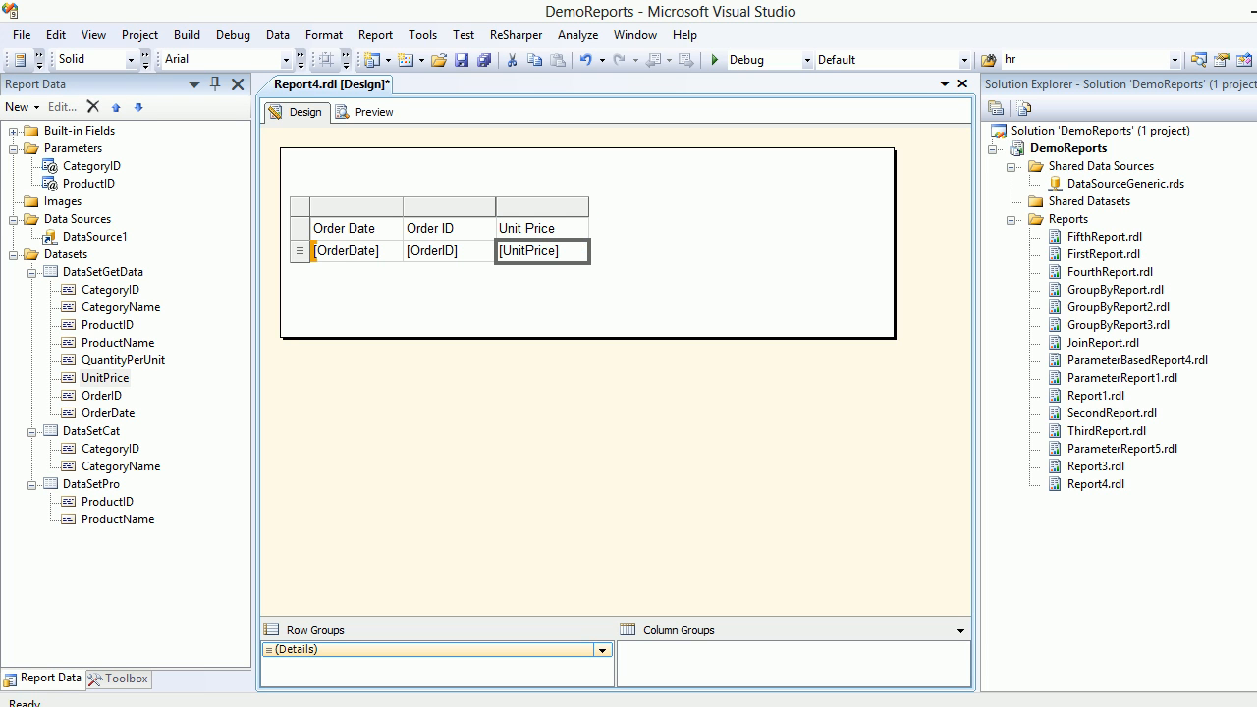
click(541, 205)
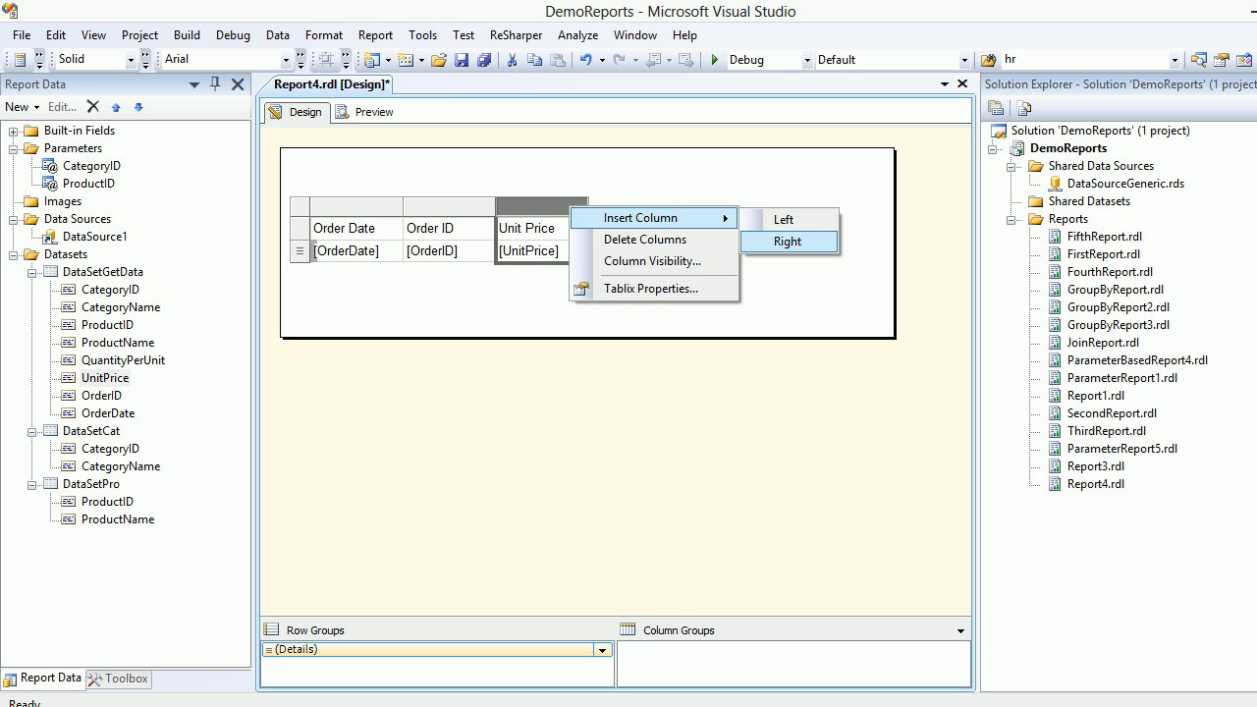
click(787, 240)
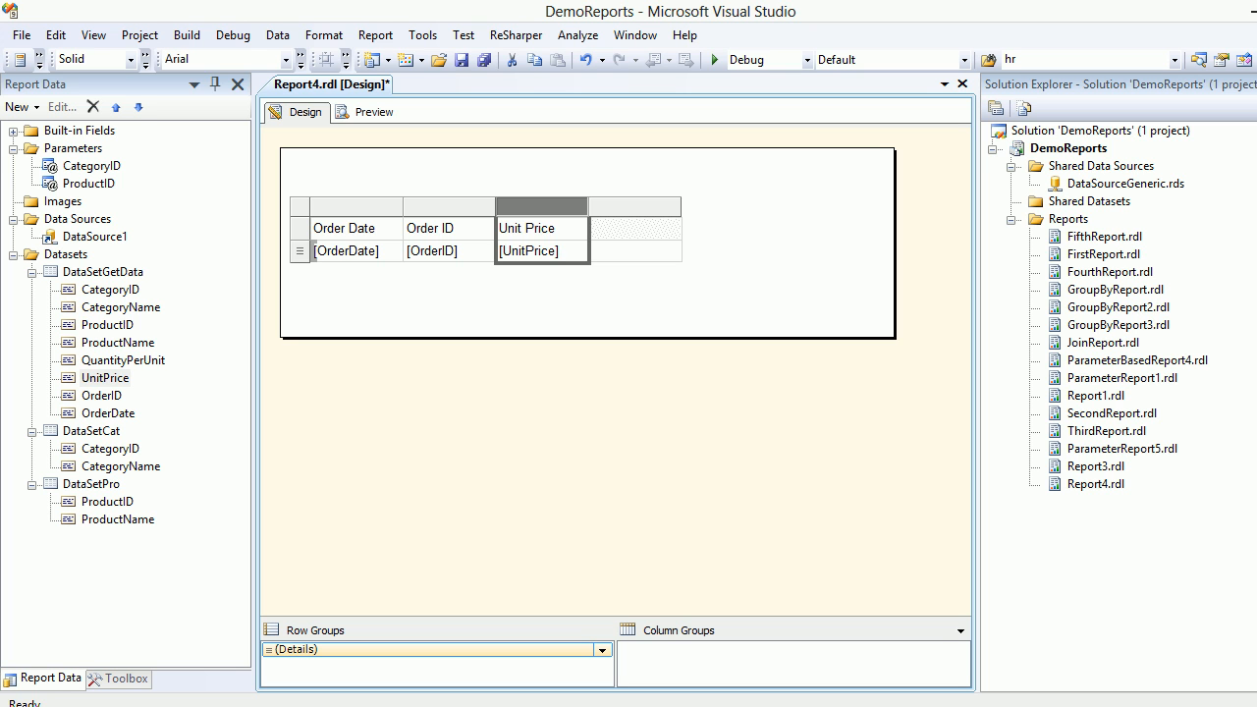
click(636, 239)
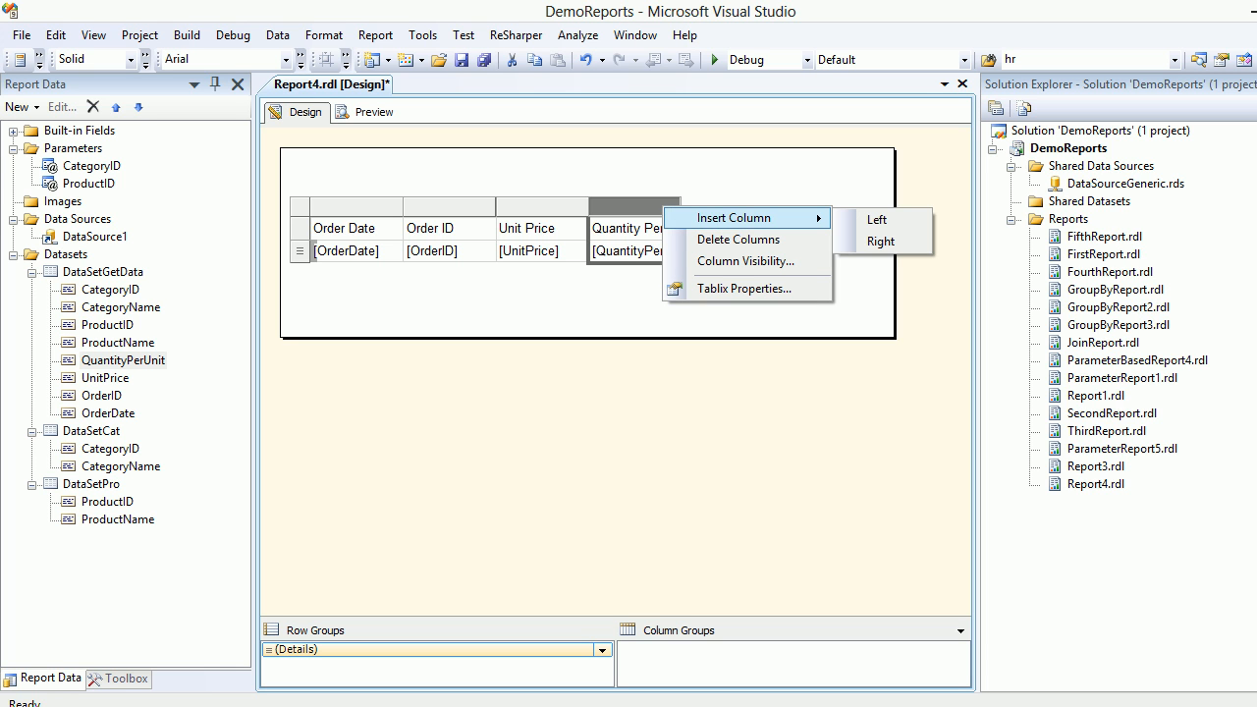
click(879, 242)
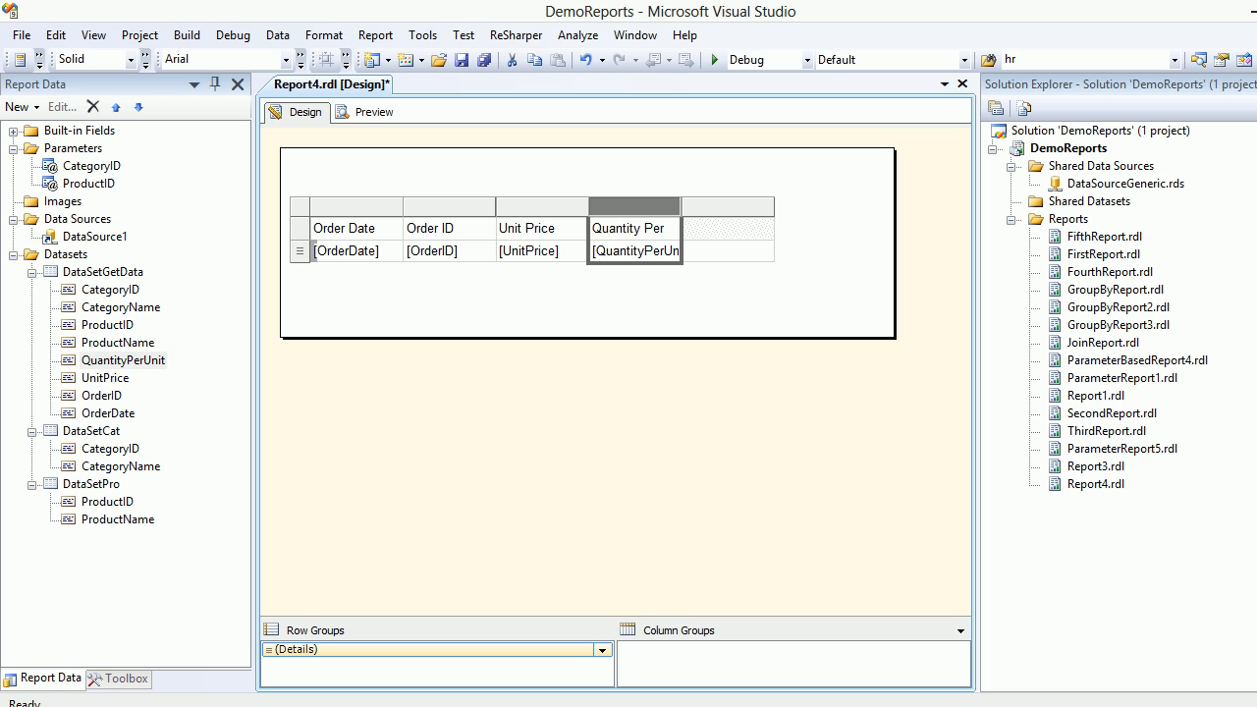
click(118, 342)
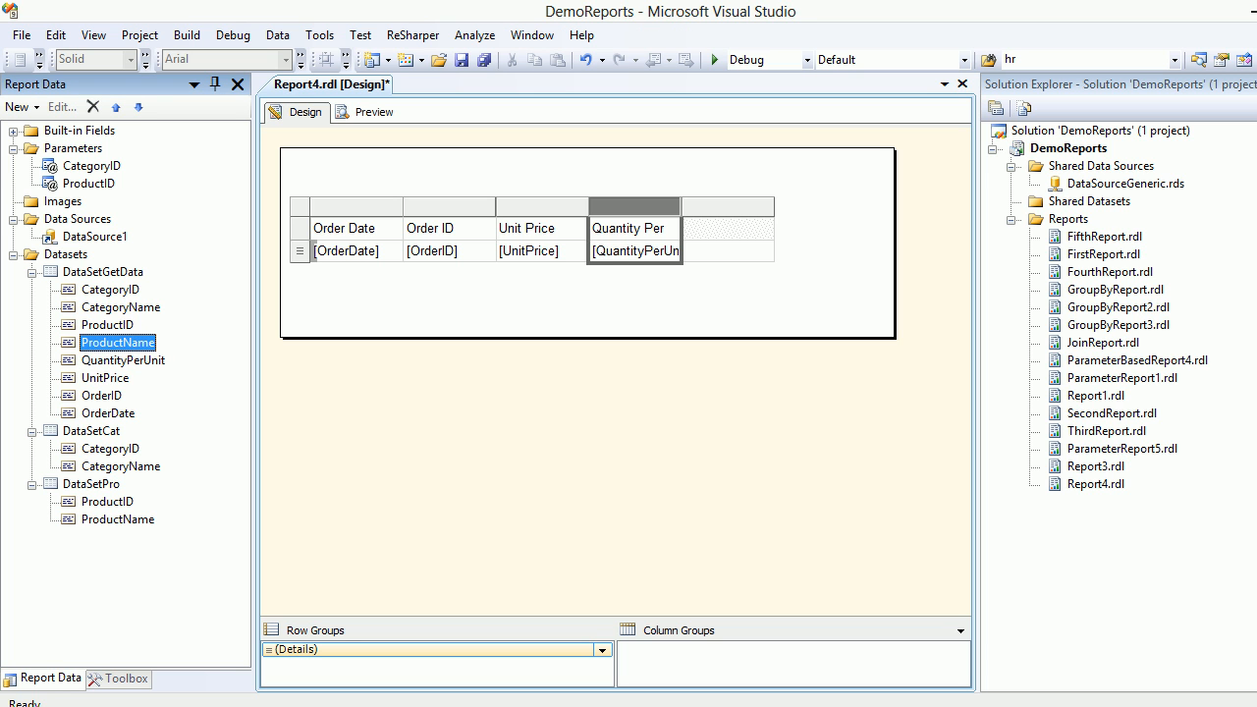
drag(118, 342, 726, 250)
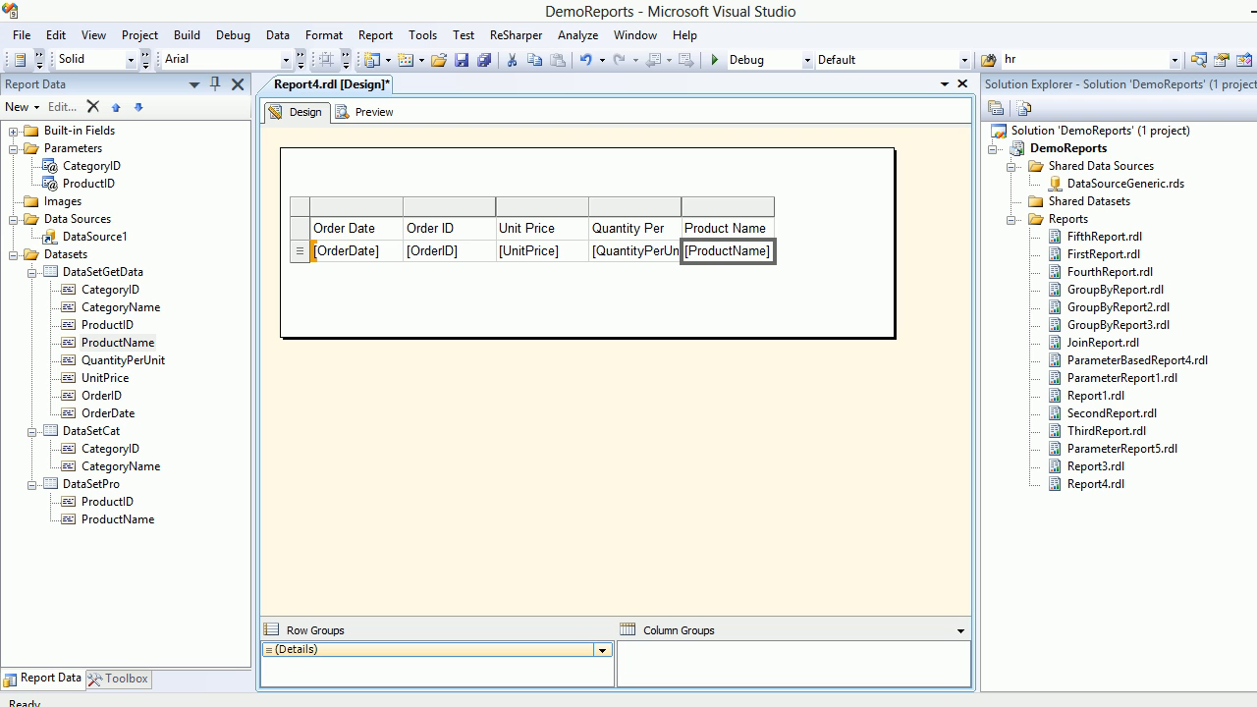
right_click(102, 272)
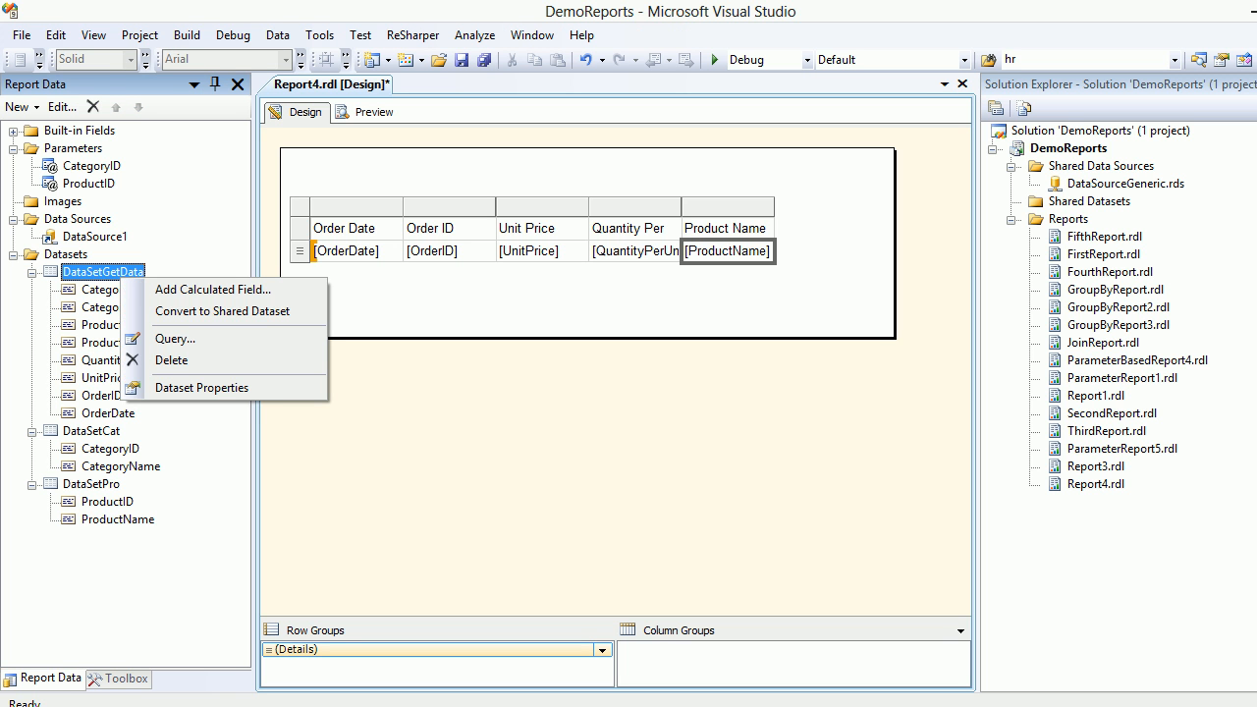
click(175, 338)
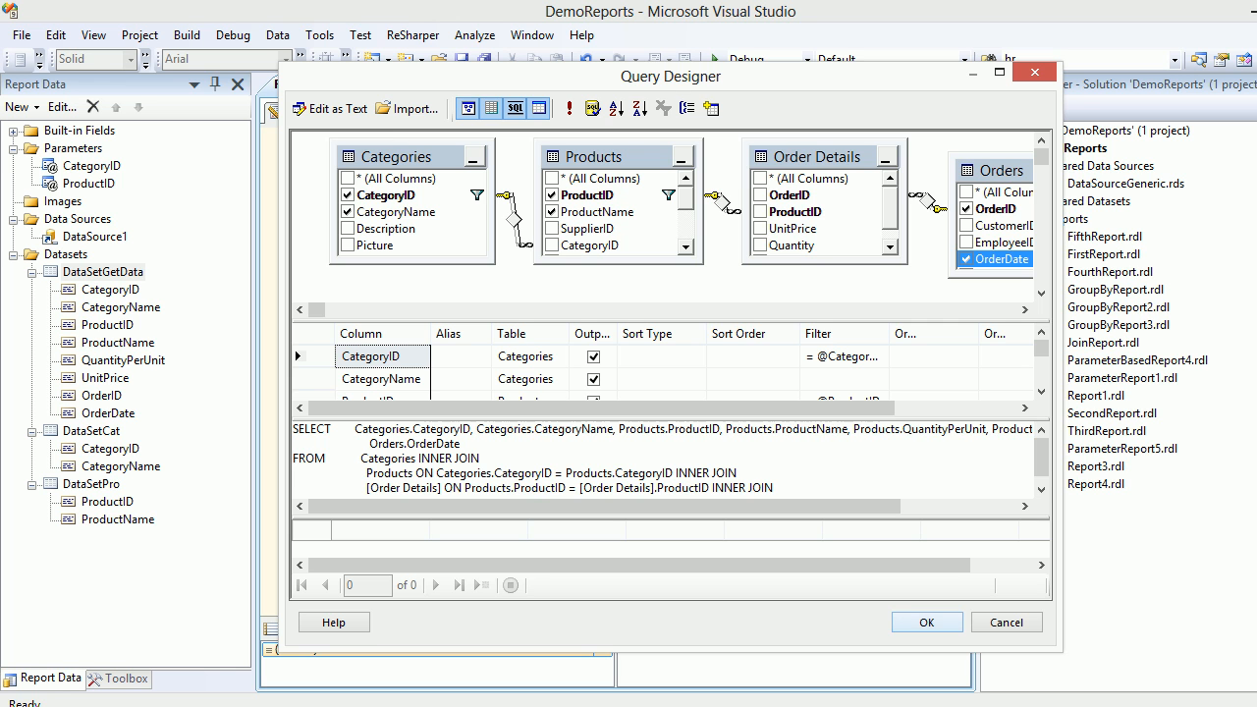
click(925, 621)
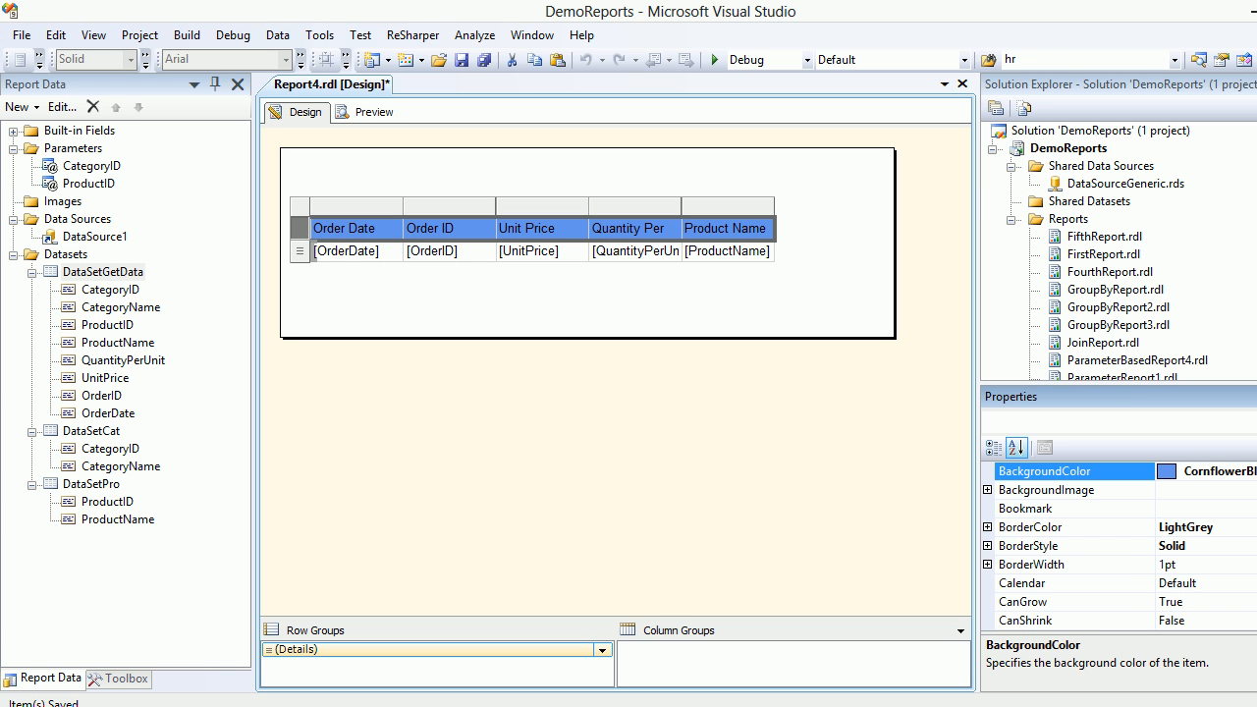
- Preview the report with category Beverages and product Chai, scrolling the results
click(373, 111)
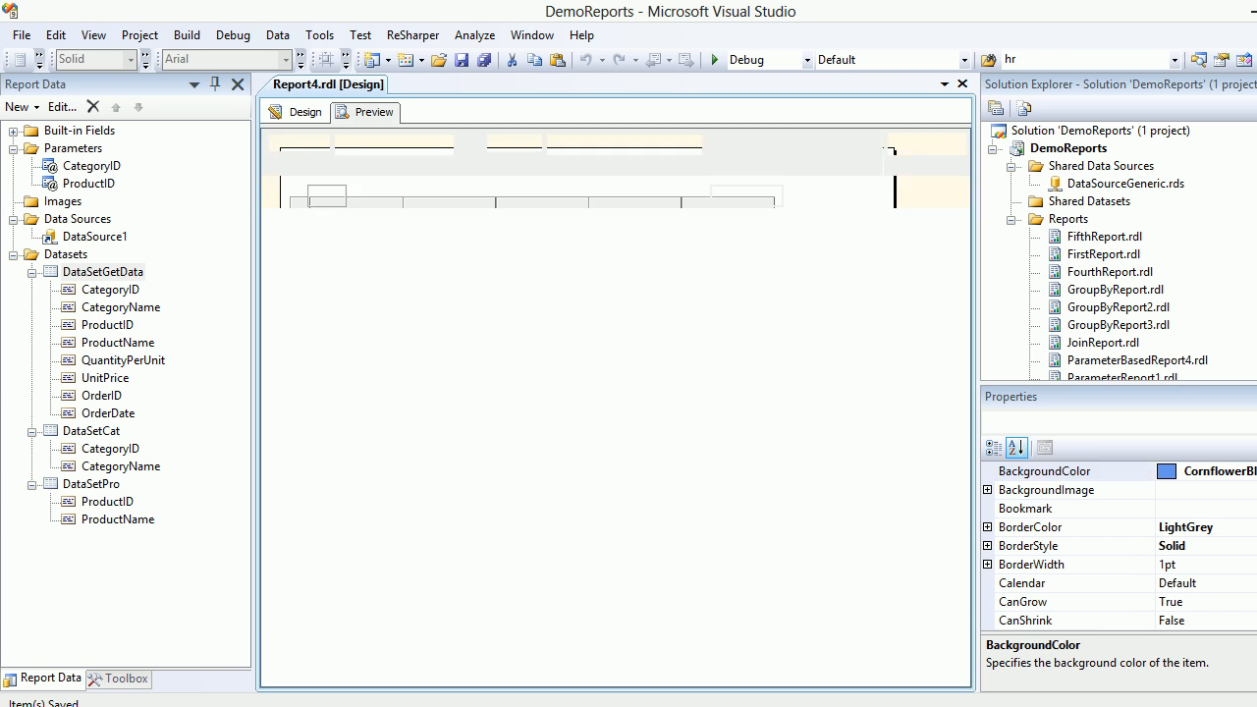
click(372, 111)
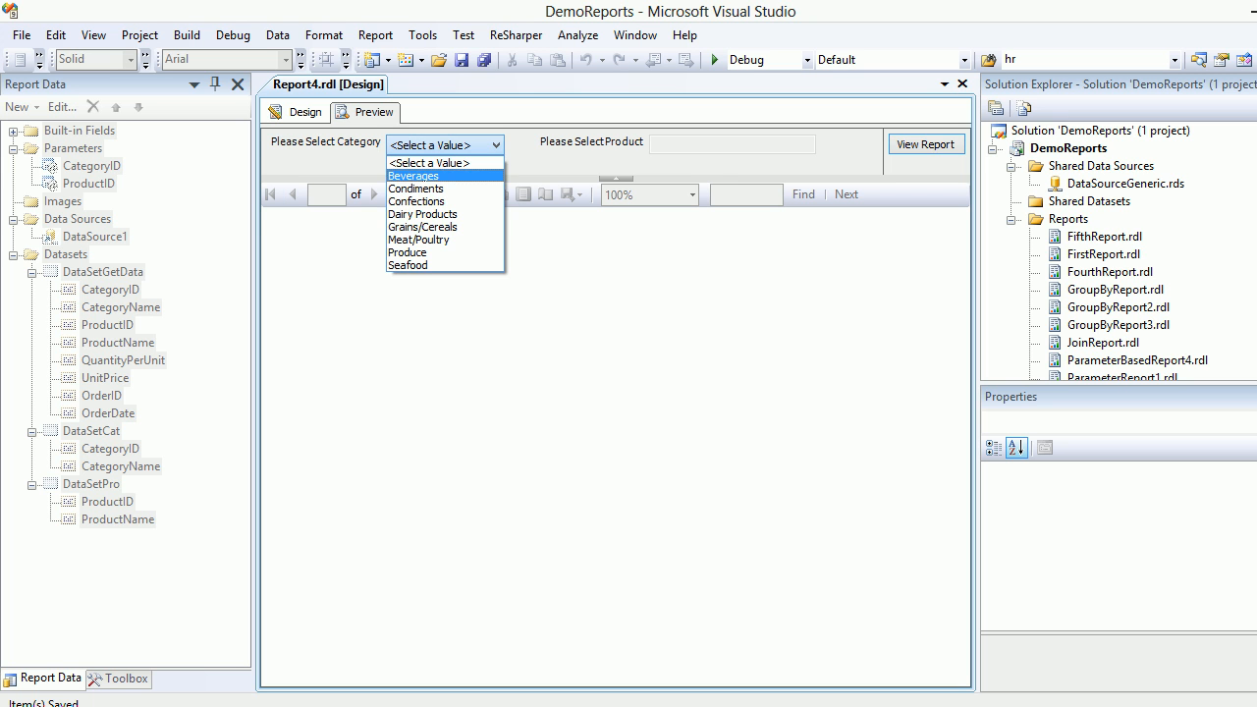
click(413, 176)
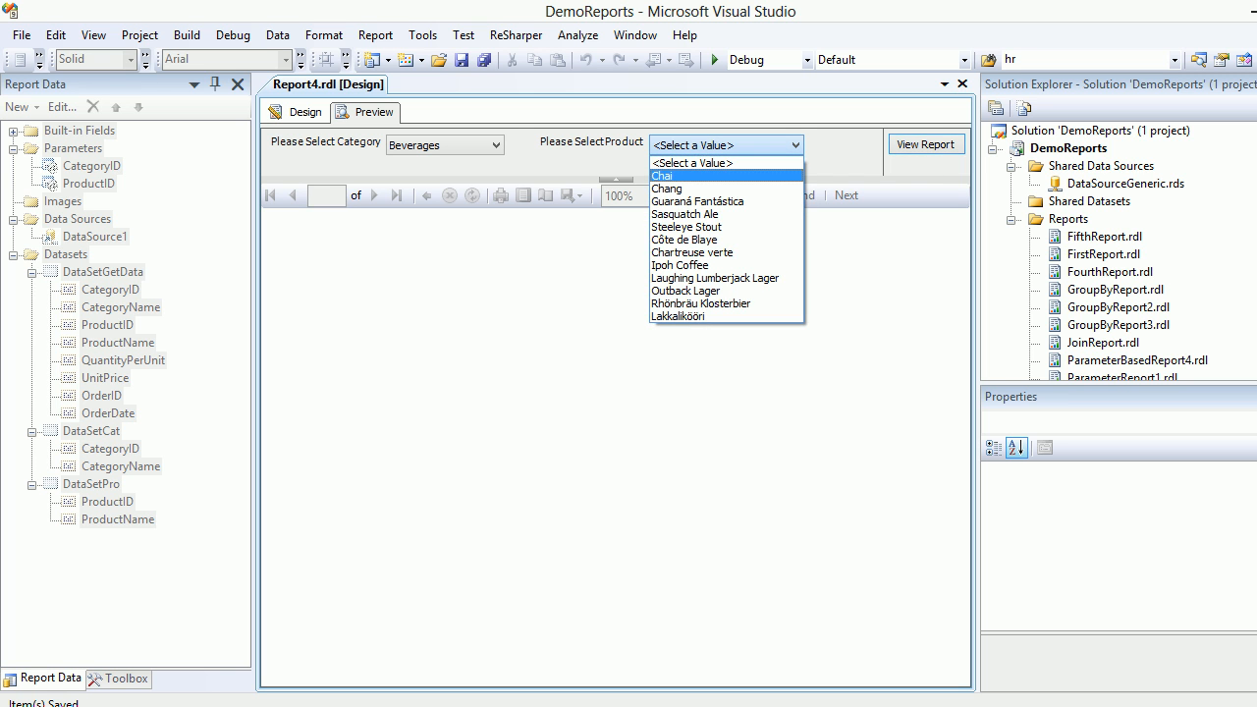
click(662, 176)
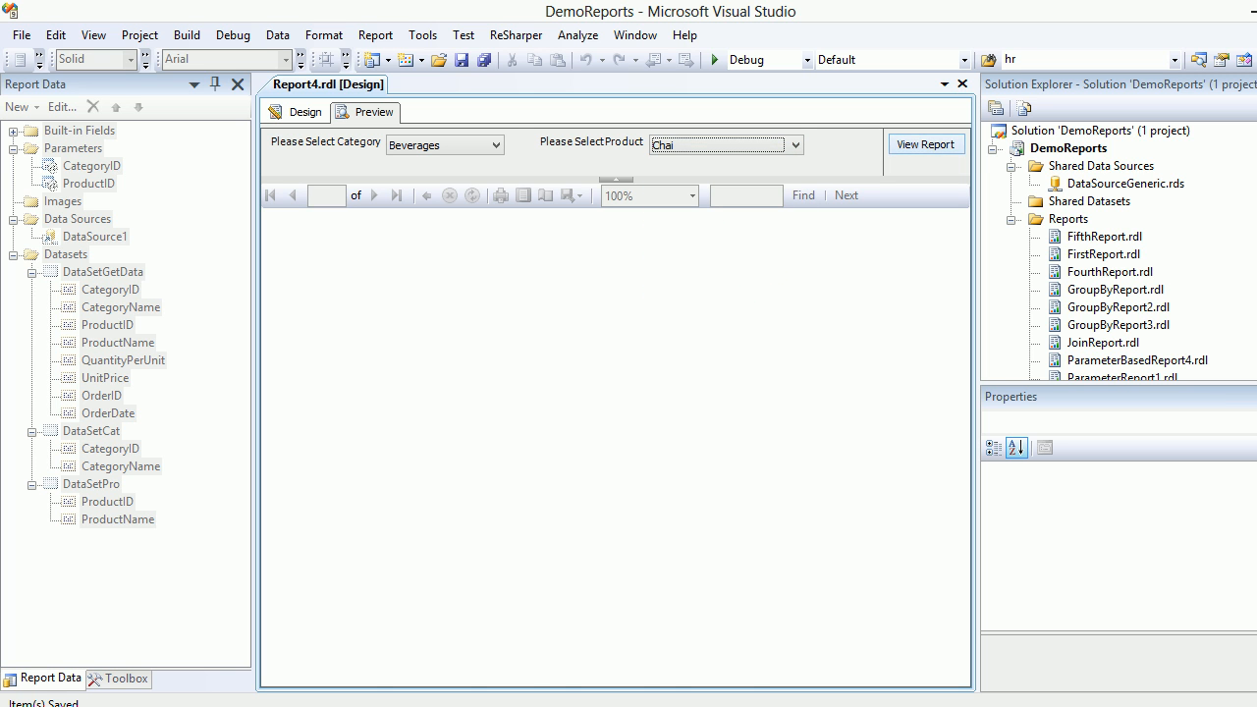
click(924, 144)
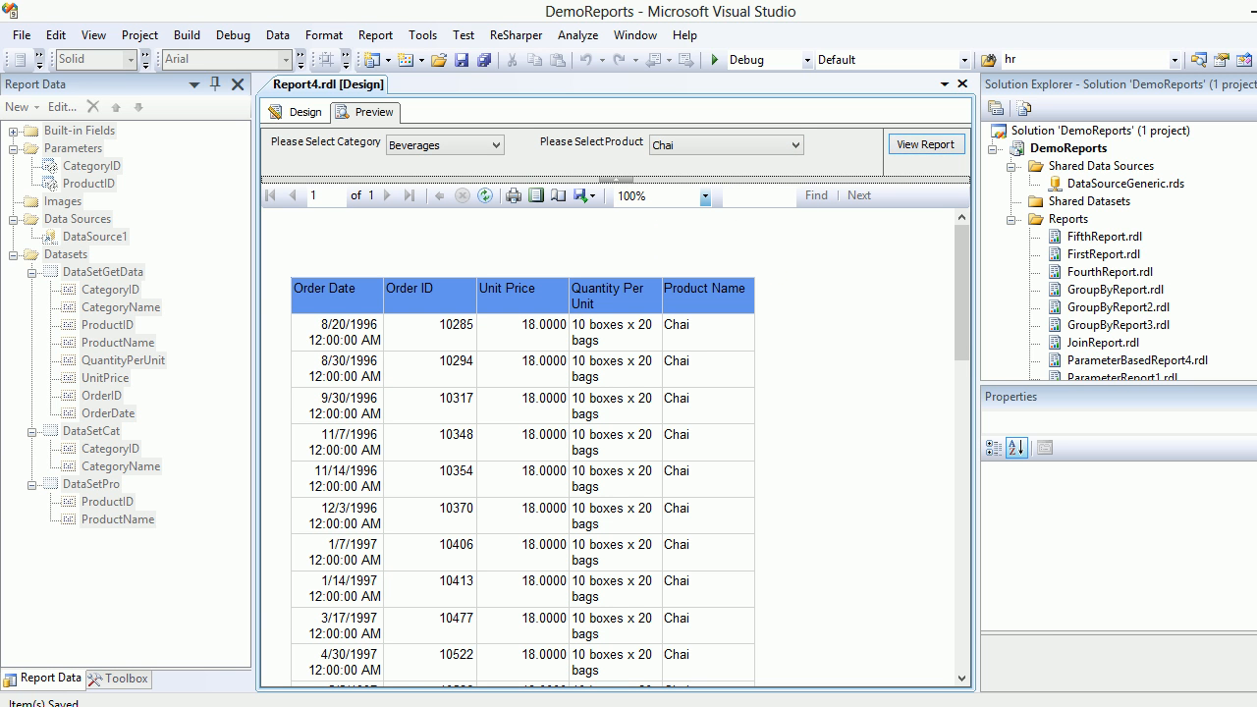
scroll(down, 3)
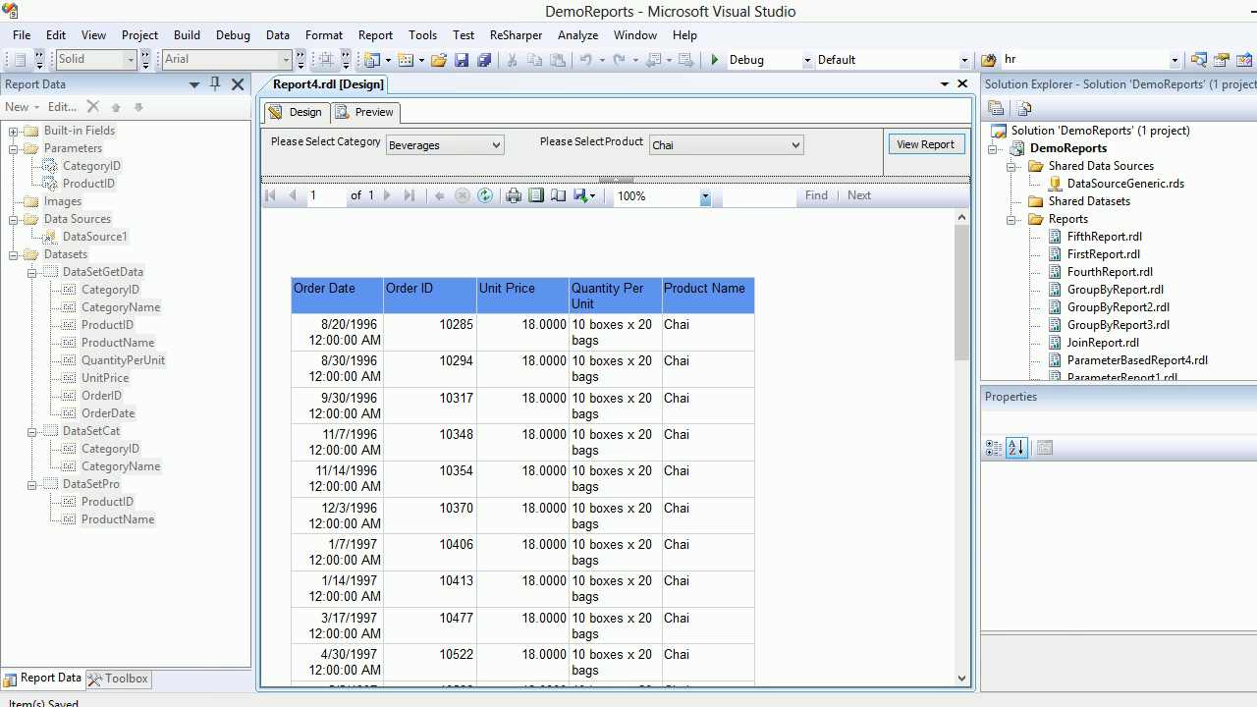
- Add a parent row group on OrderDate to the table's detail row
click(304, 112)
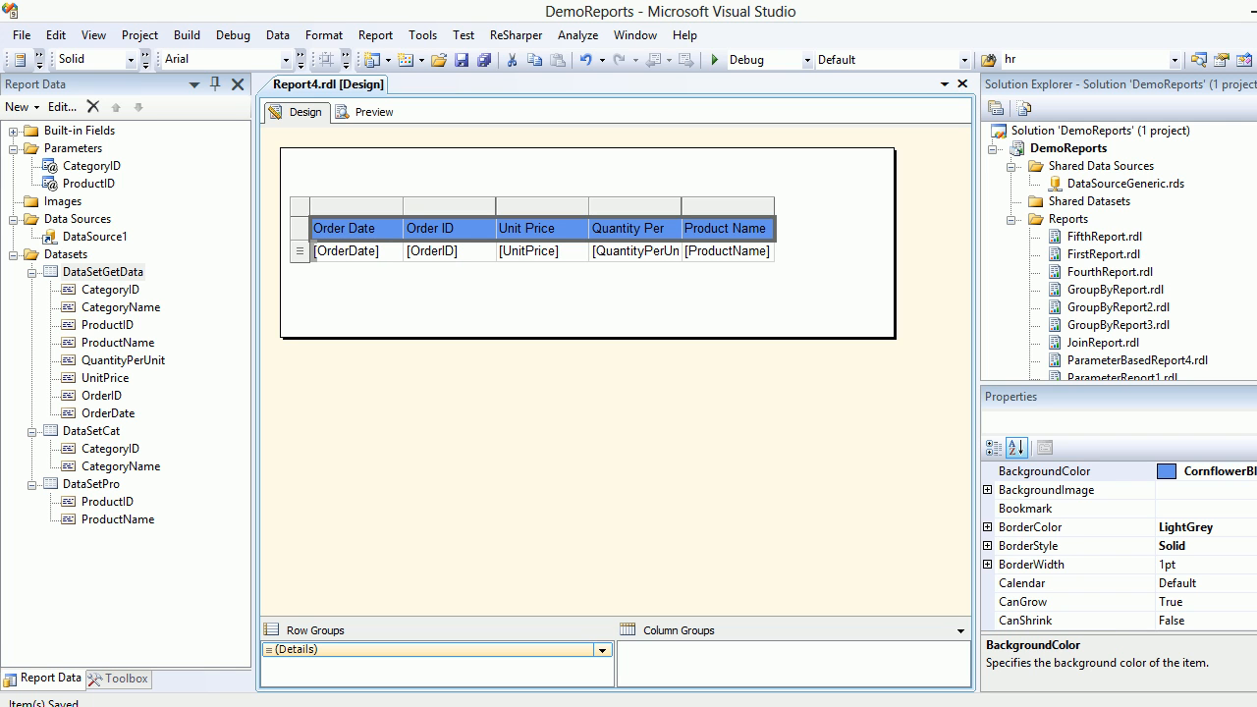
click(298, 250)
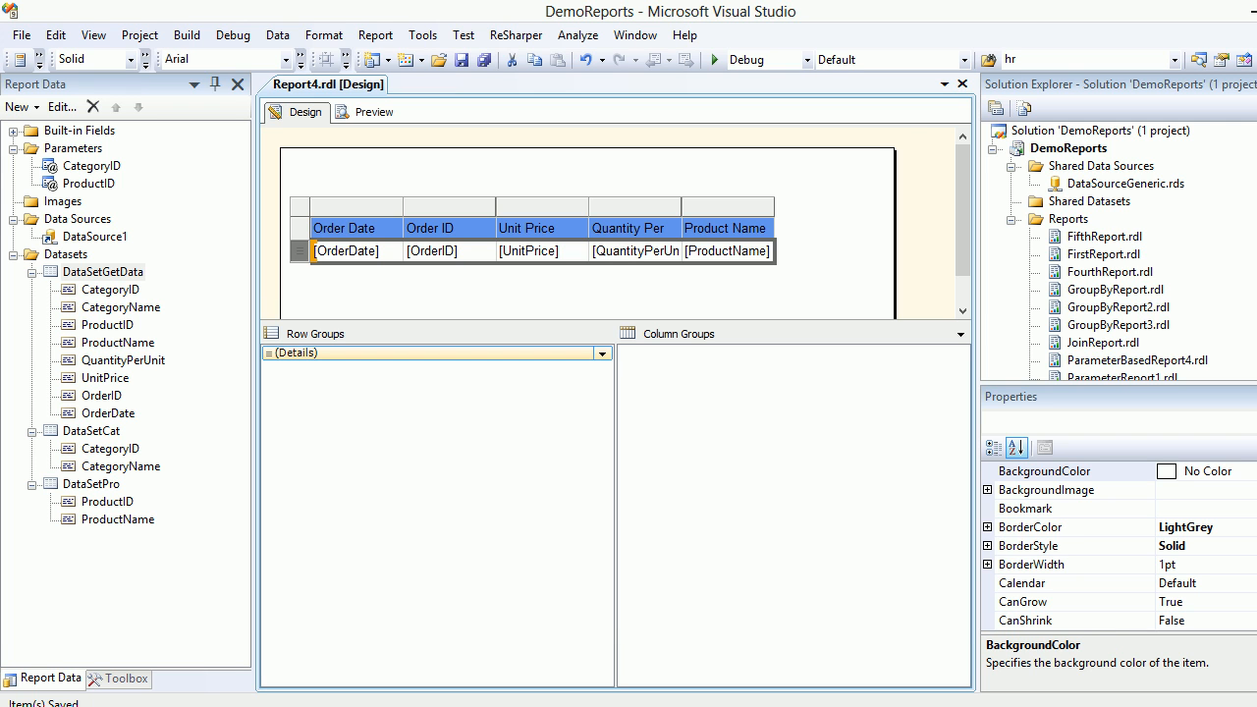
click(102, 272)
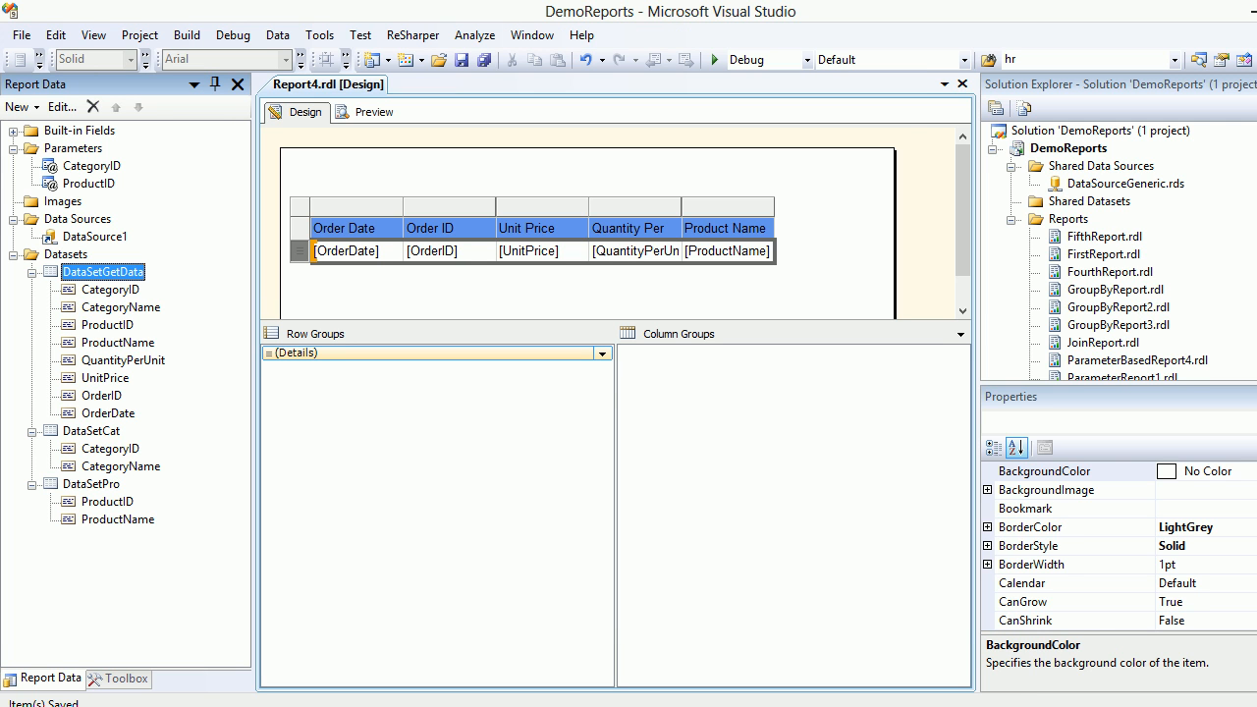
click(108, 412)
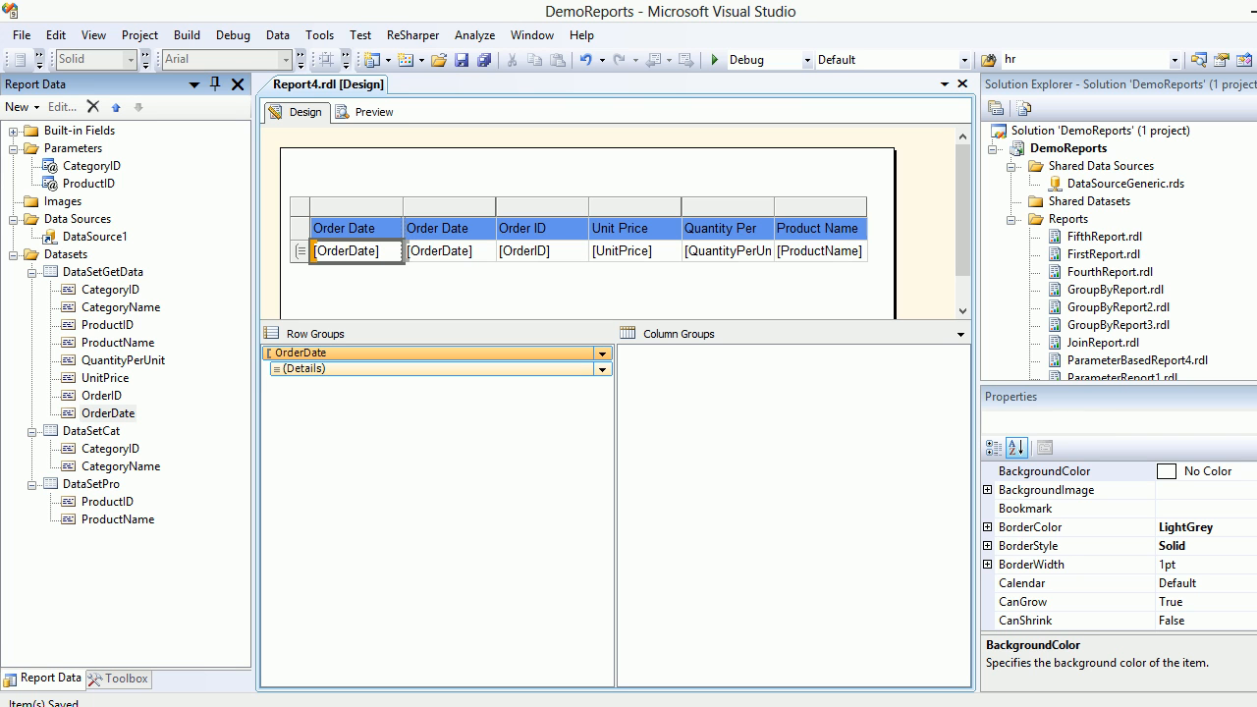
click(346, 250)
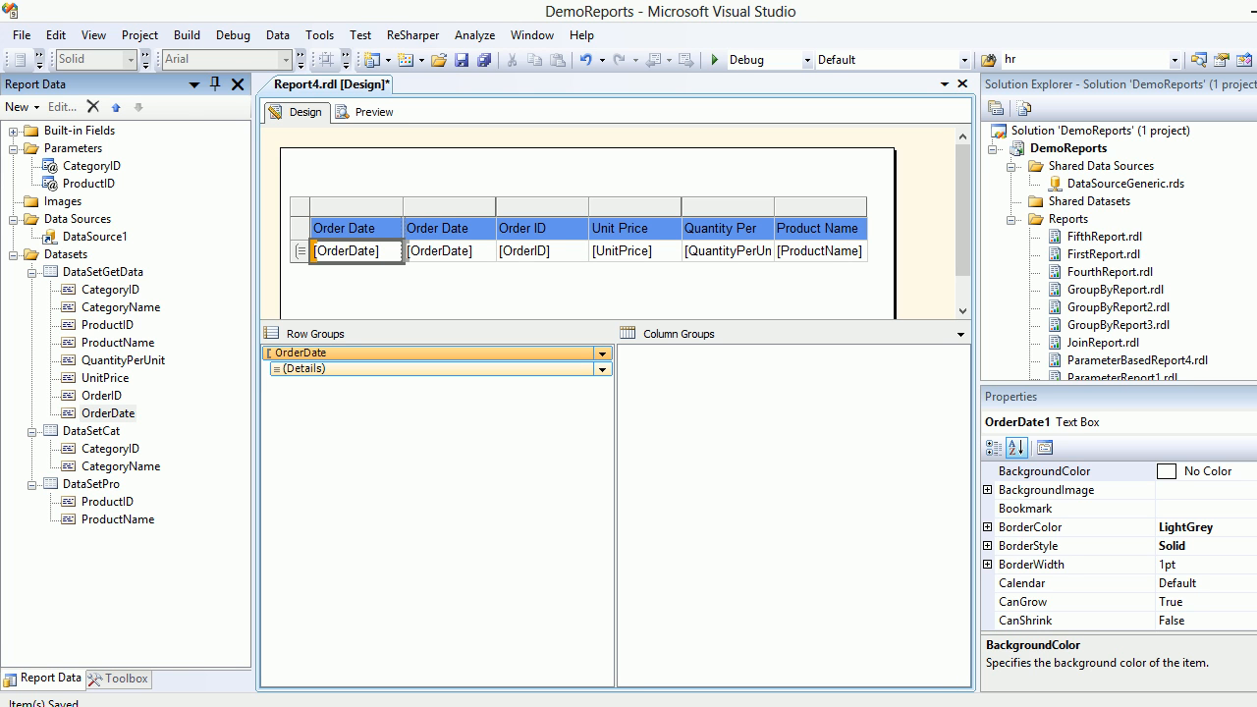
- Rerun the preview for Chai to see the new Order Date group column
click(374, 111)
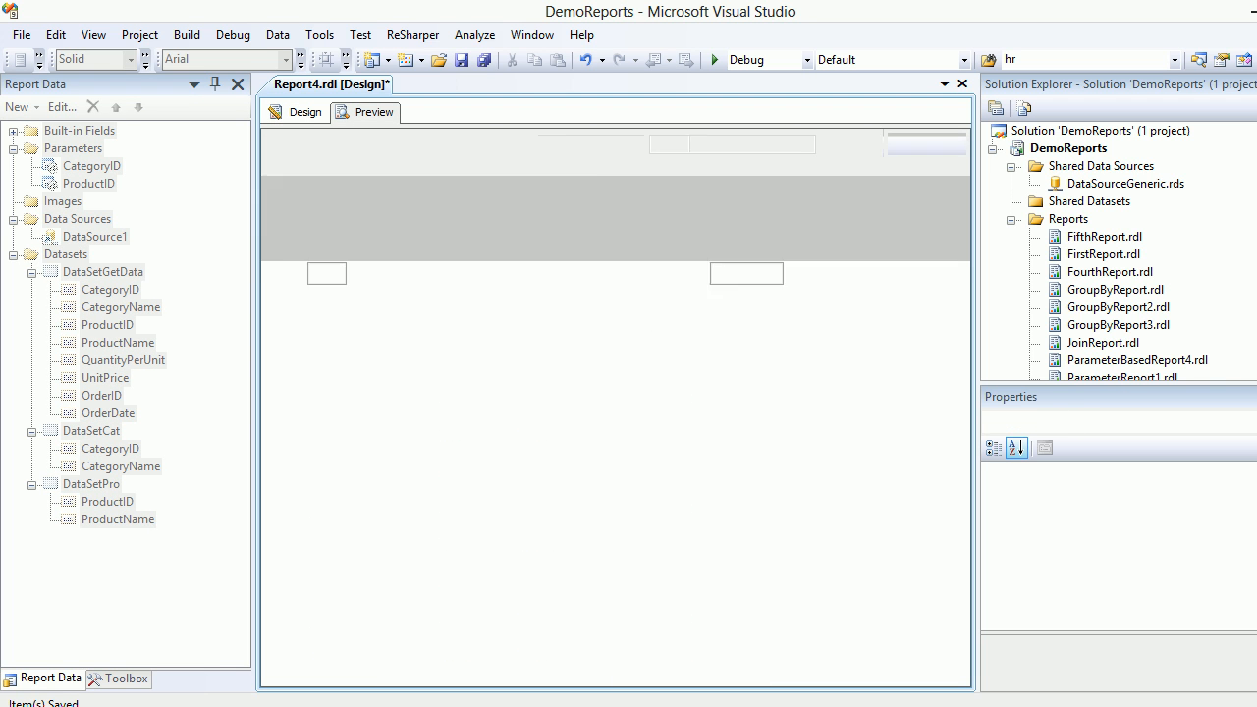
click(373, 111)
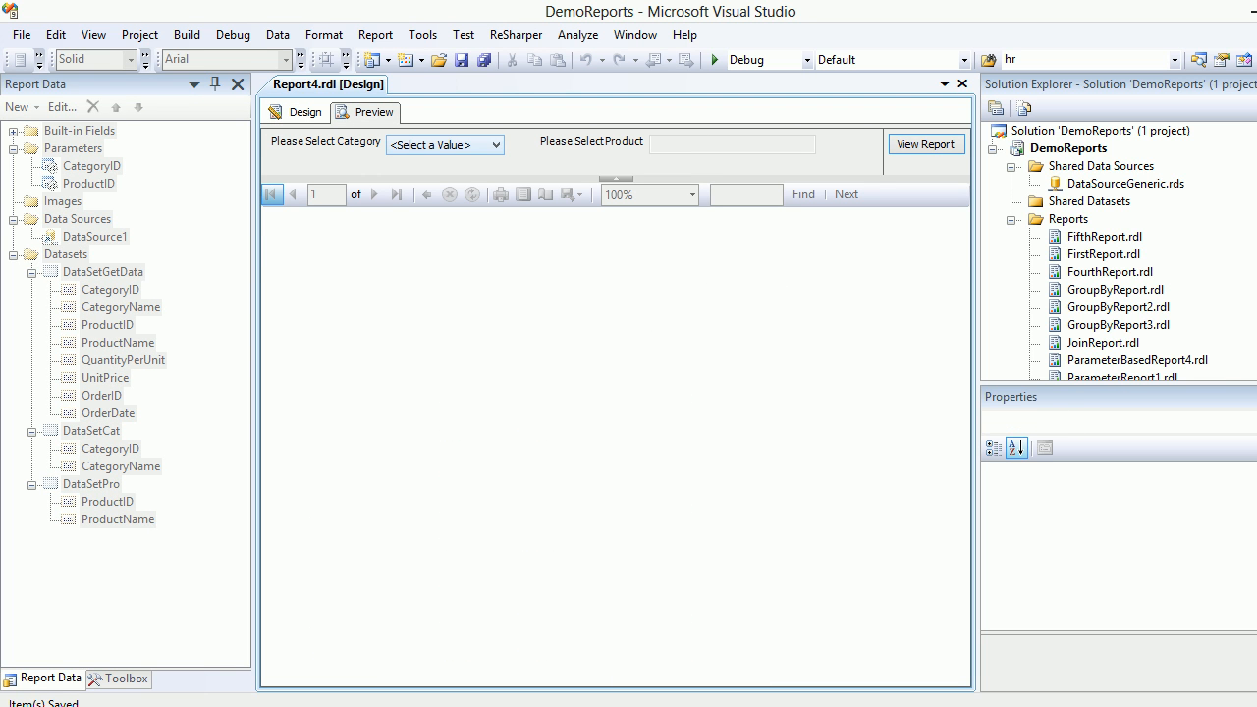
click(444, 144)
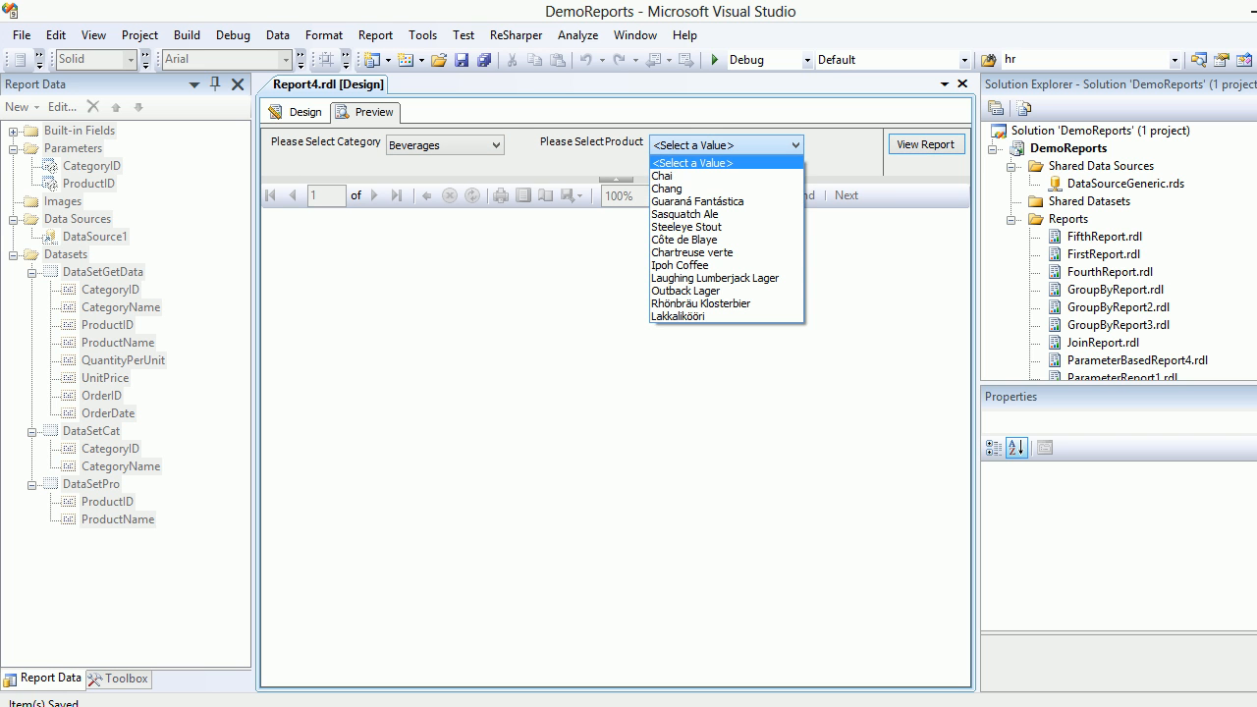
click(661, 176)
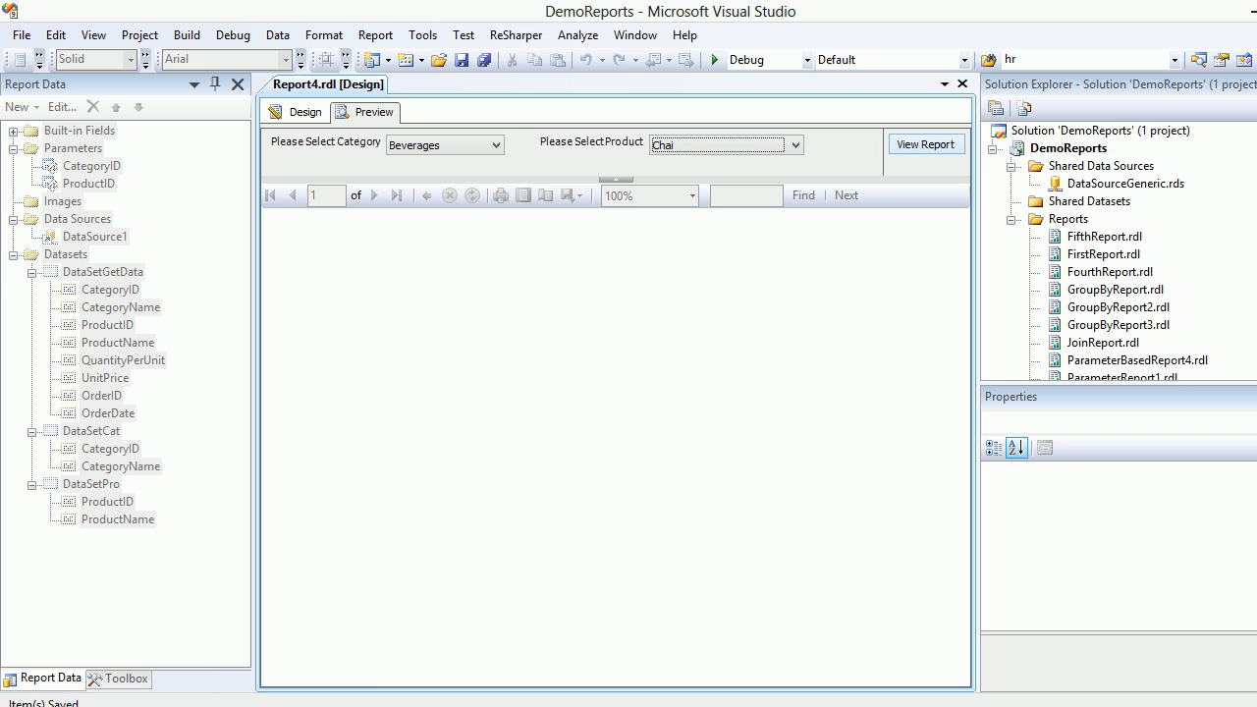
click(924, 144)
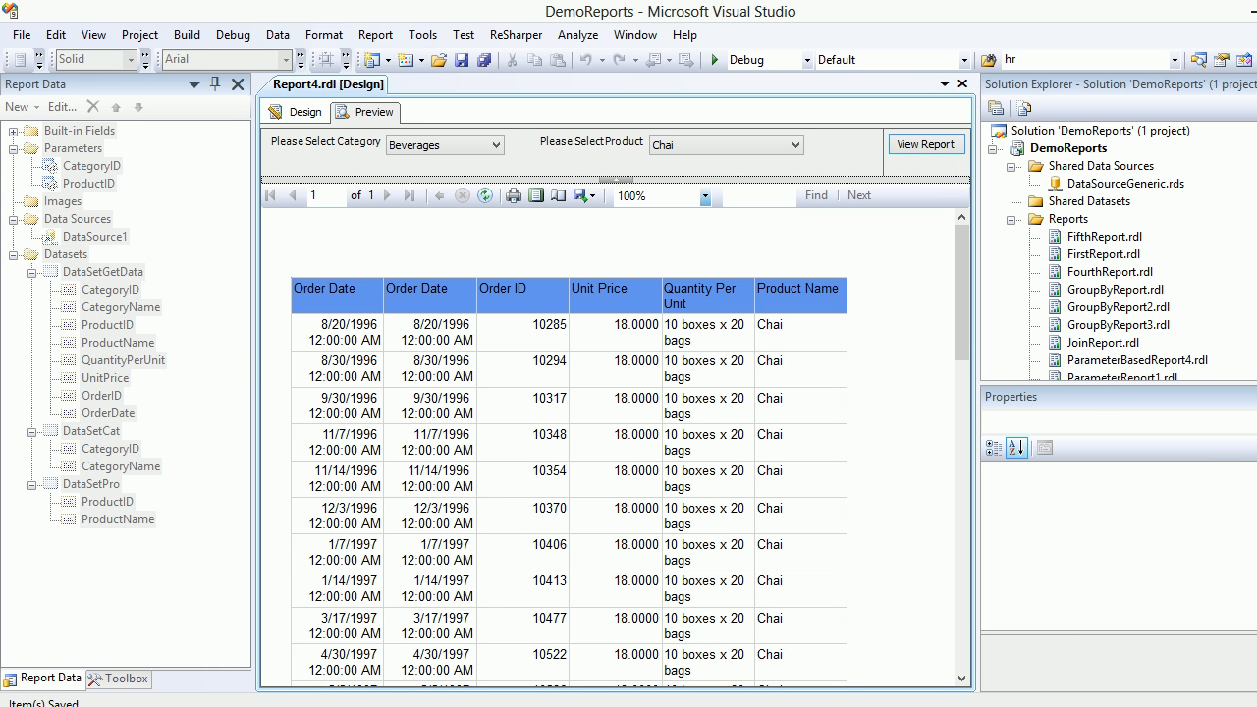
- Delete the duplicate detail Order Date column from the table
click(305, 111)
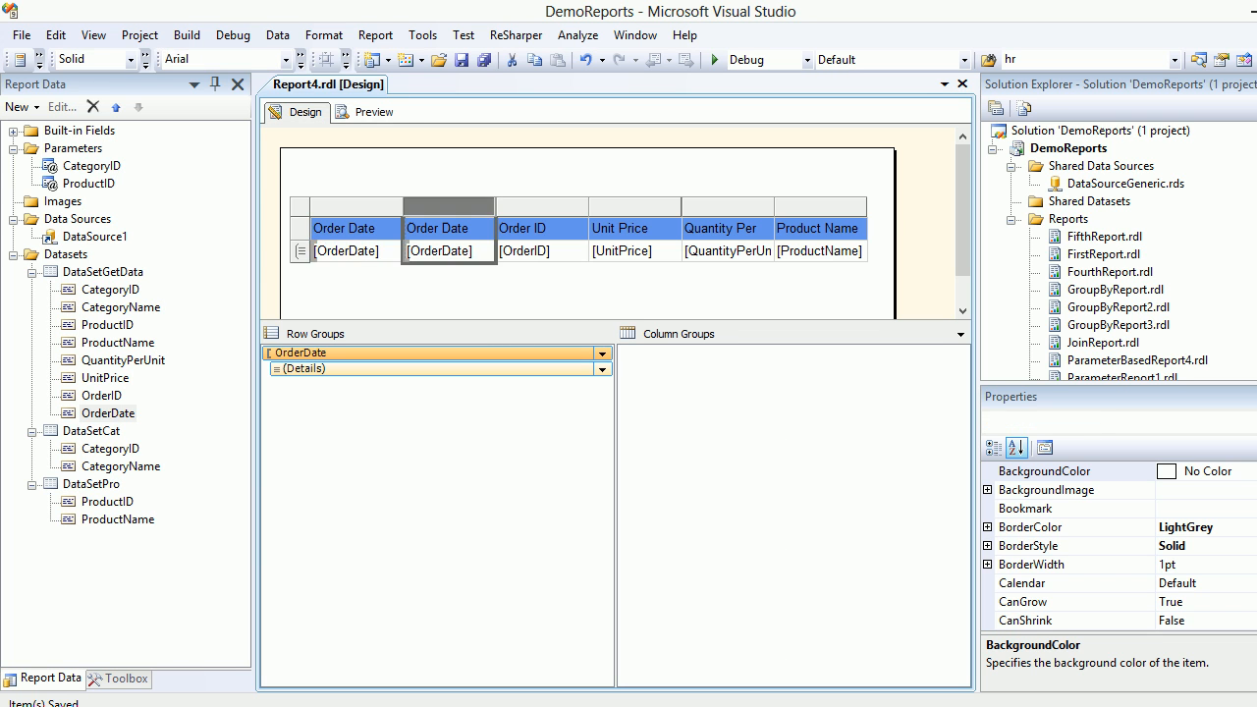
right_click(448, 205)
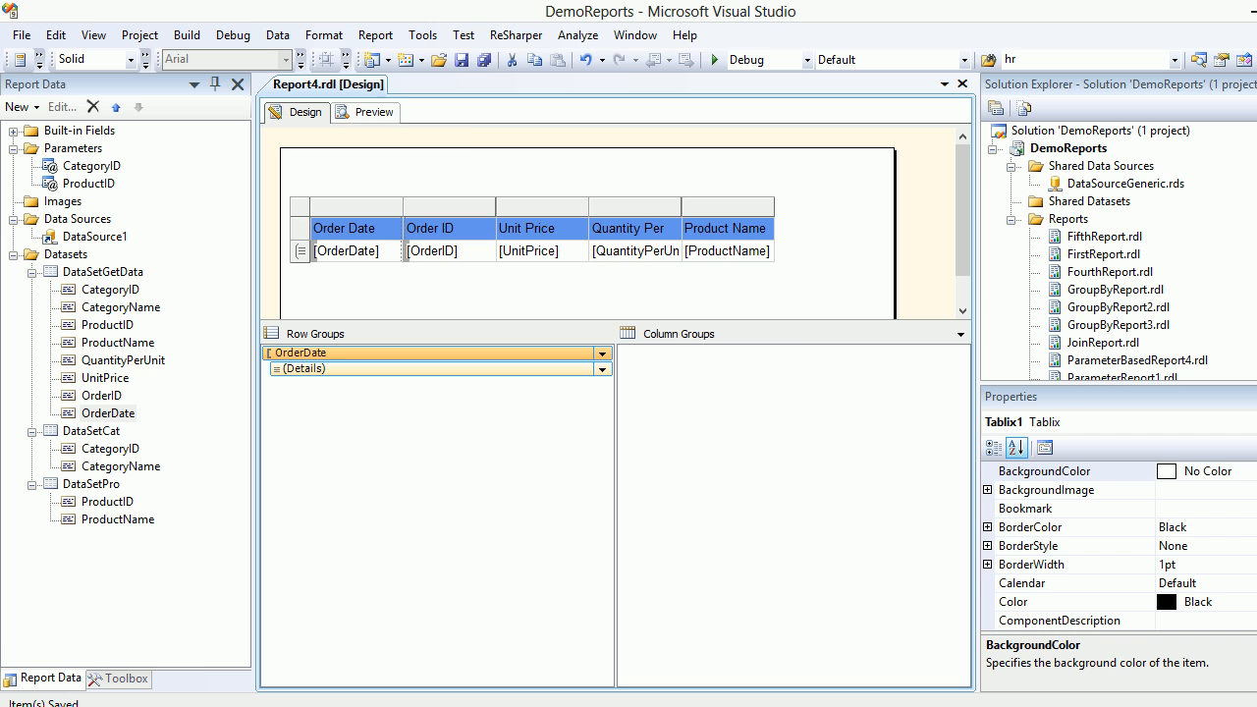
click(373, 112)
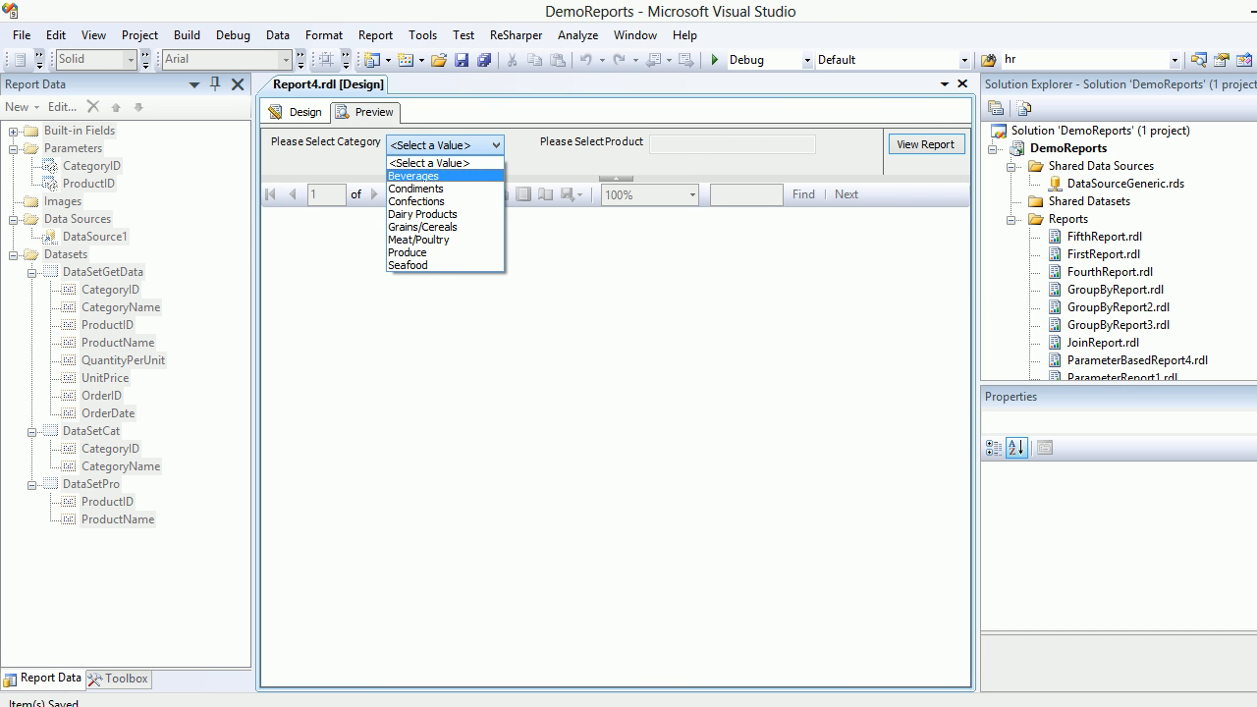
- Run the preview for Beverages and Chai and scroll through the Chai order rows
click(413, 176)
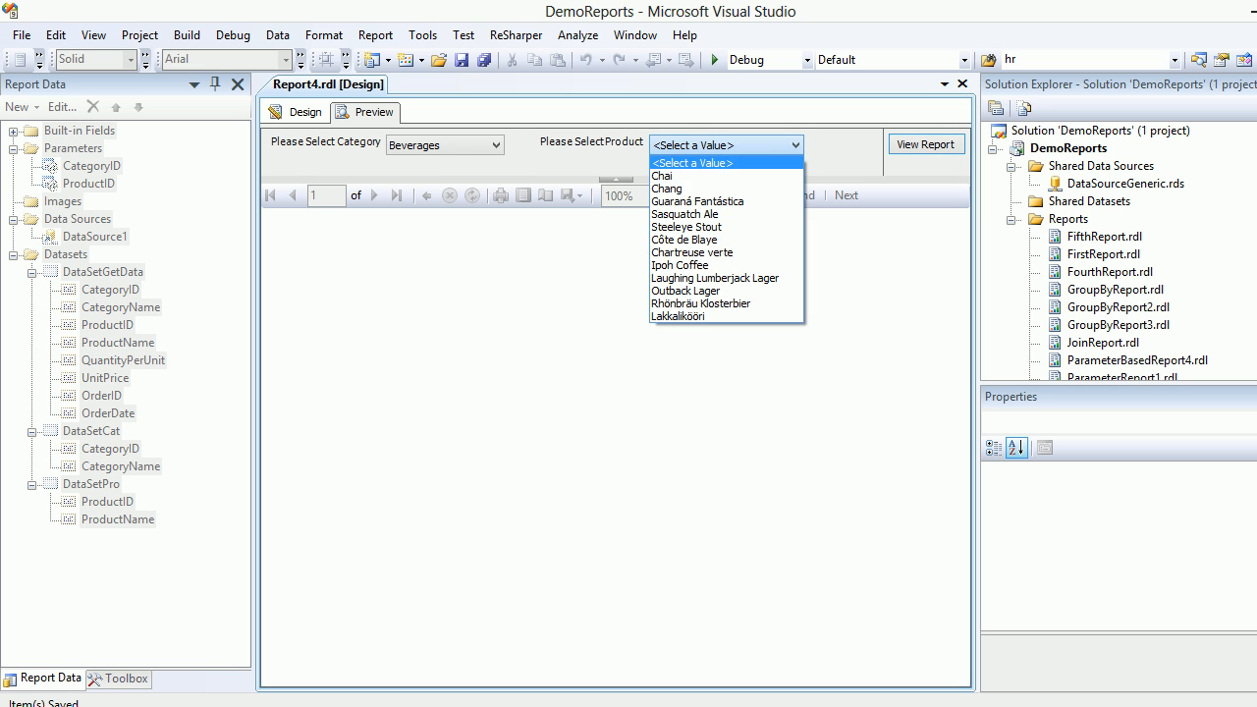
click(661, 175)
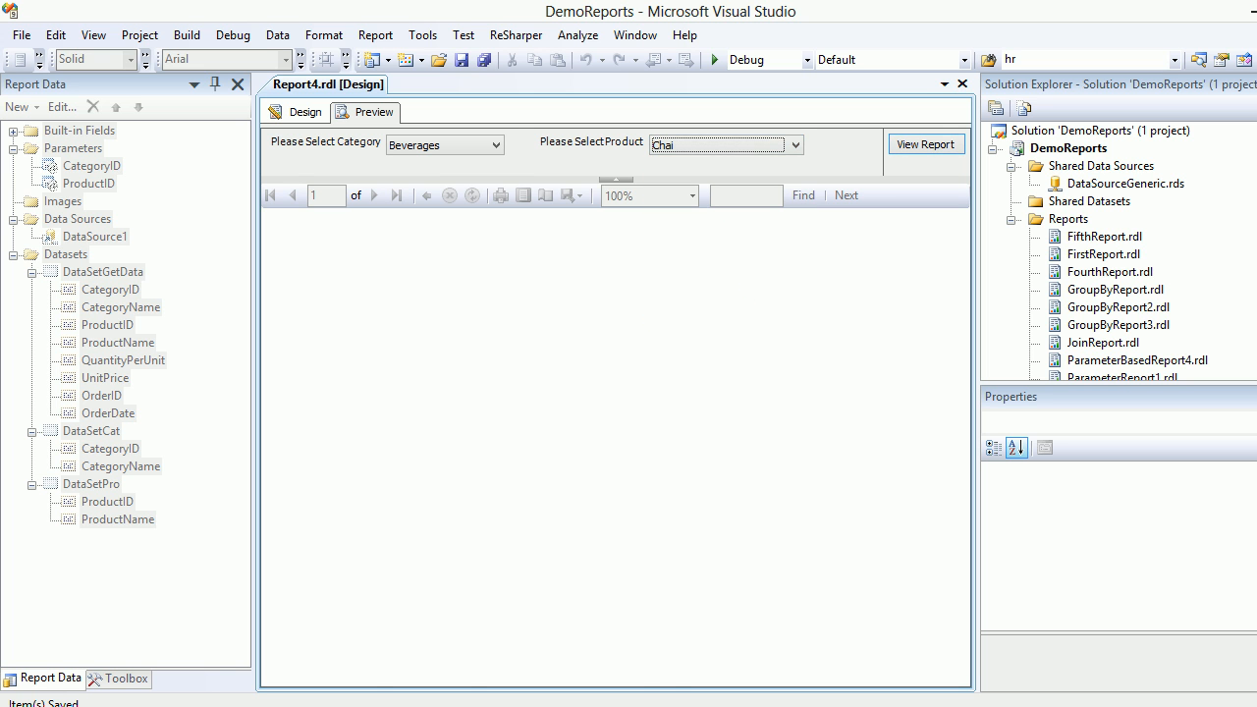
click(924, 143)
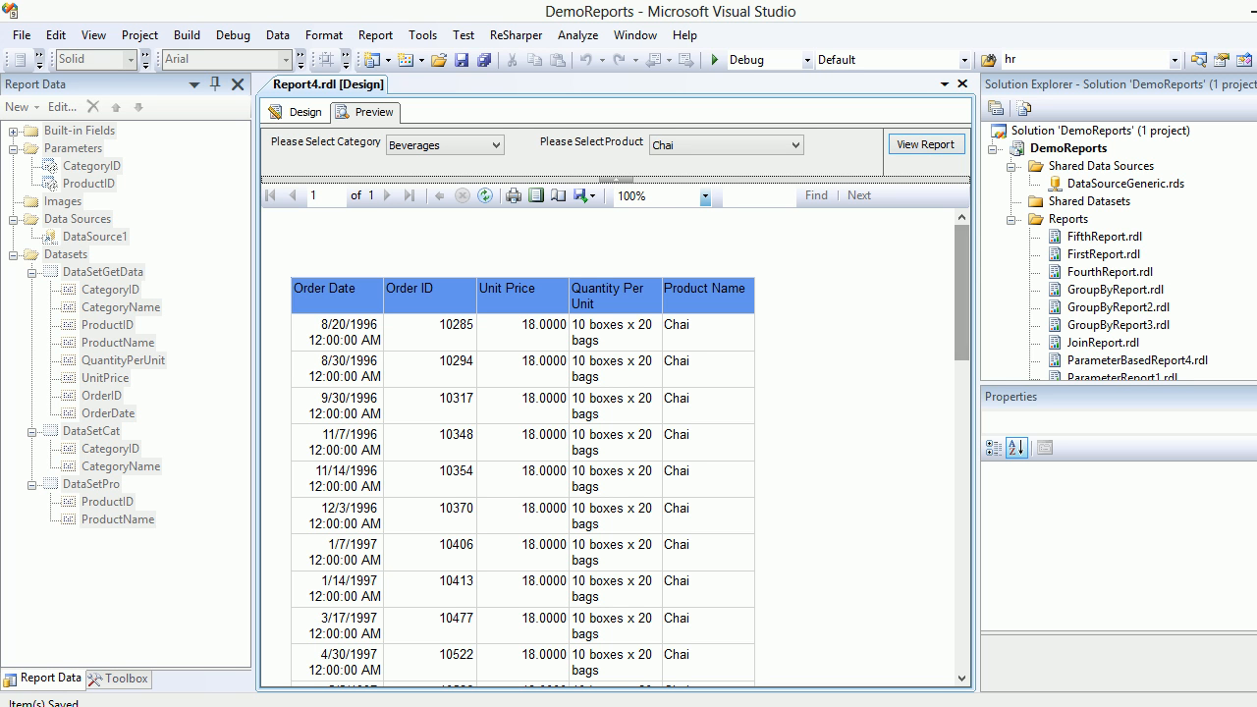
scroll(down, 3)
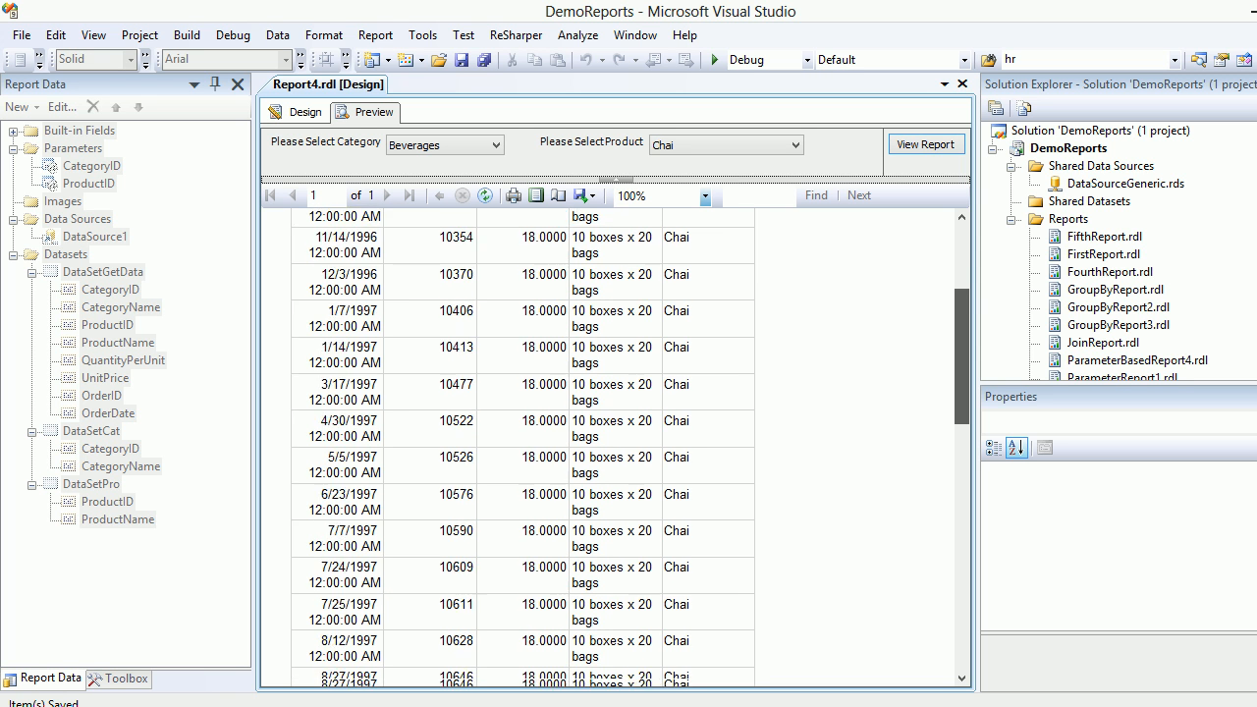
scroll(down, 3)
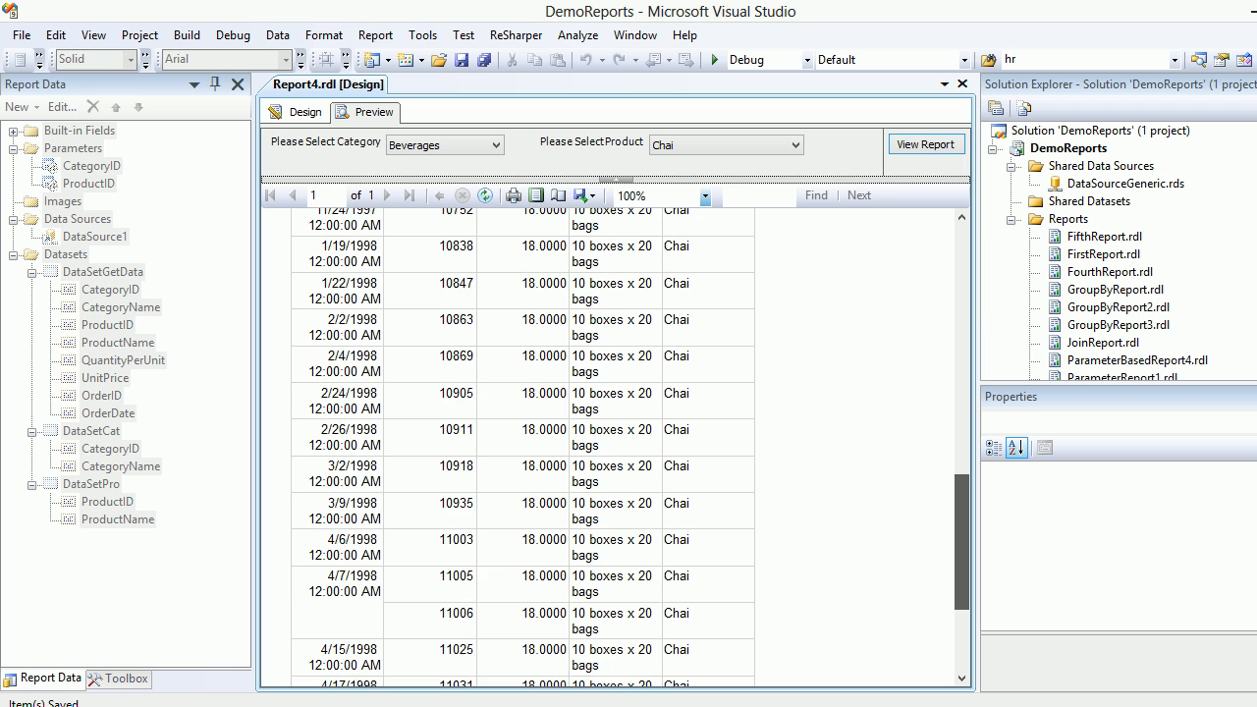
scroll(down, 3)
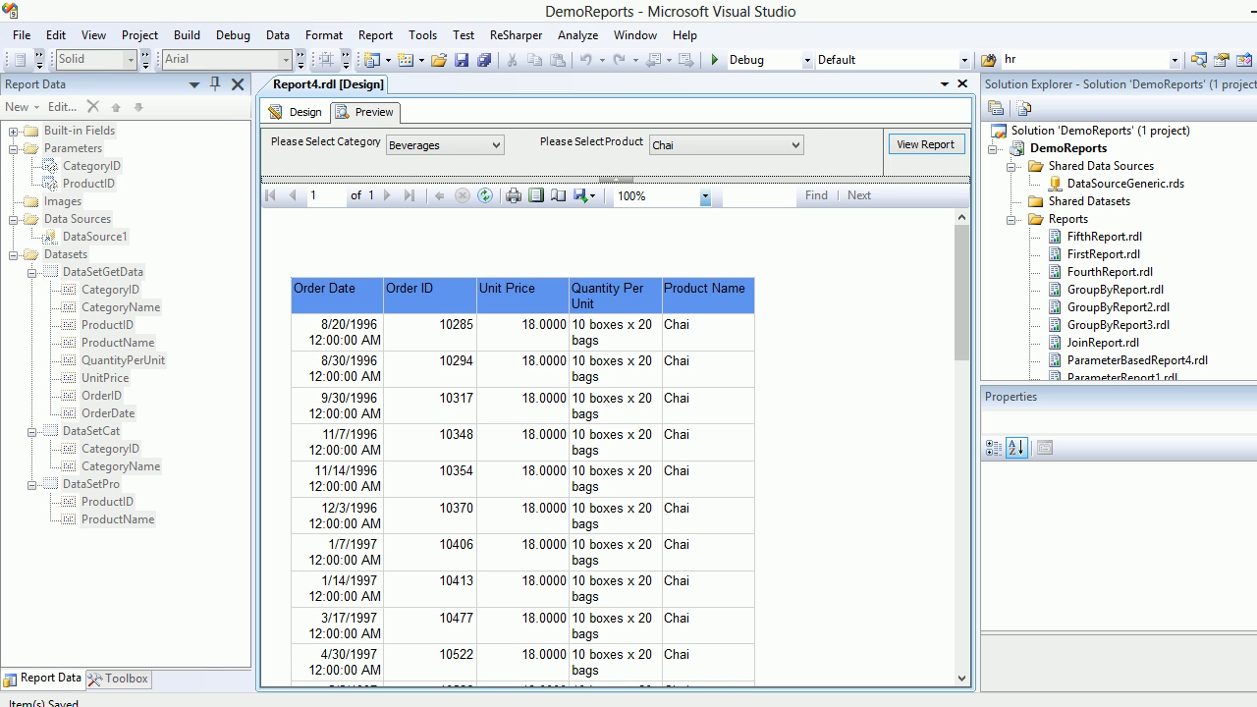
mouse_move(305, 112)
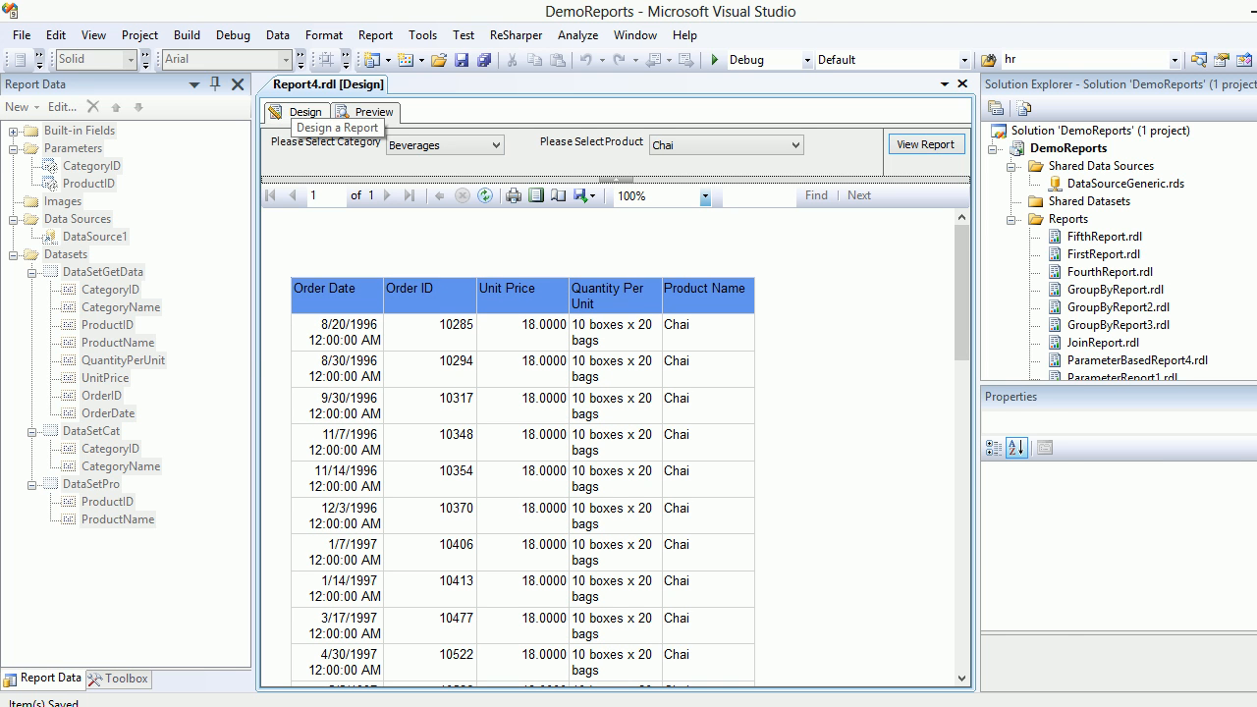
- Inspect the table, DataSetGetData dataset, and CategoryID and ProductID parameters in design view
click(306, 111)
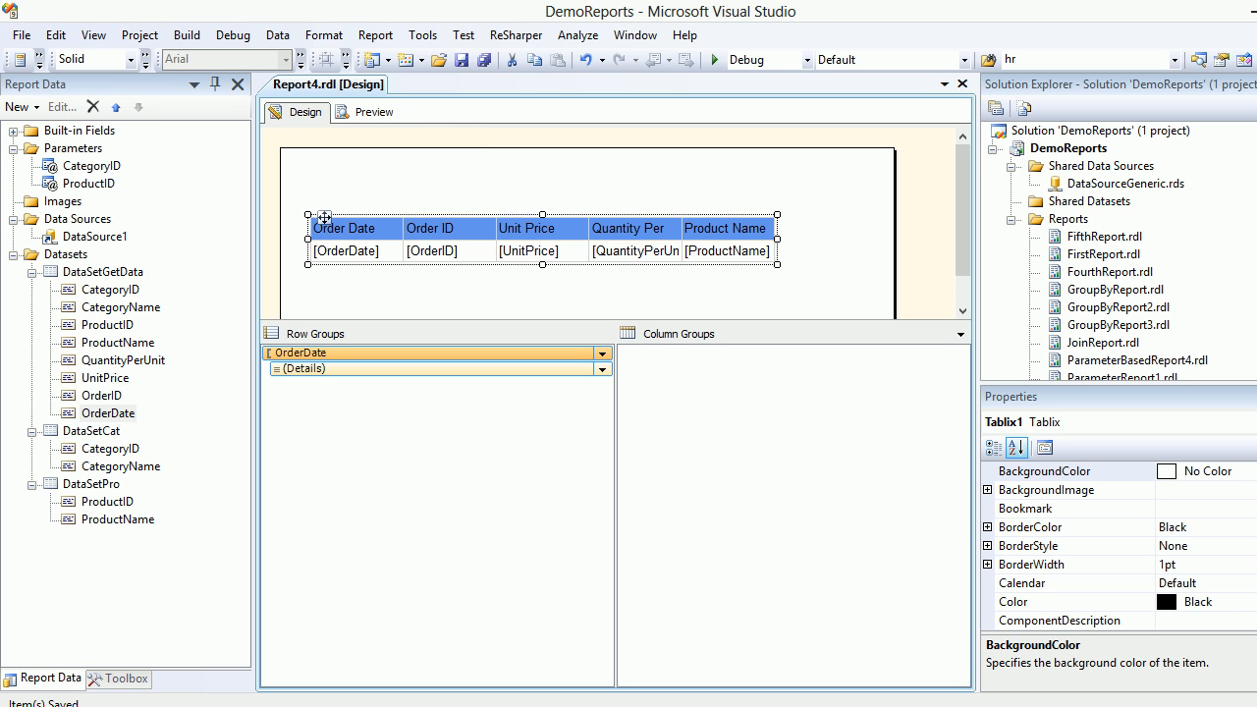
click(102, 272)
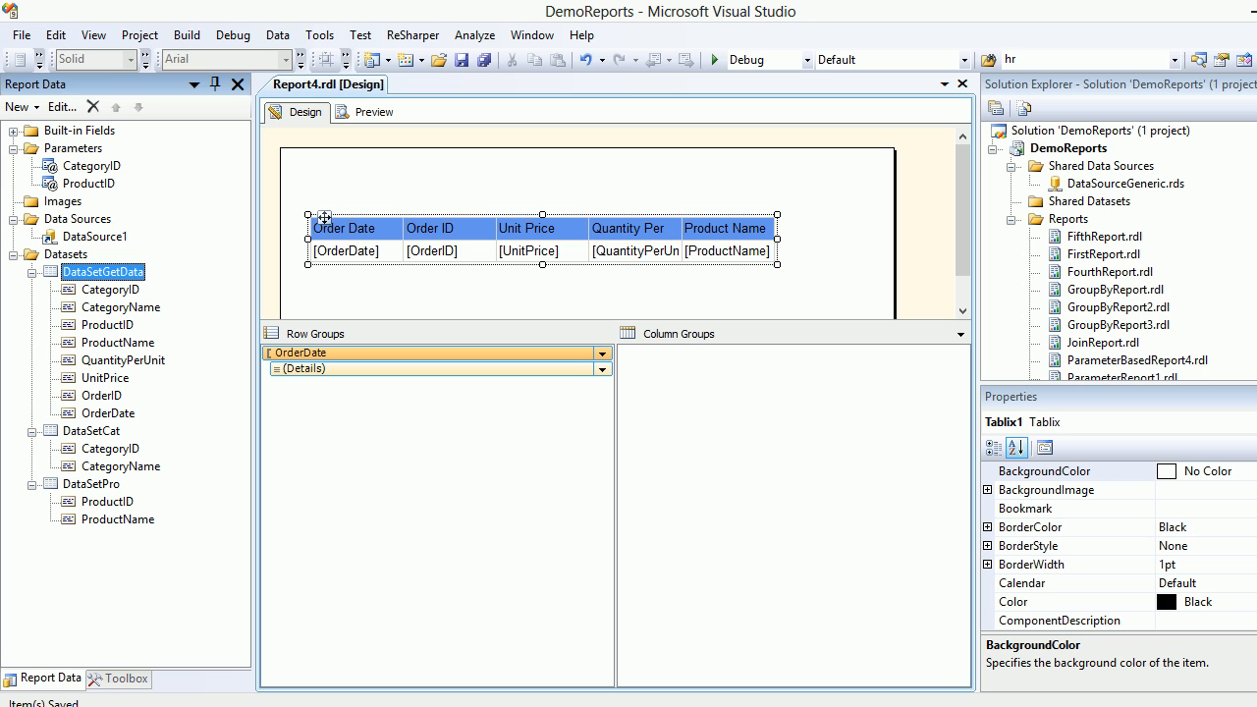
click(92, 165)
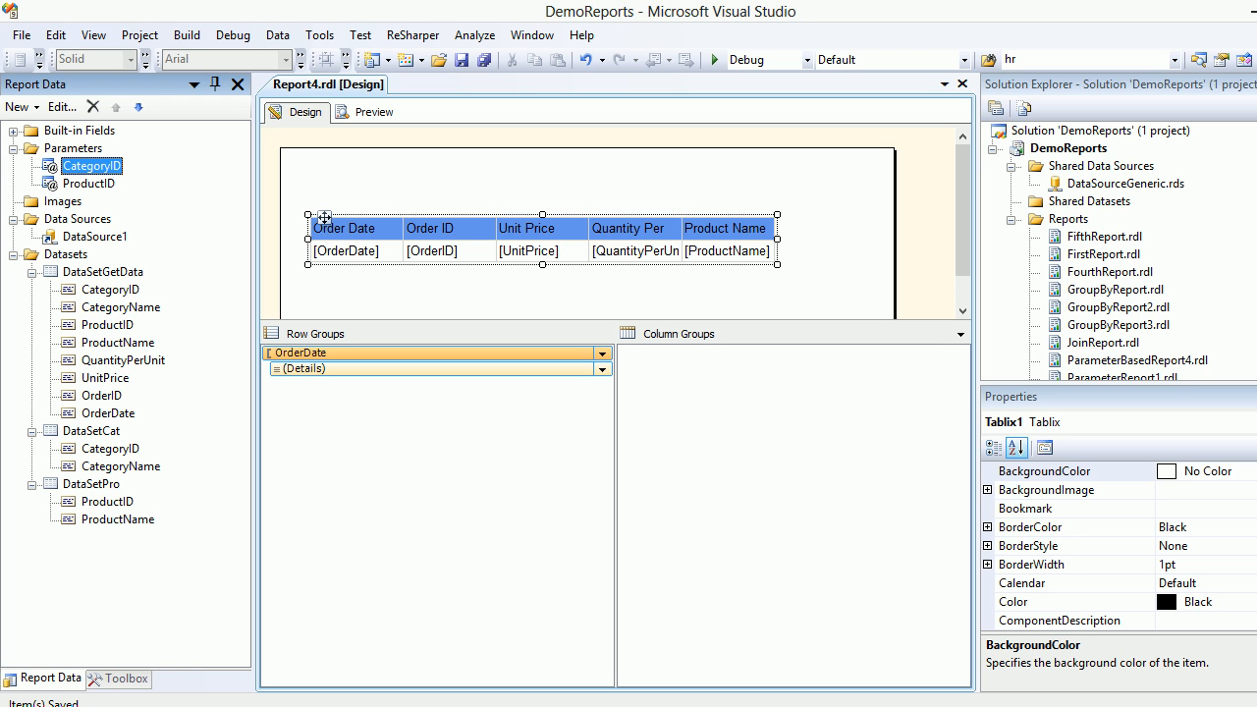
click(88, 183)
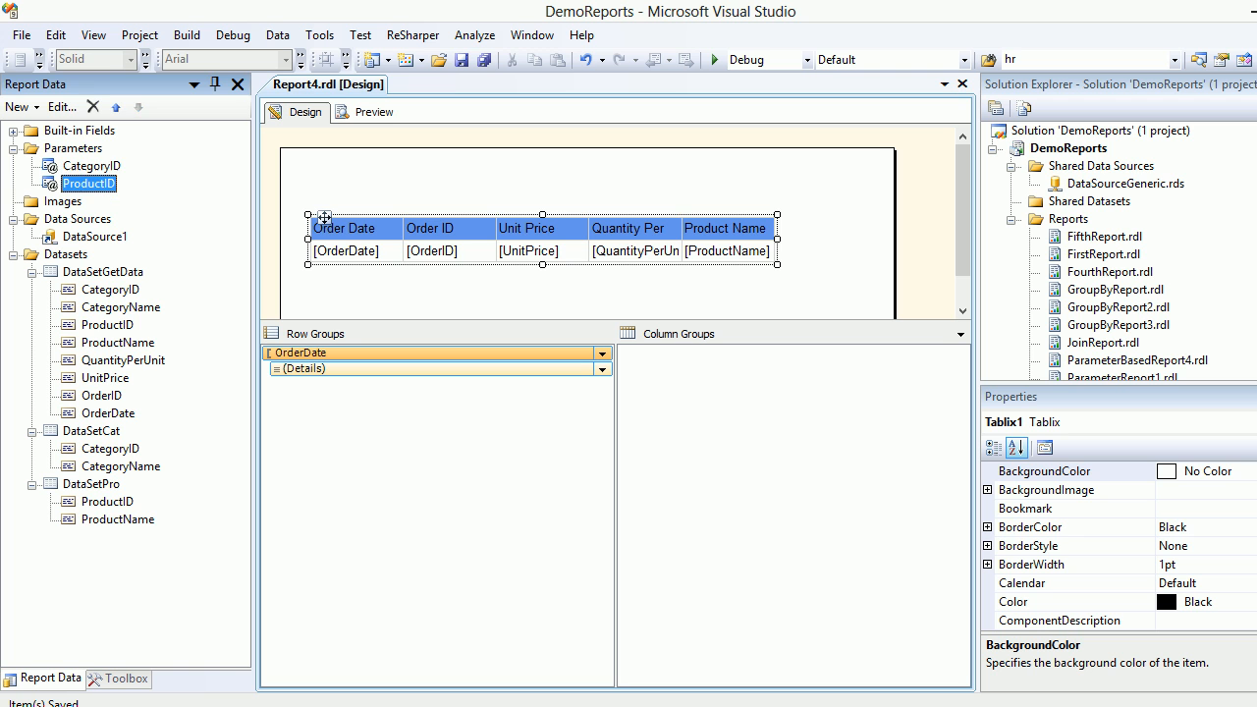
click(373, 111)
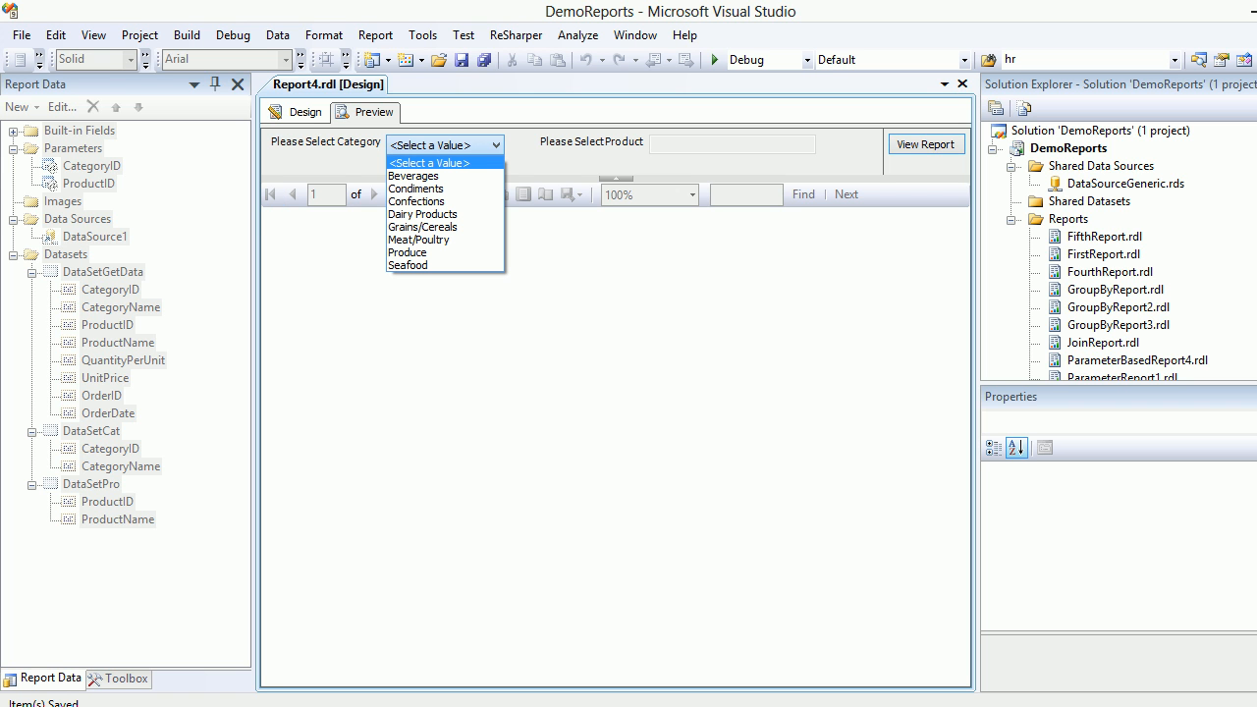
- Rerun the report with Beverages and Chai selected to list Chai's orders
click(412, 174)
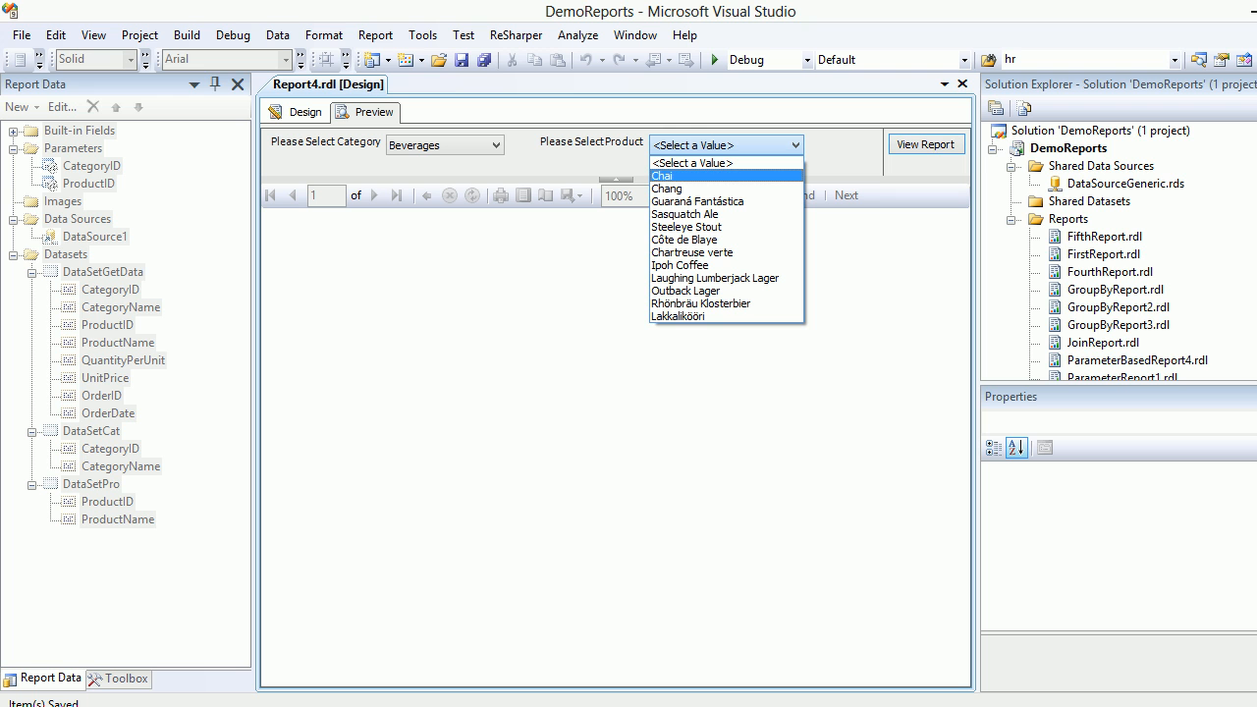
click(662, 176)
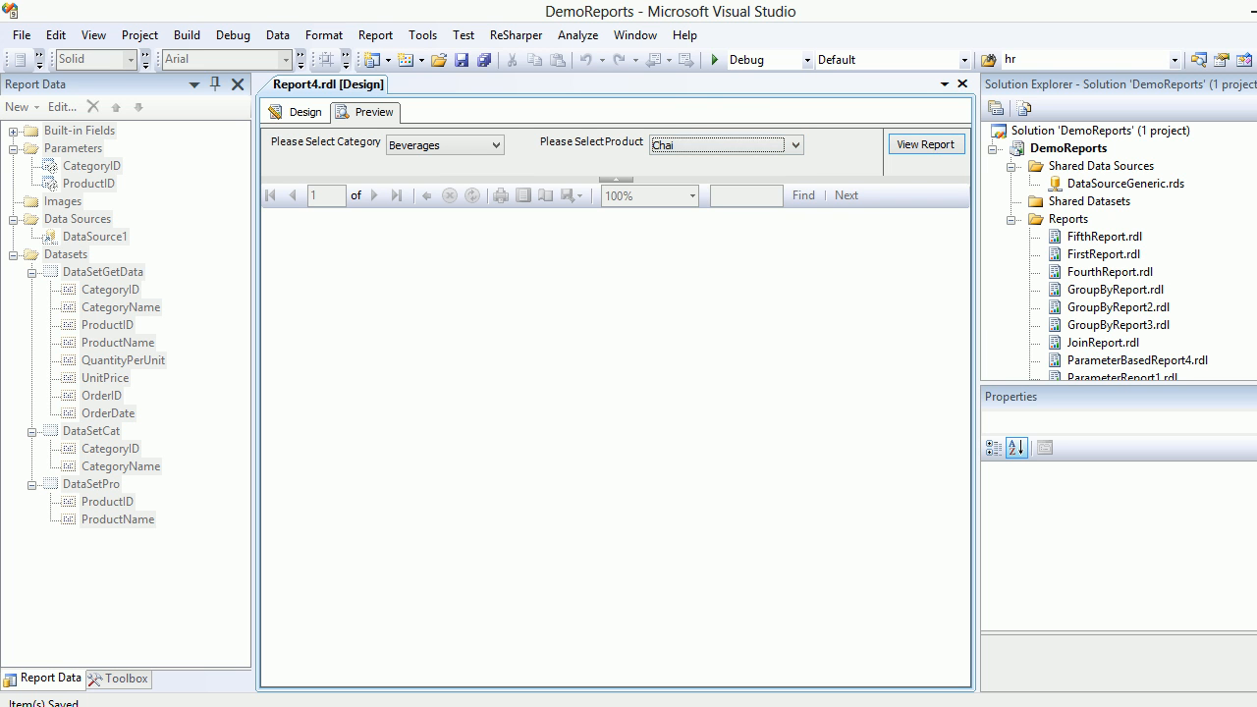
click(924, 143)
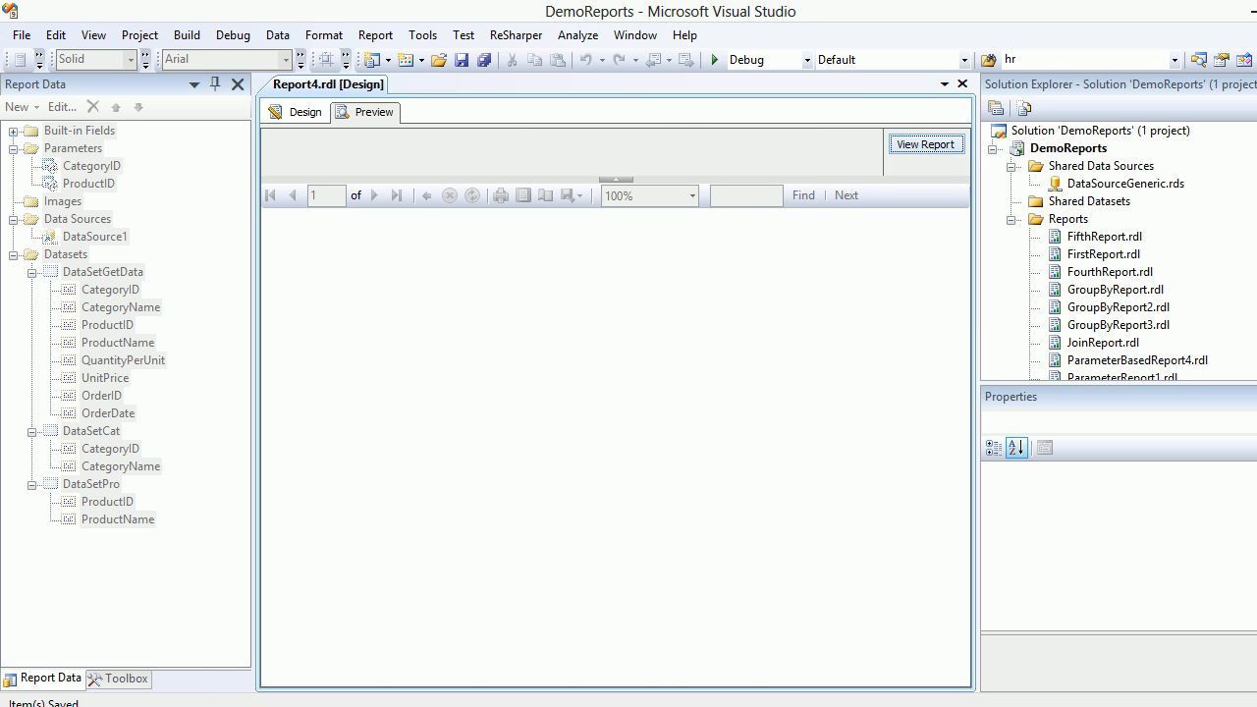
click(925, 144)
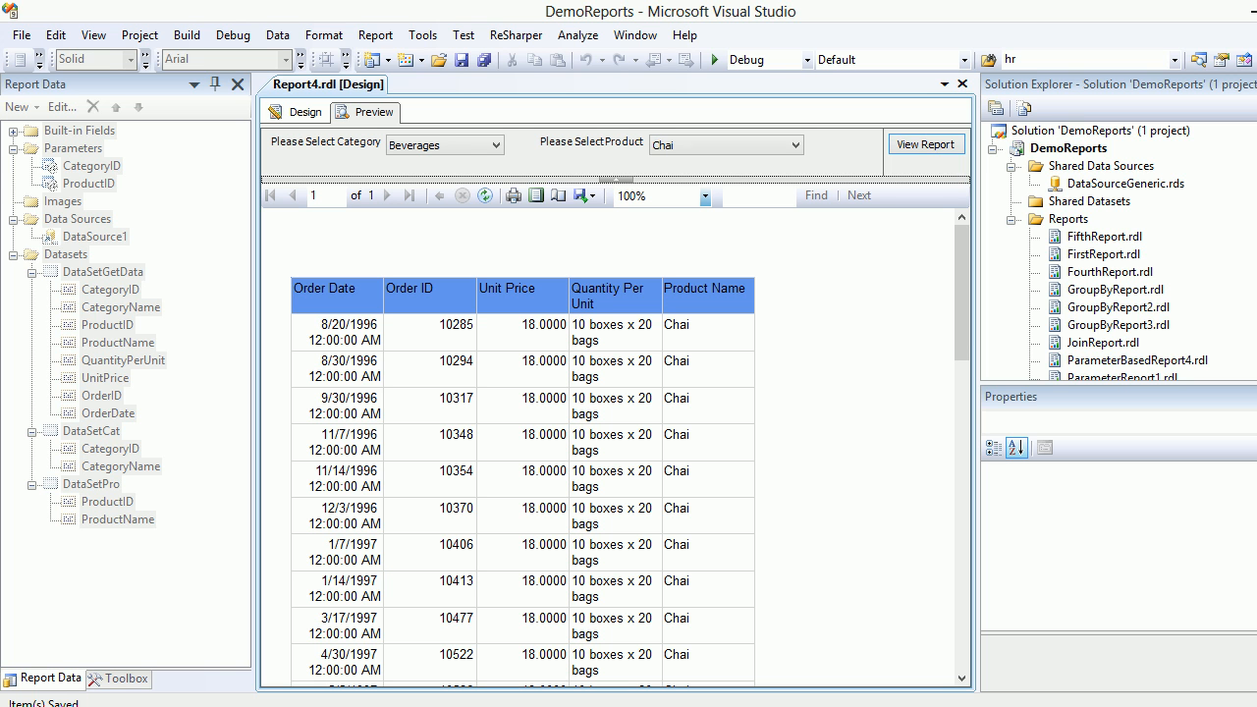
- Return to Design view and review the ProductID parameter's properties, closing them unchanged
click(305, 111)
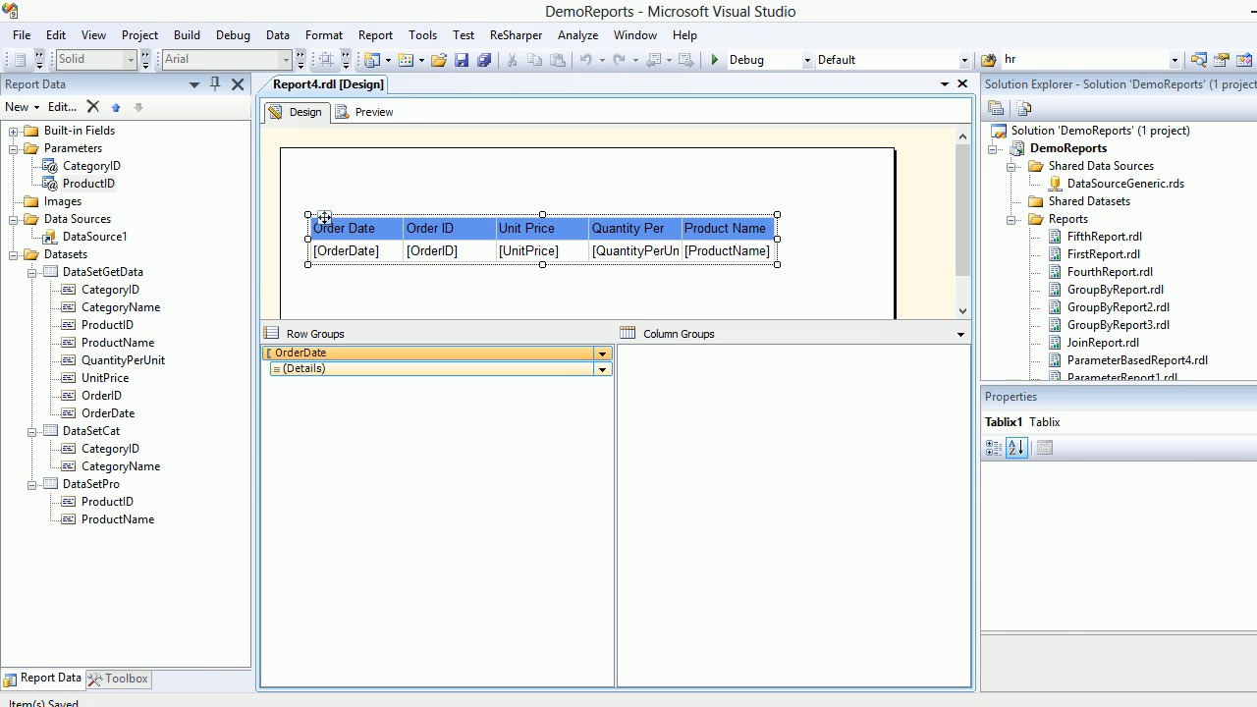
click(88, 183)
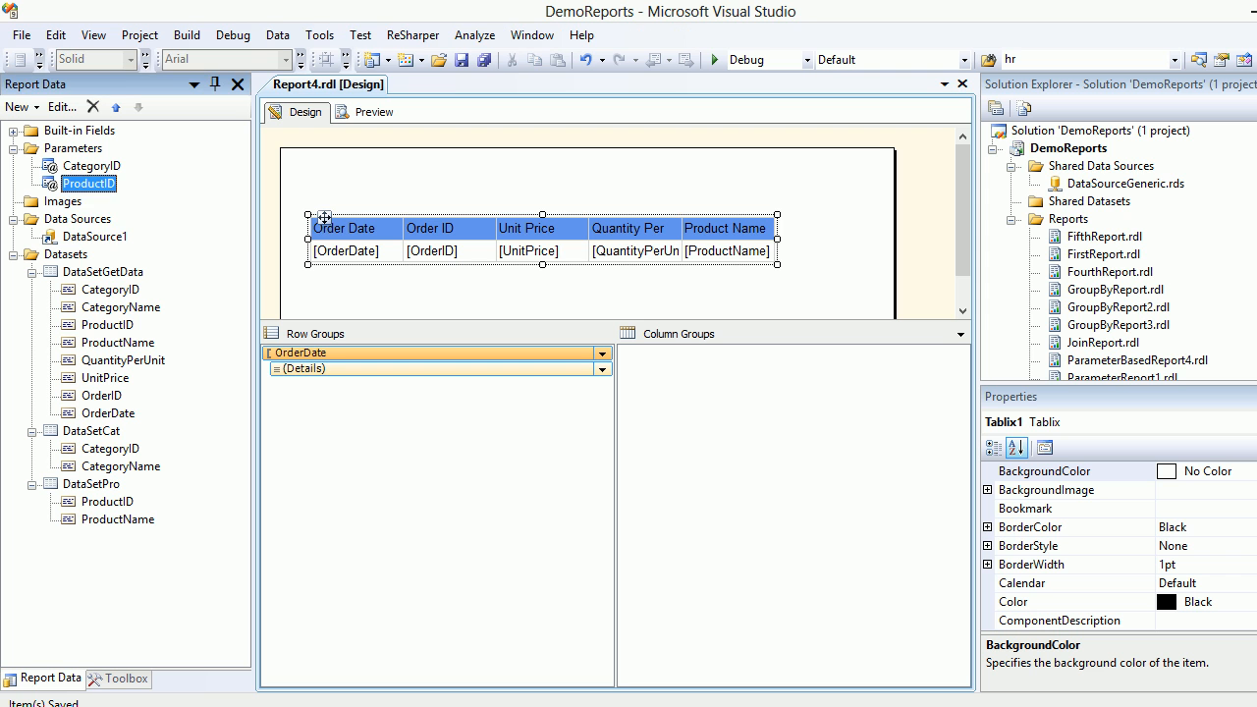
double_click(88, 183)
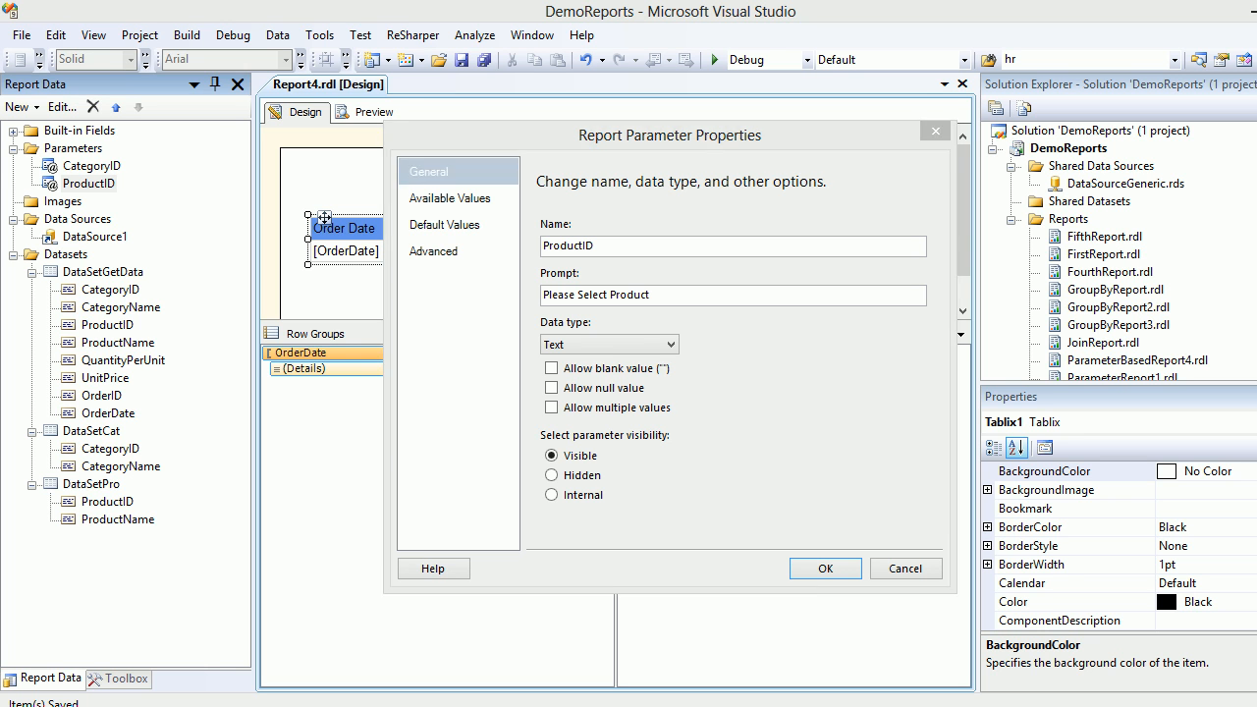
click(825, 568)
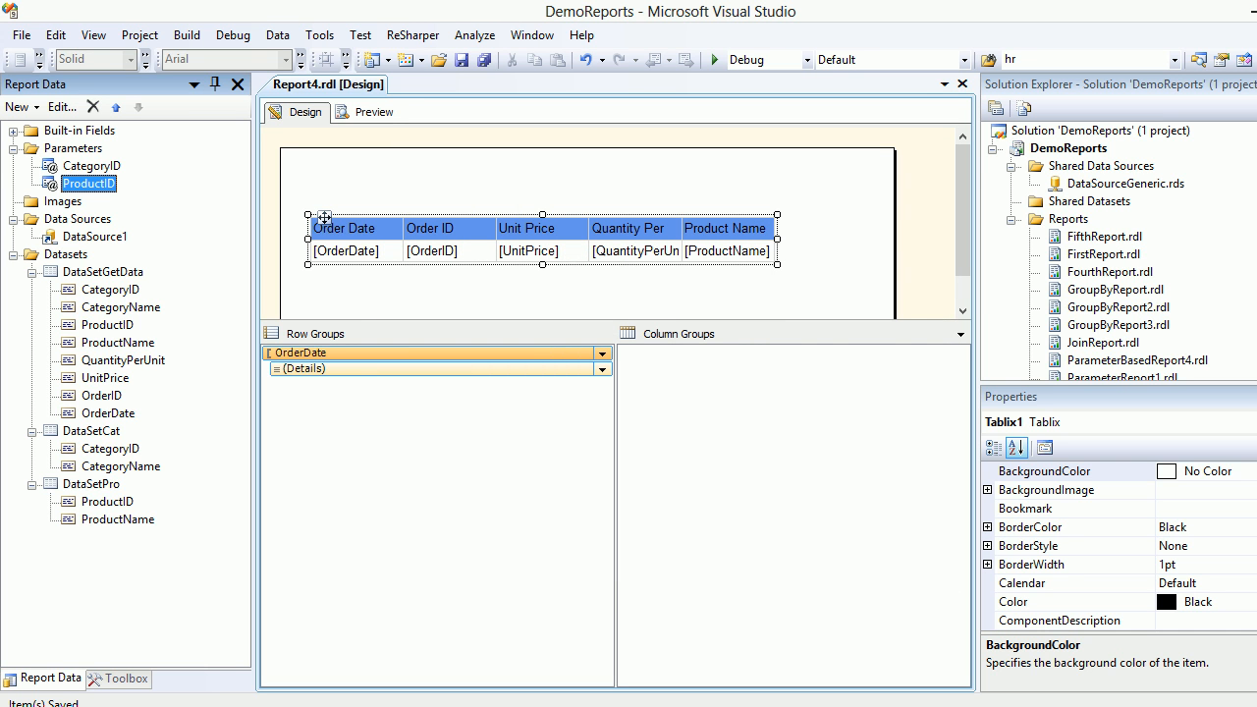